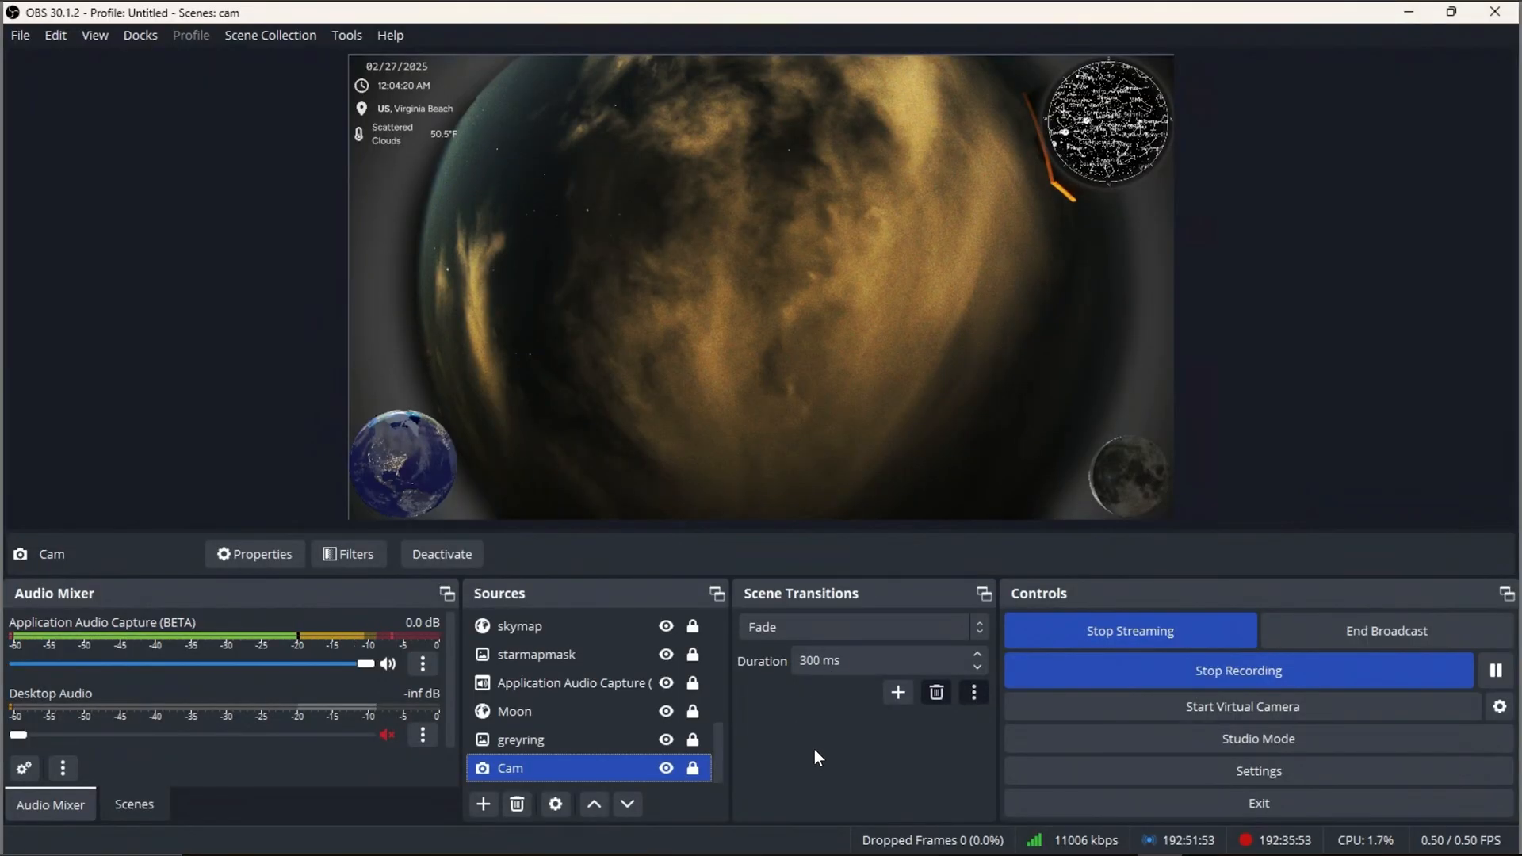
{"action": "mouse_move", "coordinate": [756, 754]}
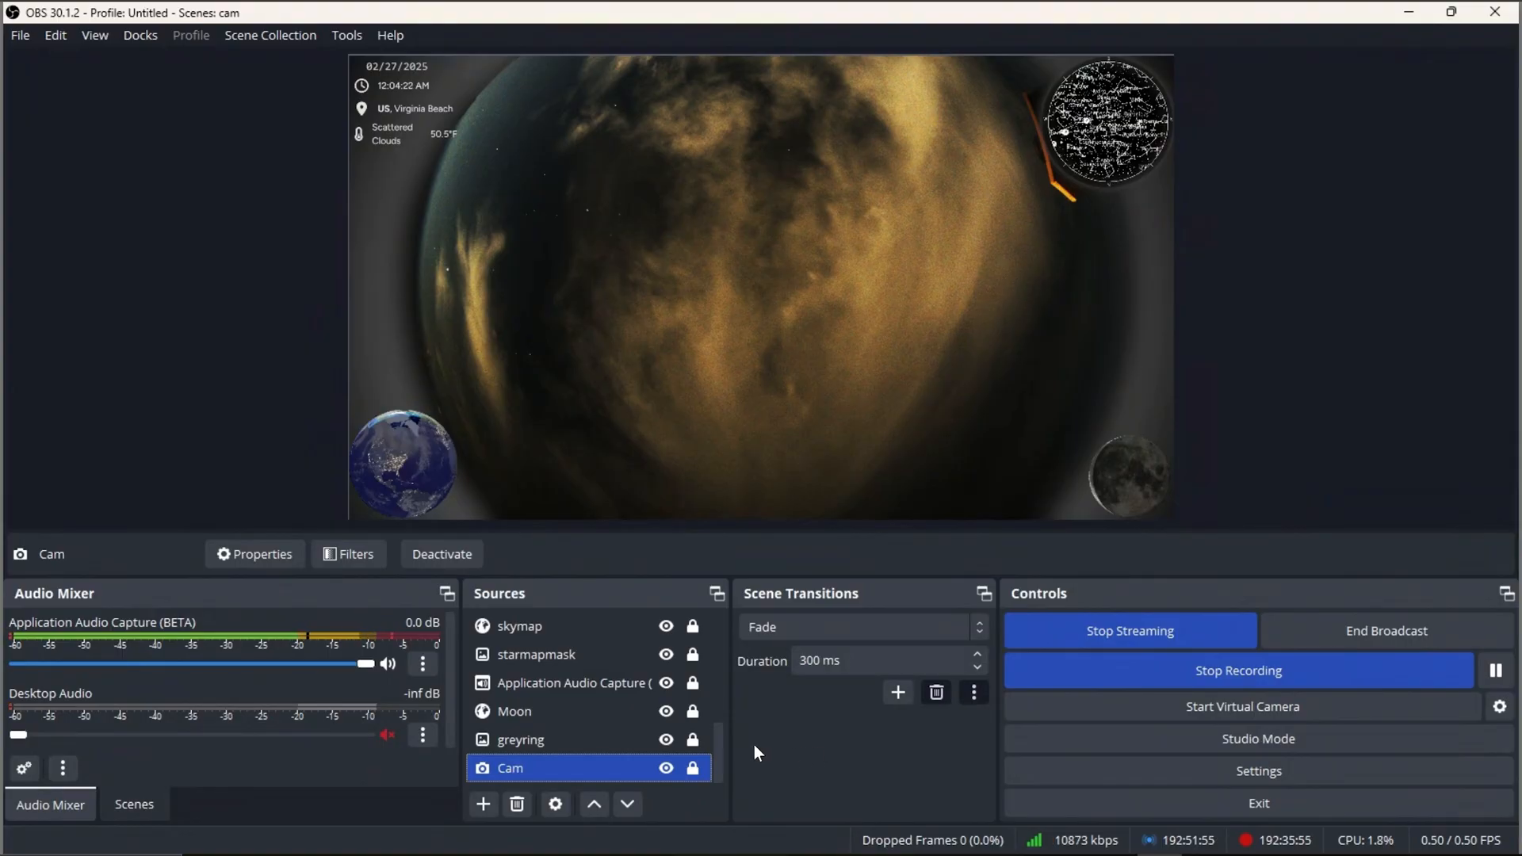
{"action": "mouse_move", "coordinate": [721, 747]}
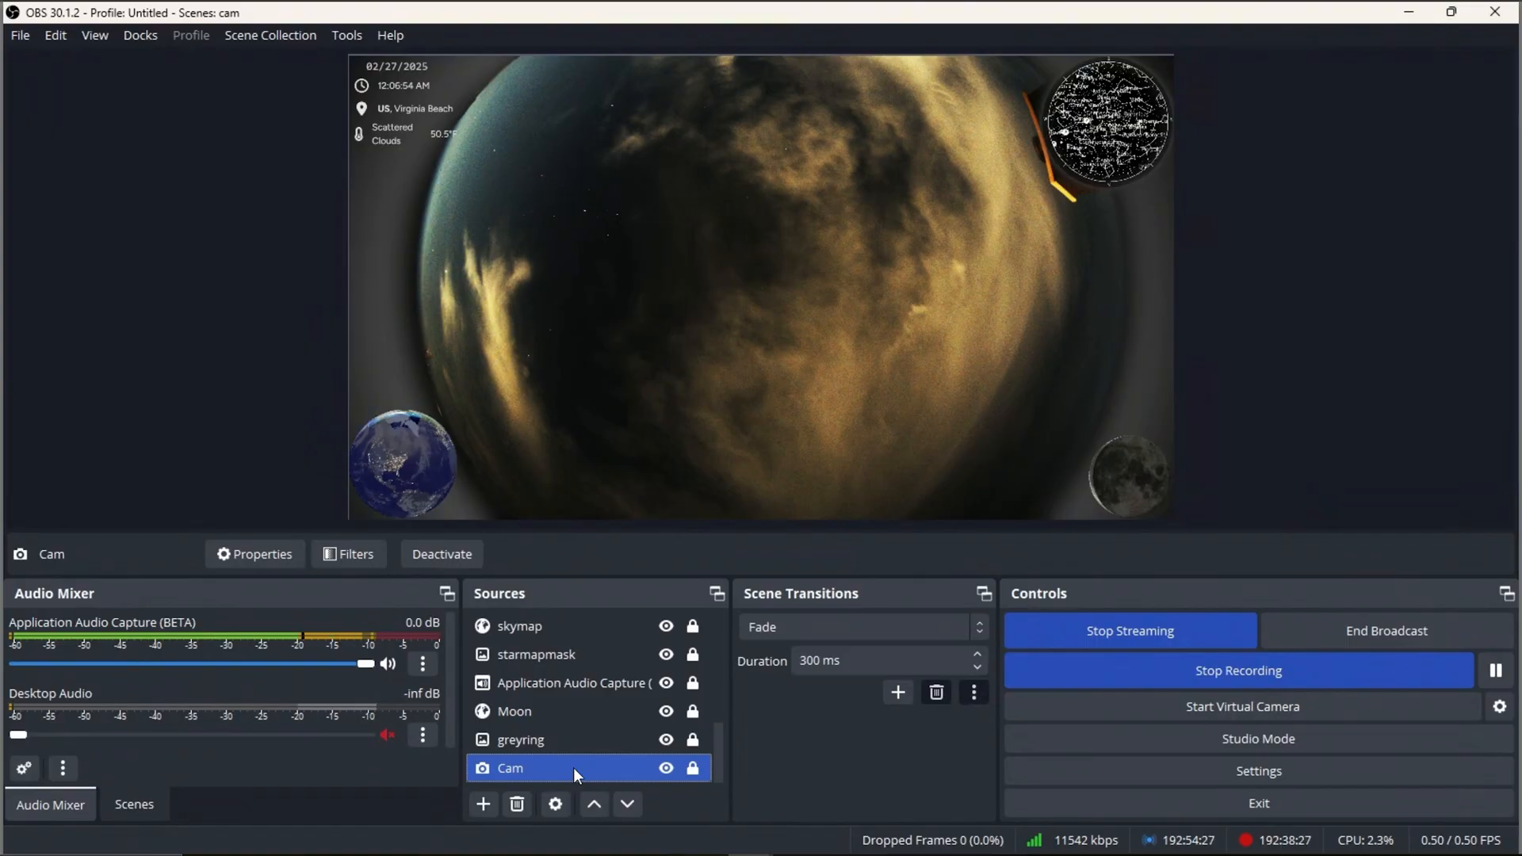
{"action": "mouse_move", "coordinate": [938, 252]}
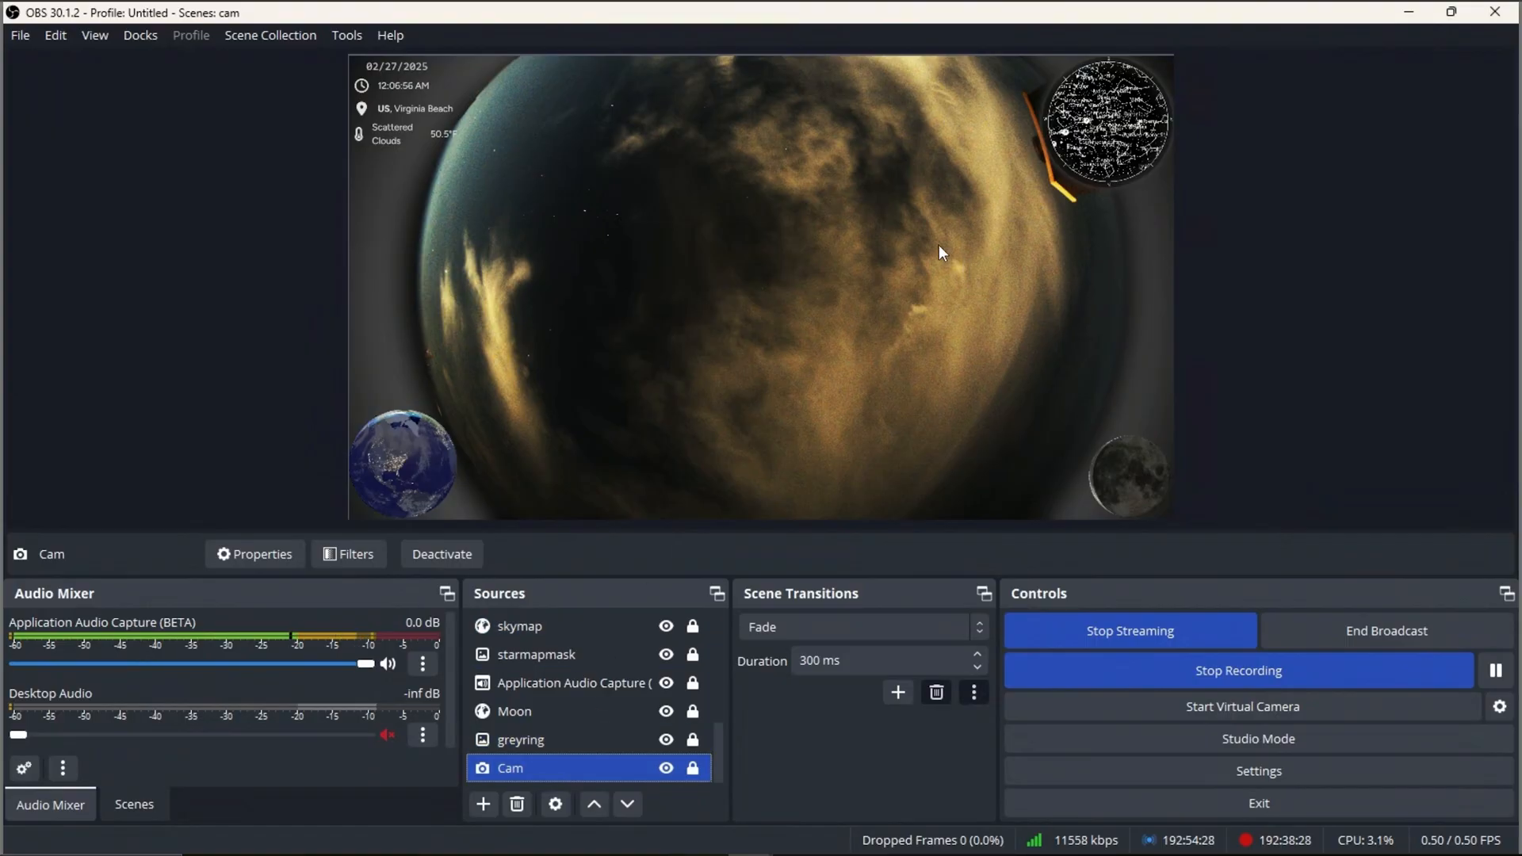
{"action": "mouse_move", "coordinate": [1060, 712]}
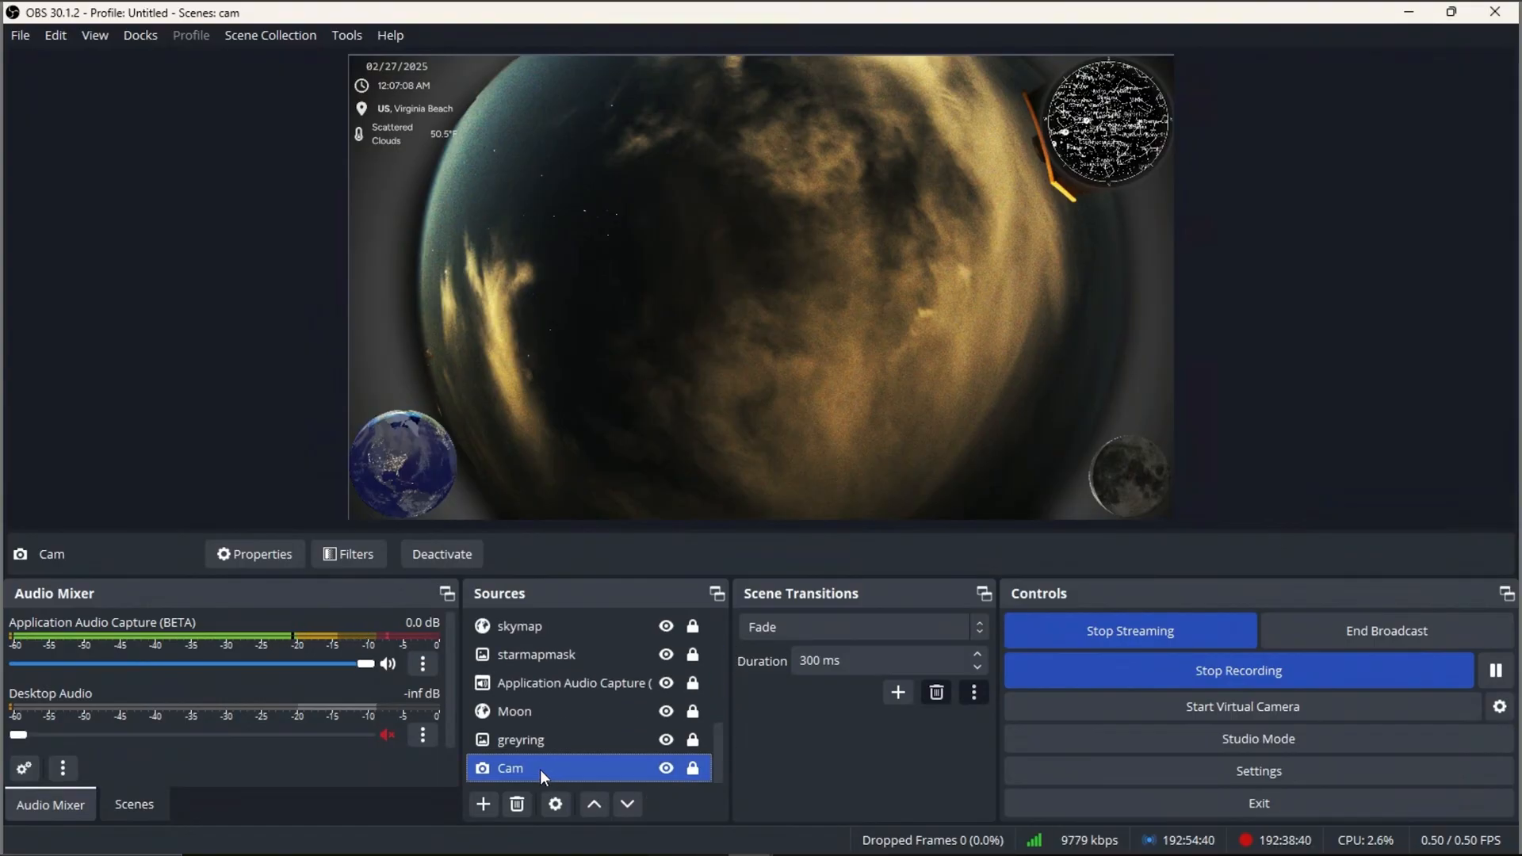
Open the Cam source properties, keep ASI678MC Camera, and open its driver Properties.
{"action": "left_click", "coordinate": [254, 554]}
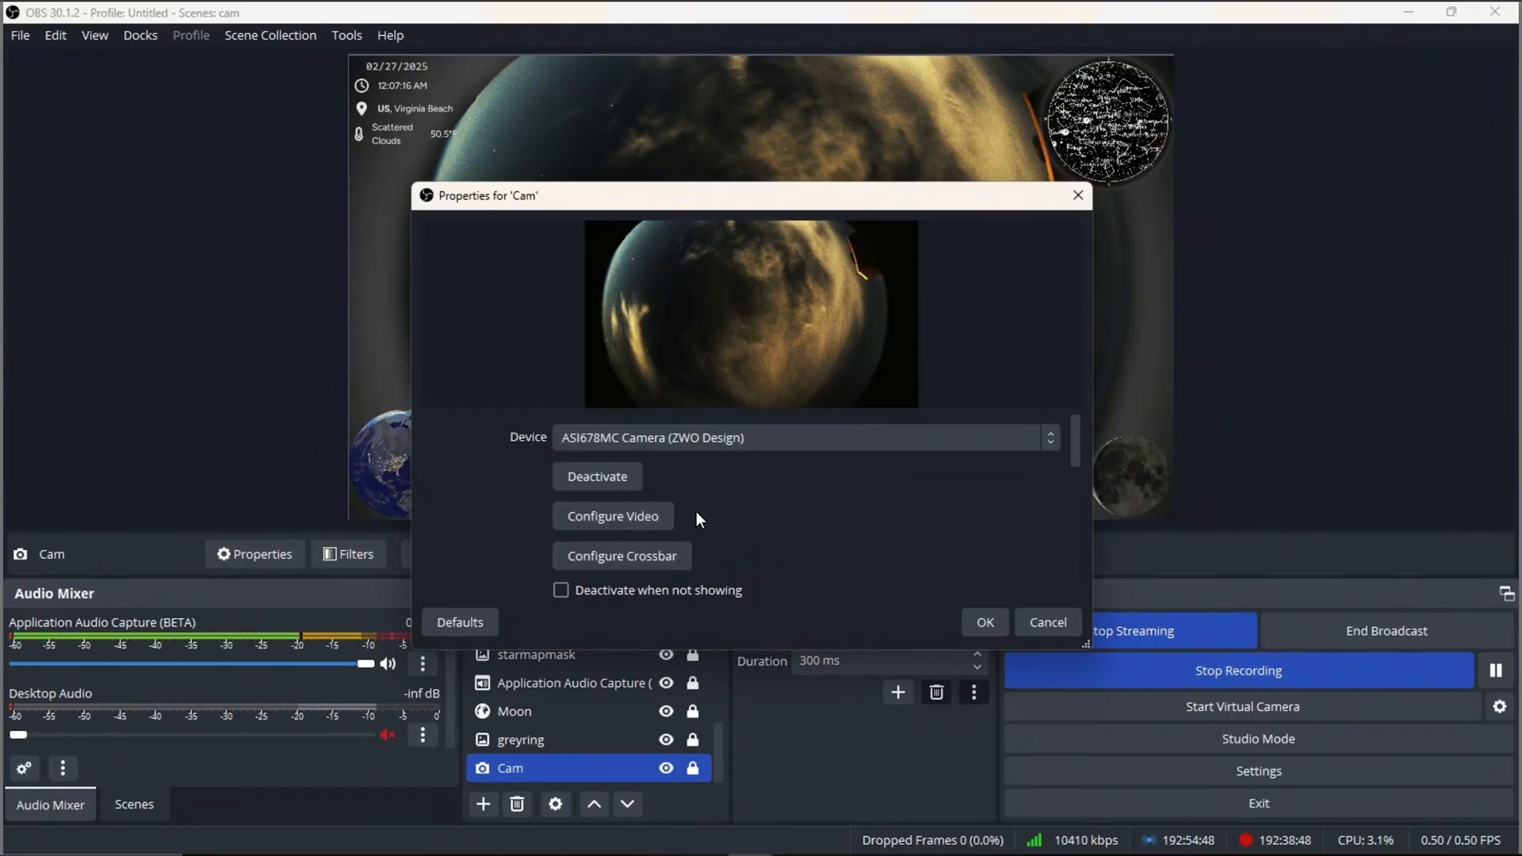
{"action": "mouse_move", "coordinate": [752, 511]}
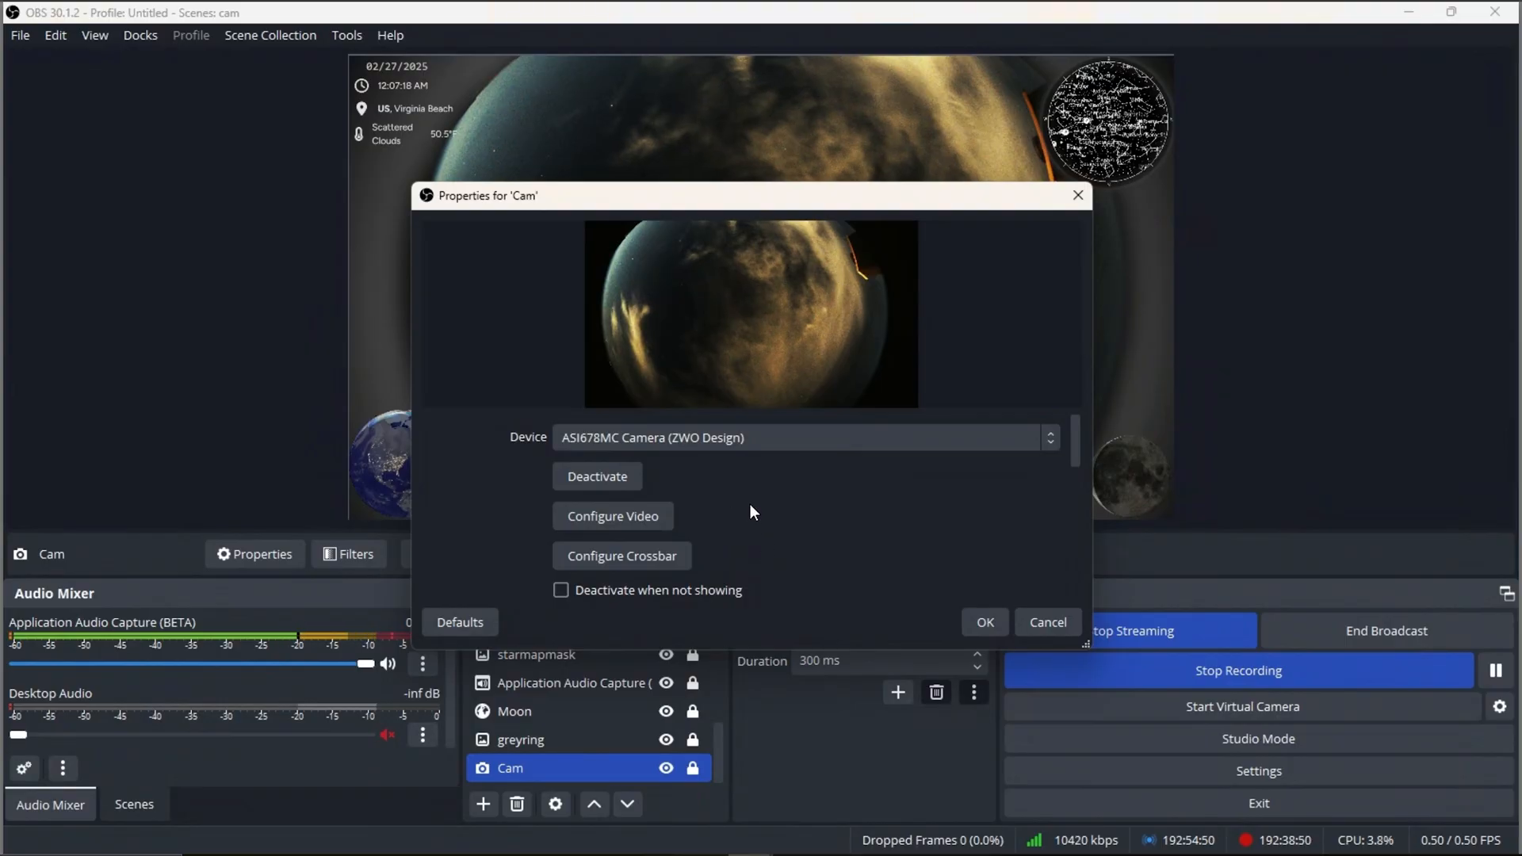
{"action": "mouse_move", "coordinate": [631, 527]}
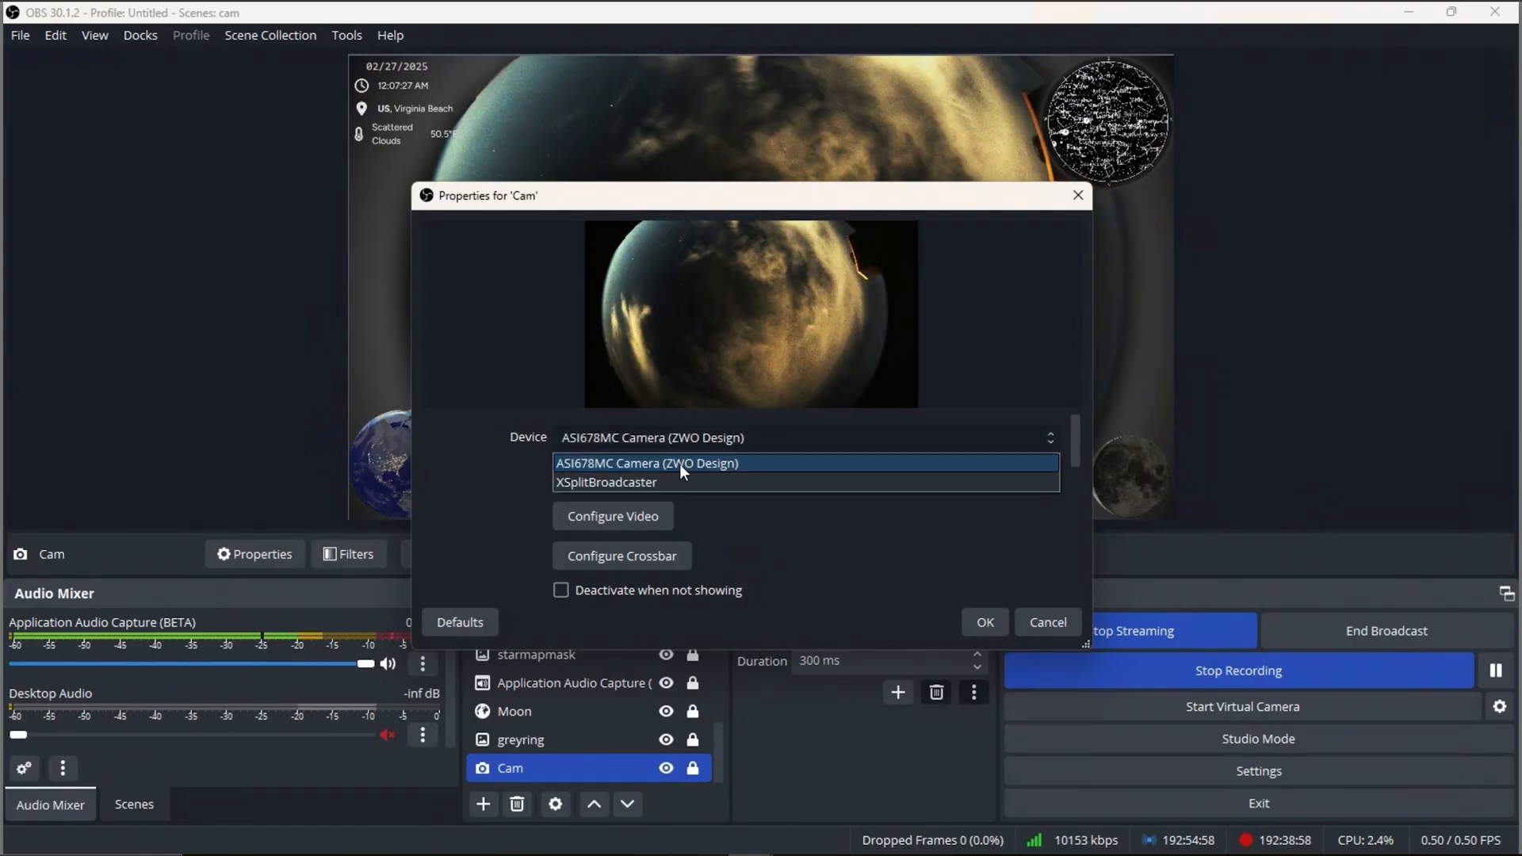
{"action": "left_click", "coordinate": [647, 463]}
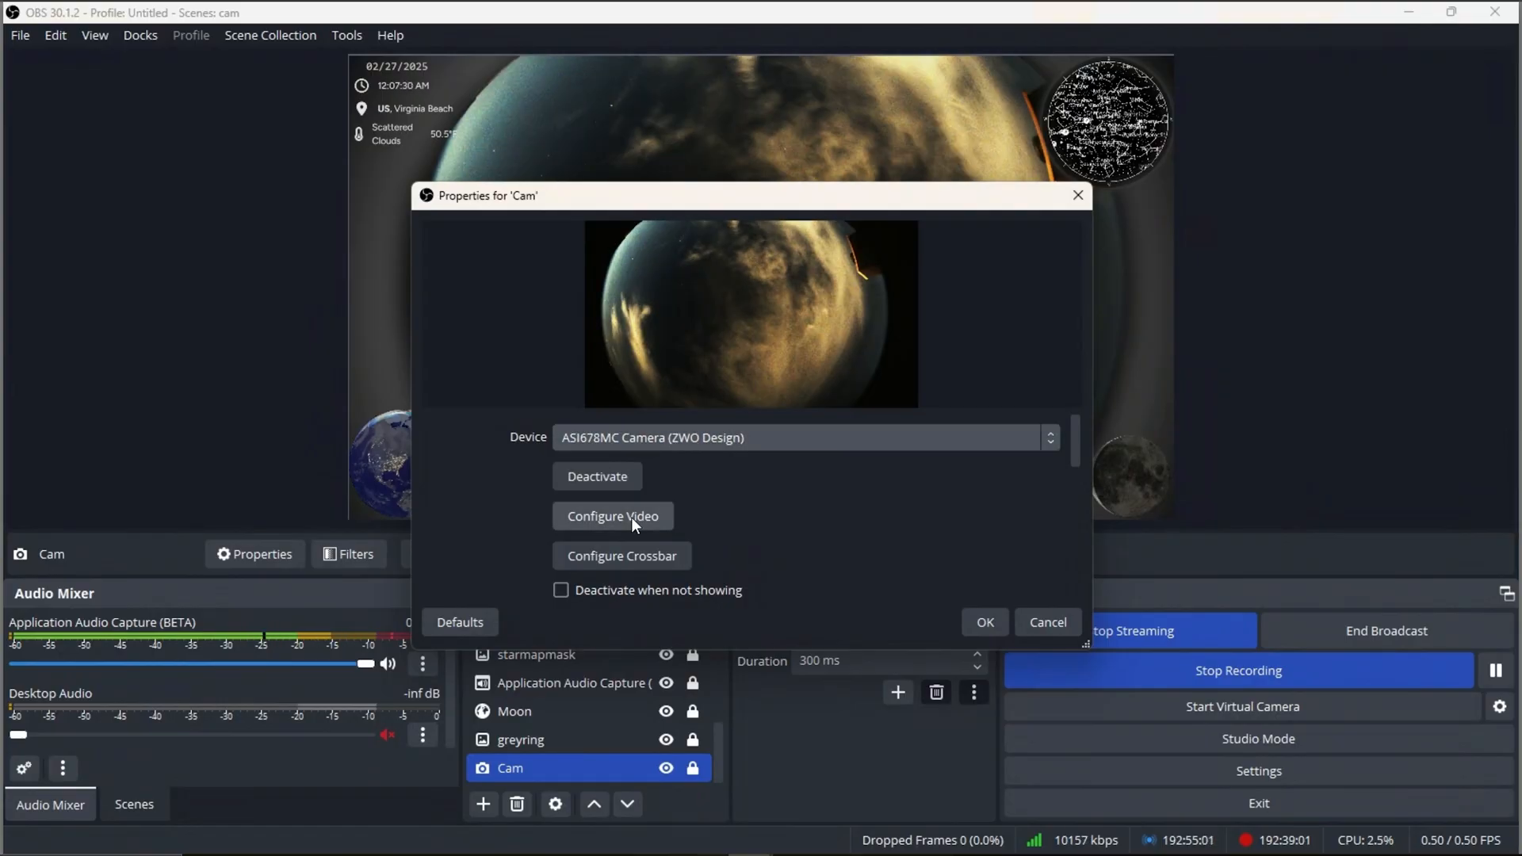
{"action": "left_click", "coordinate": [613, 515]}
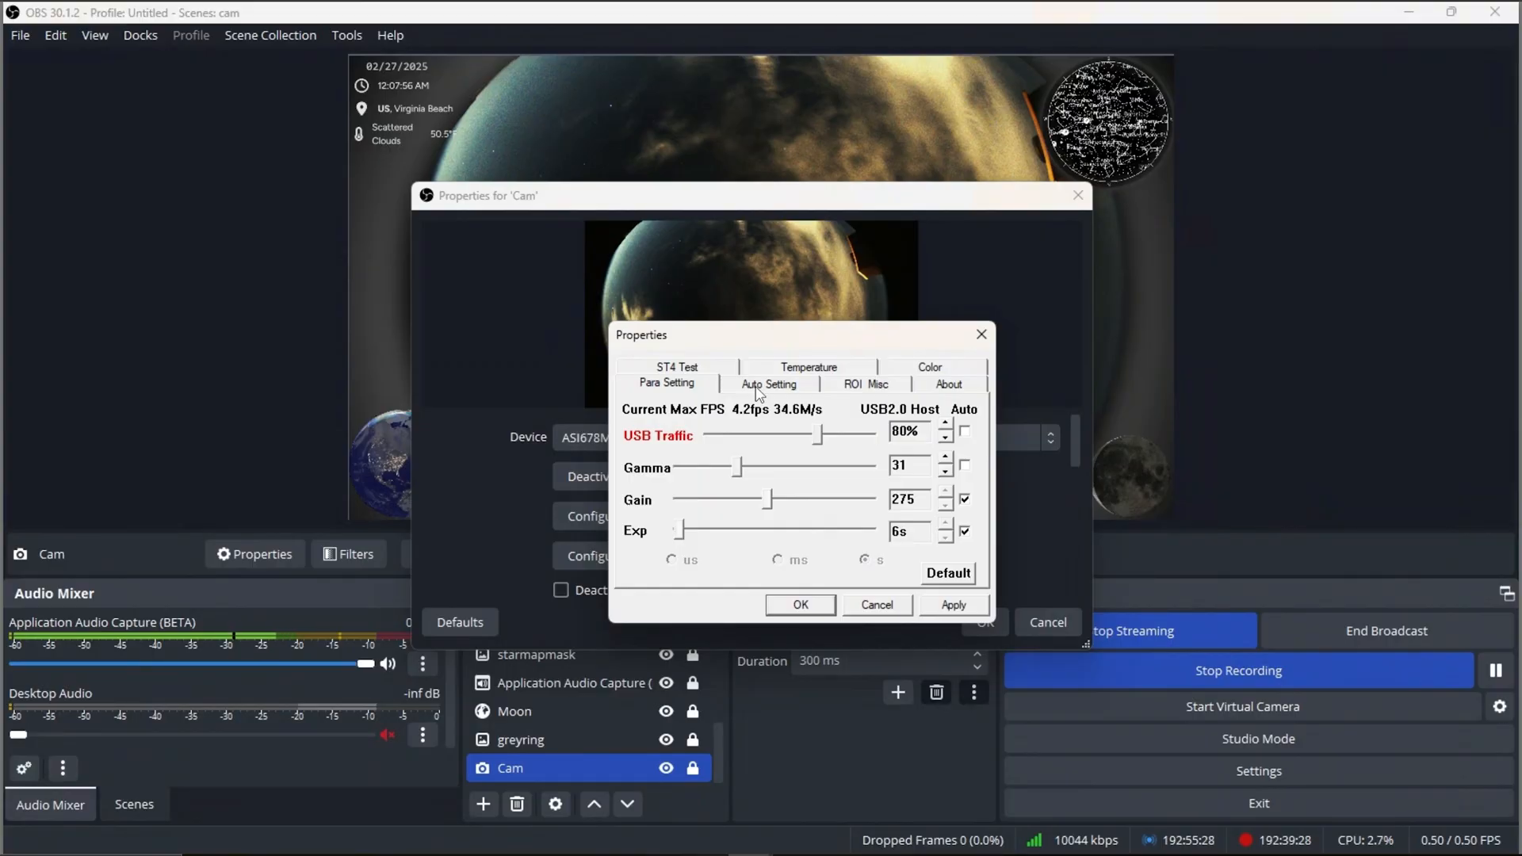
Review auto limits (brightness 130, gain 275, exposure 30s), then view sensor temperature 19.4 °C.
{"action": "left_click", "coordinate": [768, 383]}
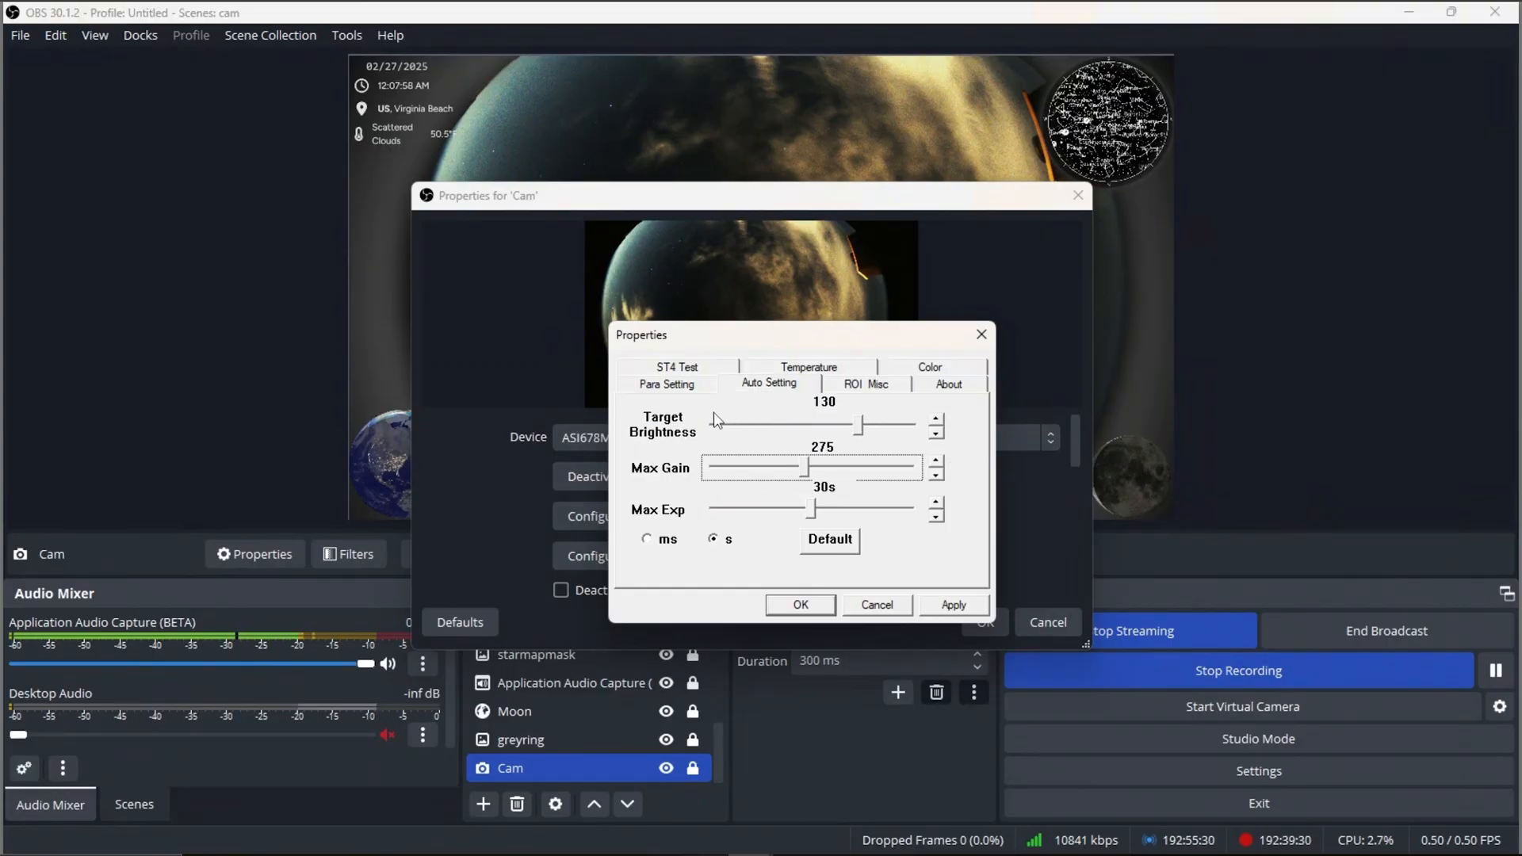
{"action": "mouse_move", "coordinate": [766, 420]}
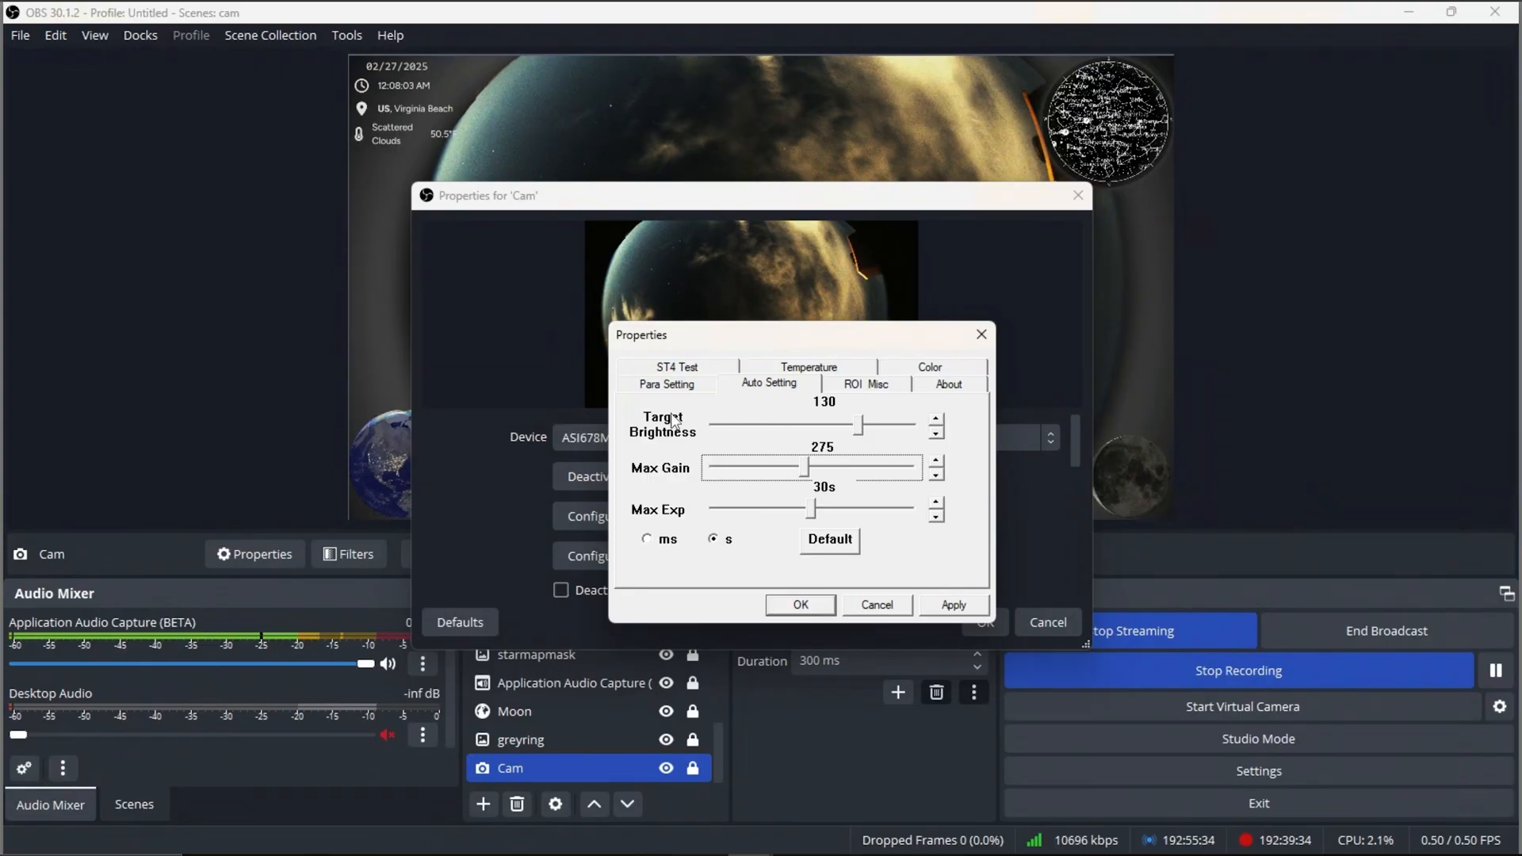
{"action": "mouse_move", "coordinate": [789, 424]}
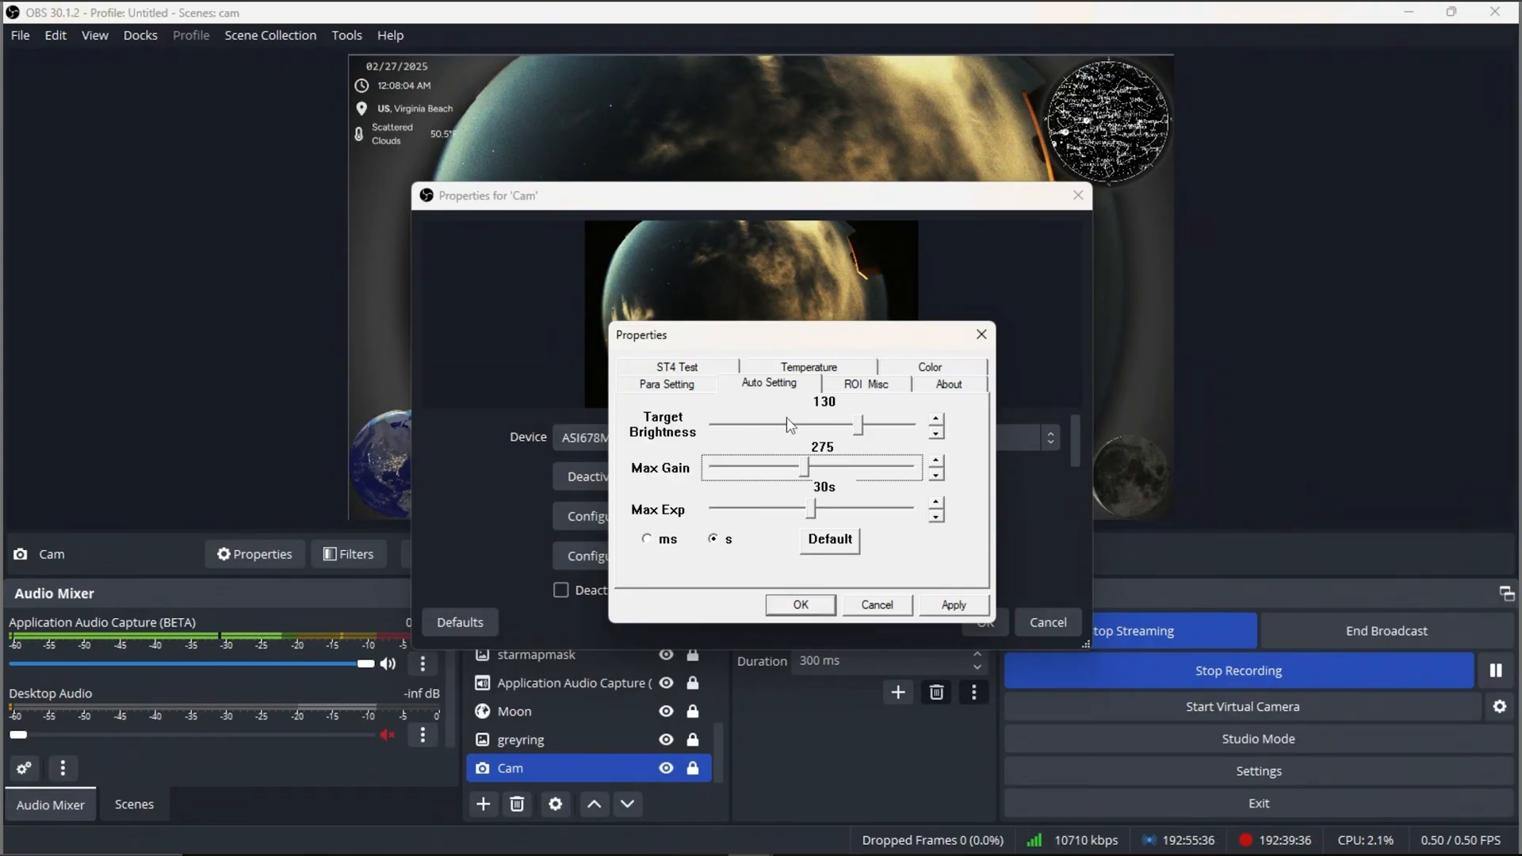
{"action": "mouse_move", "coordinate": [840, 430]}
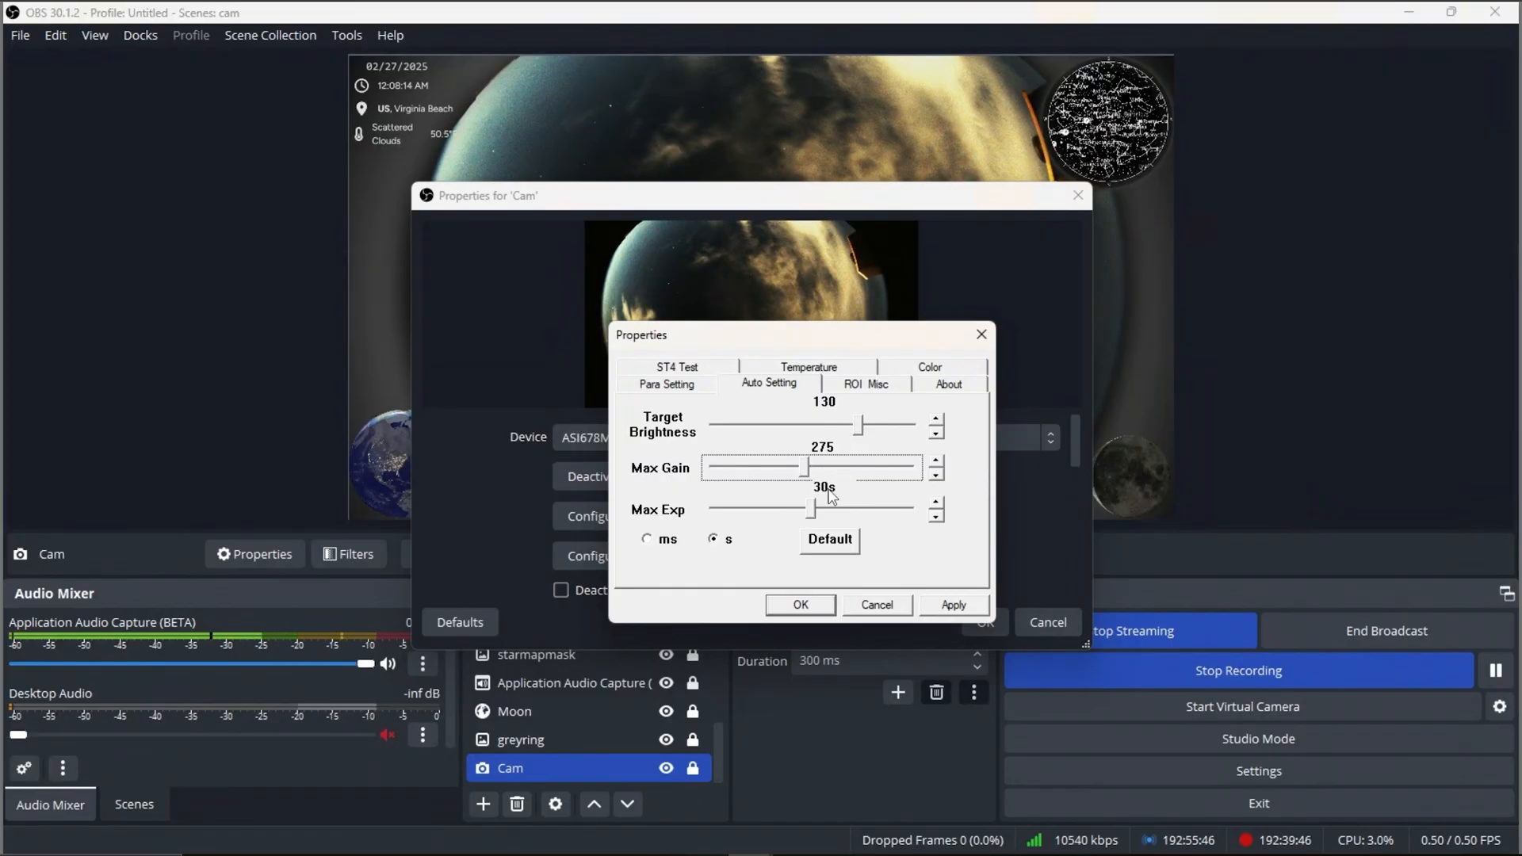
{"action": "mouse_move", "coordinate": [843, 484]}
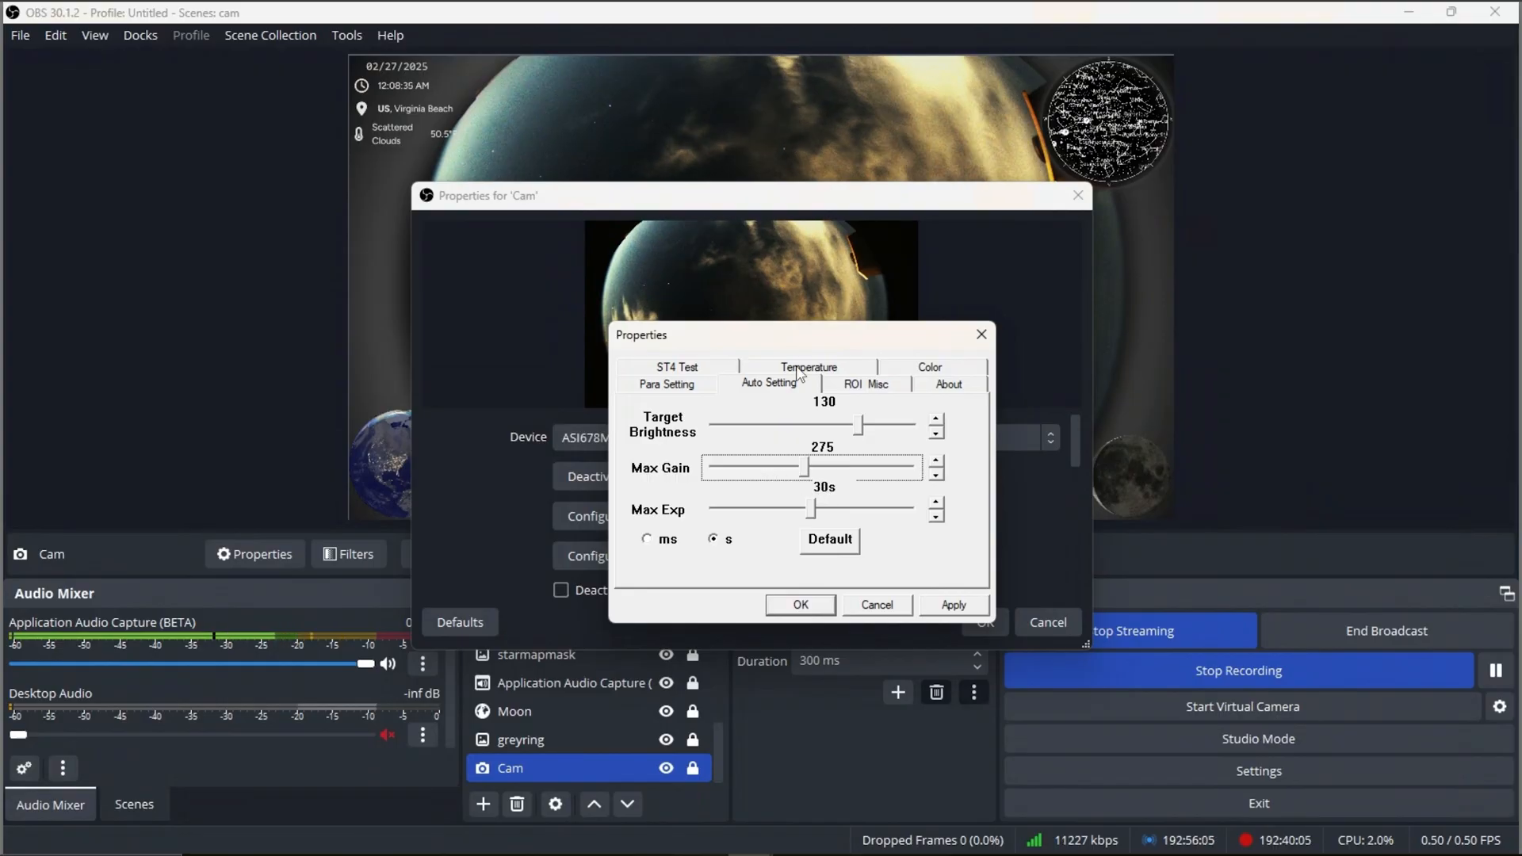
{"action": "mouse_move", "coordinate": [729, 377]}
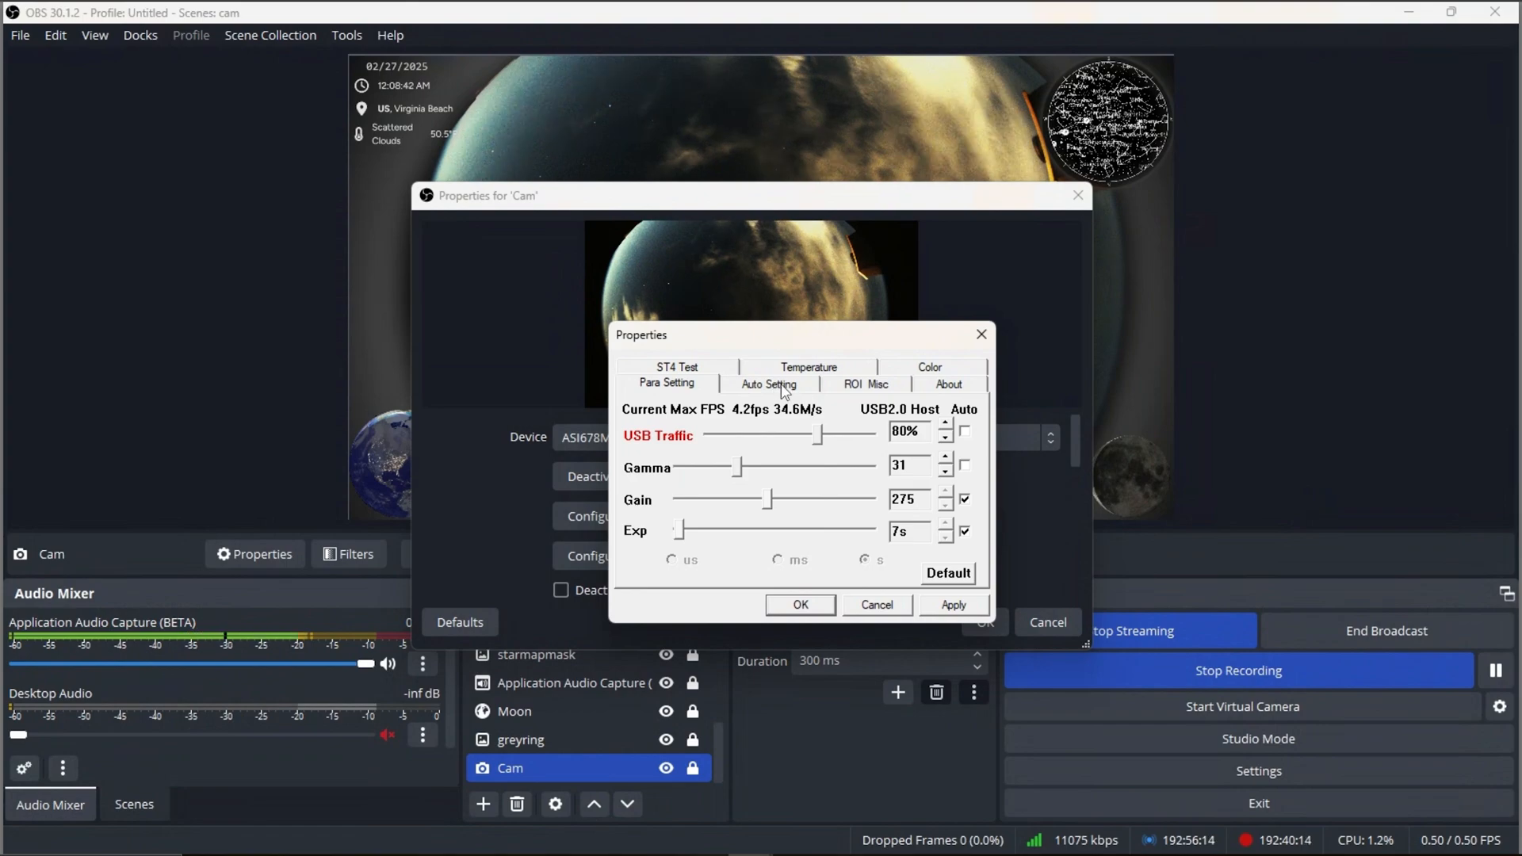
{"action": "left_click", "coordinate": [766, 383]}
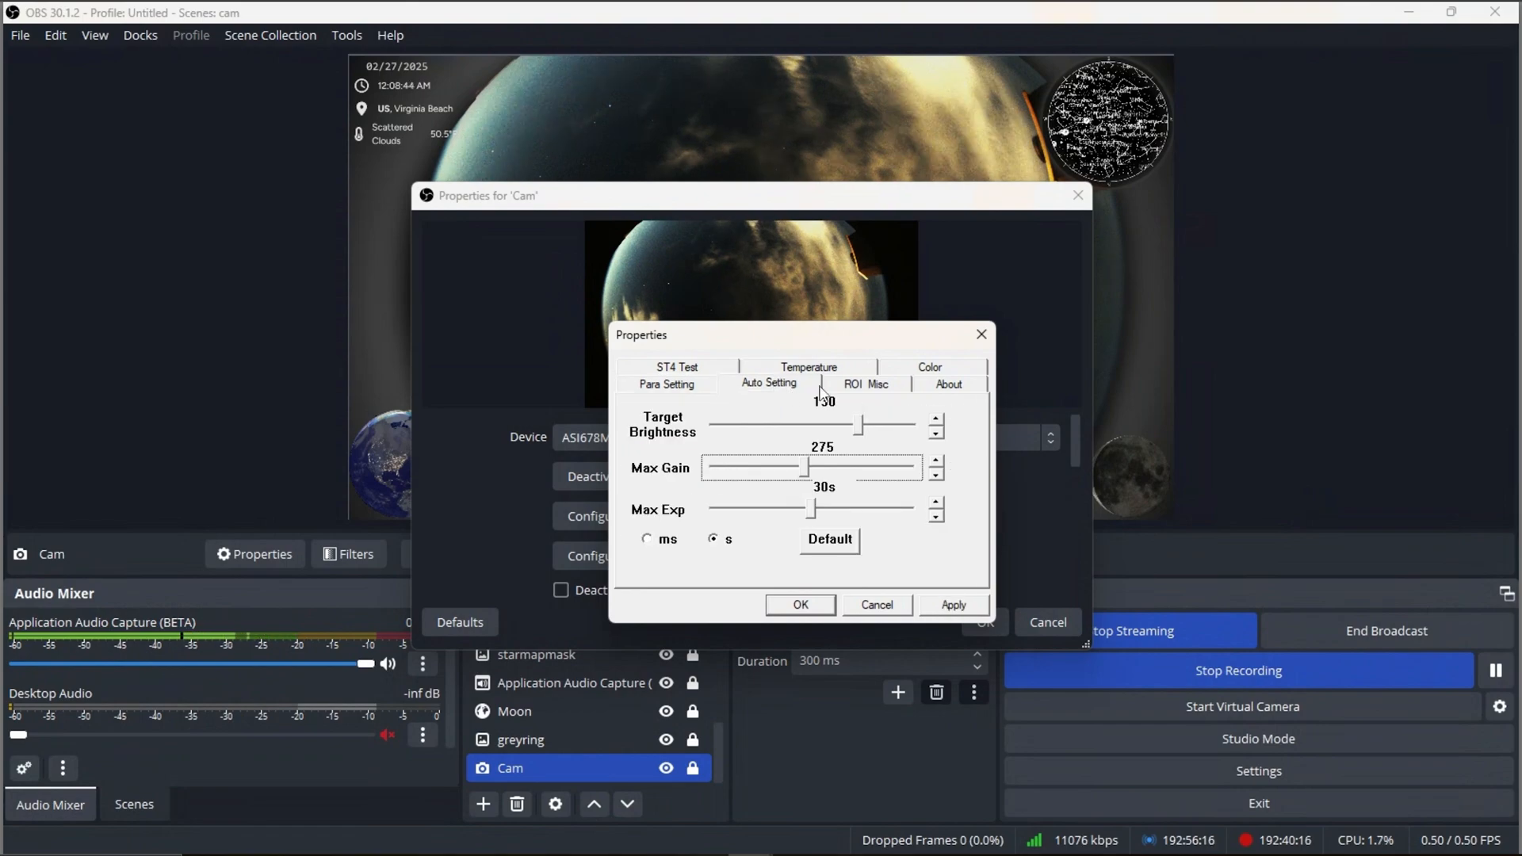
{"action": "left_click", "coordinate": [807, 367]}
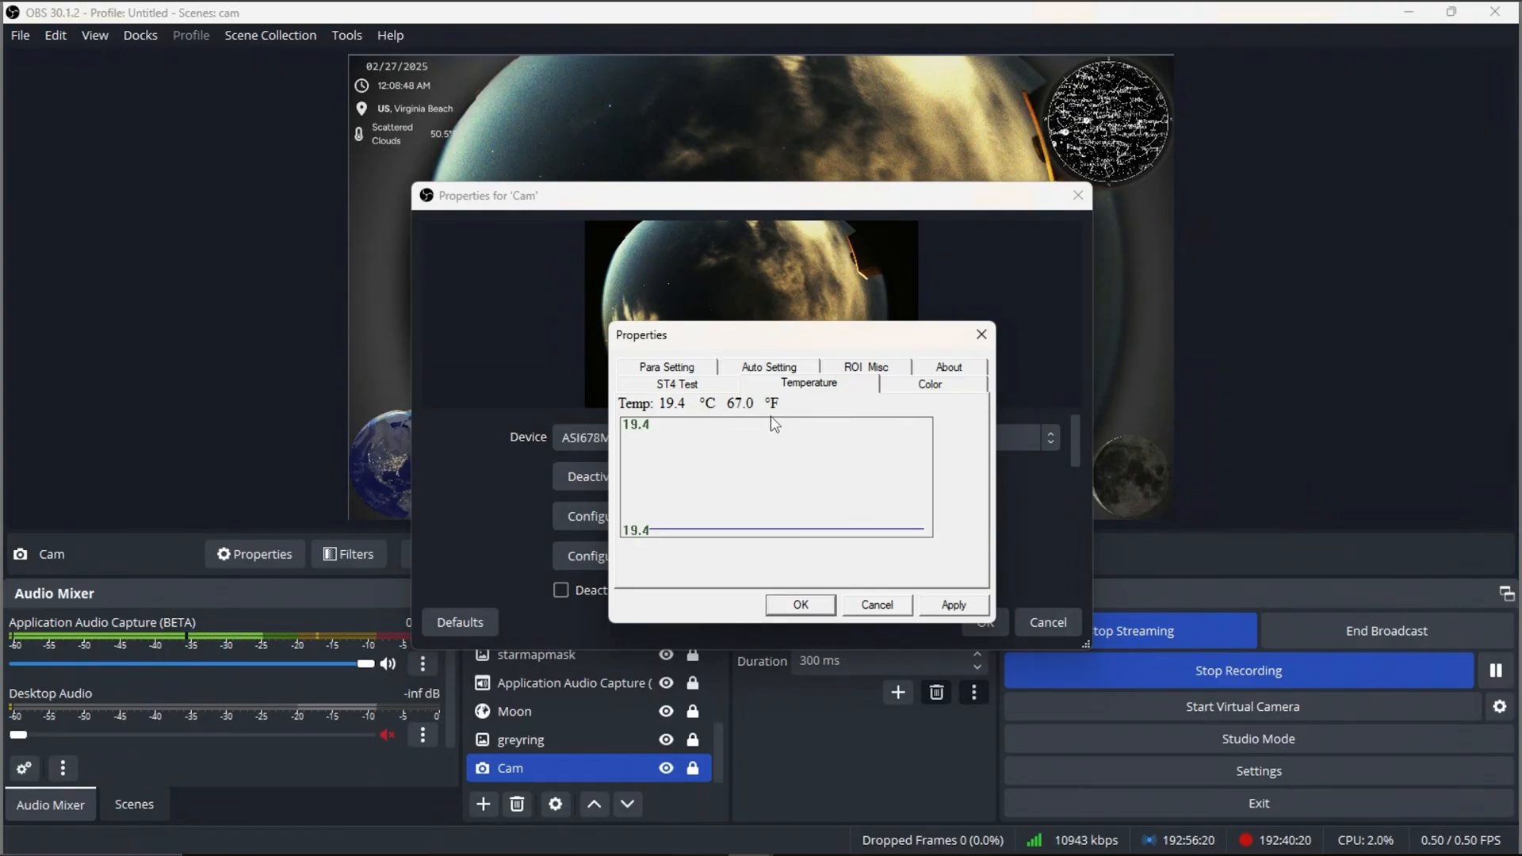
Check colour balance (red 72, blue 92, RAW output on), then close the driver Properties.
{"action": "left_click", "coordinate": [929, 384]}
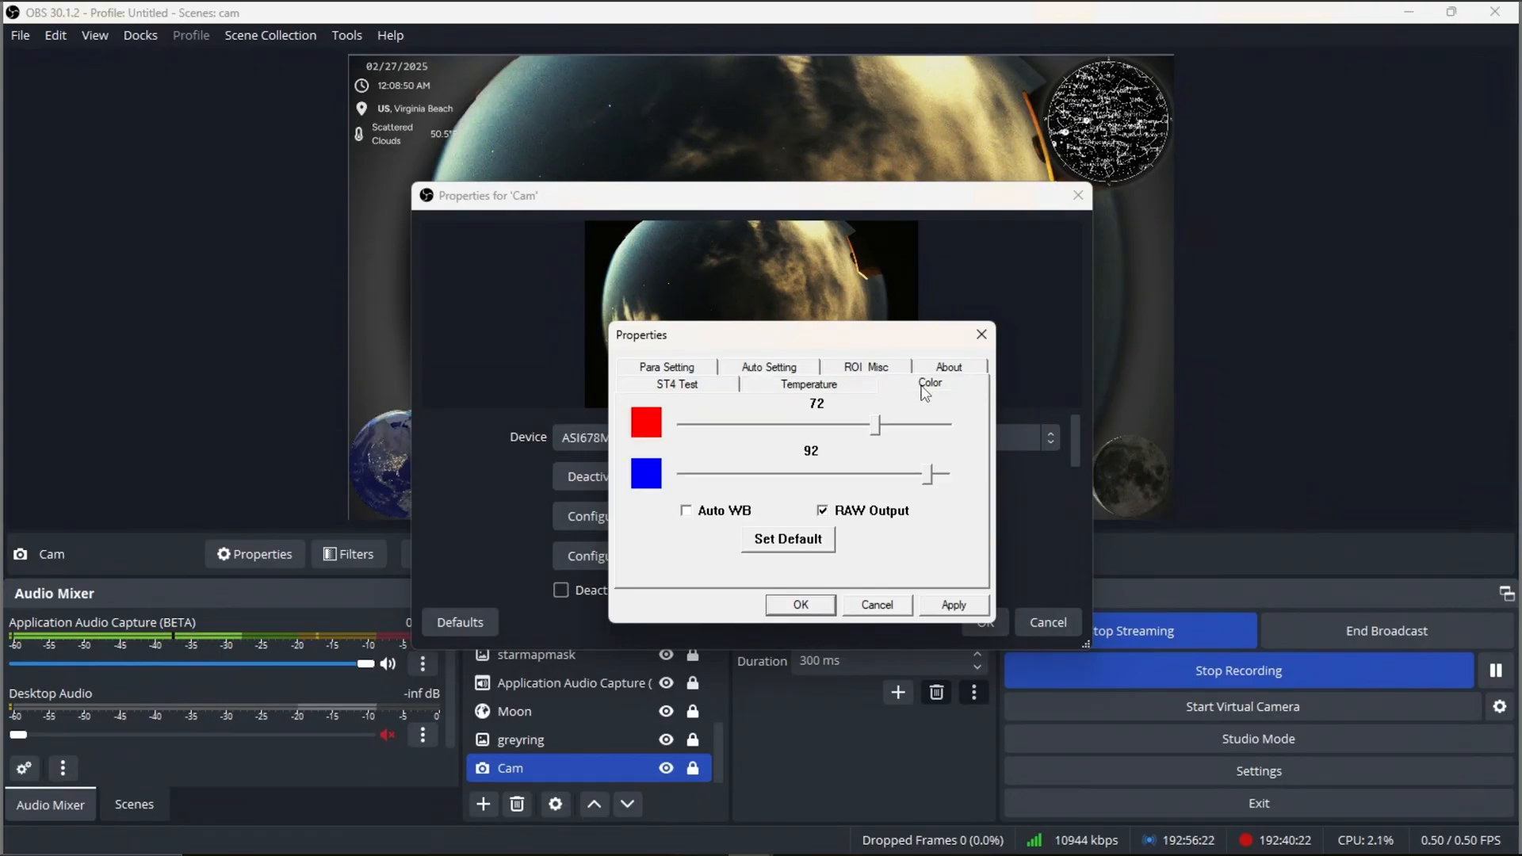
{"action": "mouse_move", "coordinate": [708, 513]}
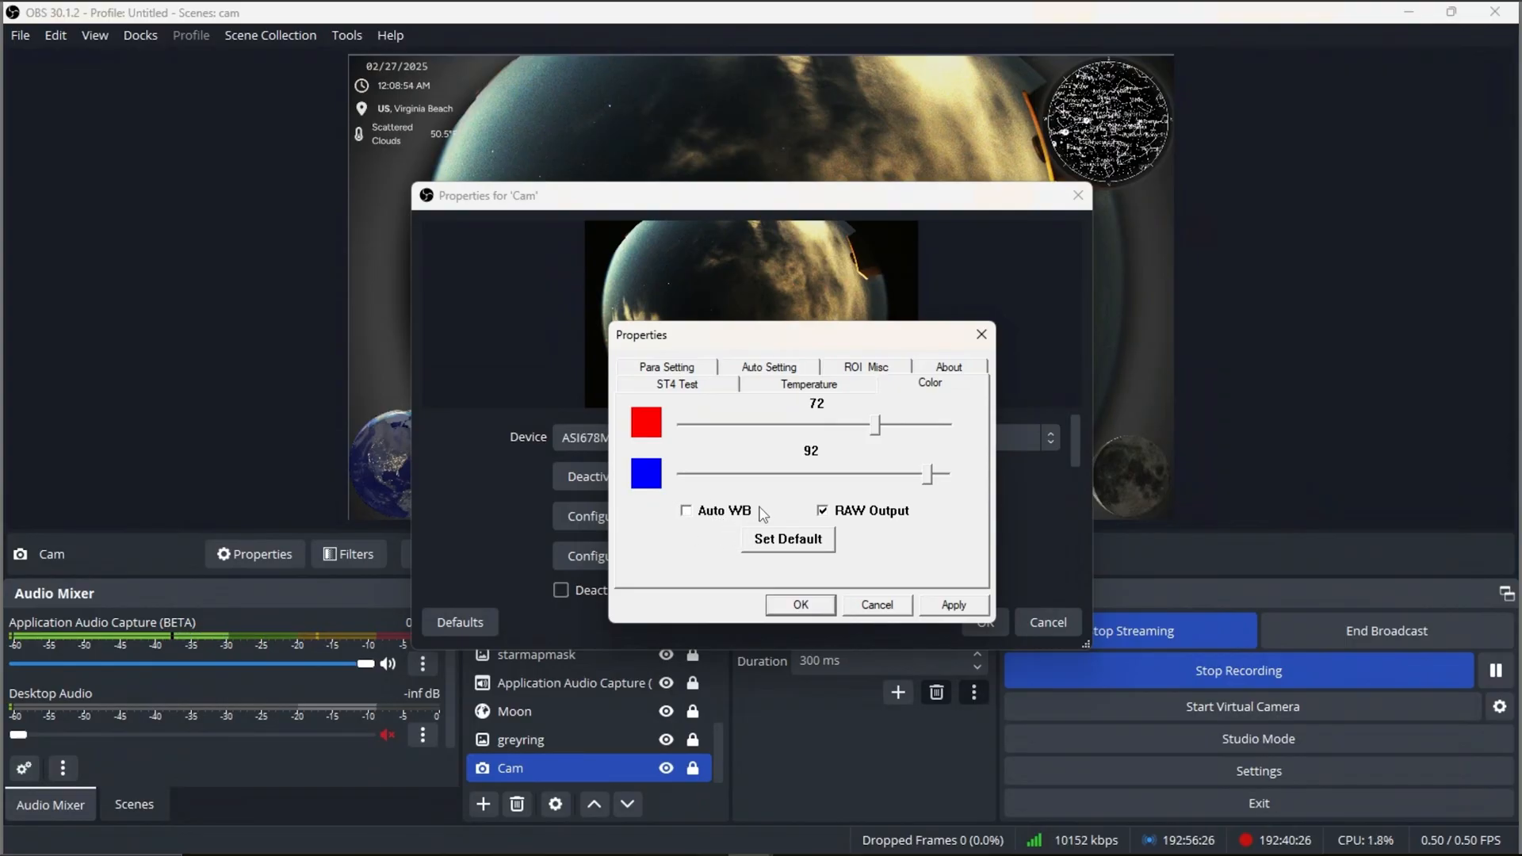
{"action": "mouse_move", "coordinate": [712, 498]}
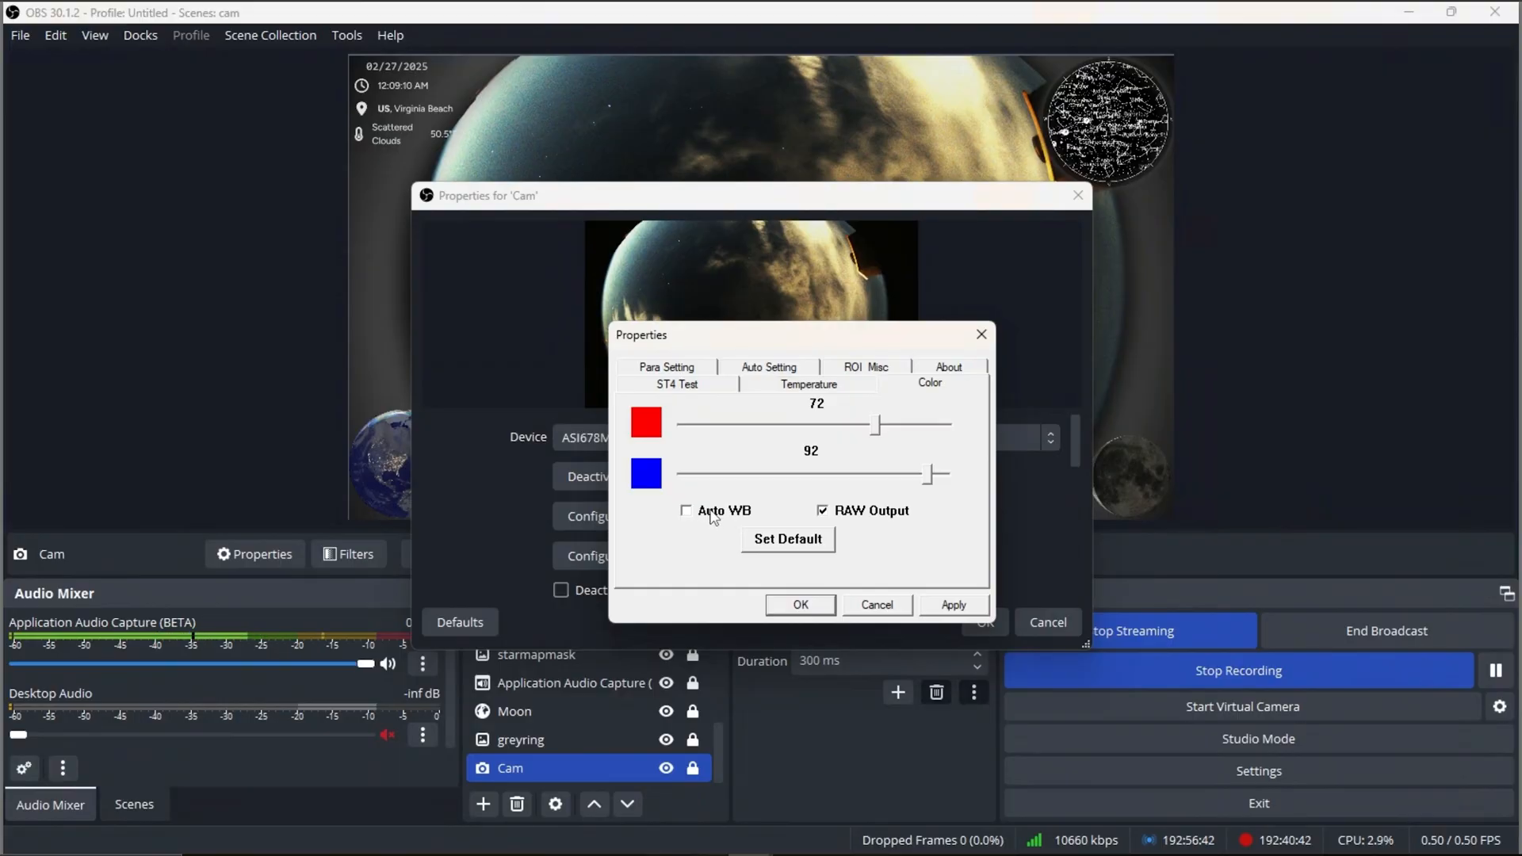
{"action": "mouse_move", "coordinate": [769, 418]}
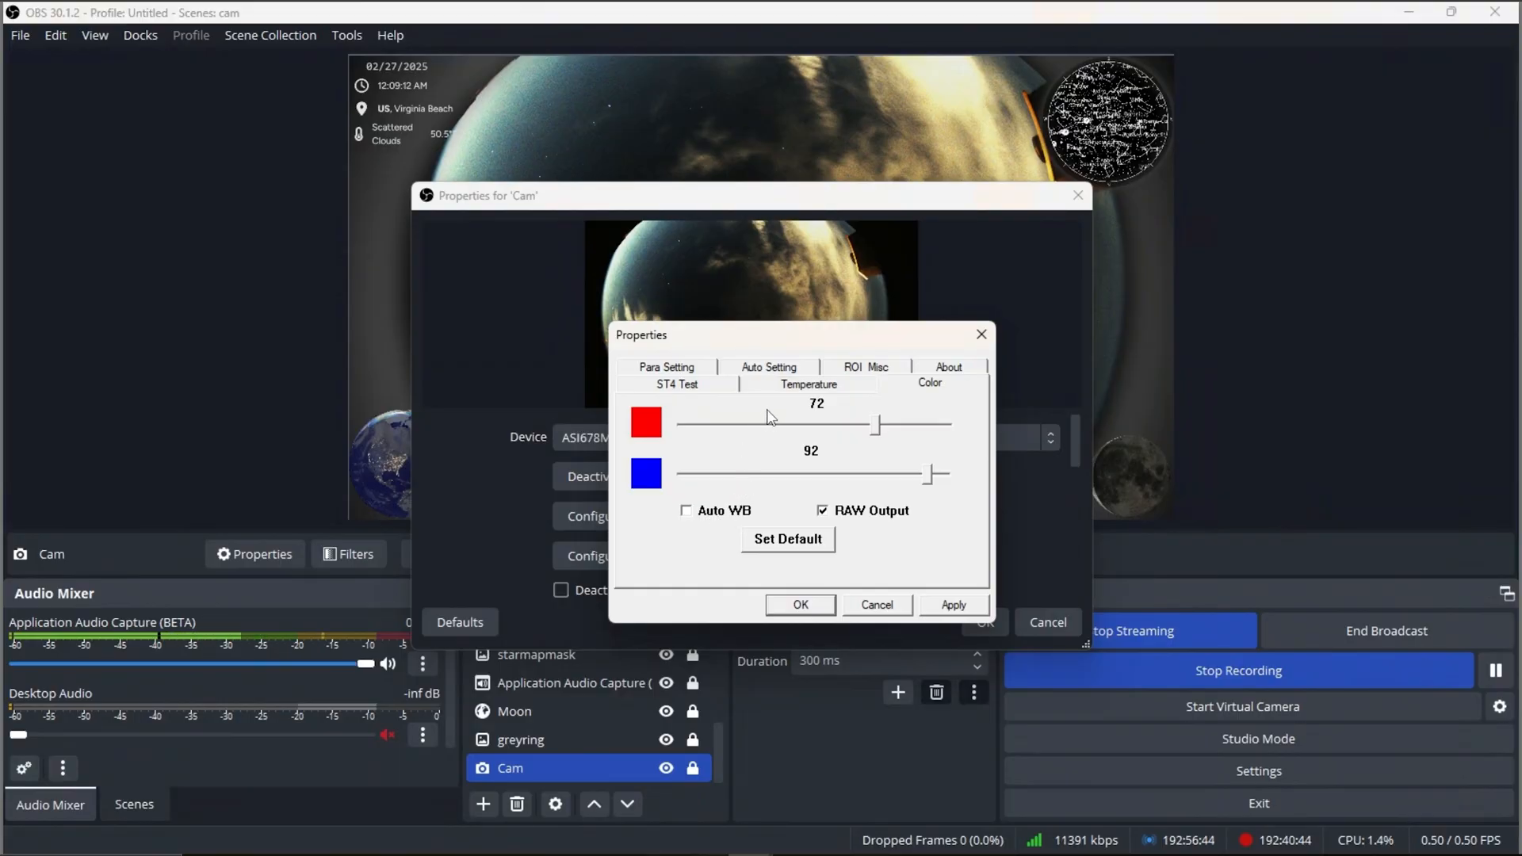
{"action": "mouse_move", "coordinate": [815, 438]}
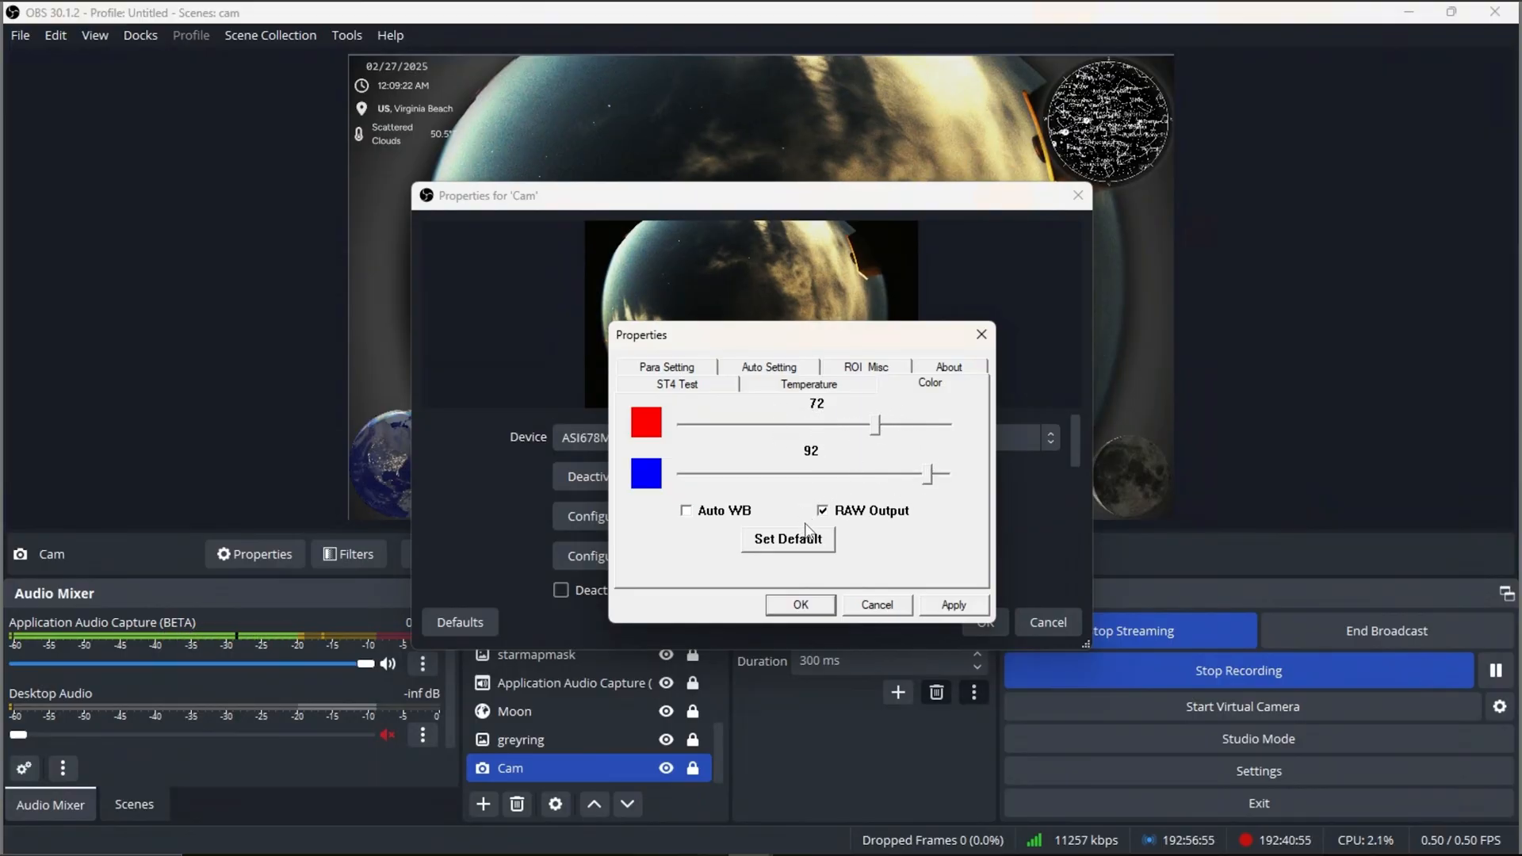
{"action": "mouse_move", "coordinate": [813, 488]}
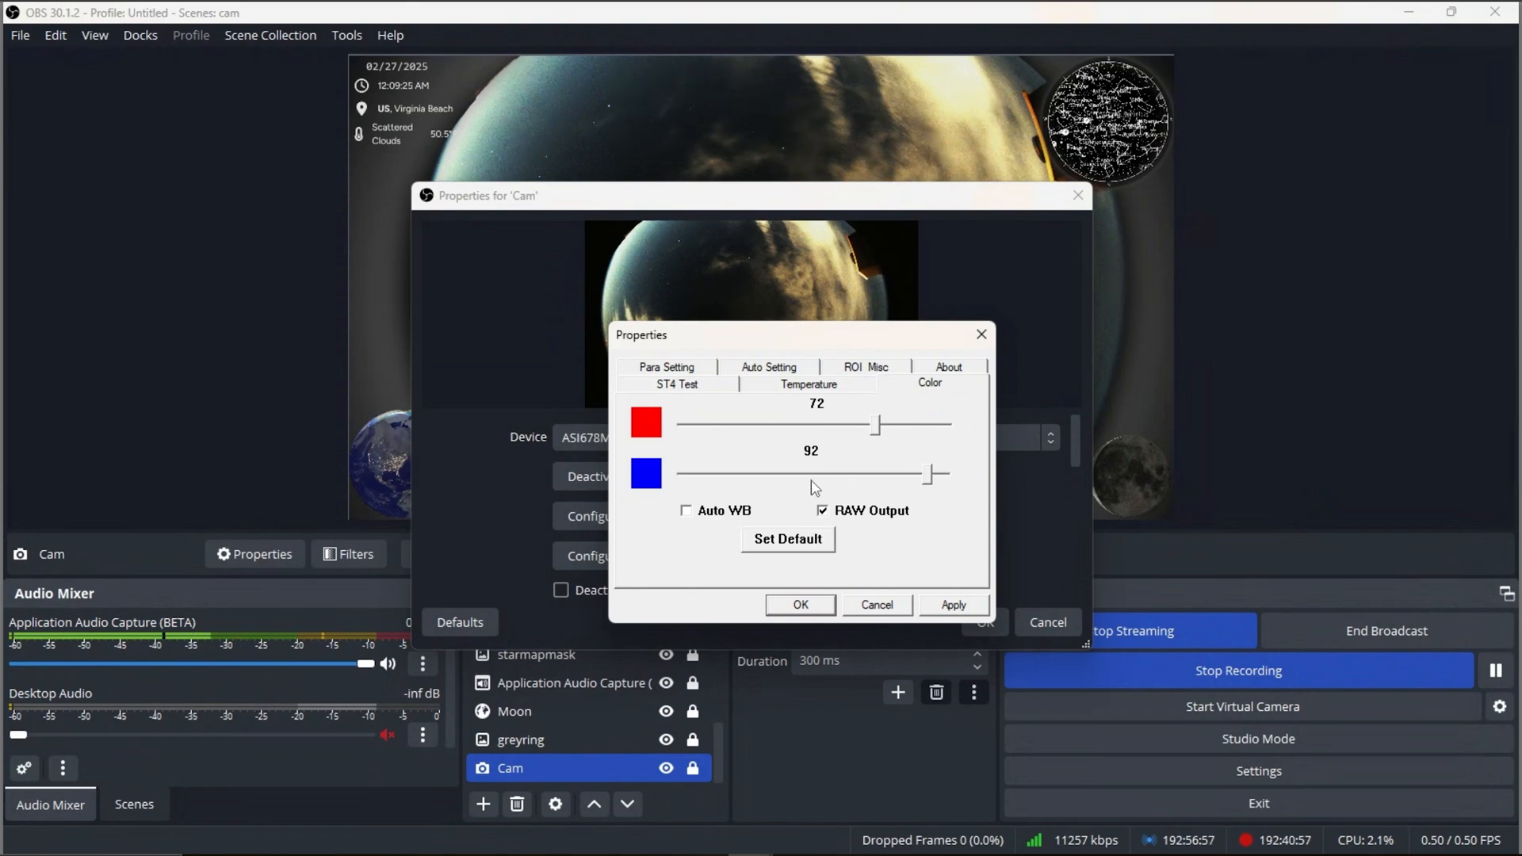
{"action": "mouse_move", "coordinate": [847, 528]}
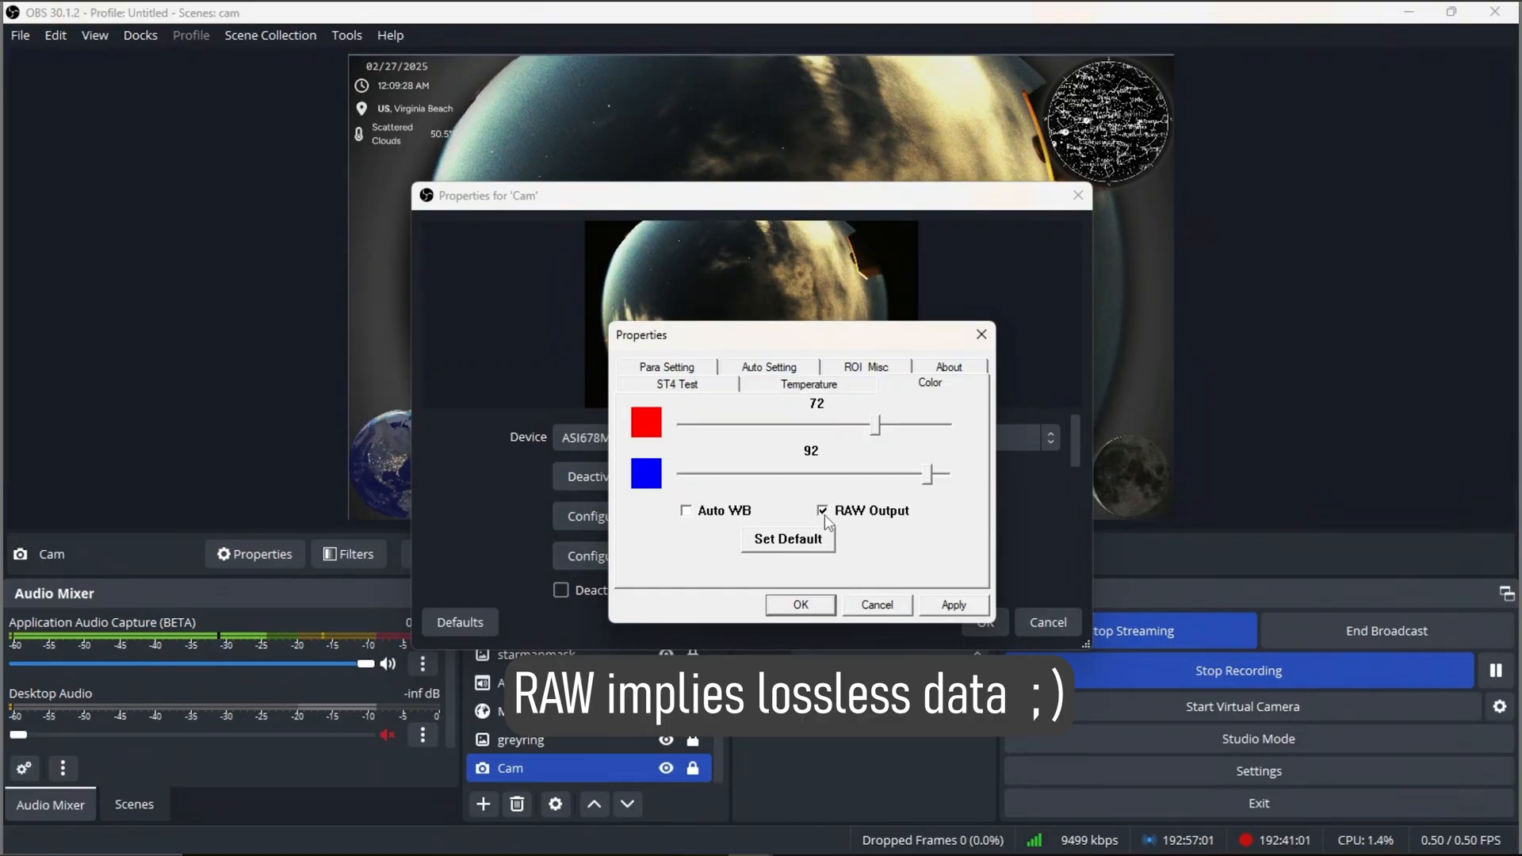
{"action": "left_click", "coordinate": [799, 604]}
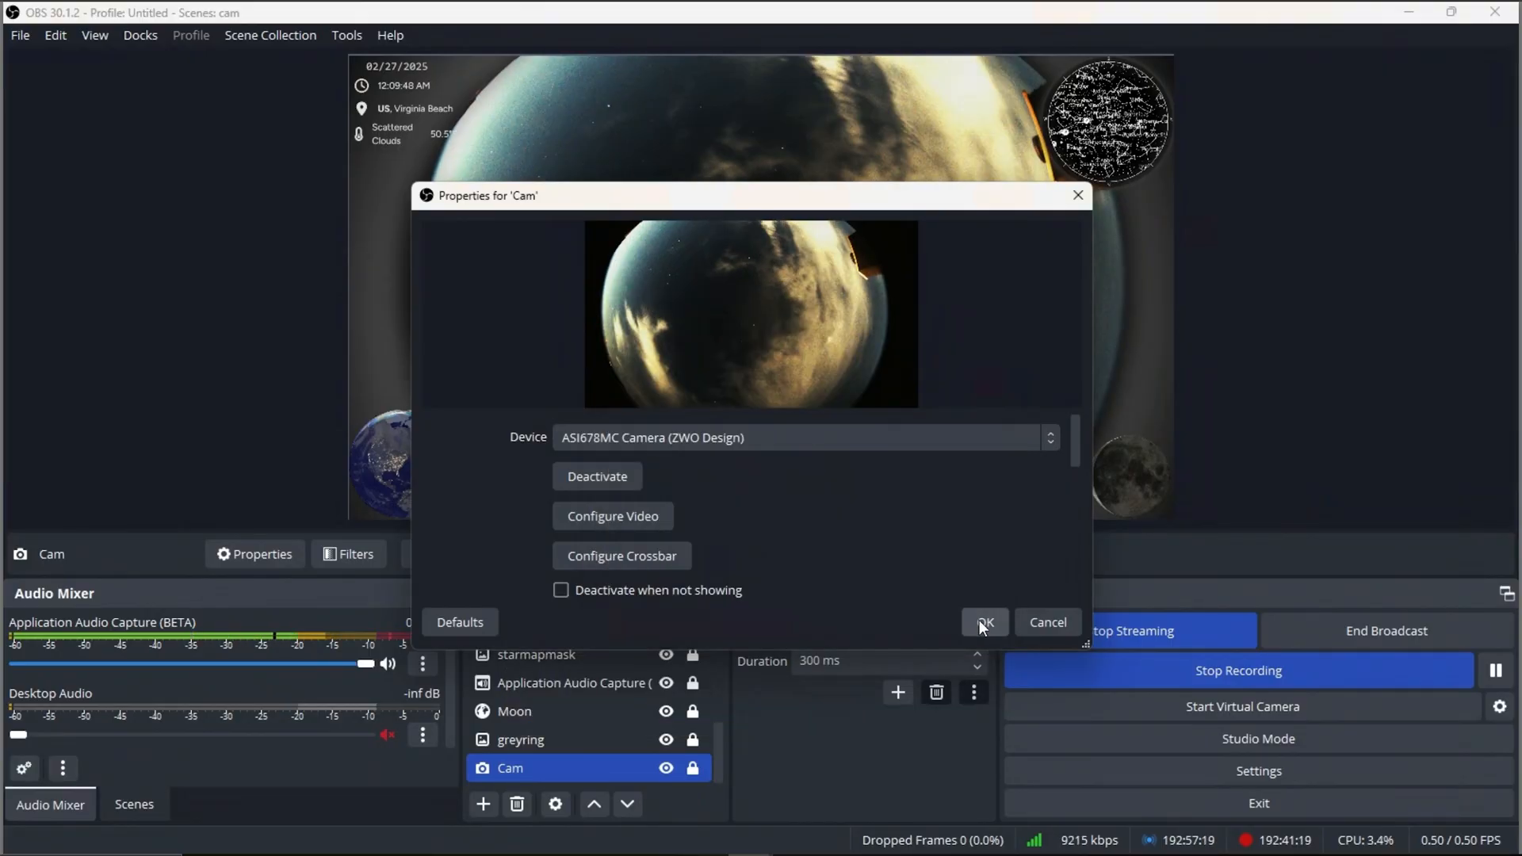
Close the Cam properties and select the skymap source in the preview.
{"action": "left_click", "coordinate": [983, 622]}
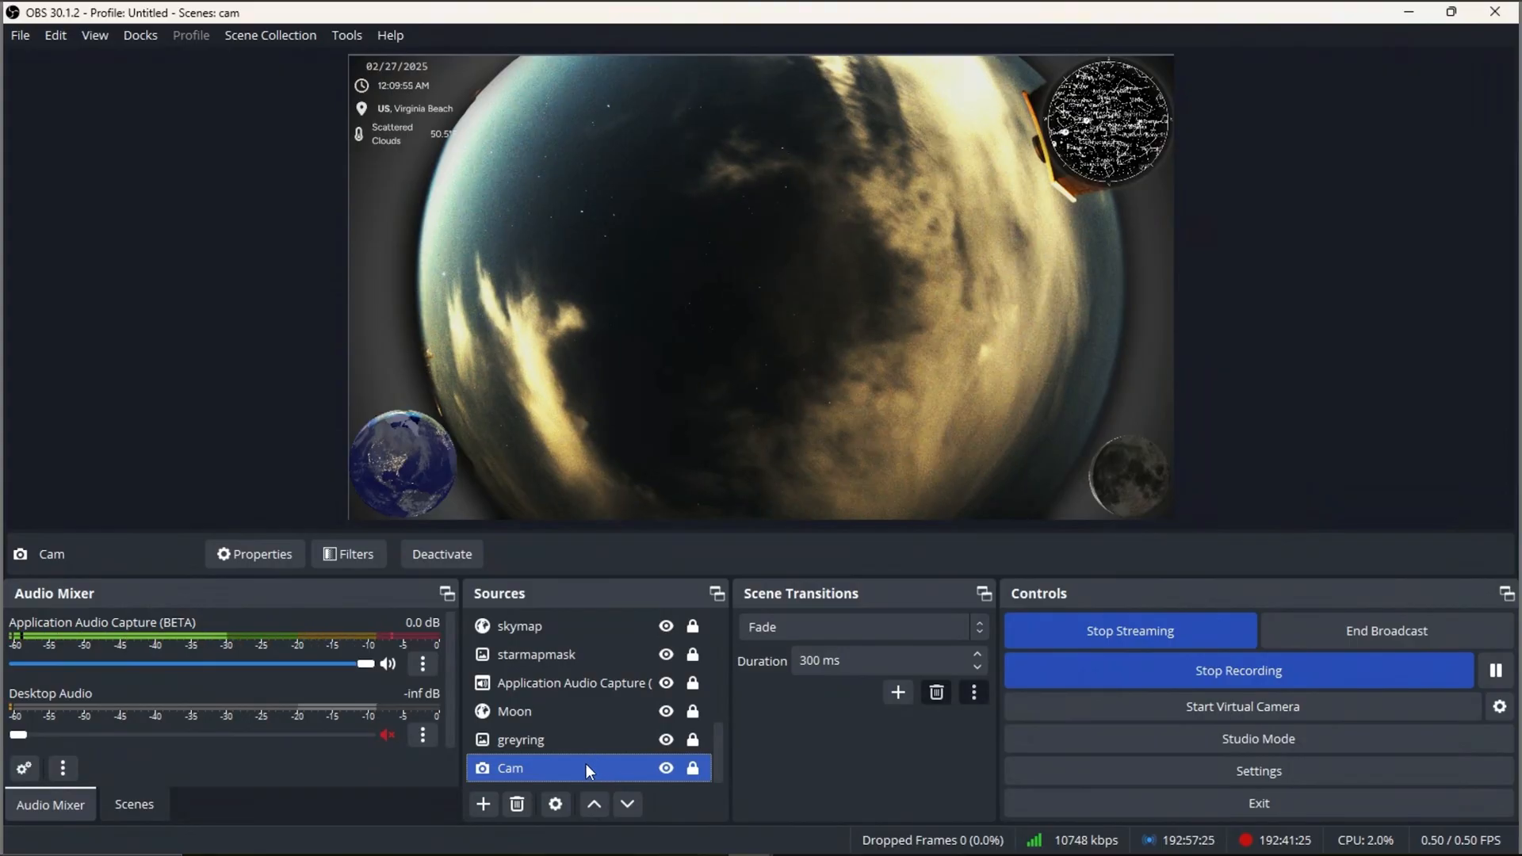
{"action": "mouse_move", "coordinate": [607, 771]}
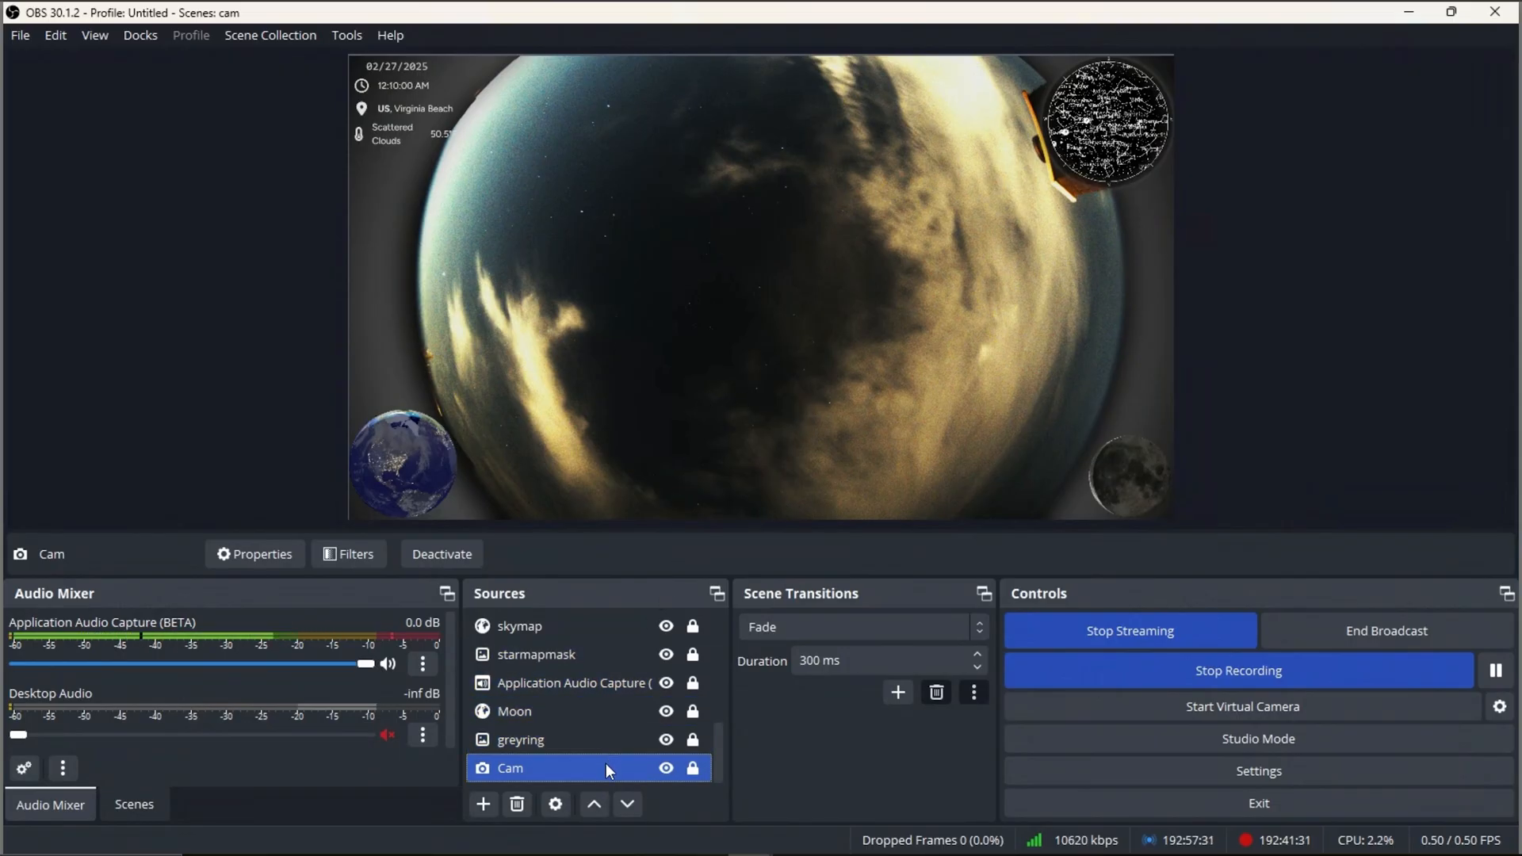
{"action": "mouse_move", "coordinate": [772, 443]}
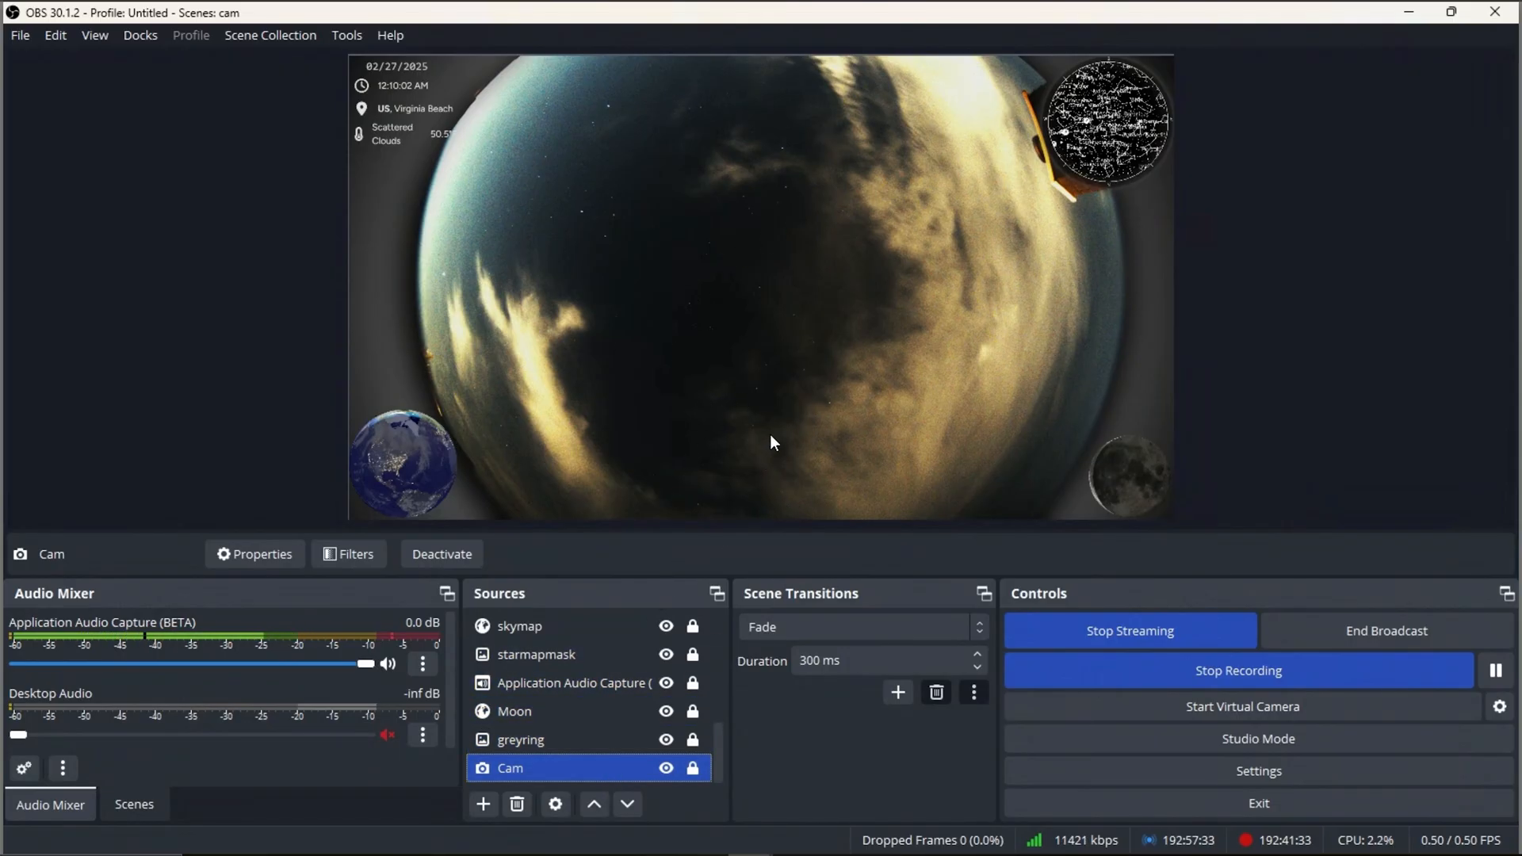
{"action": "left_click", "coordinate": [521, 739]}
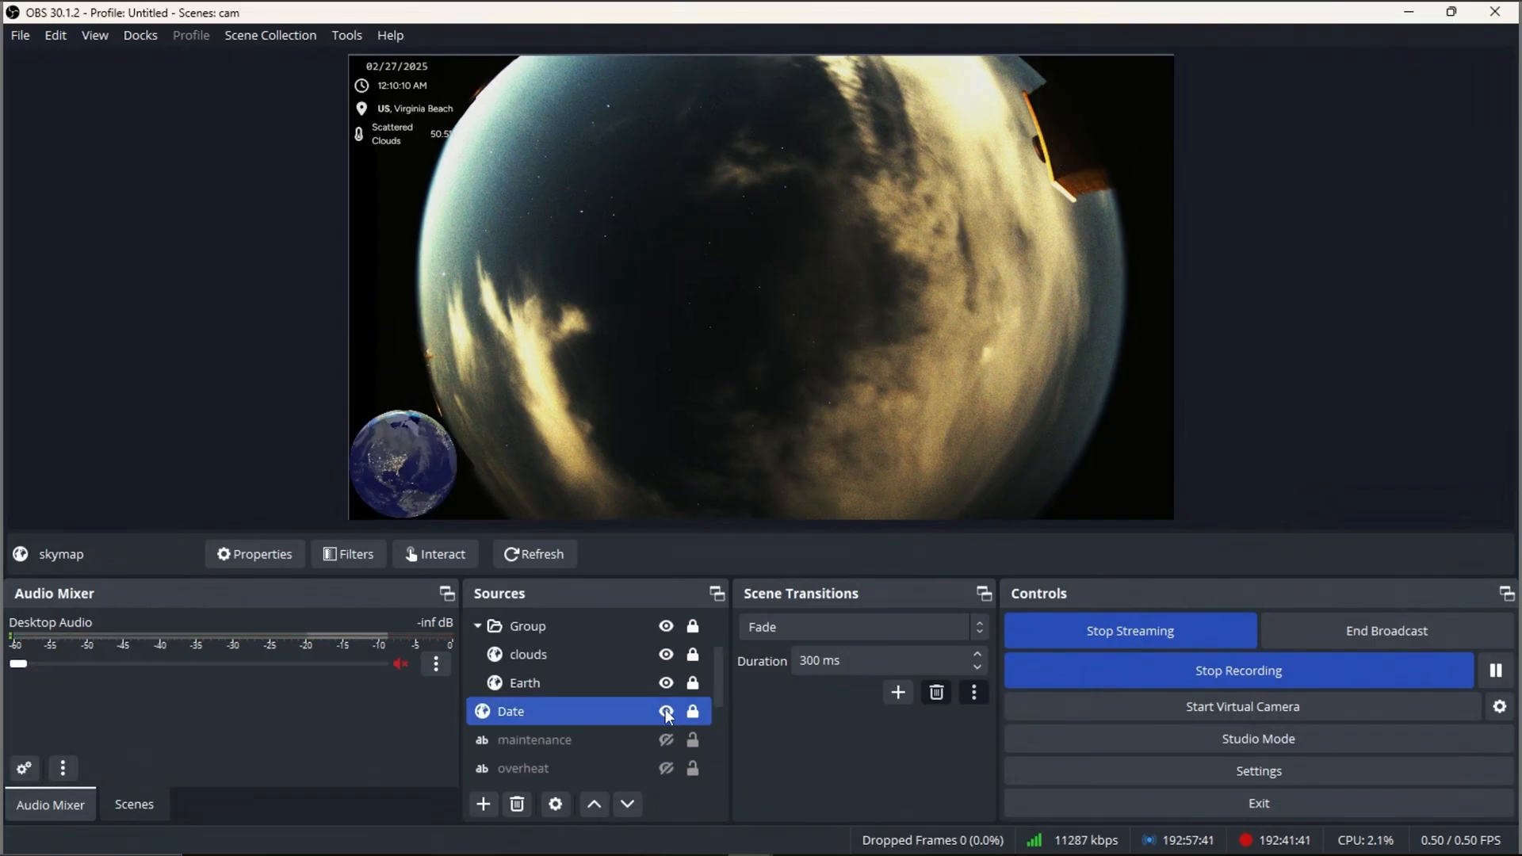
{"action": "left_click", "coordinate": [666, 626]}
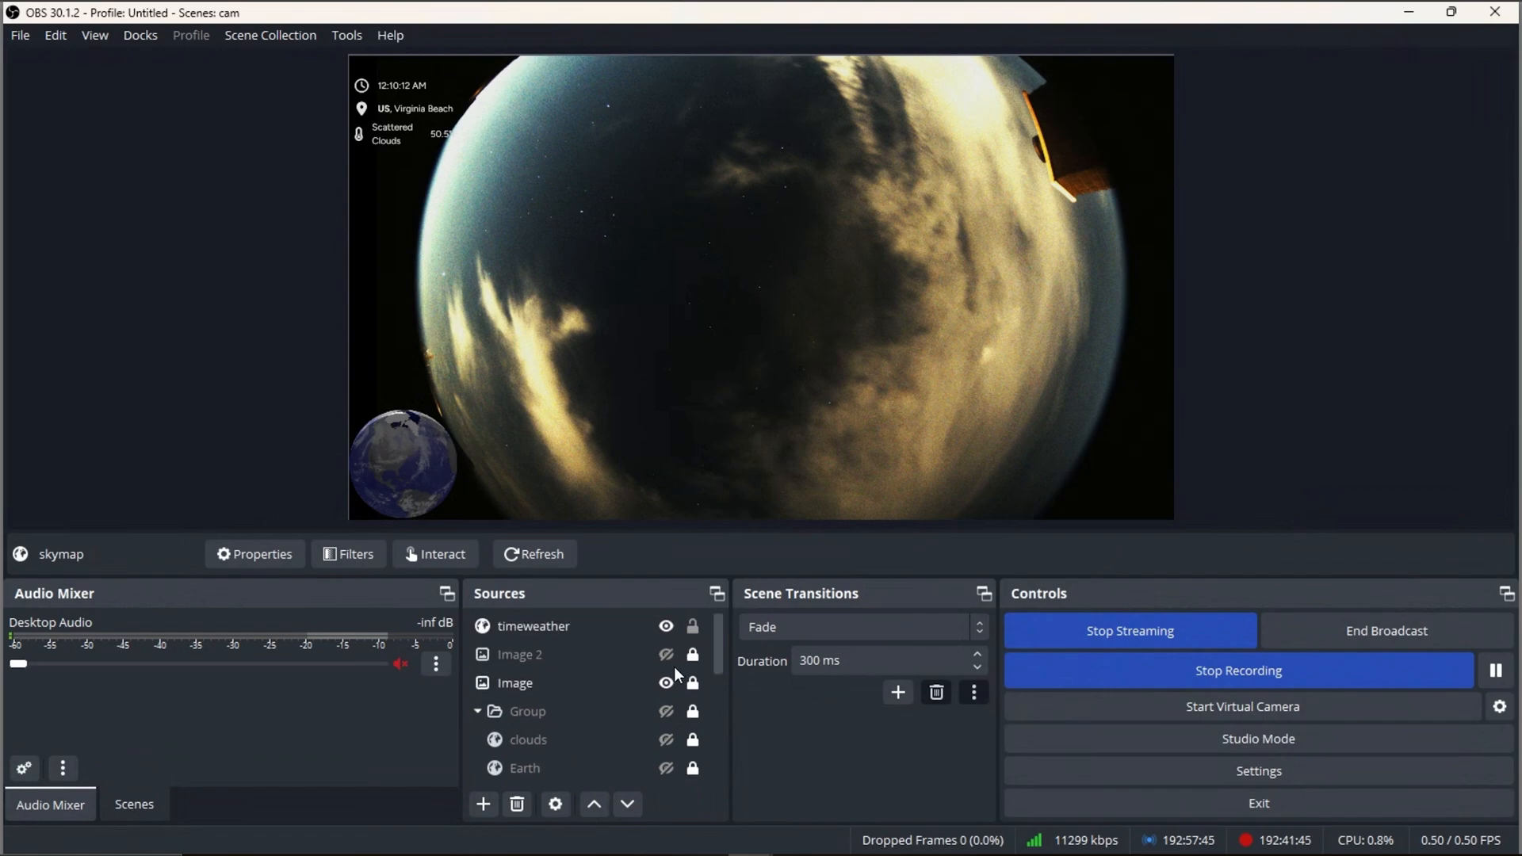
{"action": "left_click", "coordinate": [666, 626]}
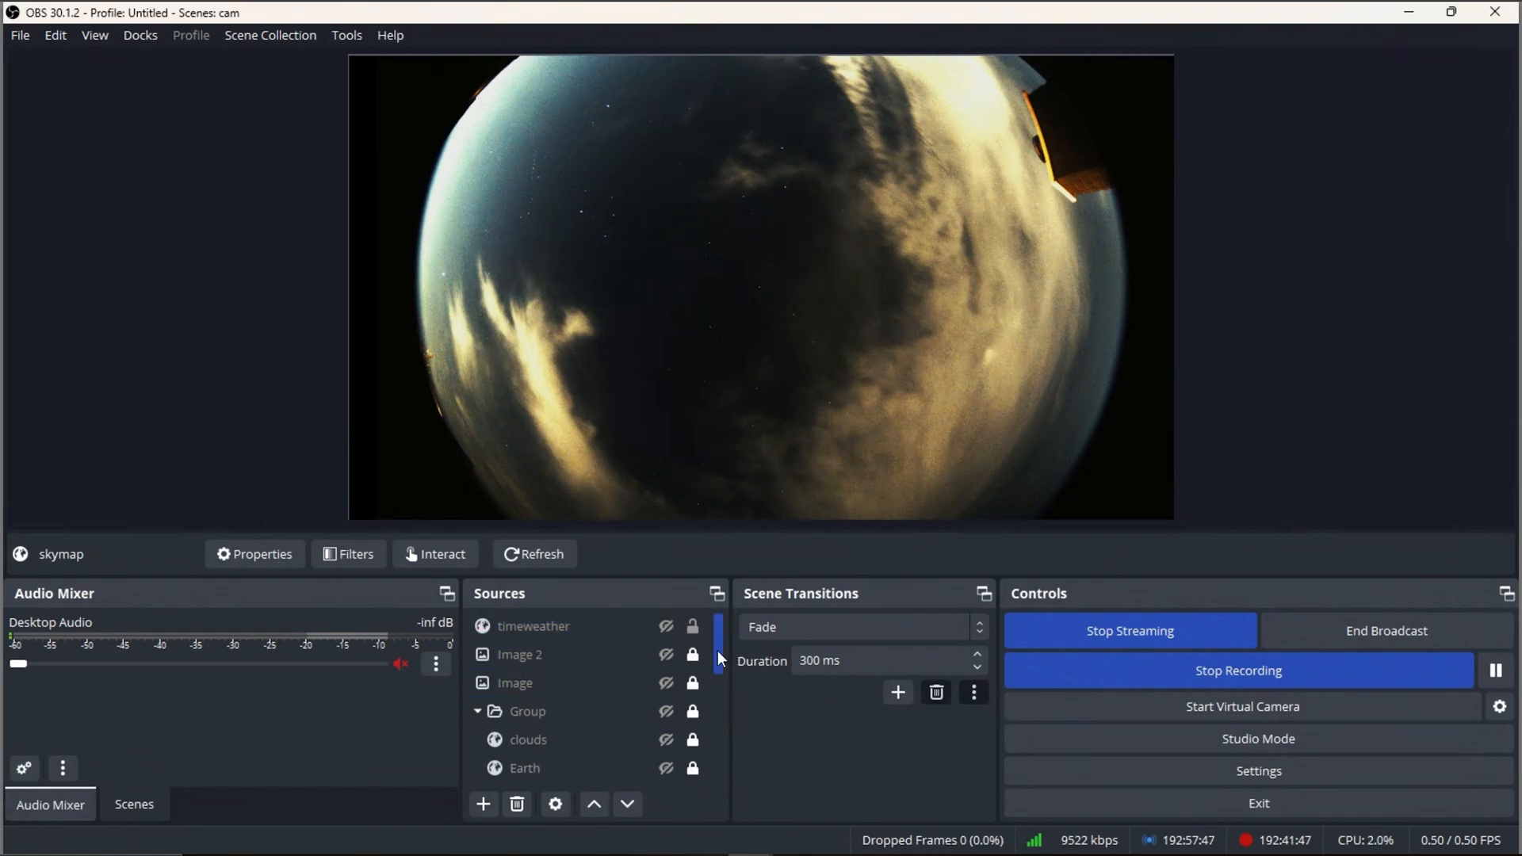
{"action": "mouse_move", "coordinate": [1283, 405]}
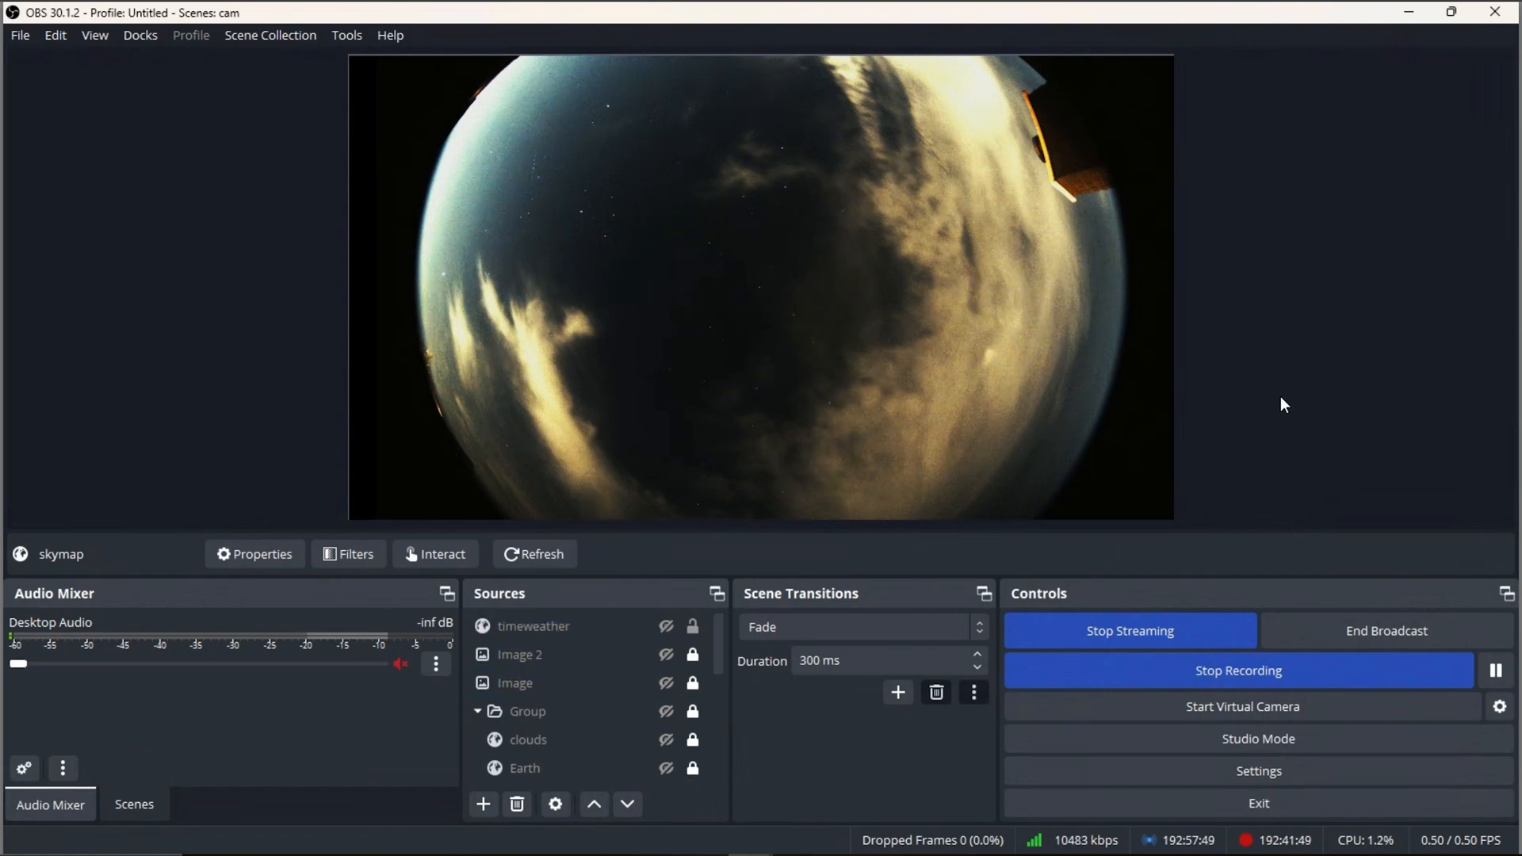
{"action": "mouse_move", "coordinate": [1271, 398]}
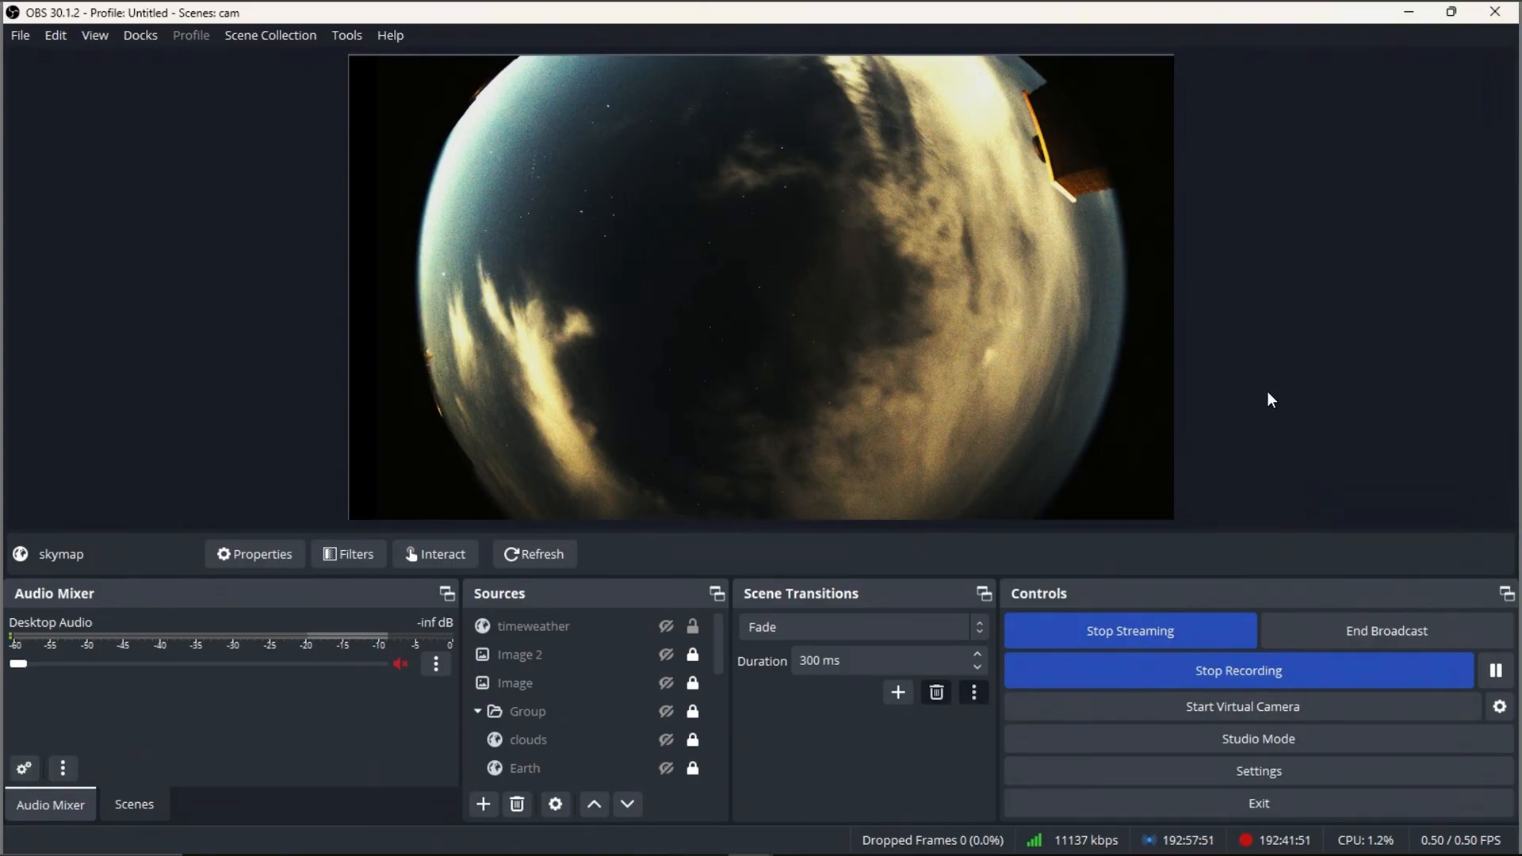
{"action": "mouse_move", "coordinate": [765, 557]}
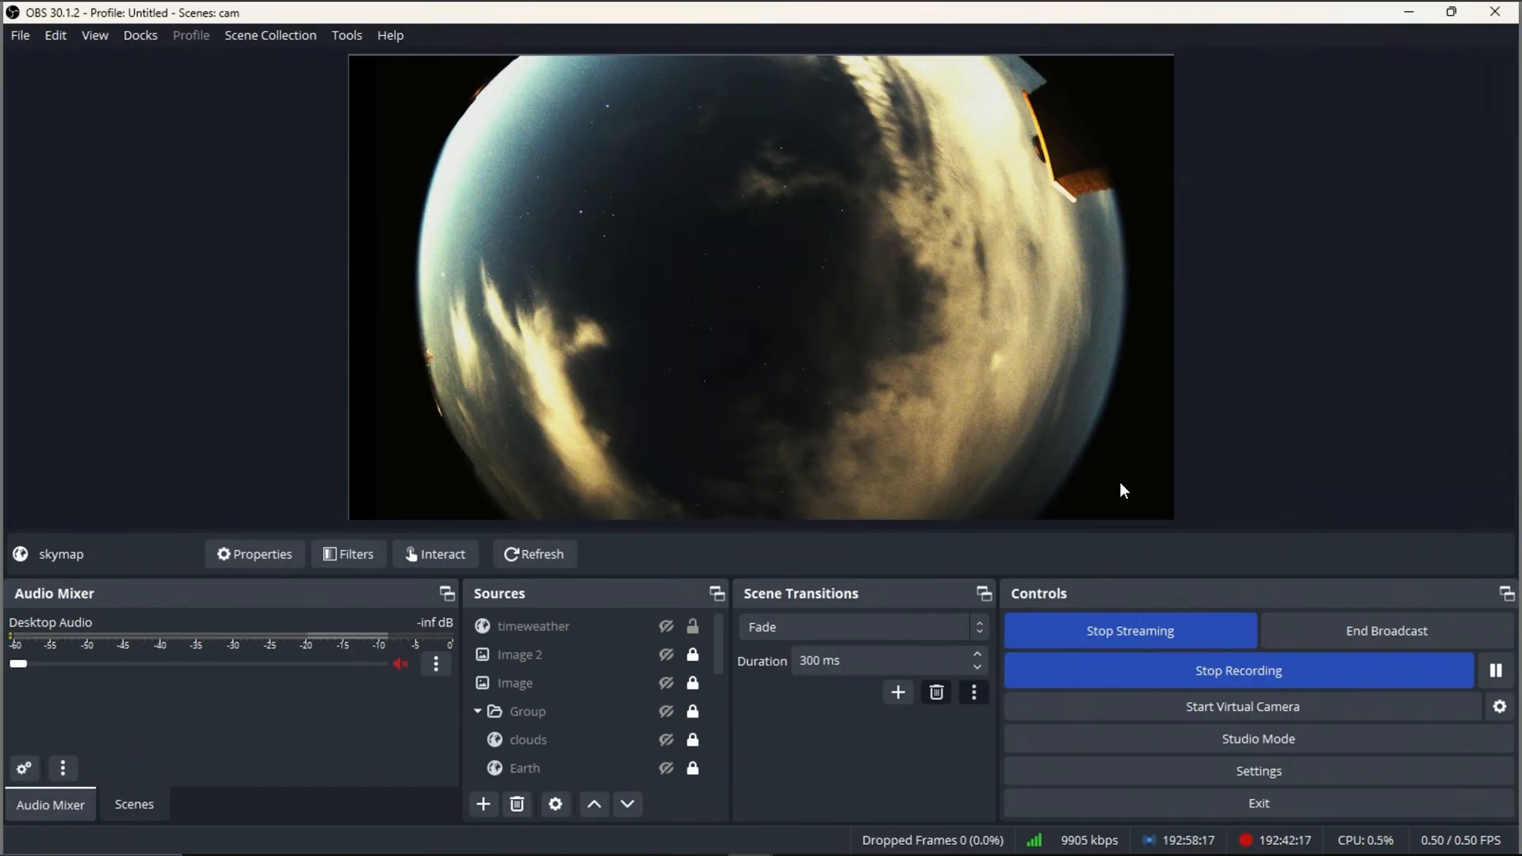
Make the timeweather overlay visible, briefly showing and then hiding Image 2.
{"action": "left_click", "coordinate": [533, 626]}
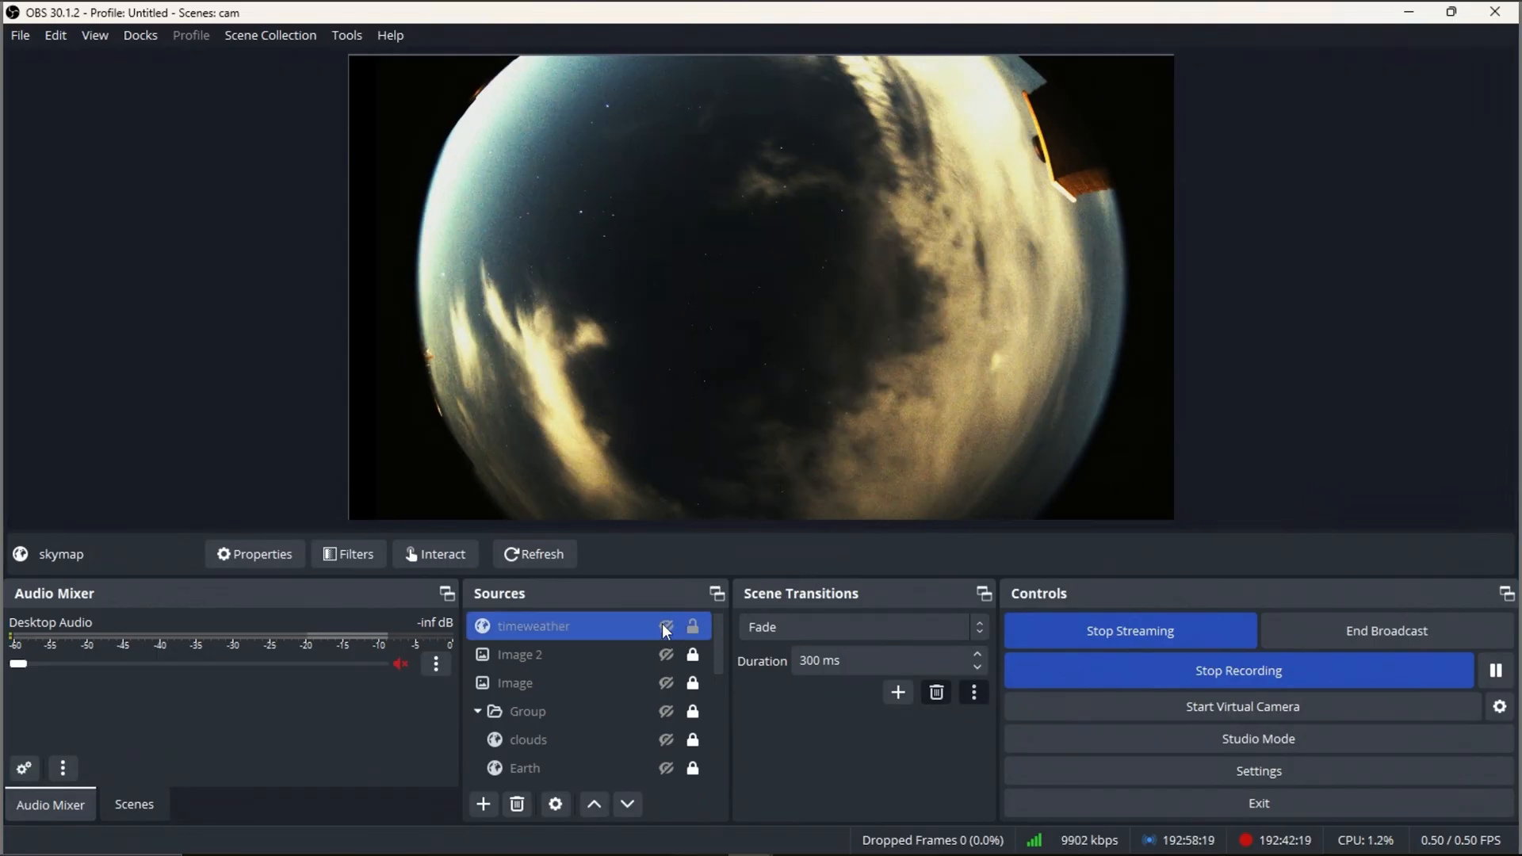
{"action": "left_click", "coordinate": [666, 626]}
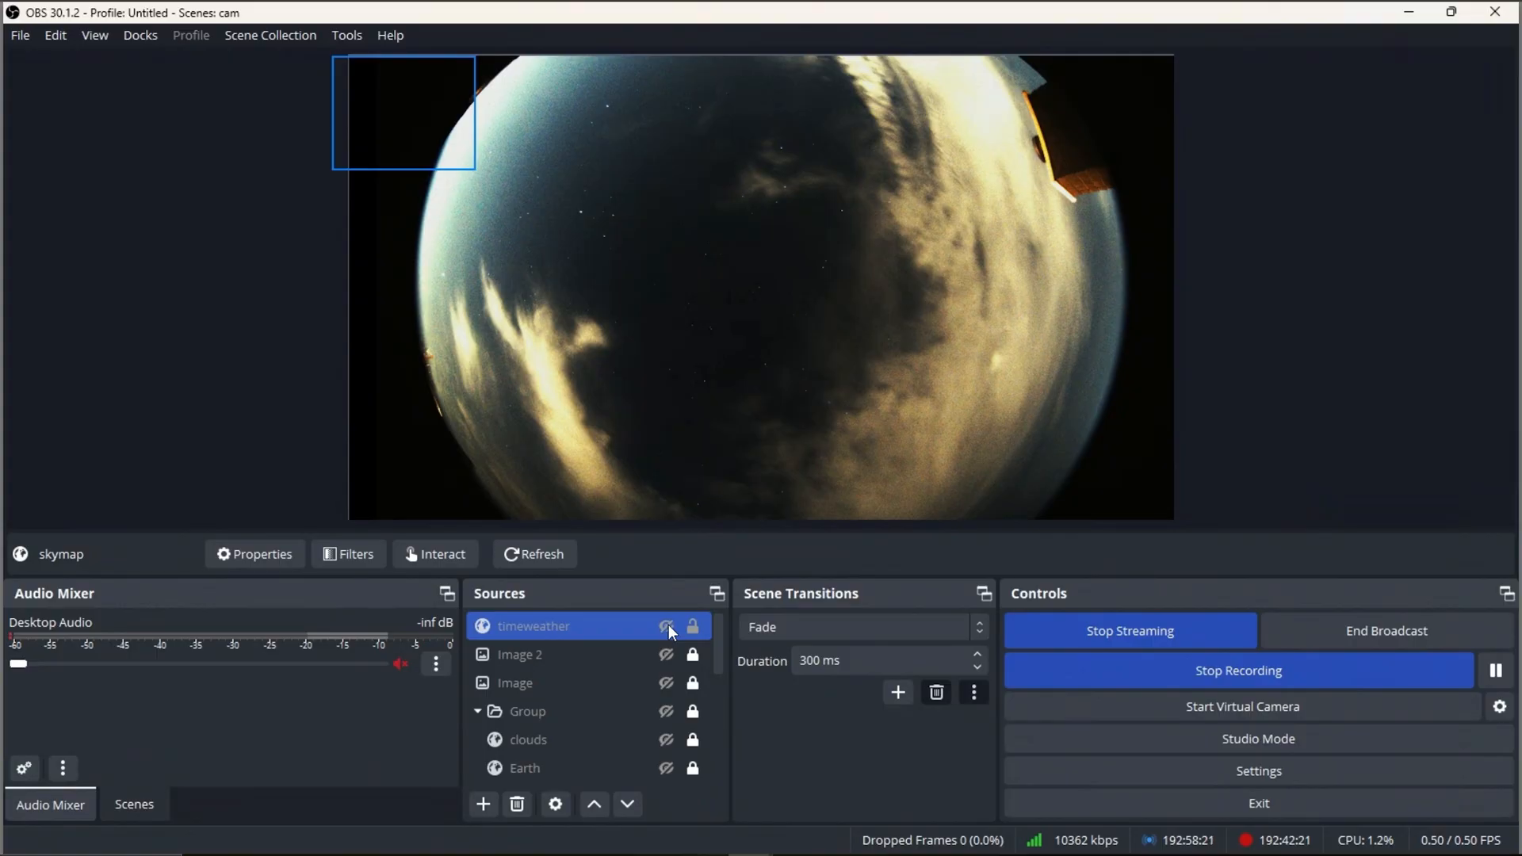
{"action": "mouse_move", "coordinate": [669, 635]}
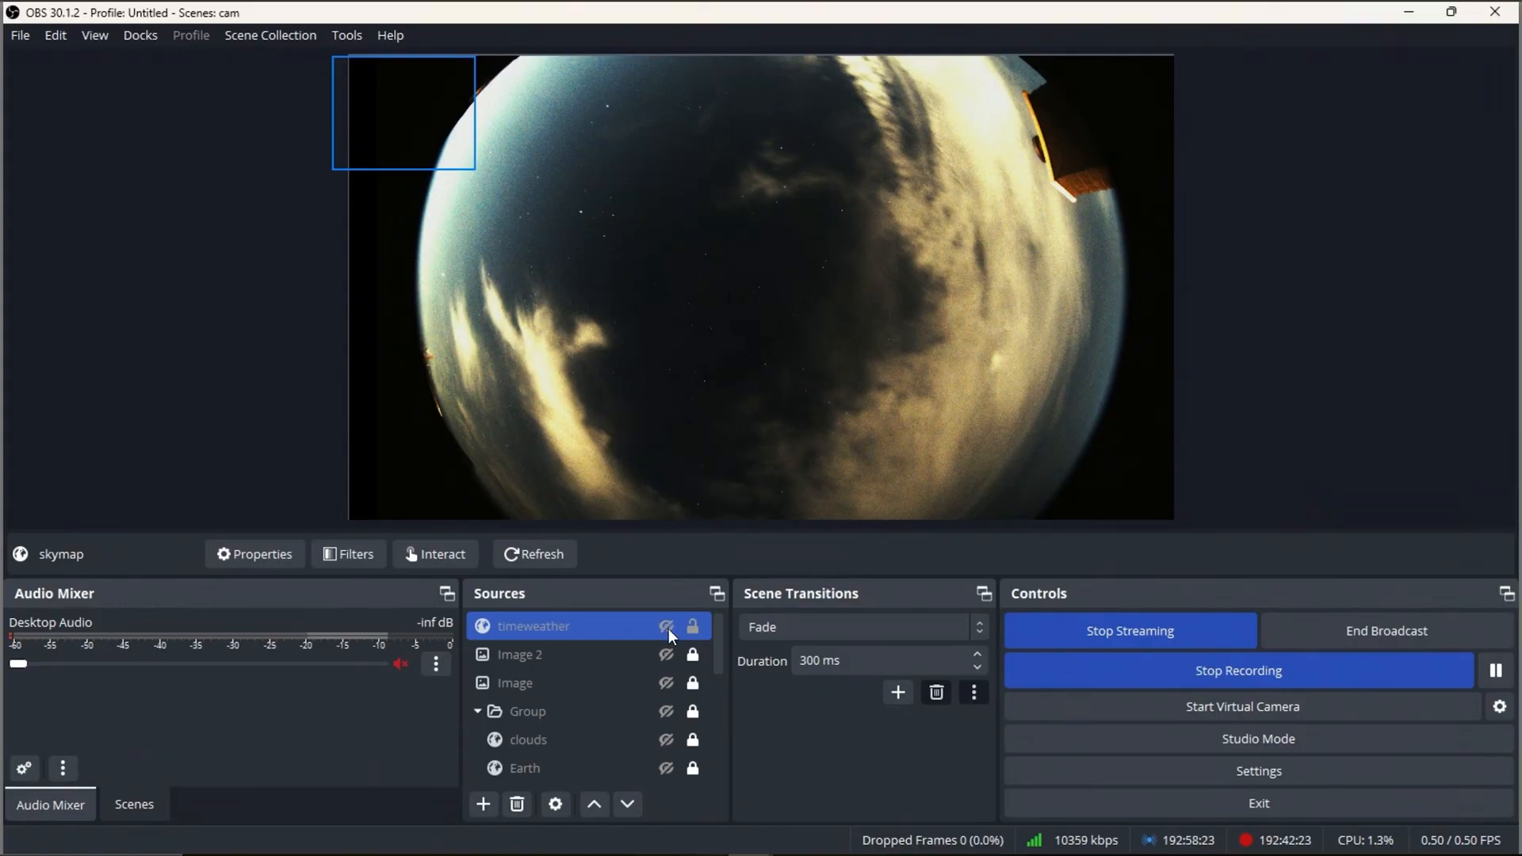
{"action": "left_click", "coordinate": [522, 653]}
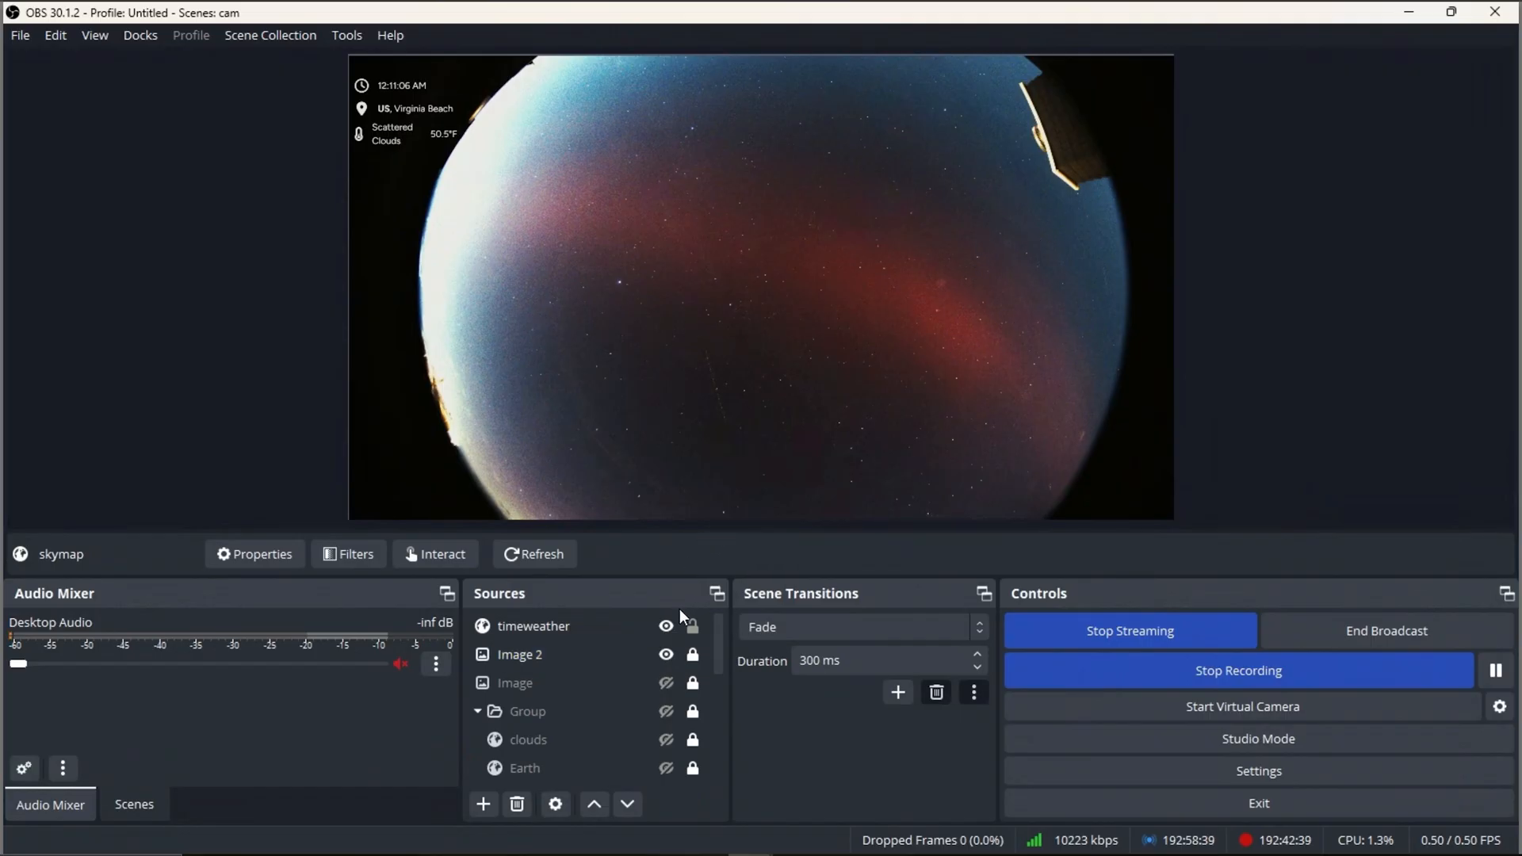
{"action": "left_click", "coordinate": [515, 682]}
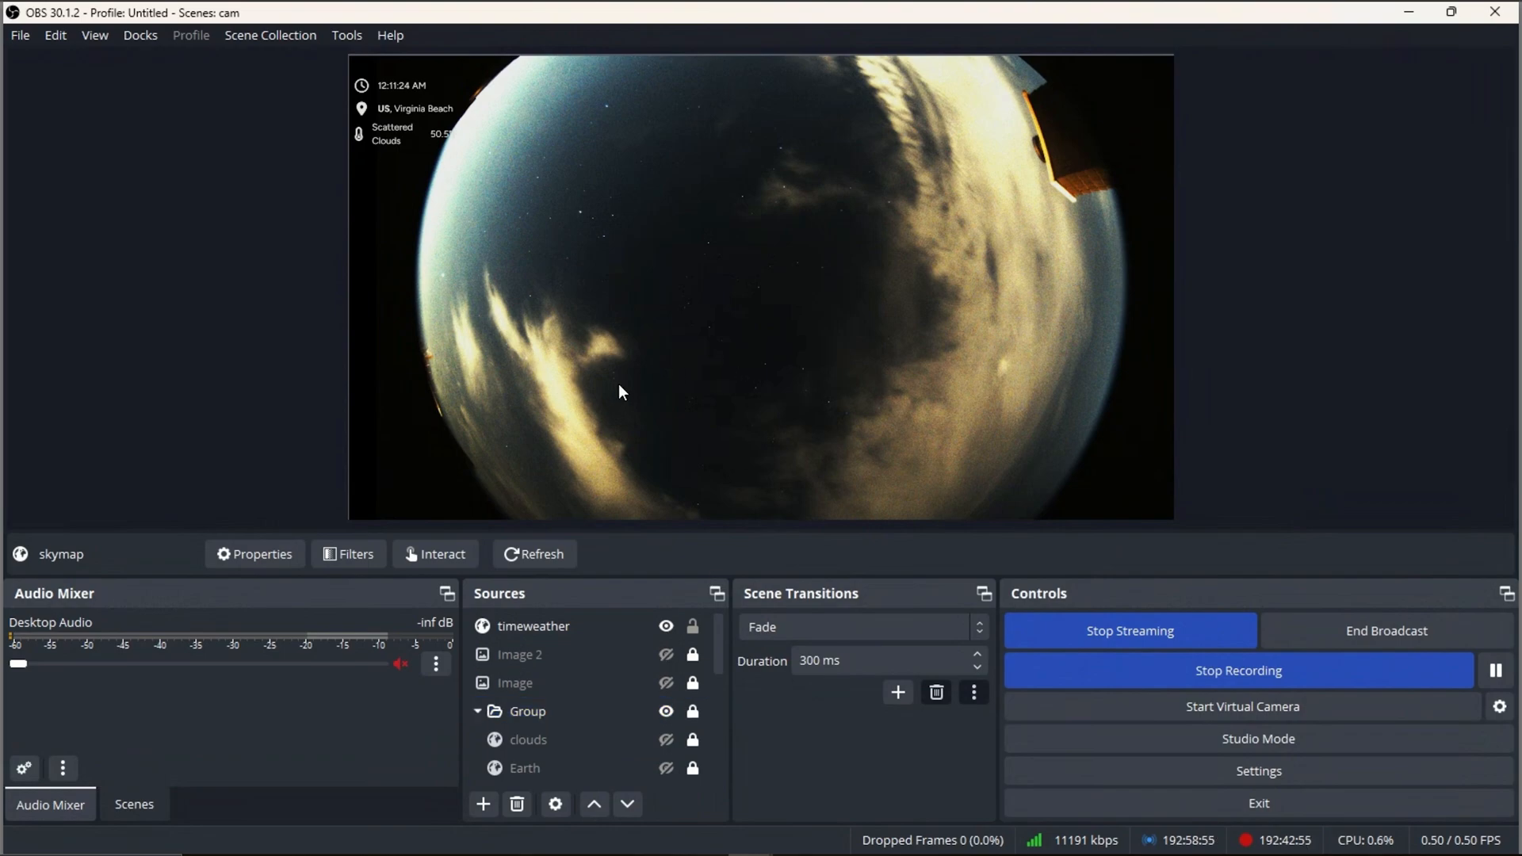
Select the clouds source in the group and make the clouds and Earth globe overlay visible.
{"action": "left_click", "coordinate": [528, 739]}
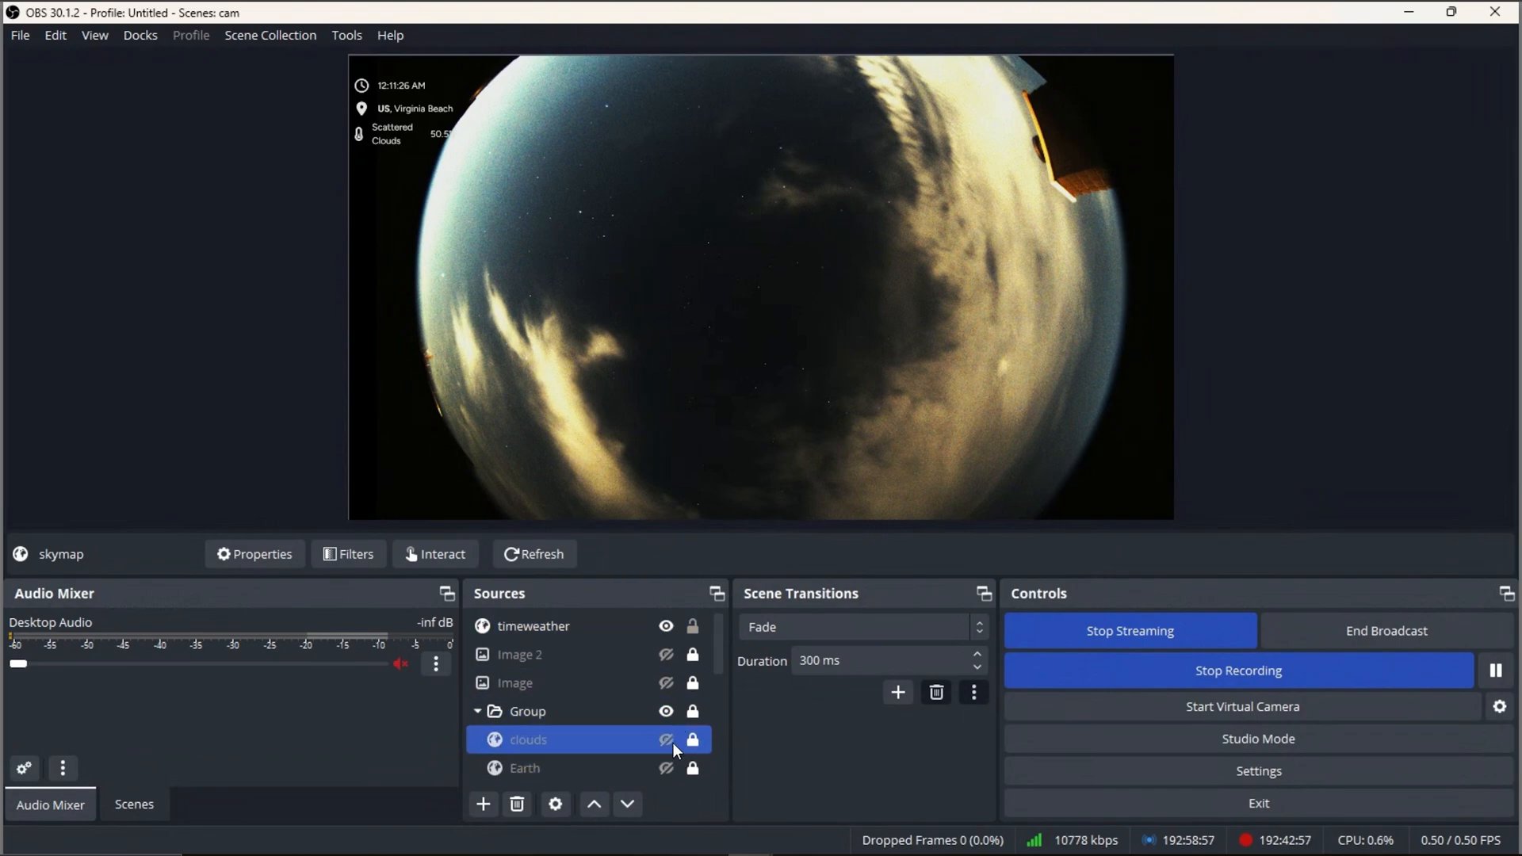
{"action": "left_click", "coordinate": [666, 739]}
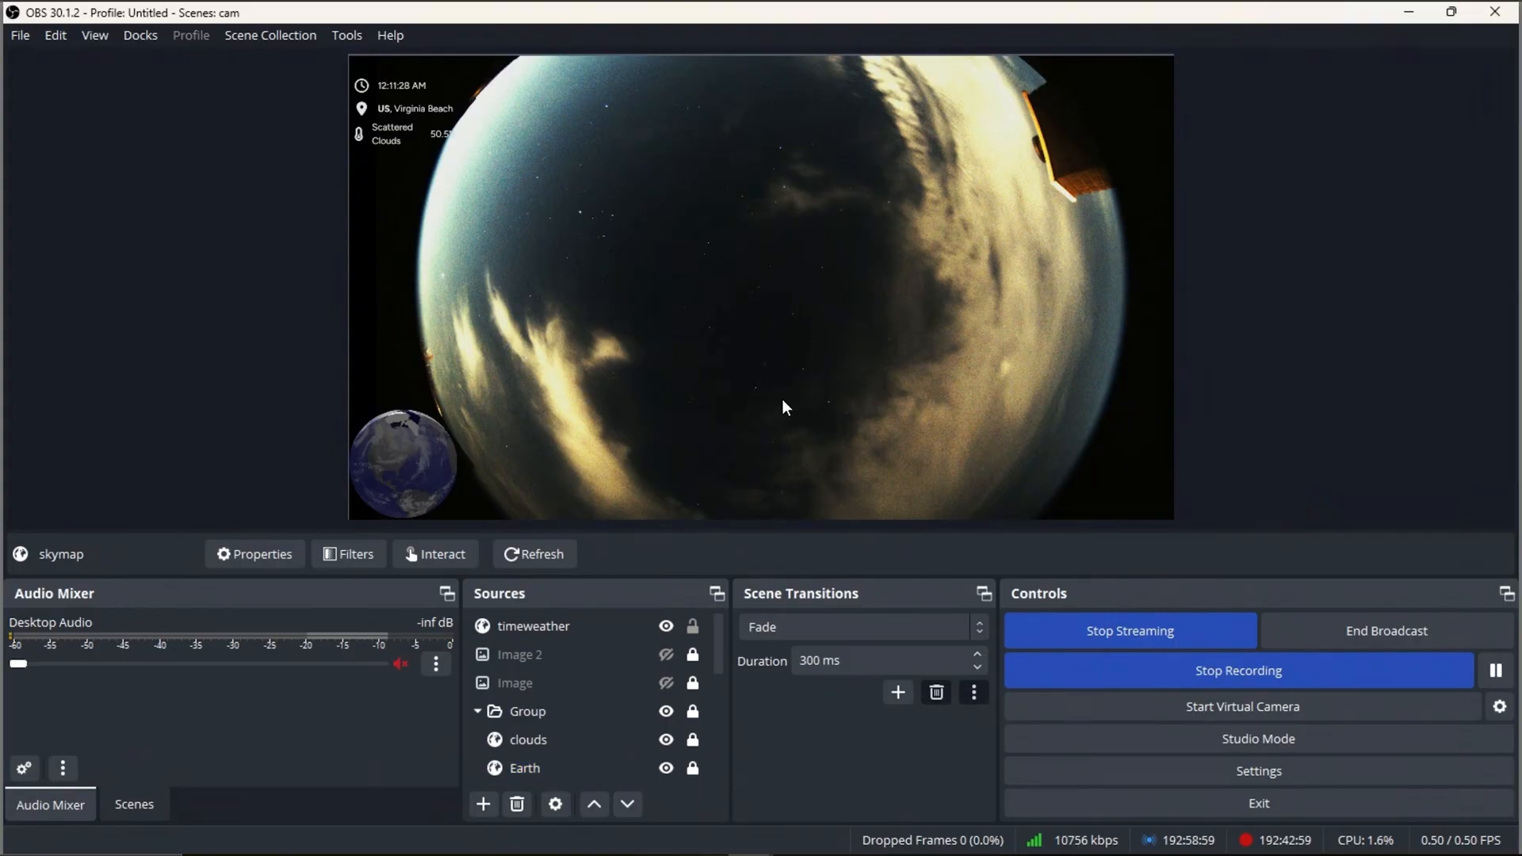
{"action": "mouse_move", "coordinate": [456, 416]}
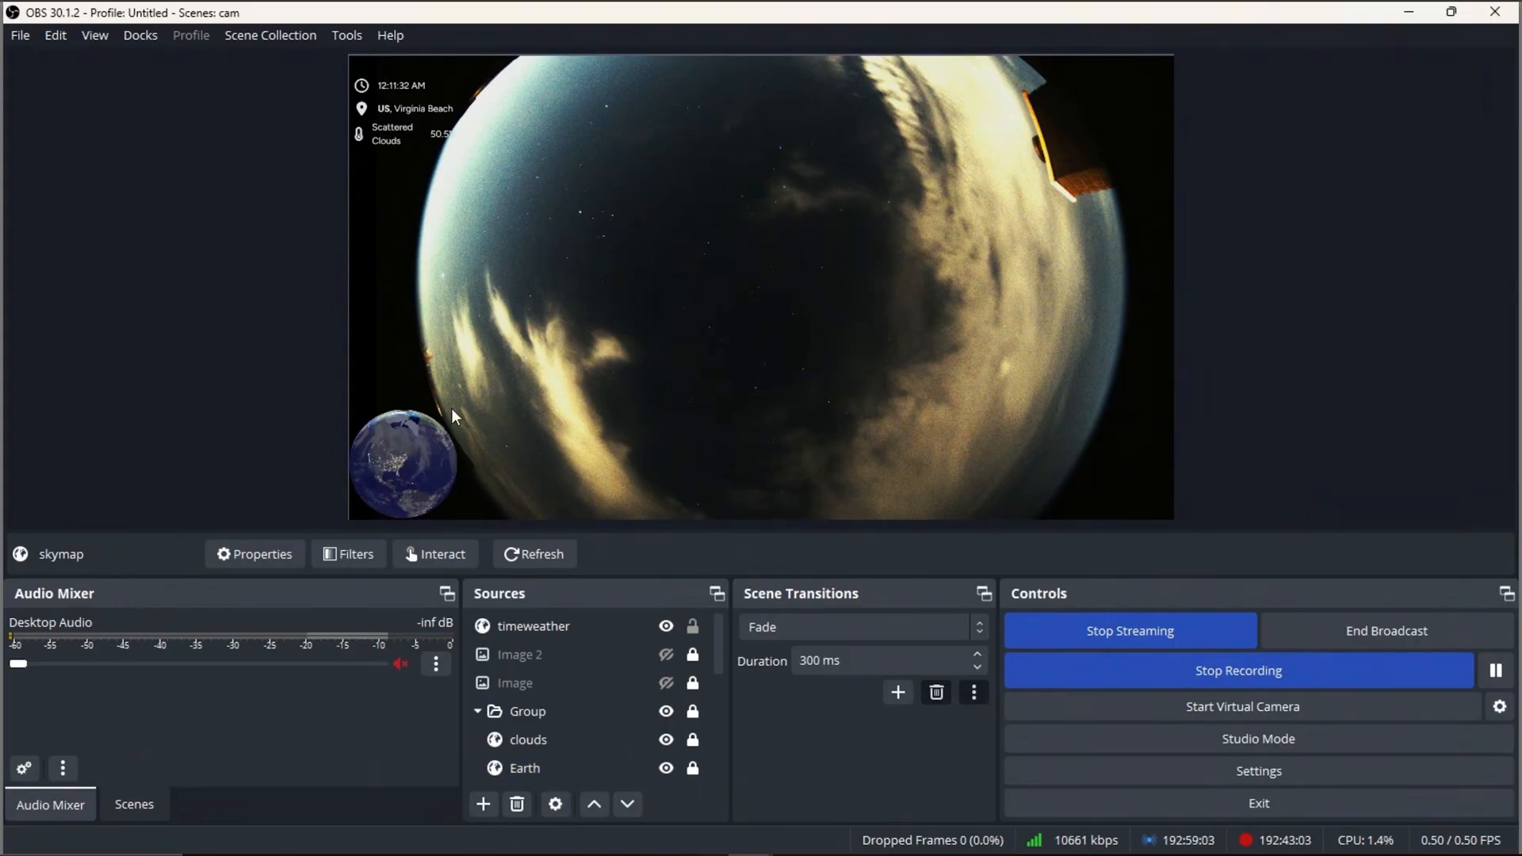
{"action": "mouse_move", "coordinate": [393, 446]}
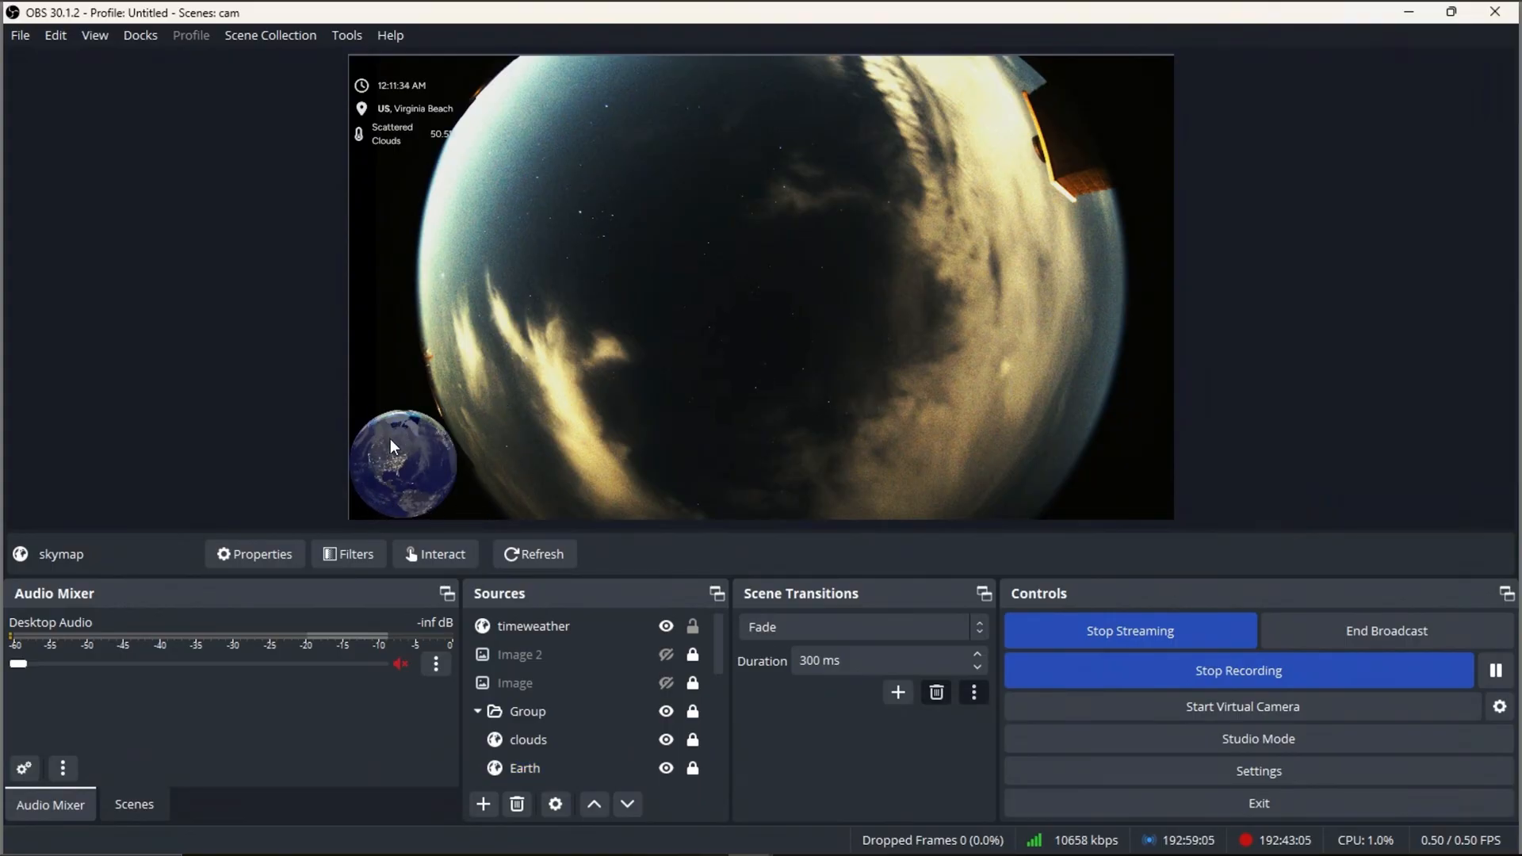
{"action": "mouse_move", "coordinate": [459, 488]}
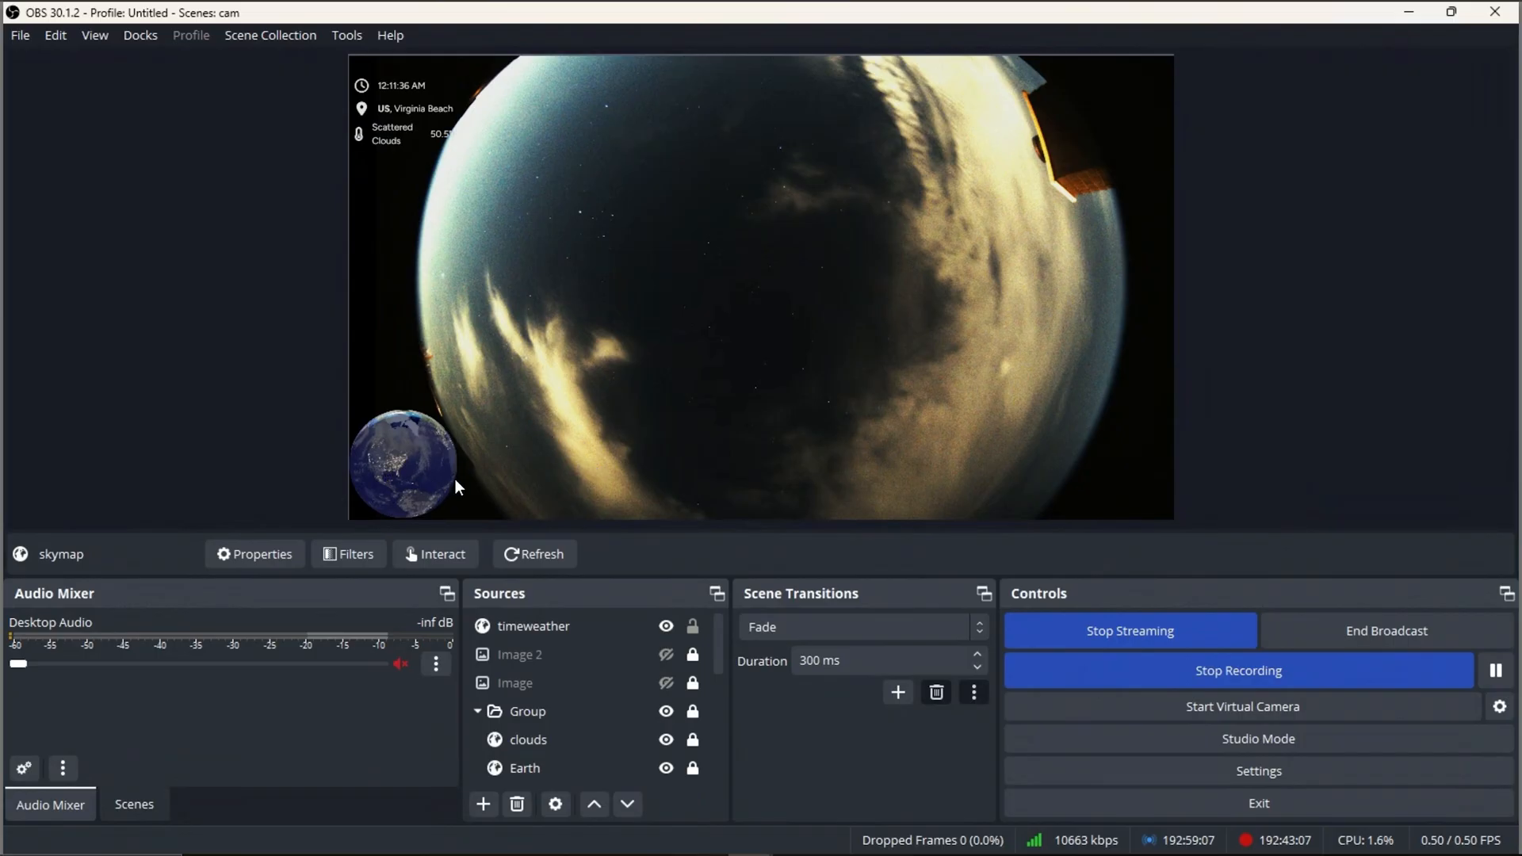
{"action": "mouse_move", "coordinate": [415, 476]}
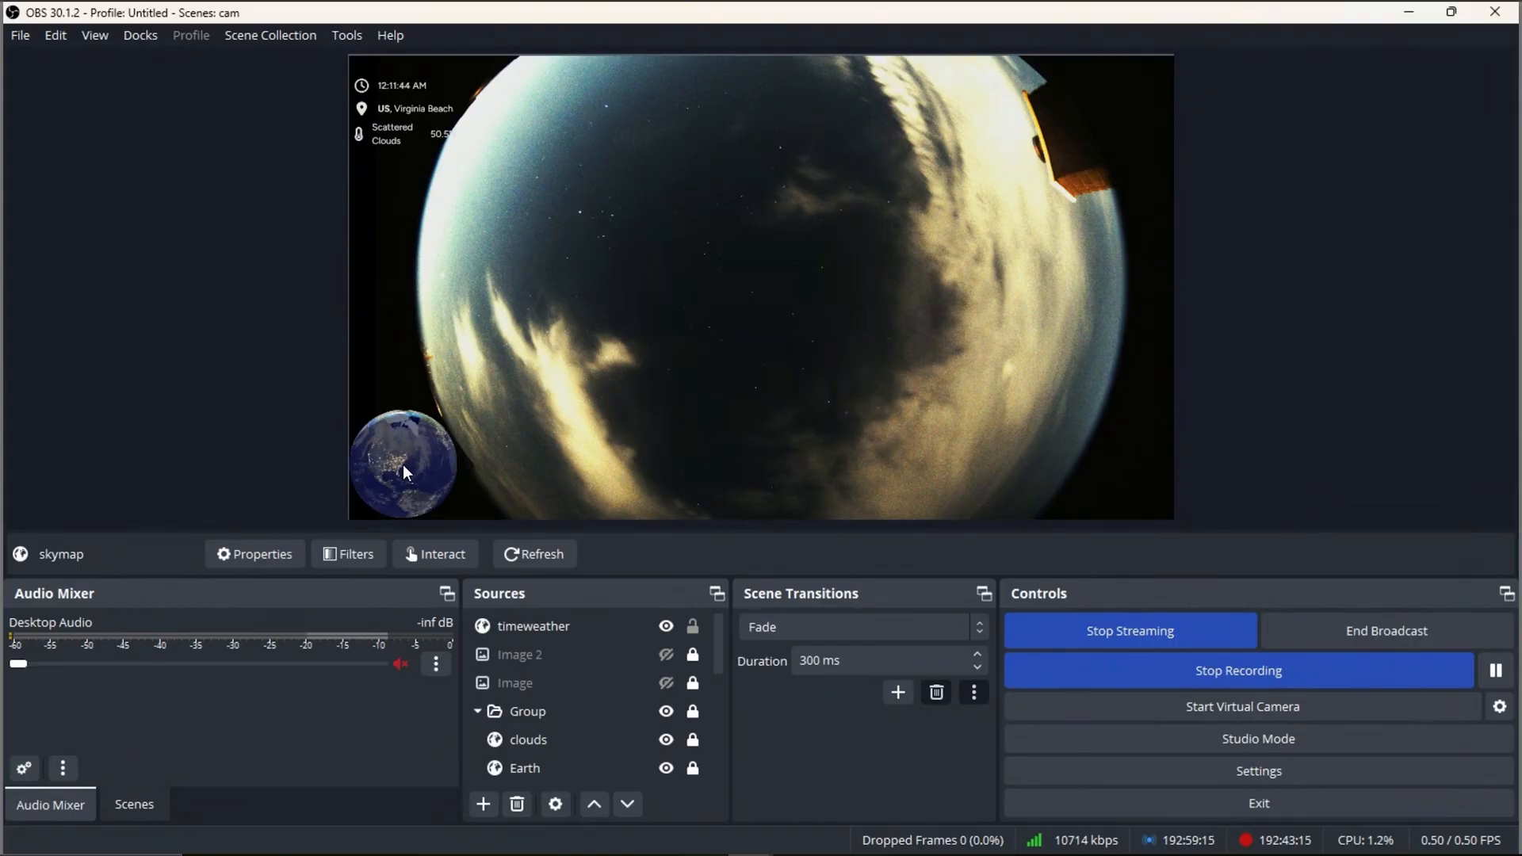
Turn on the Date, skymap and starmapmask overlays.
{"action": "left_click", "coordinate": [528, 710]}
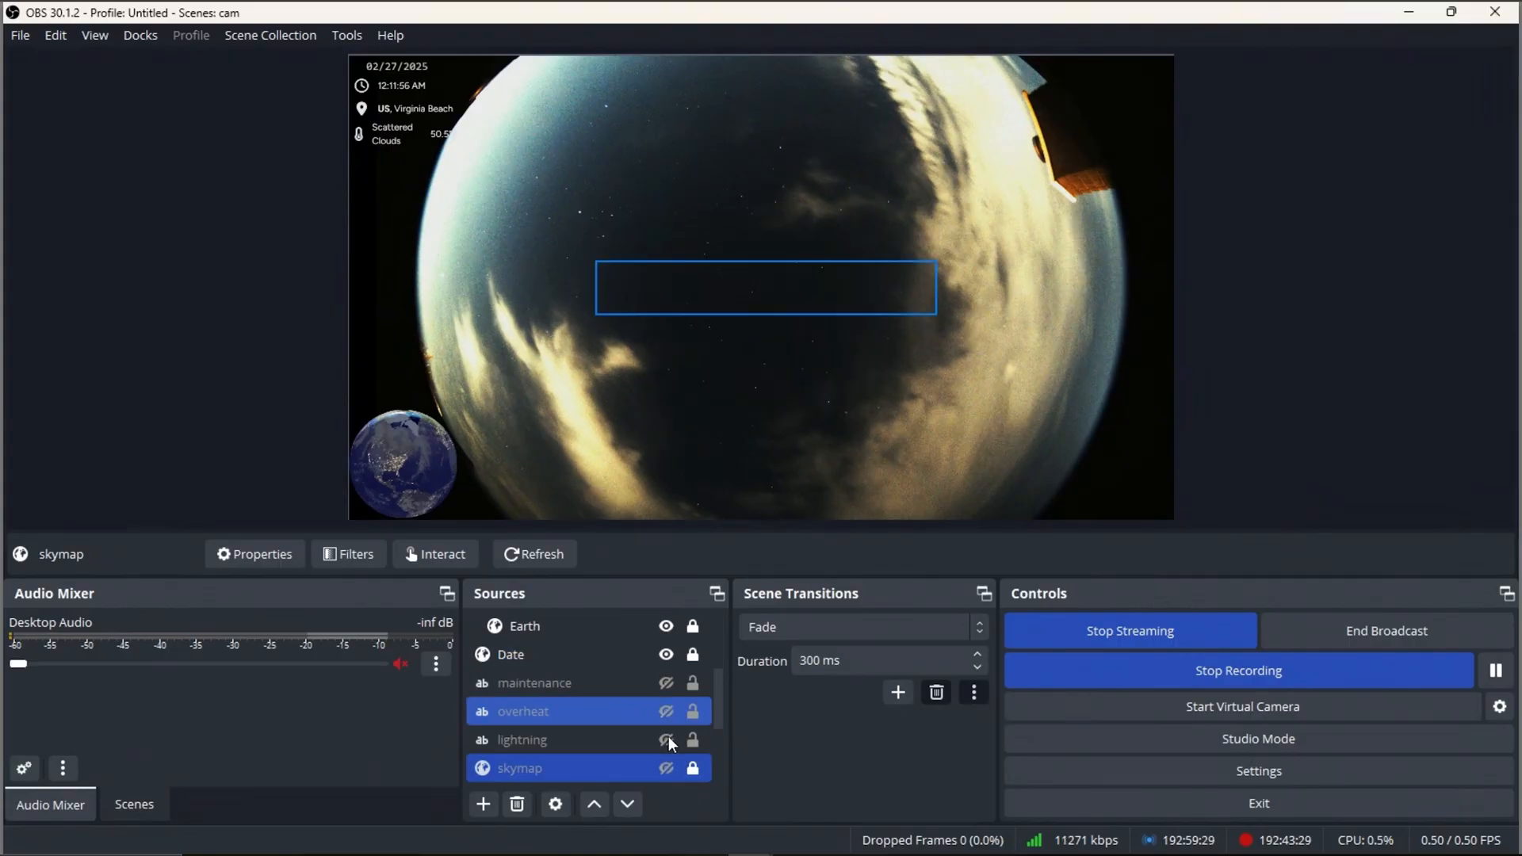
{"action": "left_click", "coordinate": [665, 740]}
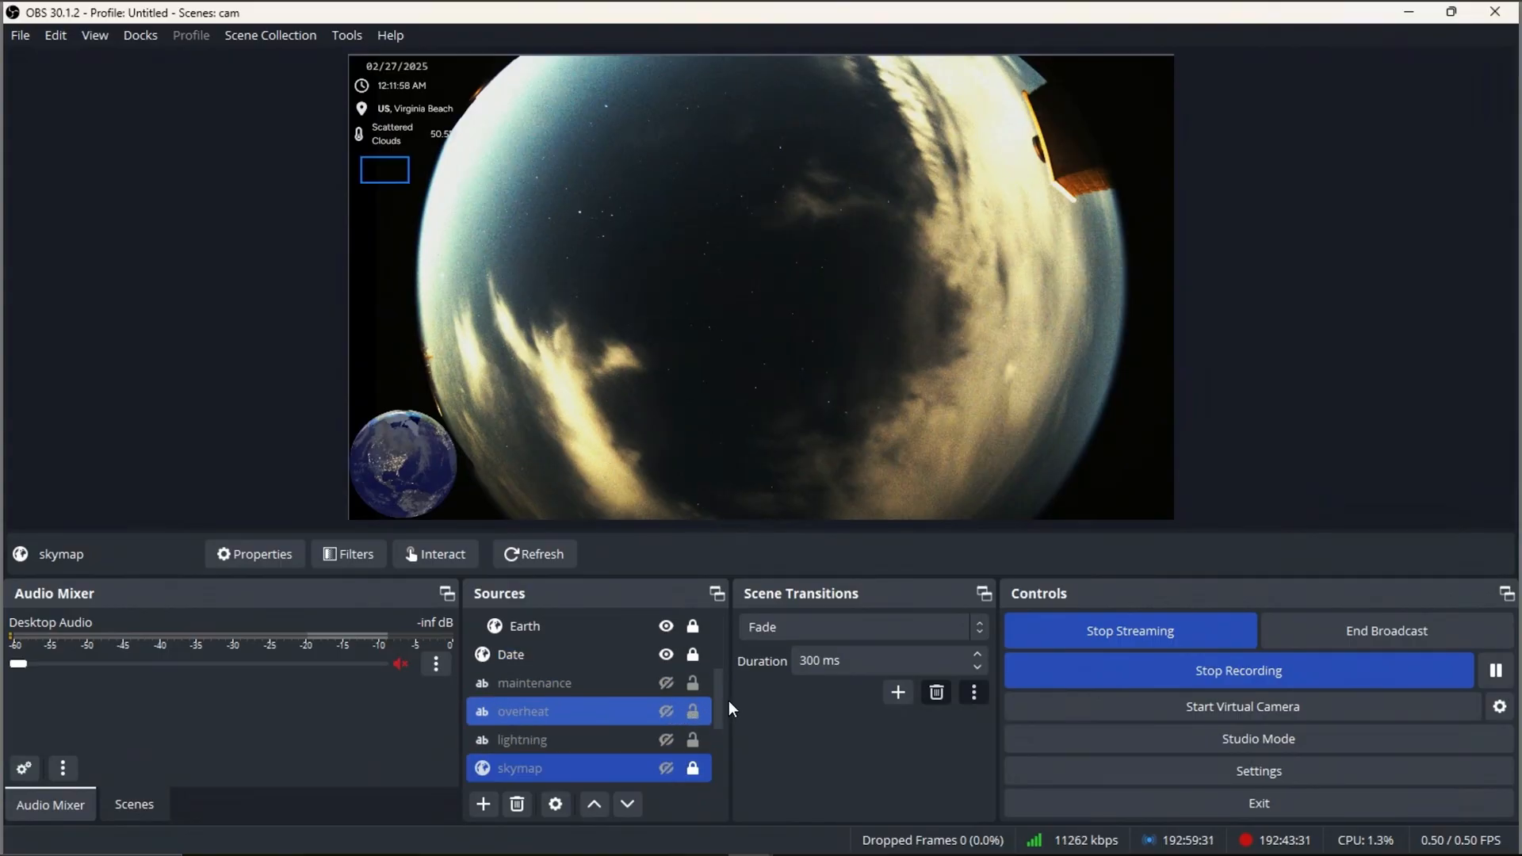
{"action": "scroll", "scroll_direction": "down", "scroll_amount": 3}
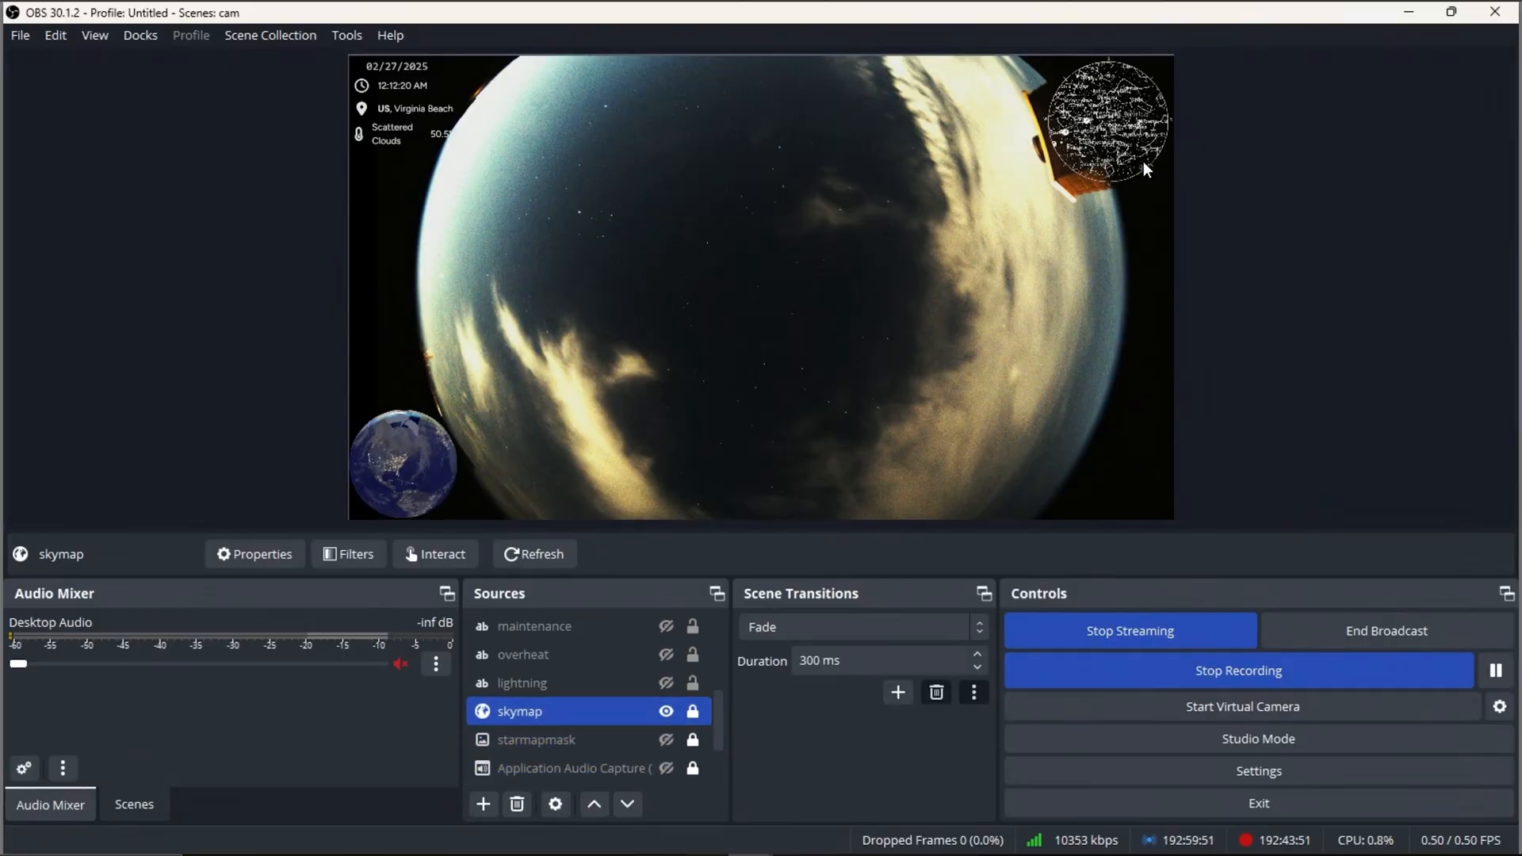
{"action": "mouse_move", "coordinate": [1112, 186]}
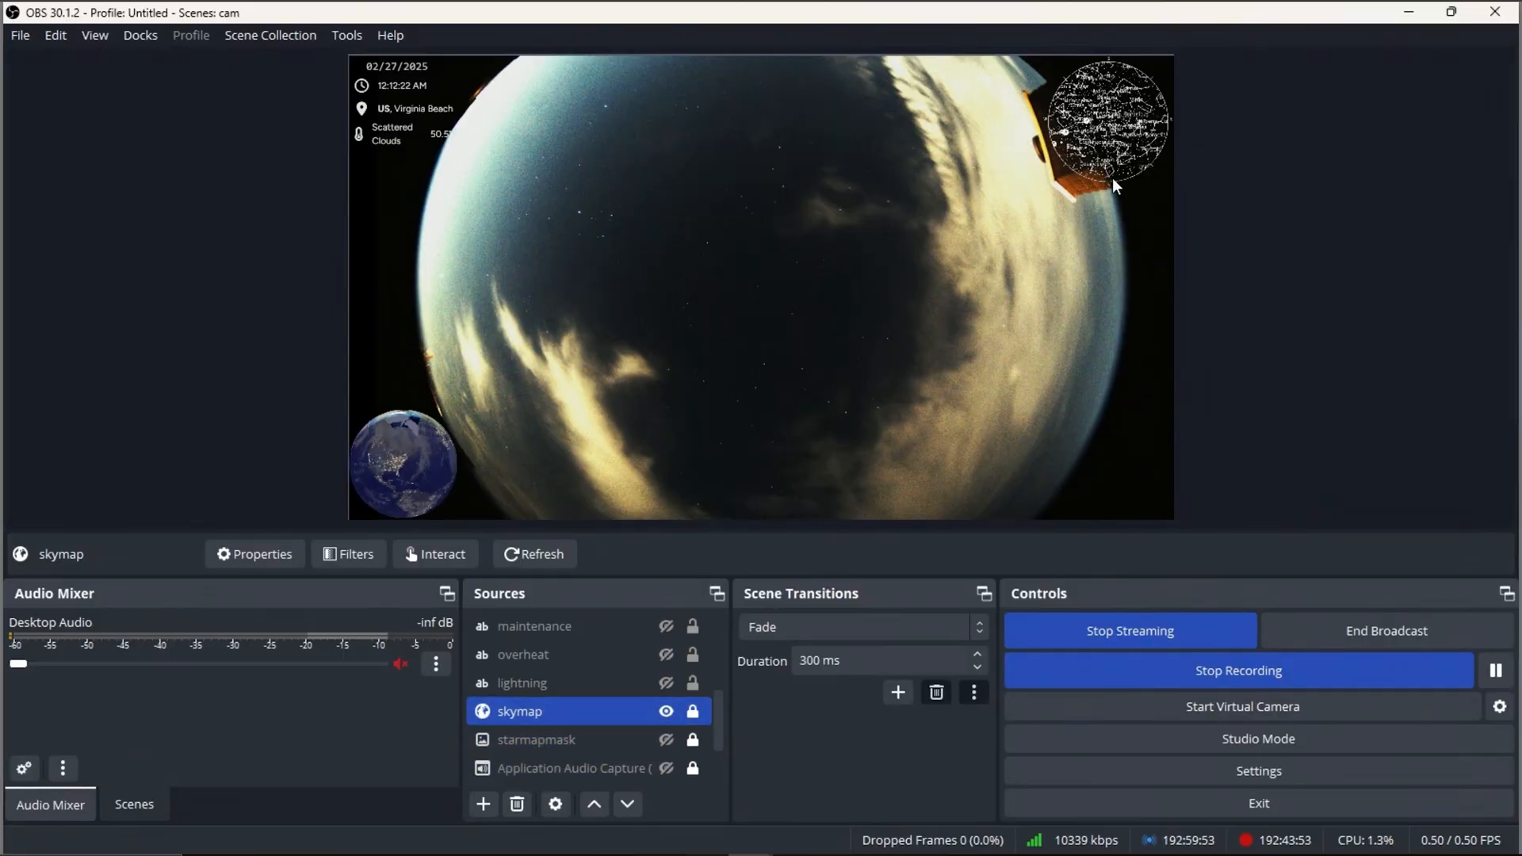
{"action": "mouse_move", "coordinate": [1102, 243]}
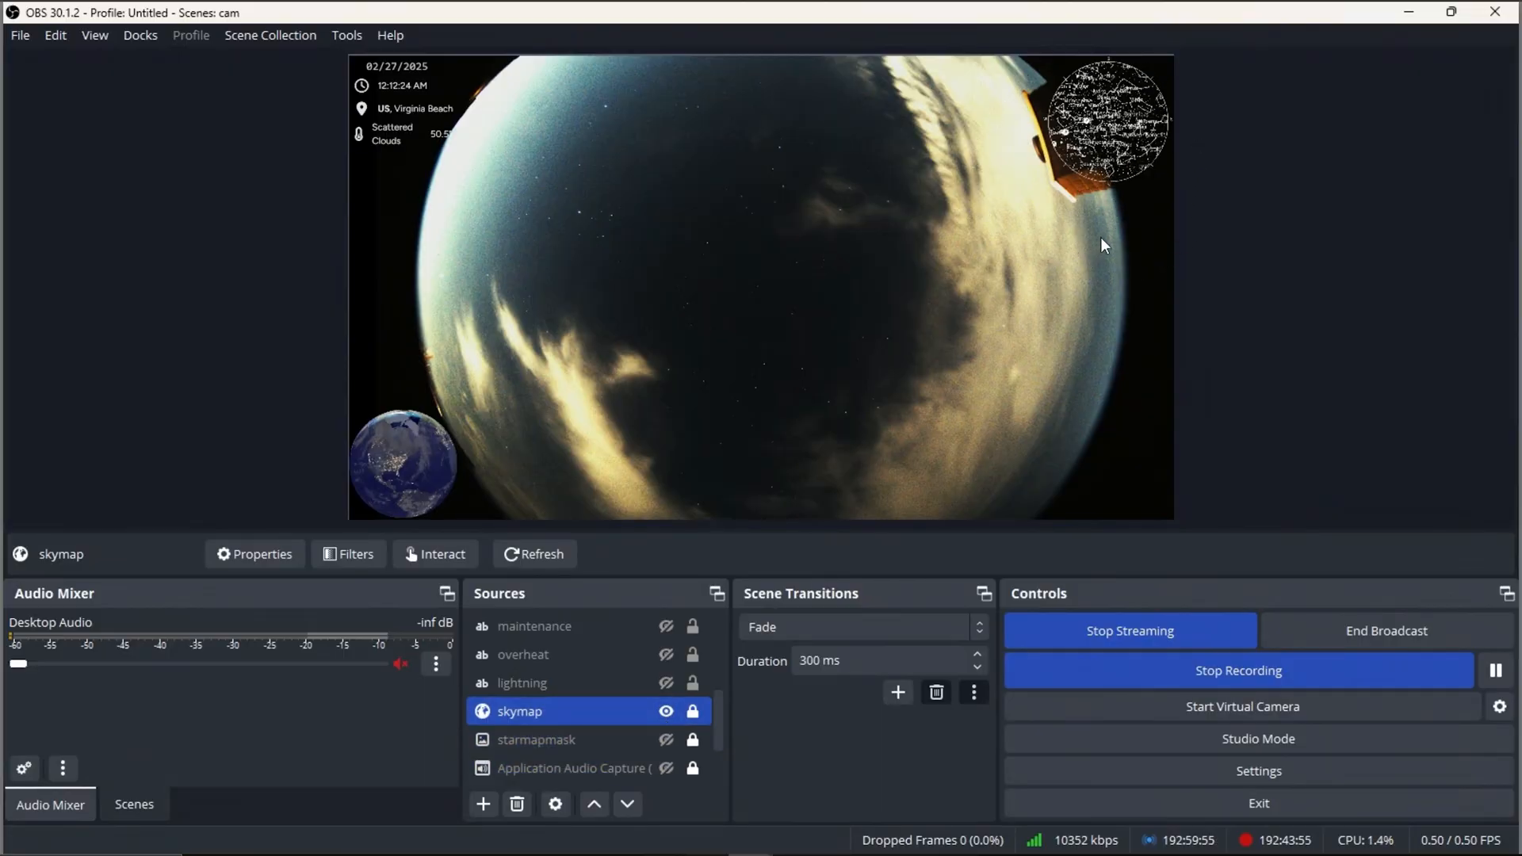
{"action": "left_click", "coordinate": [692, 710]}
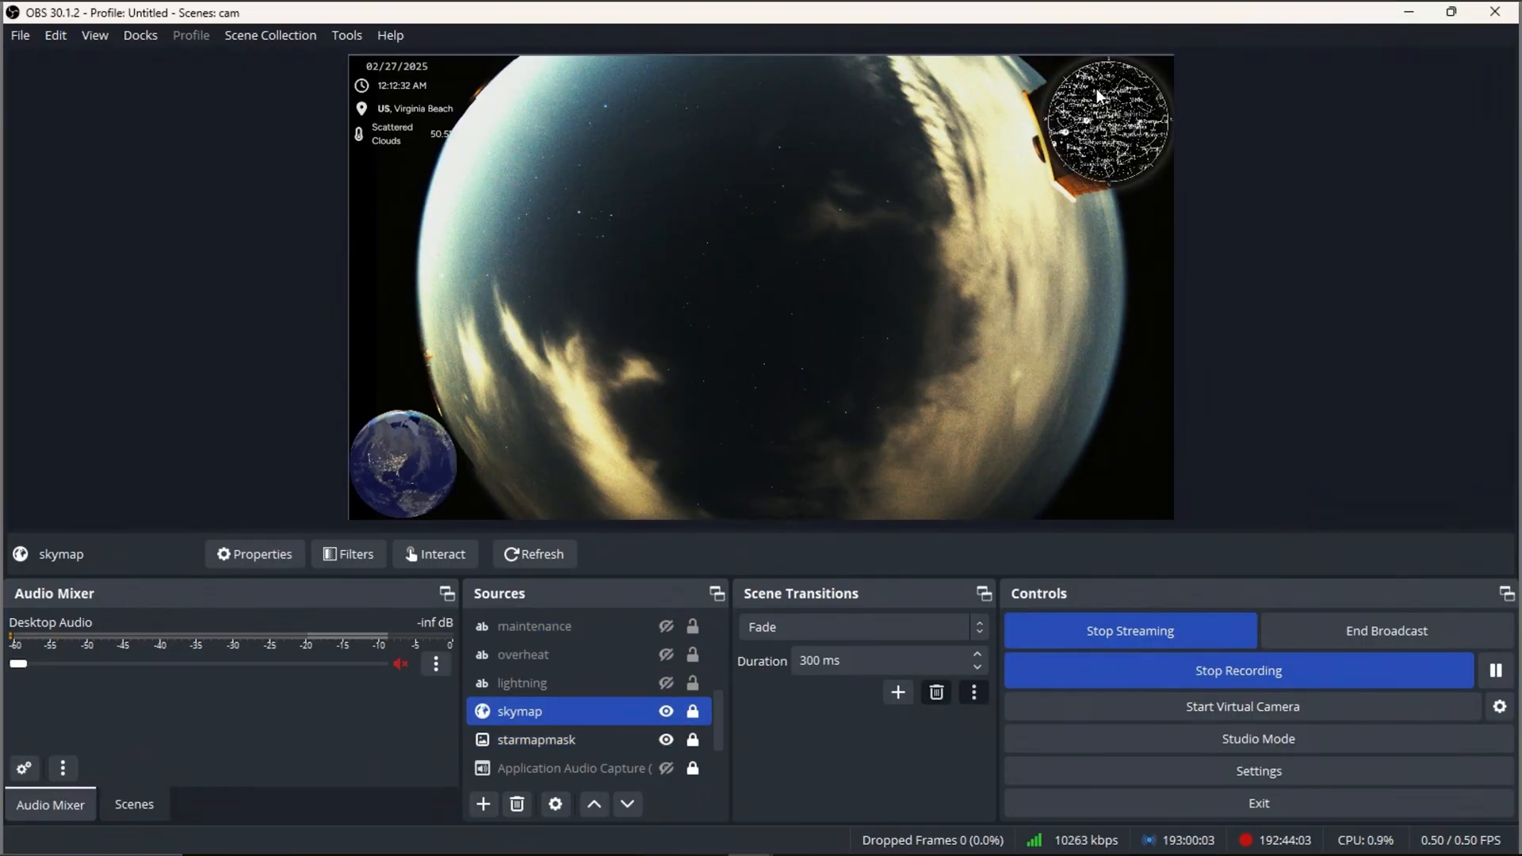
{"action": "mouse_move", "coordinate": [703, 576]}
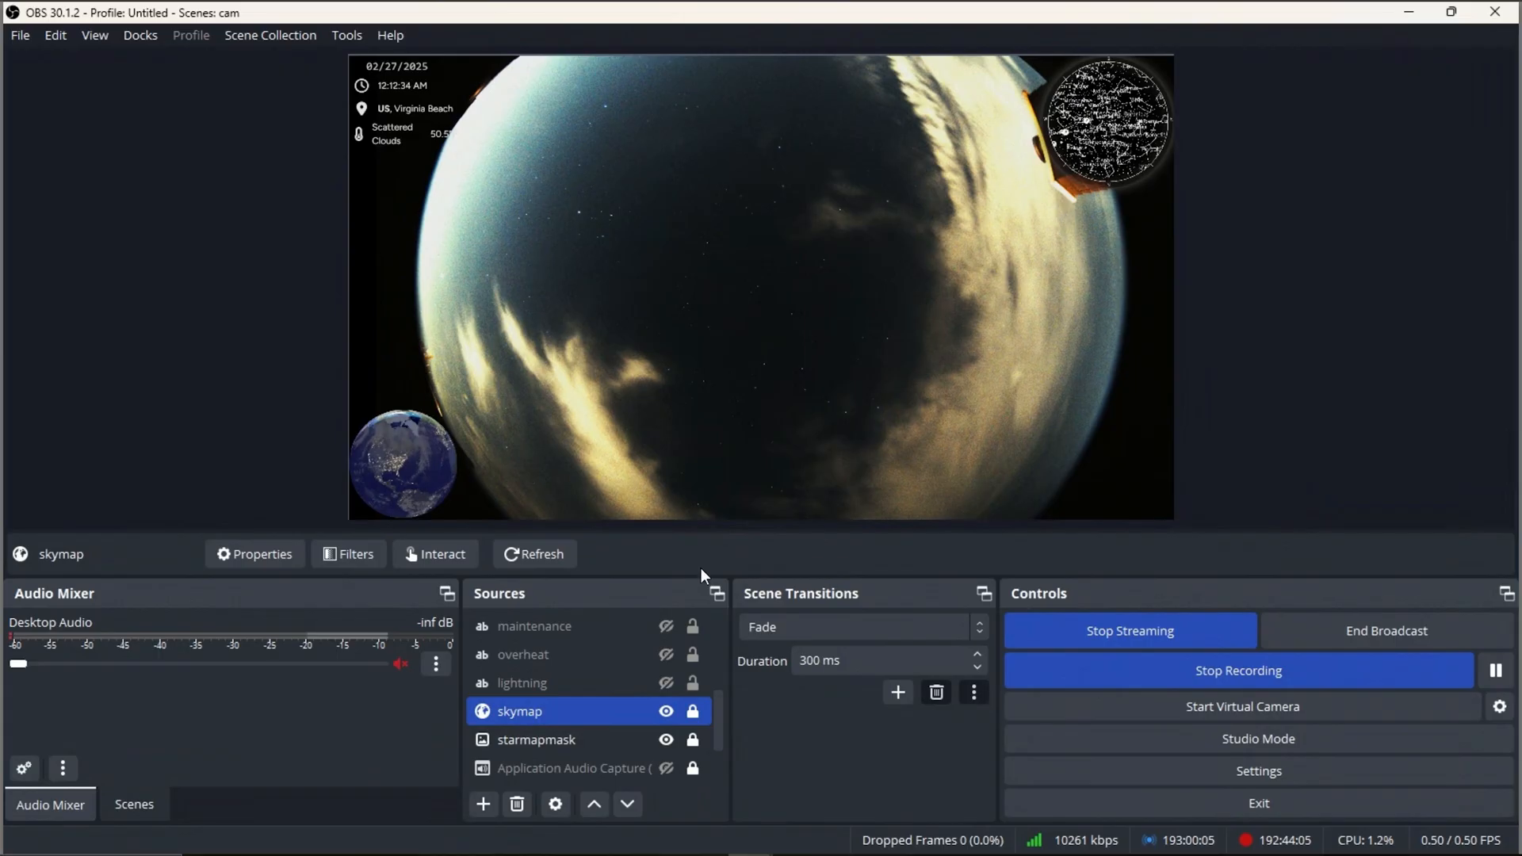
{"action": "mouse_move", "coordinate": [873, 547]}
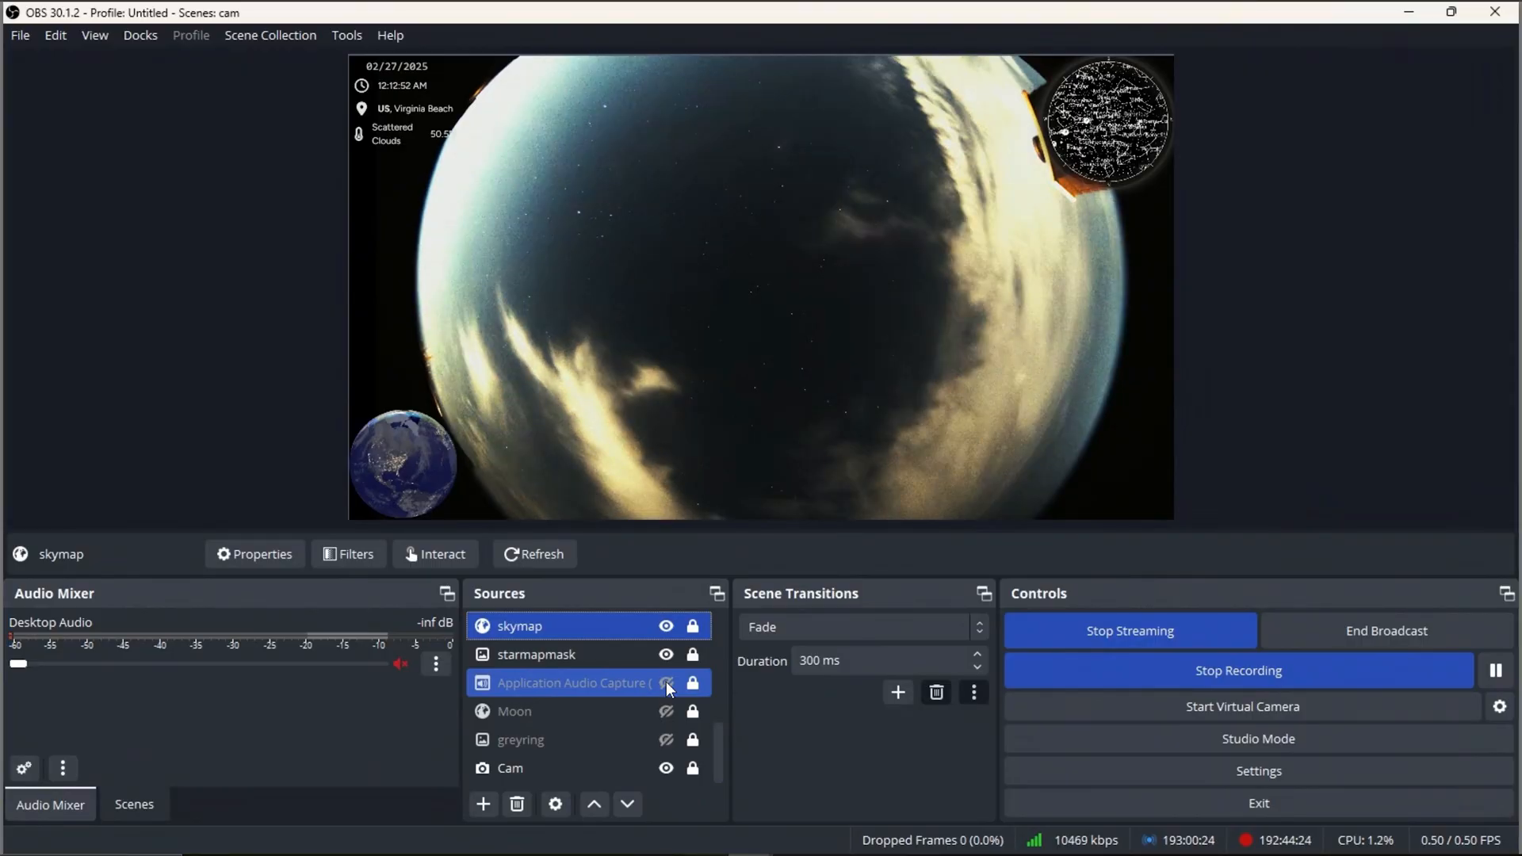
{"action": "left_click", "coordinate": [666, 684]}
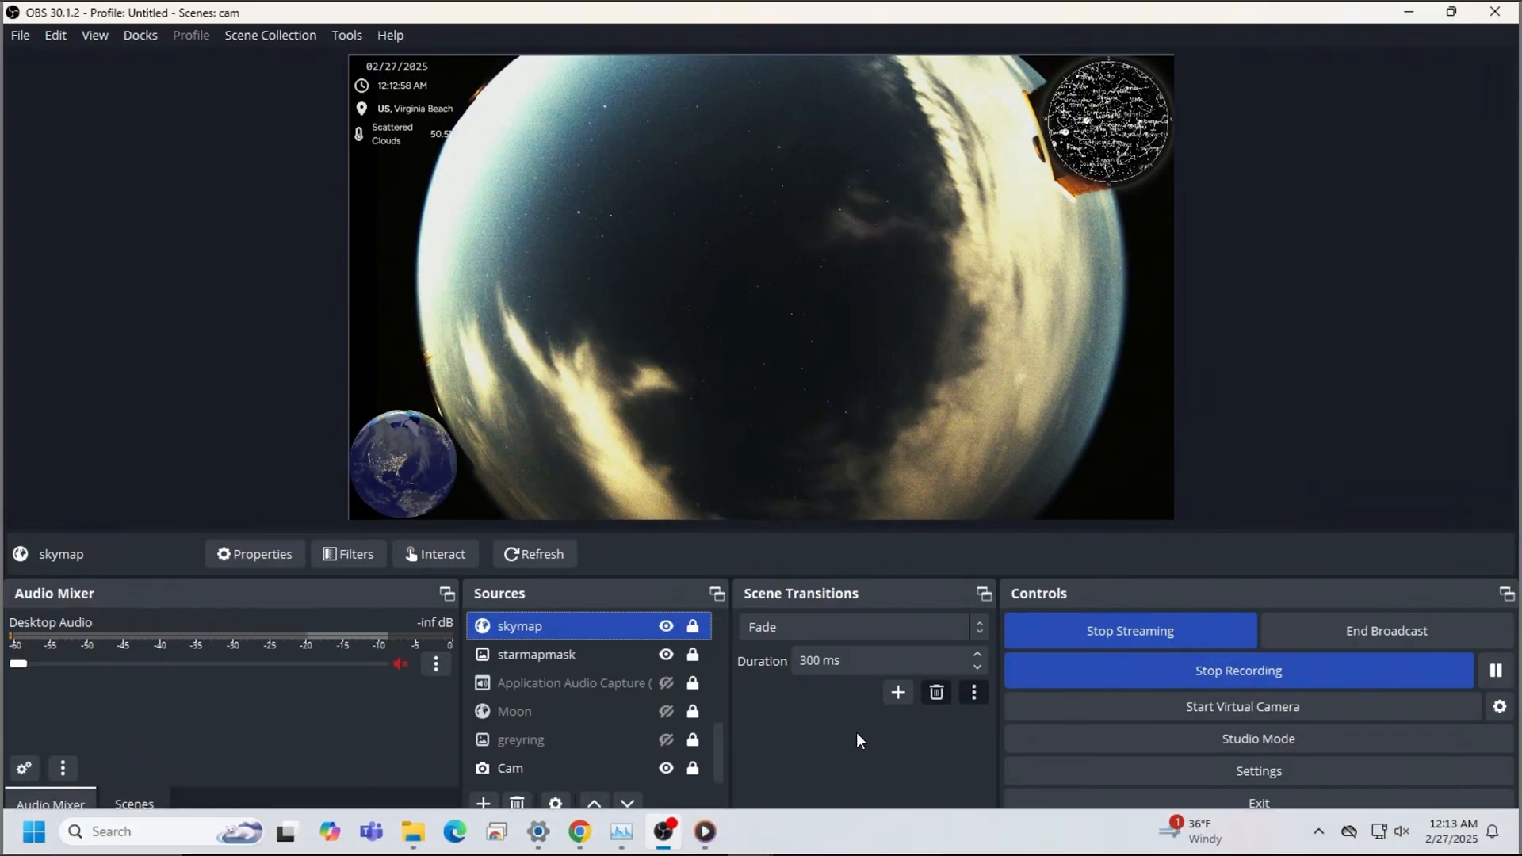
{"action": "left_click", "coordinate": [572, 683]}
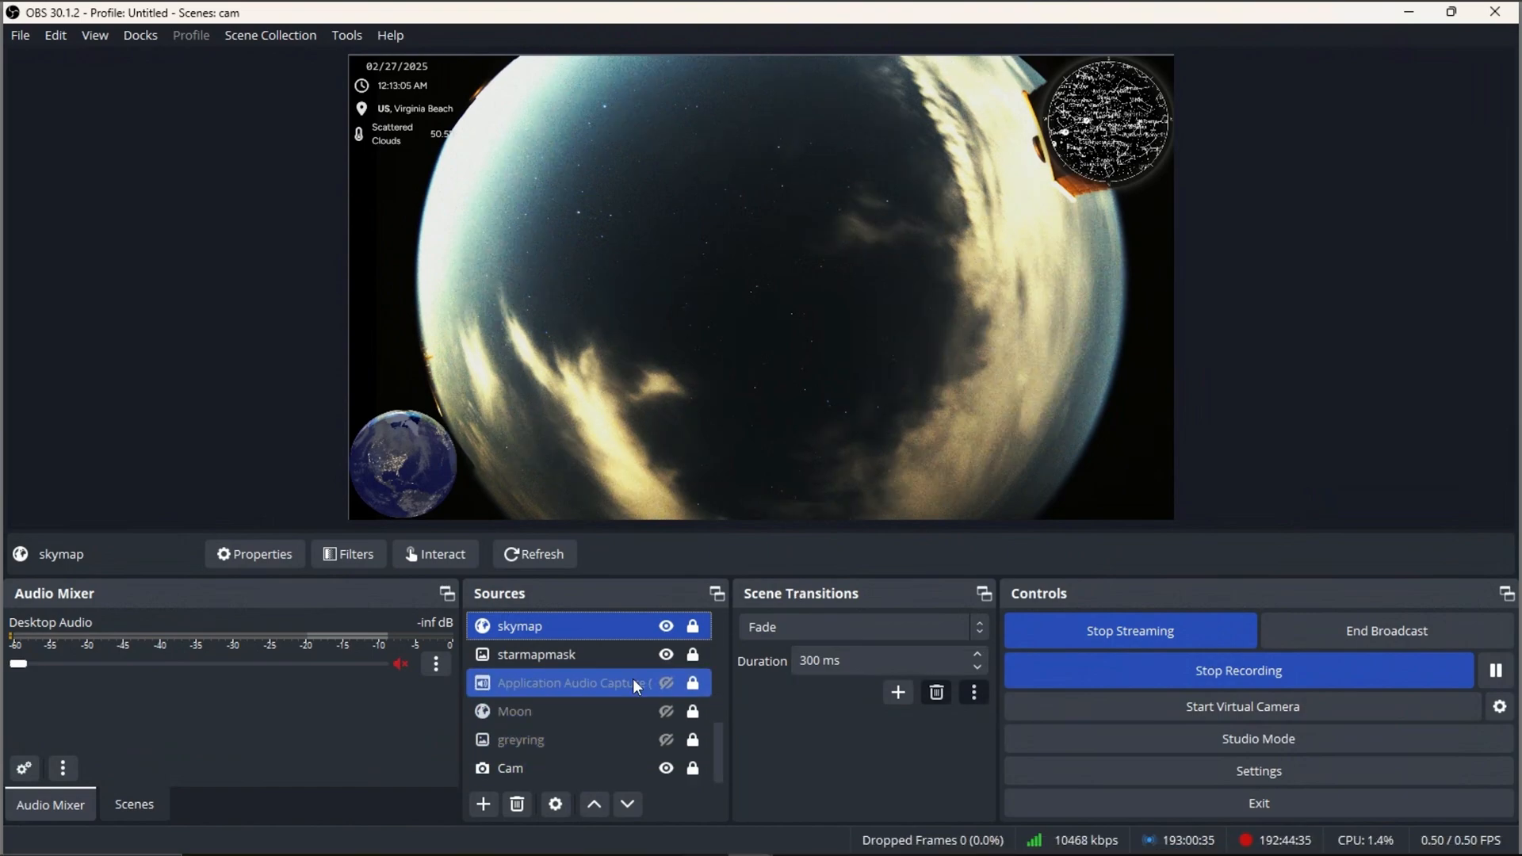
{"action": "left_click", "coordinate": [519, 625]}
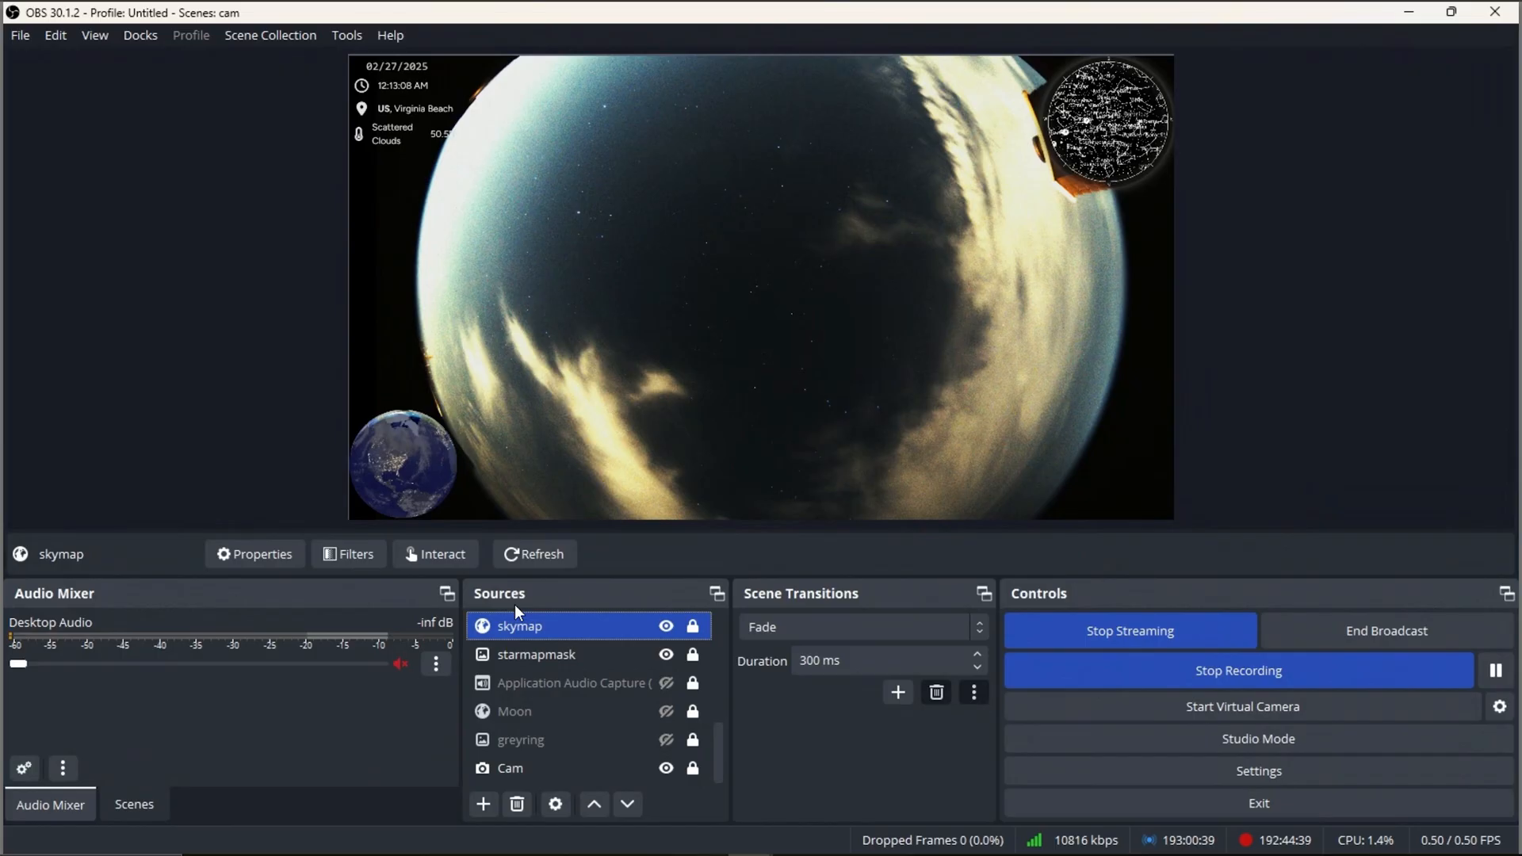
{"action": "mouse_move", "coordinate": [578, 600]}
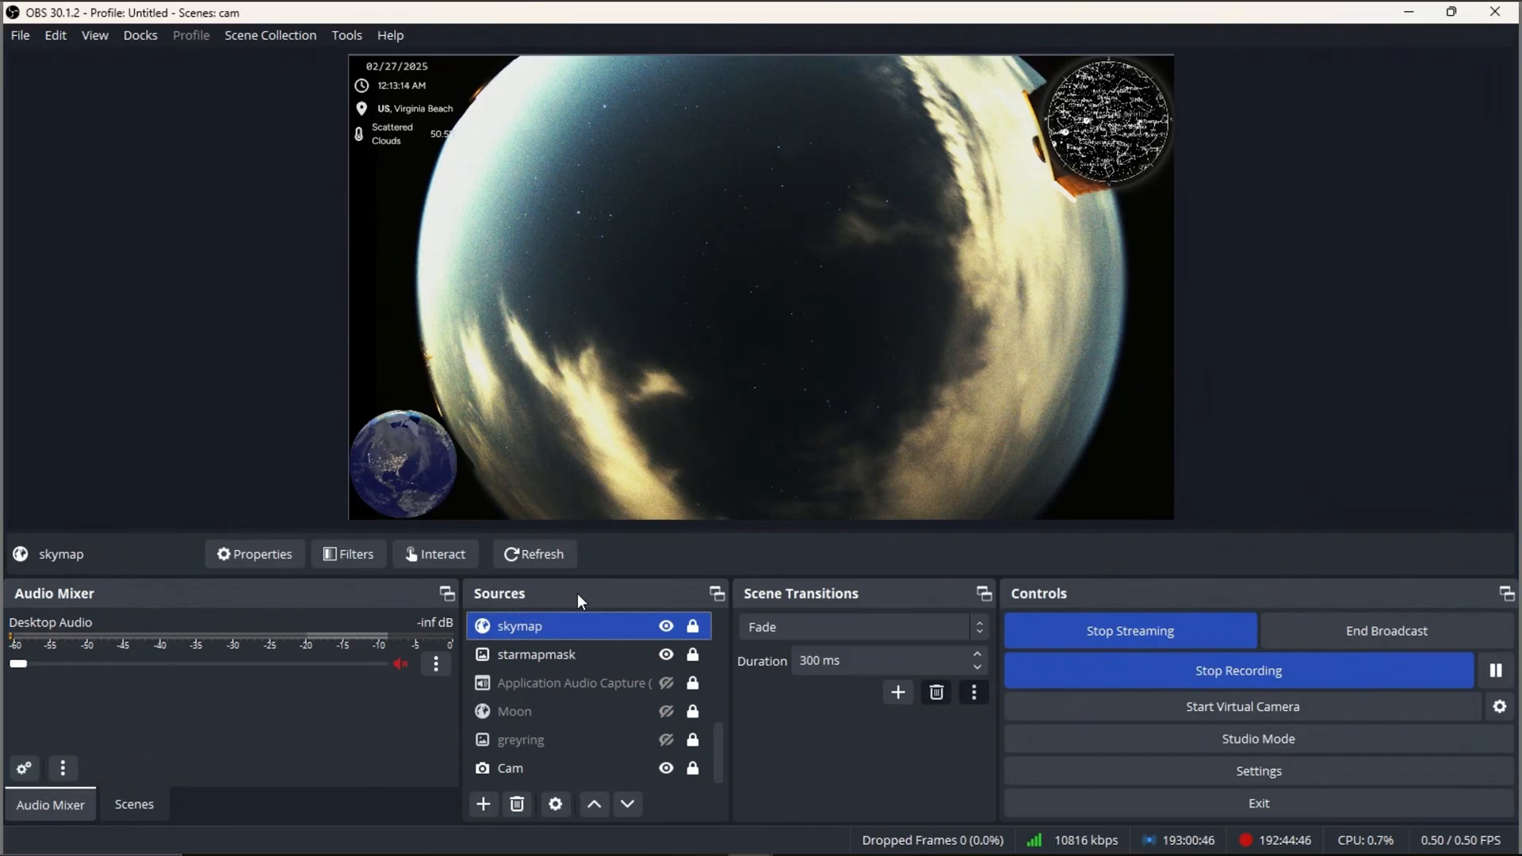
{"action": "left_click", "coordinate": [572, 682]}
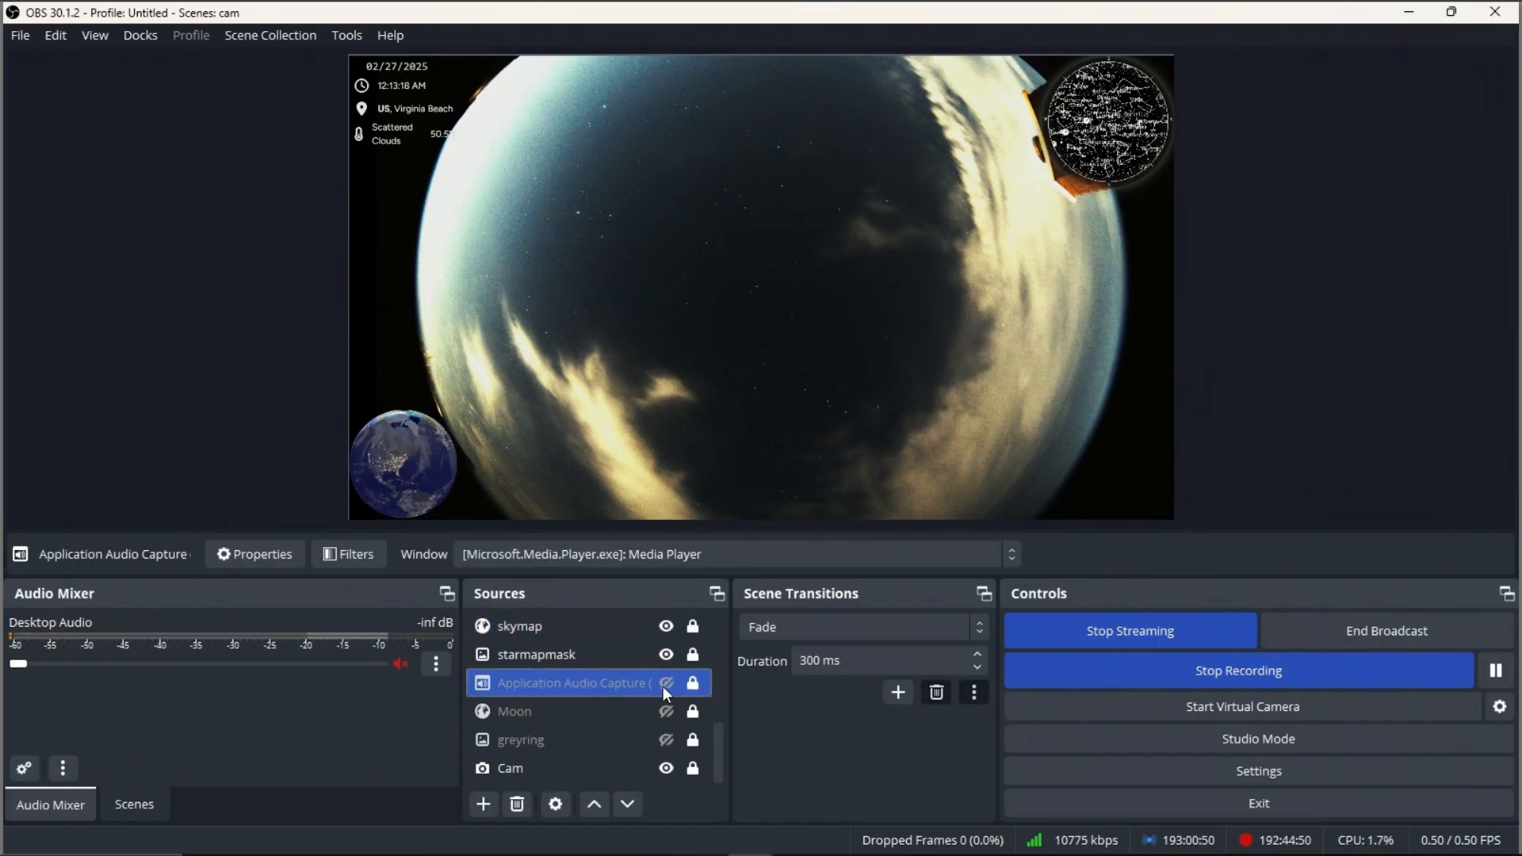
{"action": "left_click", "coordinate": [665, 683]}
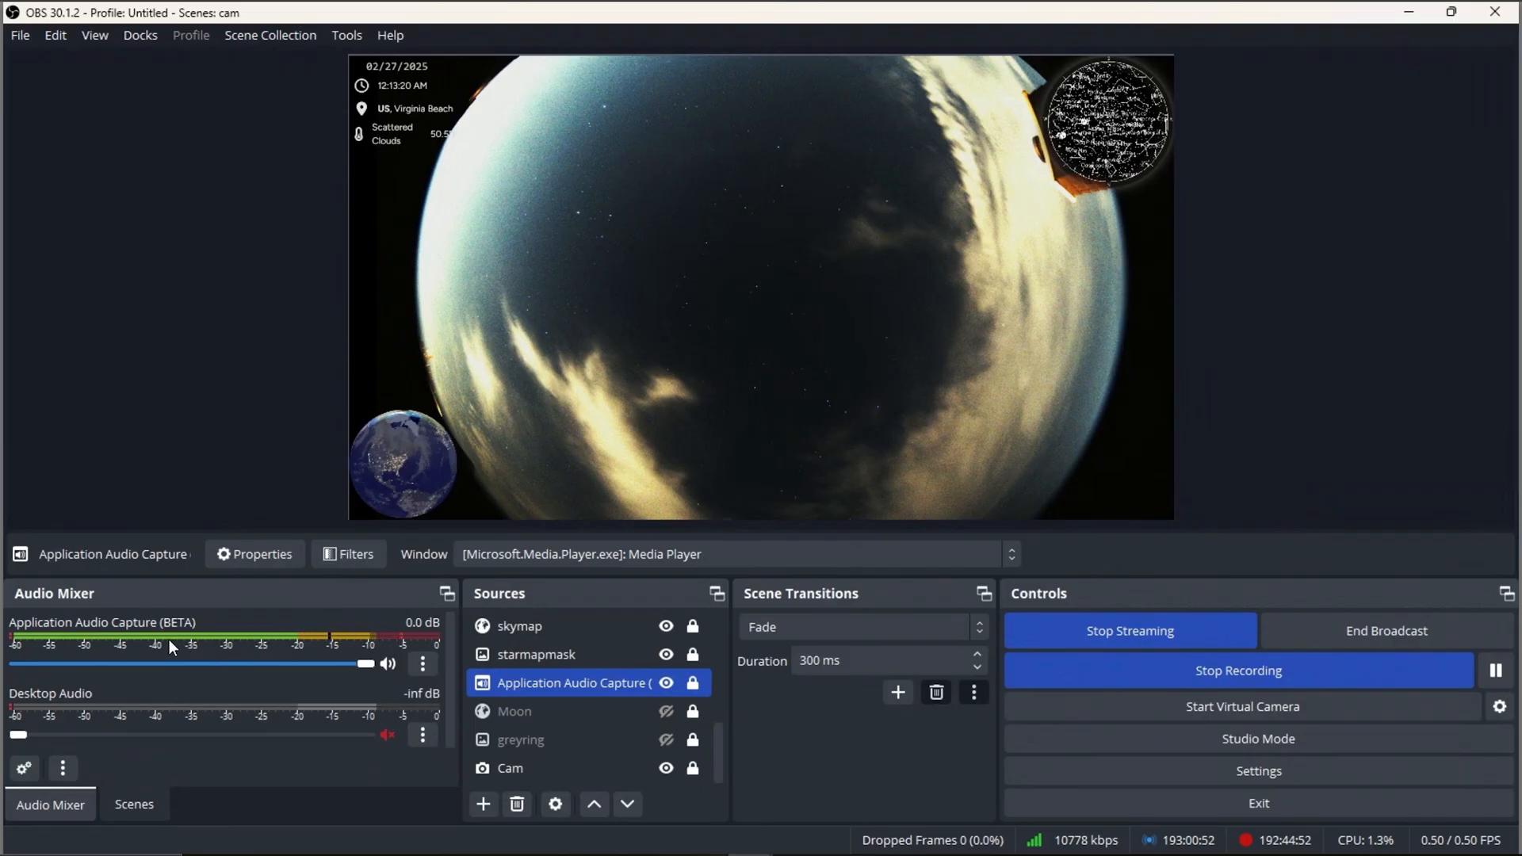
{"action": "left_click", "coordinate": [522, 739]}
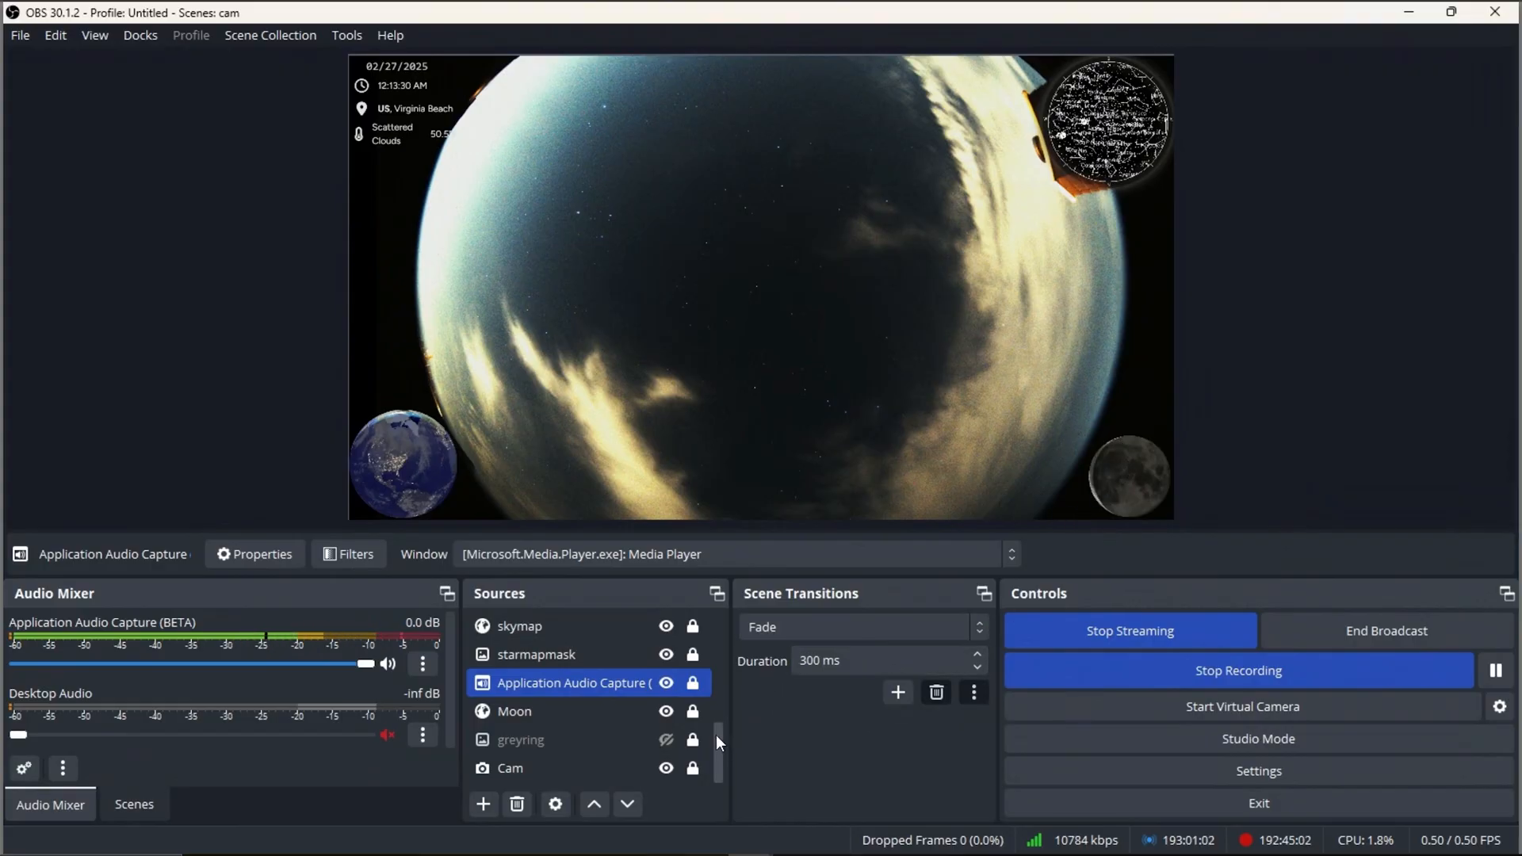
{"action": "left_click", "coordinate": [666, 740]}
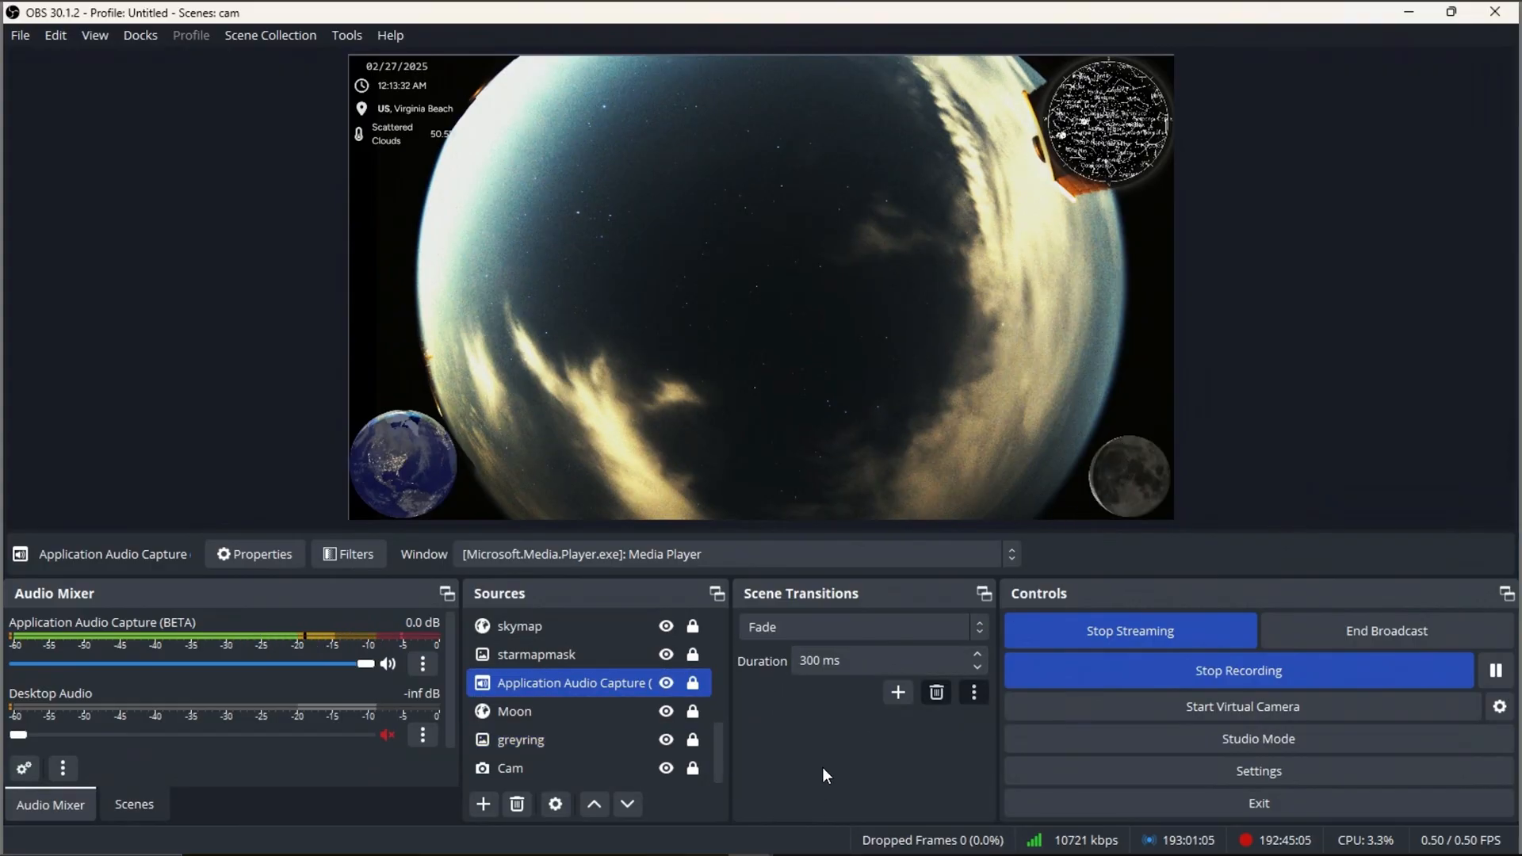
{"action": "mouse_move", "coordinate": [1252, 247]}
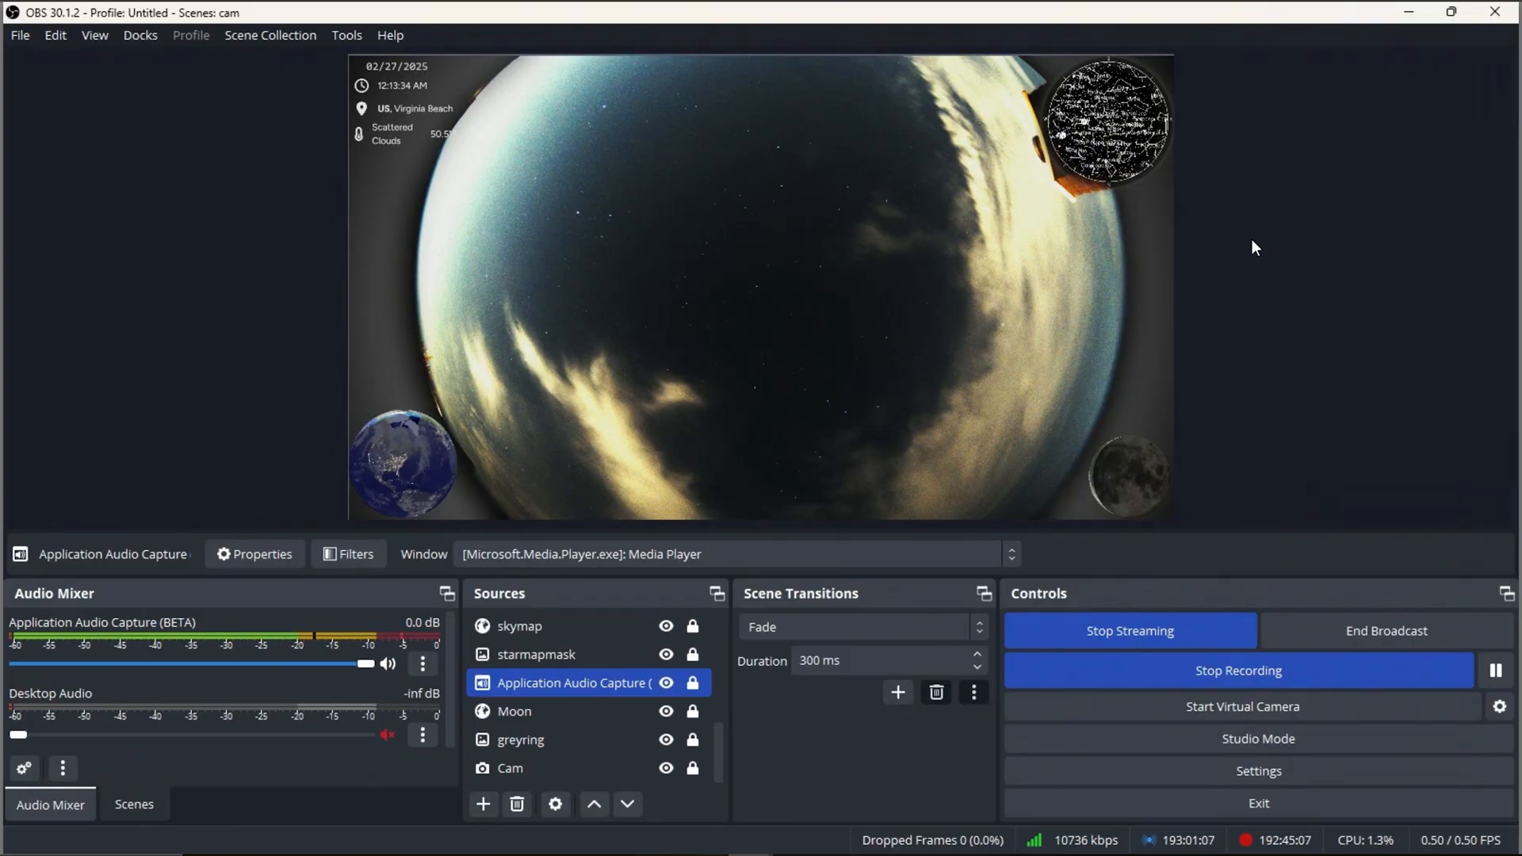
{"action": "mouse_move", "coordinate": [268, 216]}
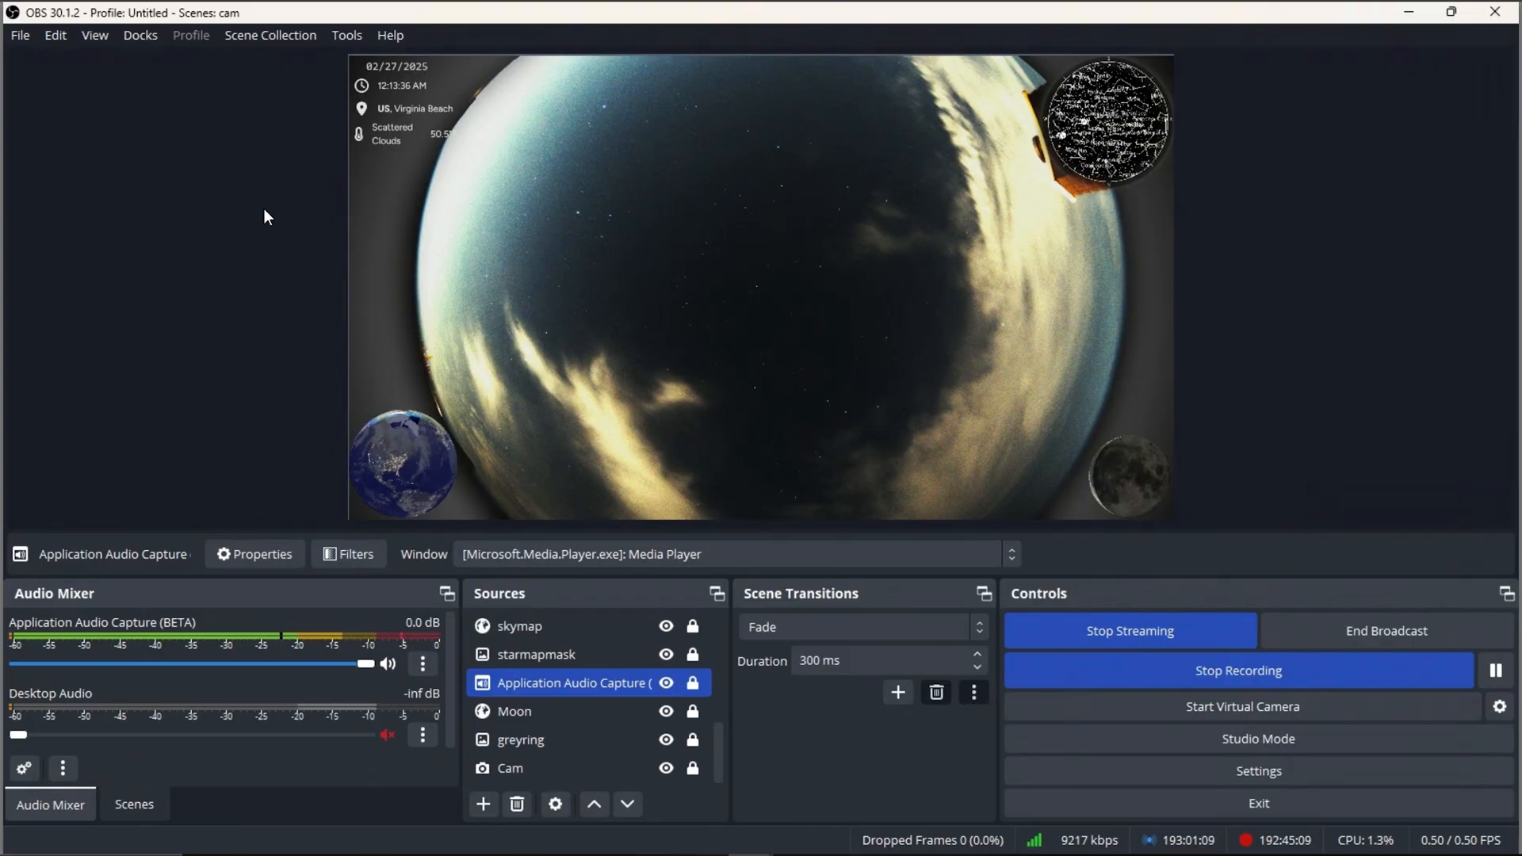
{"action": "mouse_move", "coordinate": [1229, 208]}
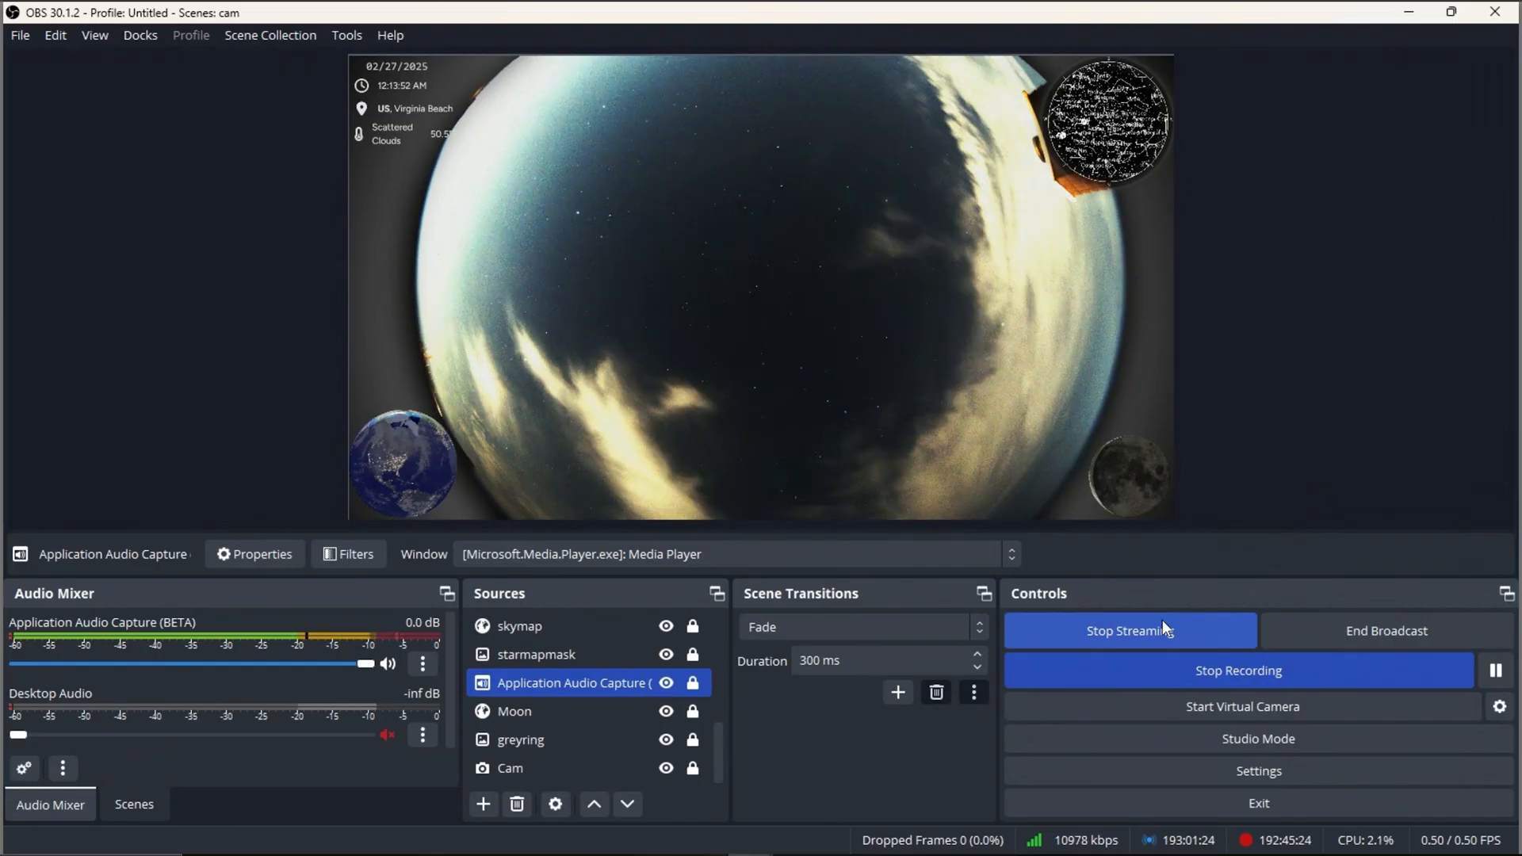
{"action": "mouse_move", "coordinate": [1369, 651]}
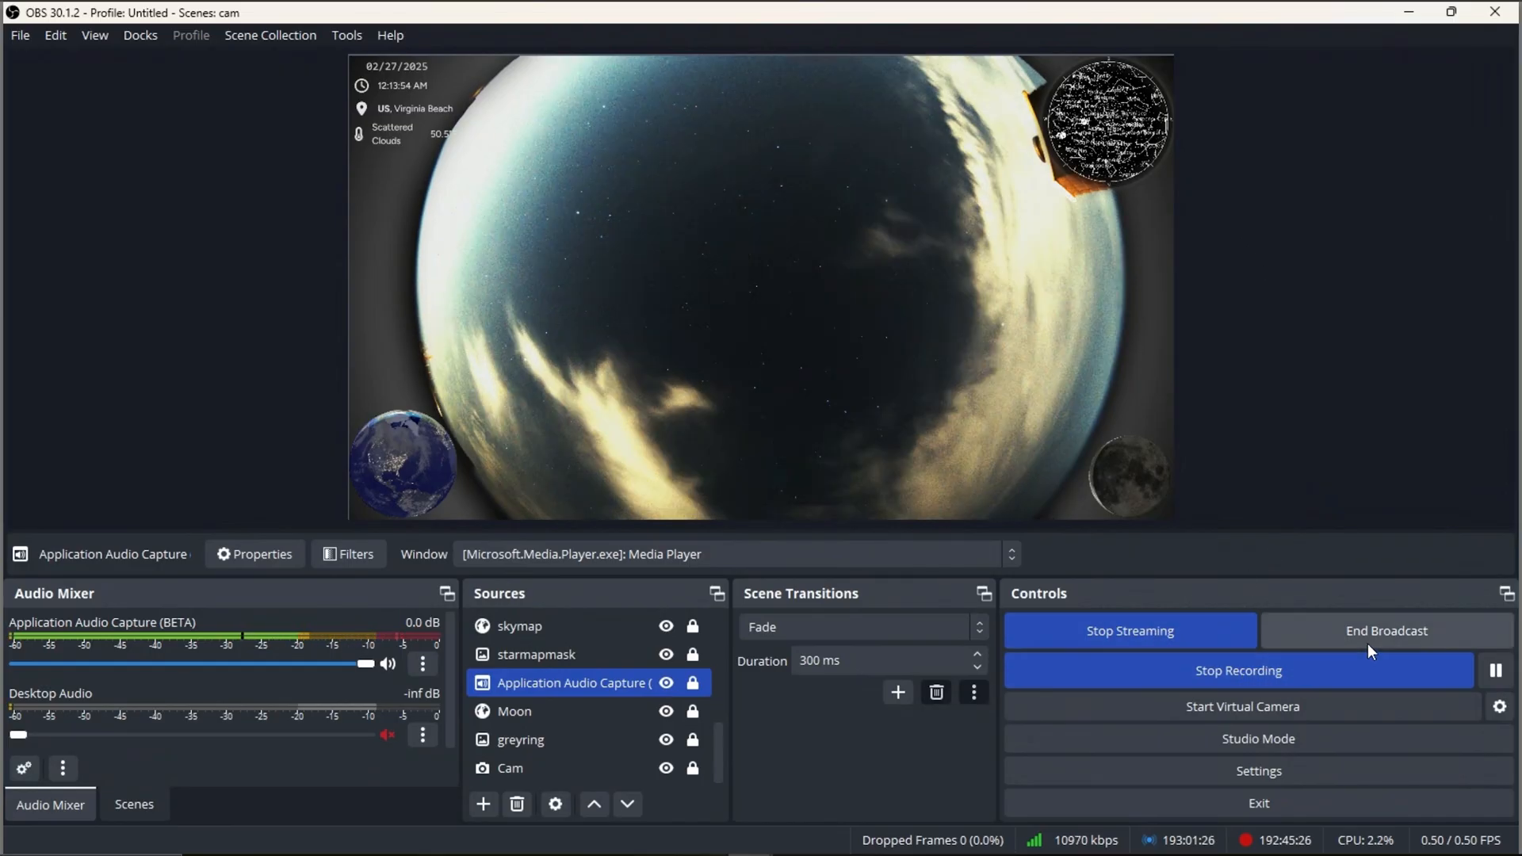
{"action": "mouse_move", "coordinate": [1339, 425]}
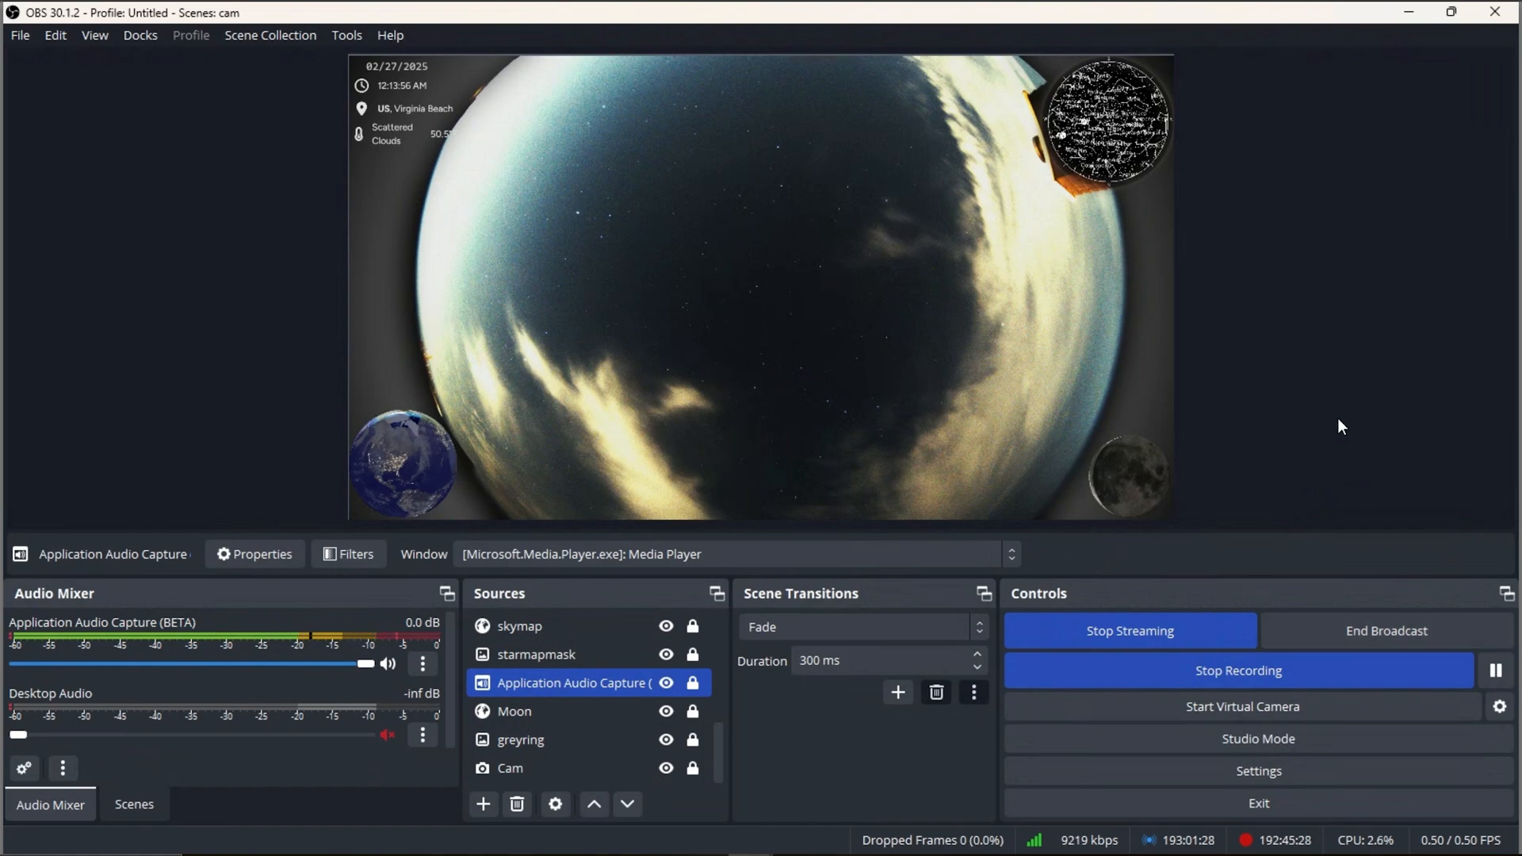
{"action": "mouse_move", "coordinate": [1323, 402]}
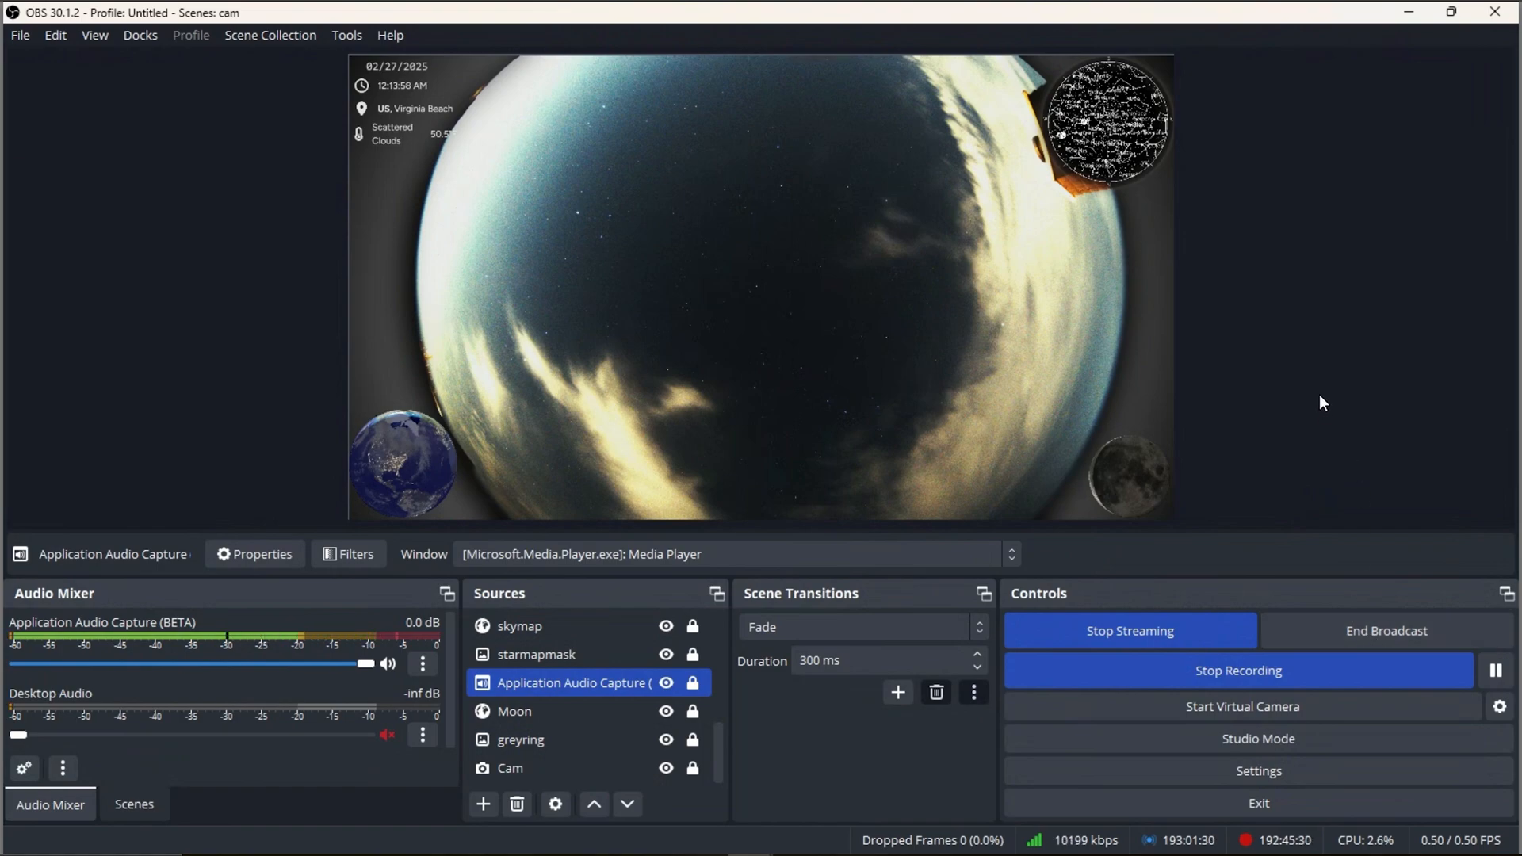
{"action": "mouse_move", "coordinate": [870, 753]}
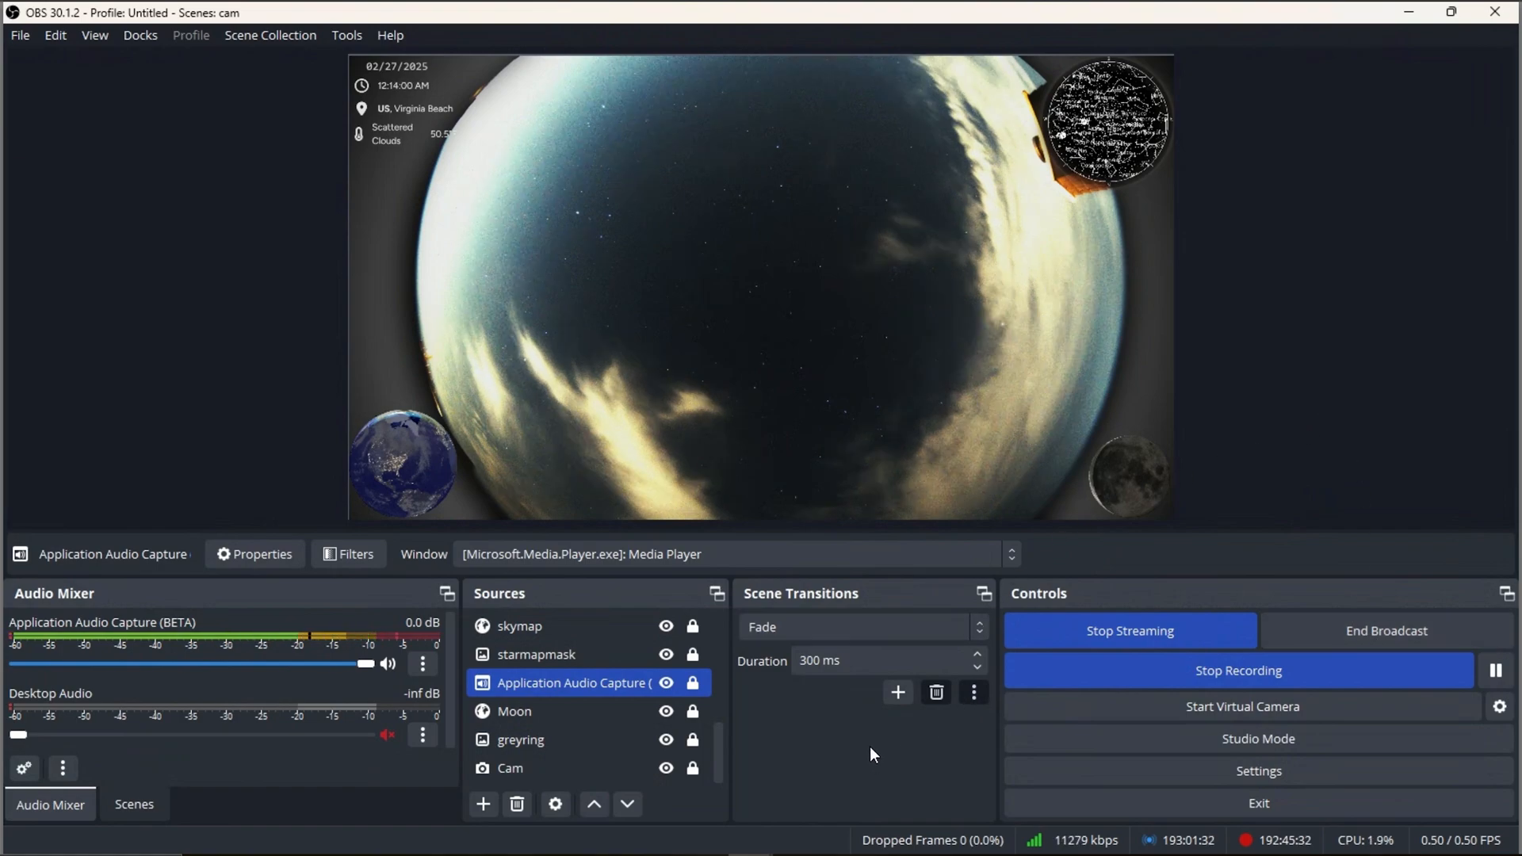
{"action": "mouse_move", "coordinate": [1075, 846]}
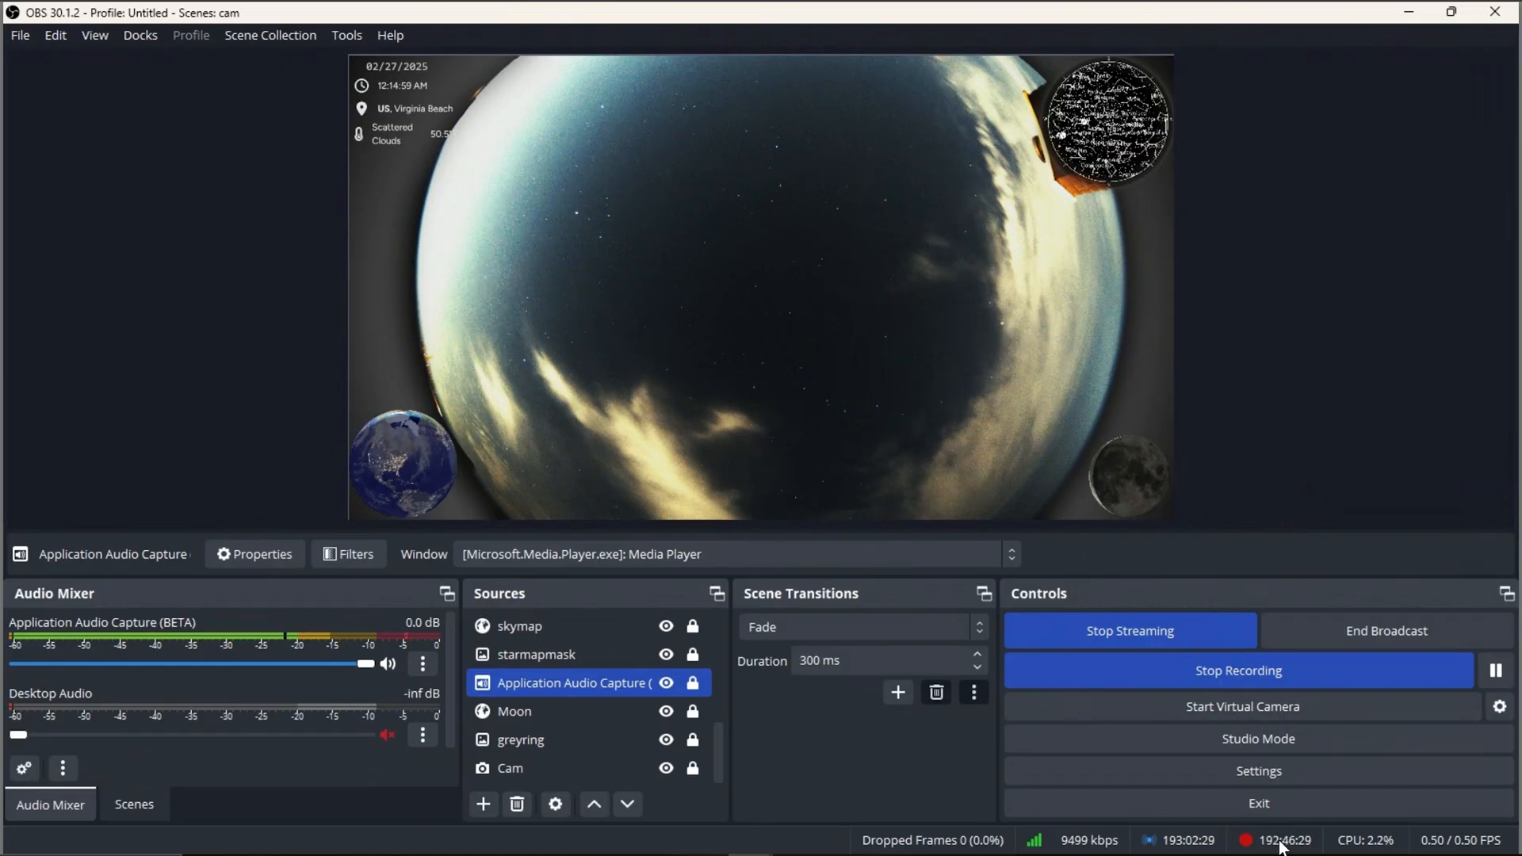
{"action": "mouse_move", "coordinate": [1218, 590]}
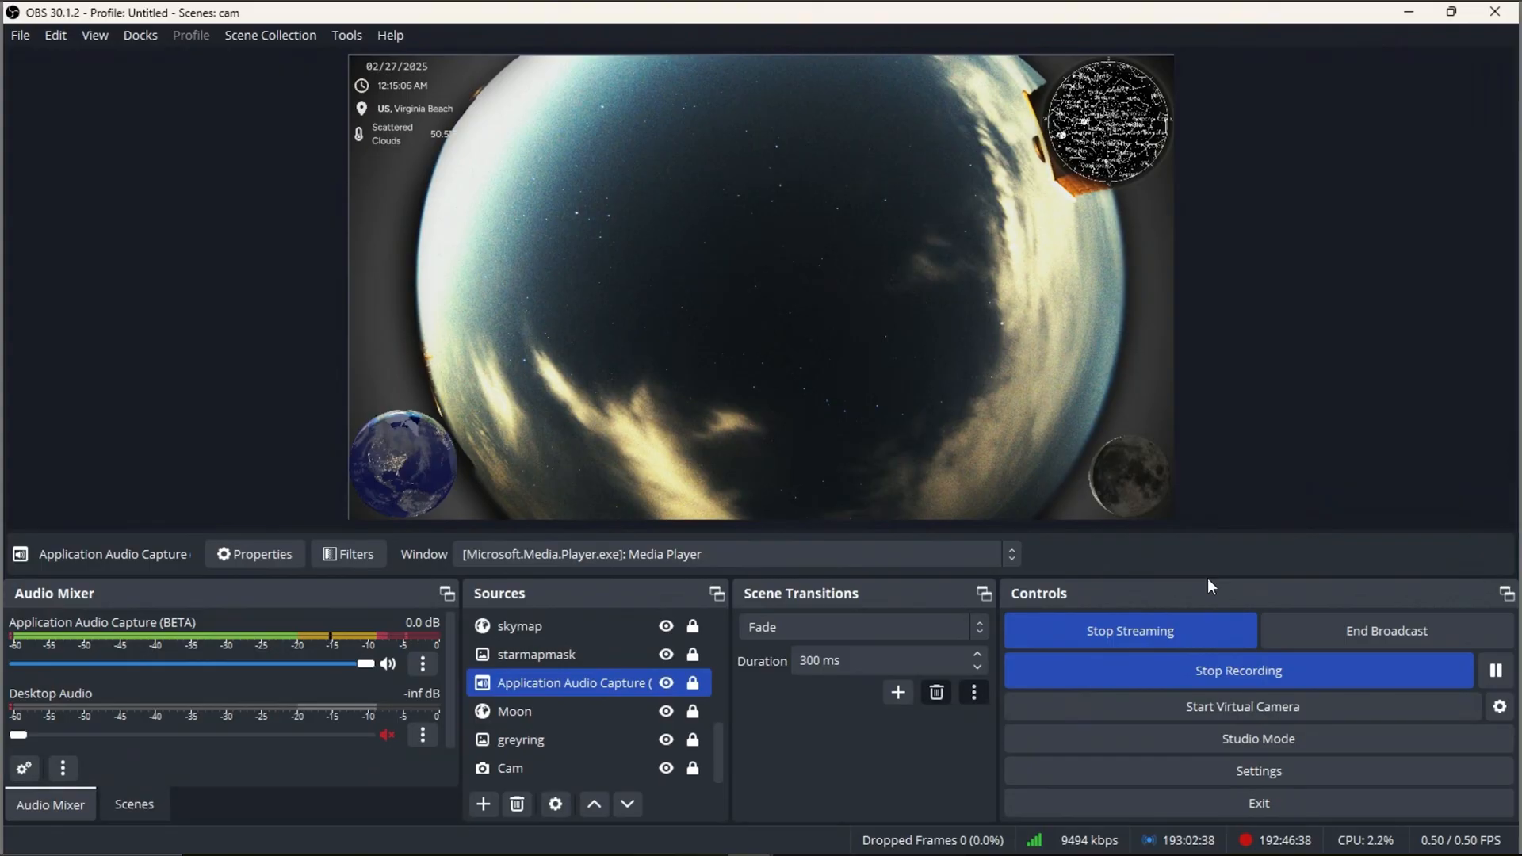
{"action": "mouse_move", "coordinate": [1261, 611]}
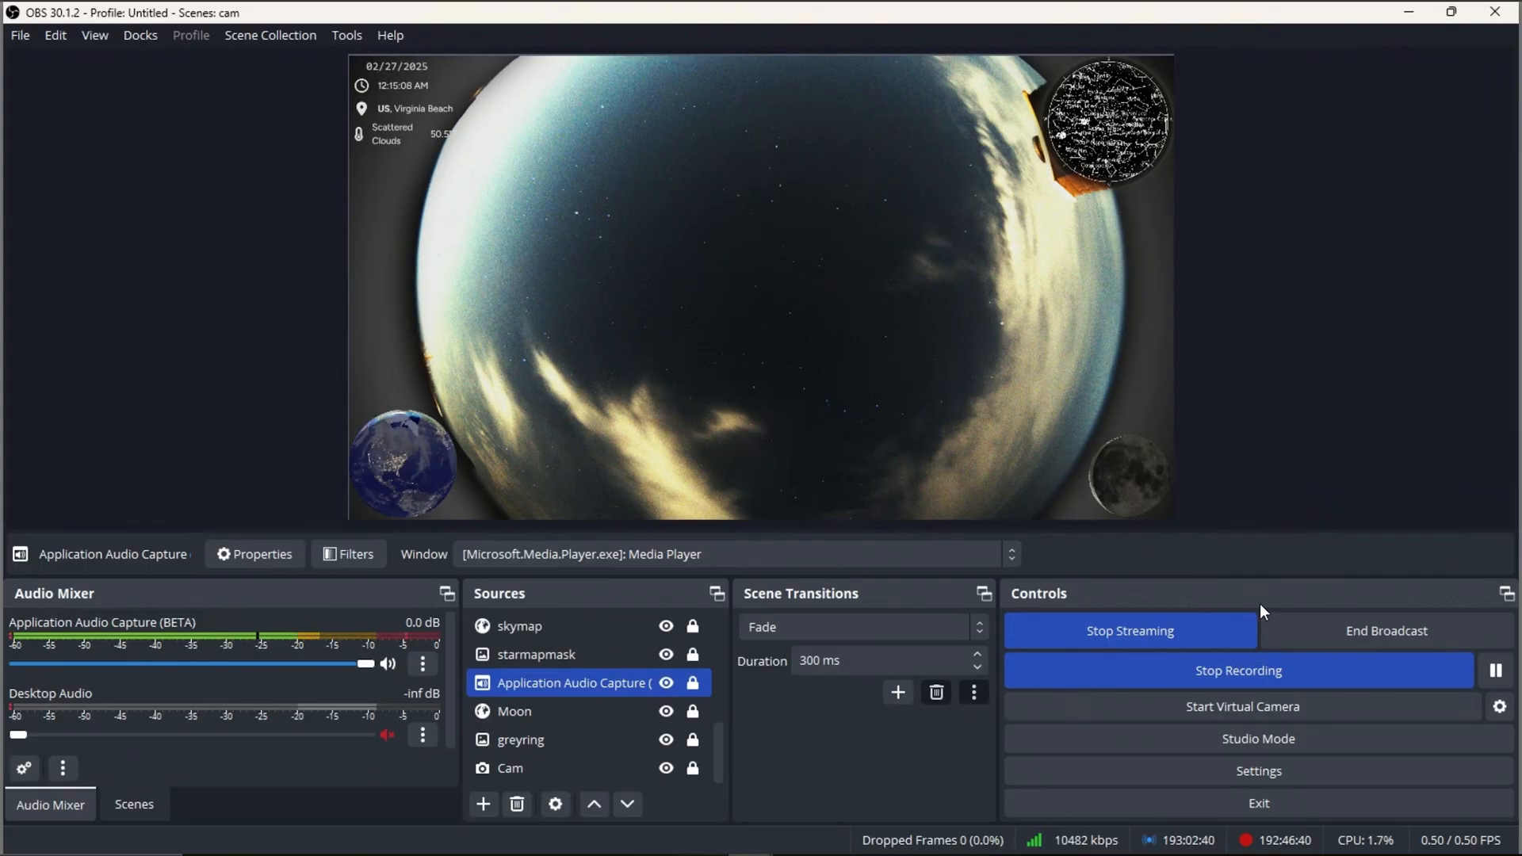
{"action": "mouse_move", "coordinate": [1218, 578]}
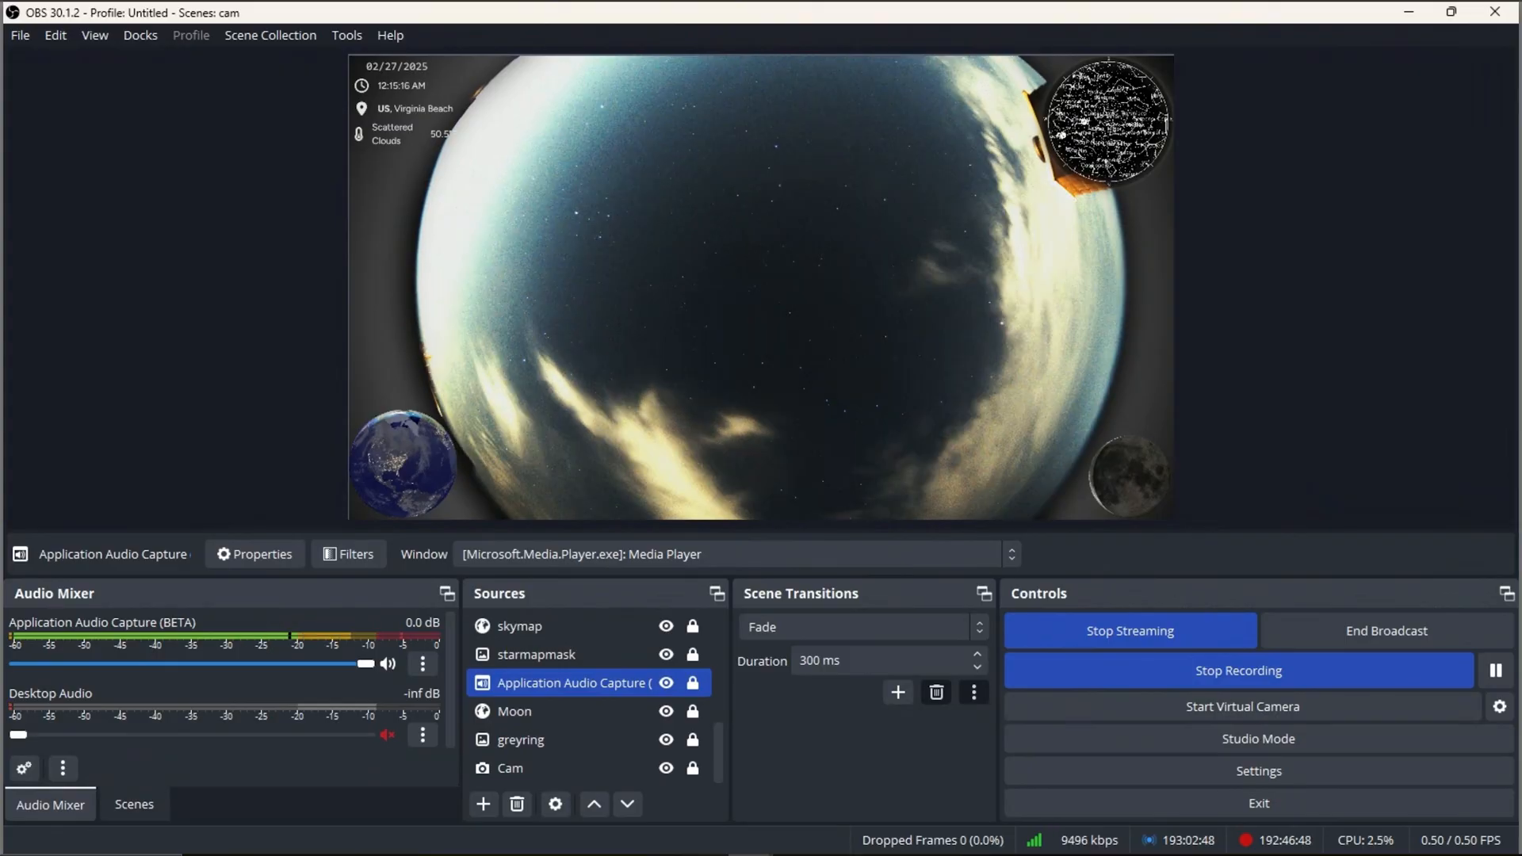
{"action": "mouse_move", "coordinate": [587, 340]}
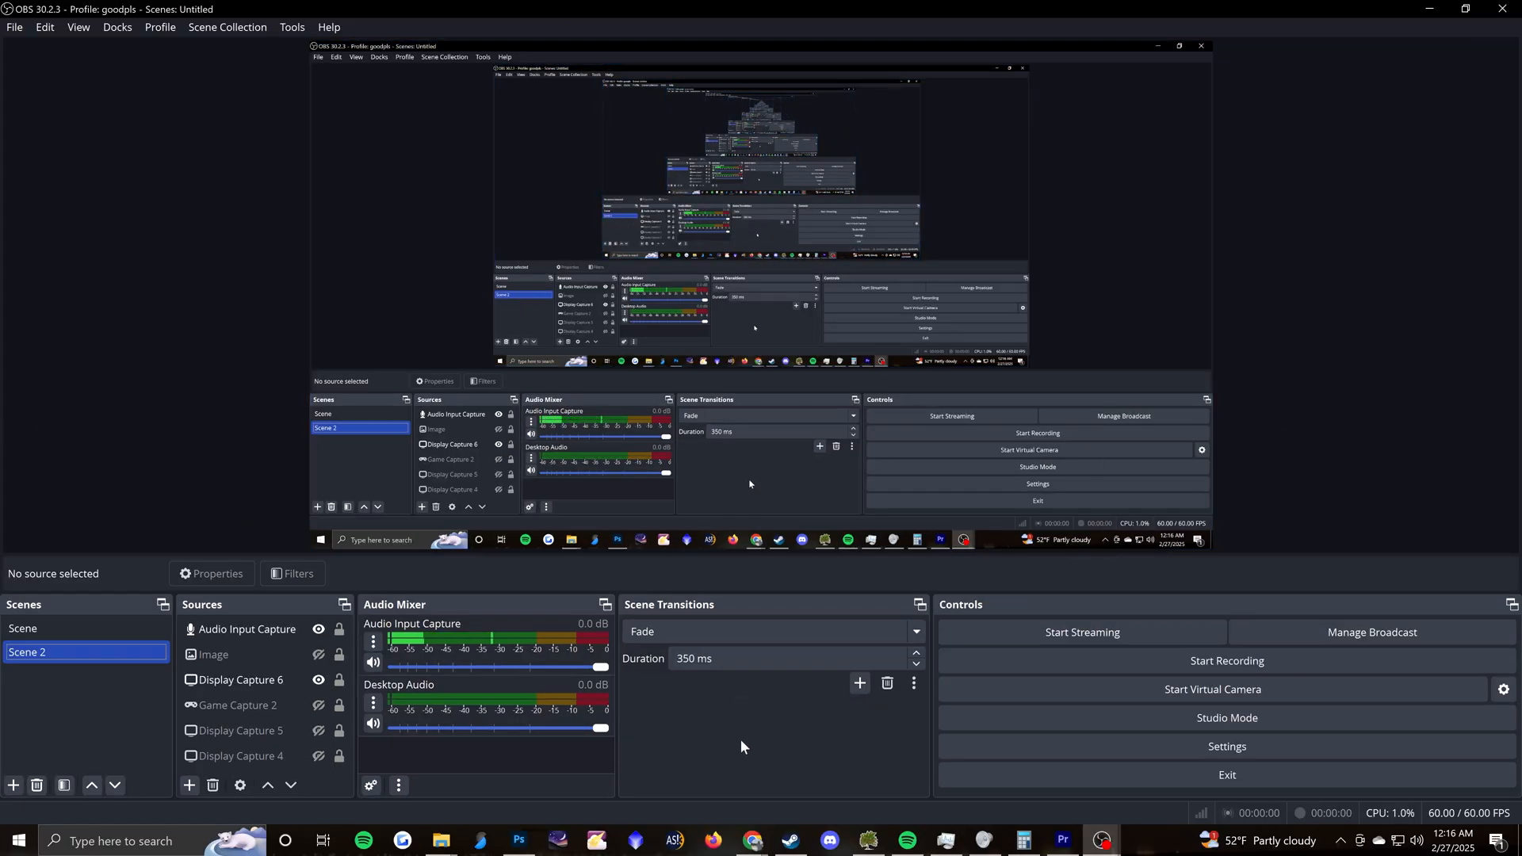
{"action": "mouse_move", "coordinate": [730, 722]}
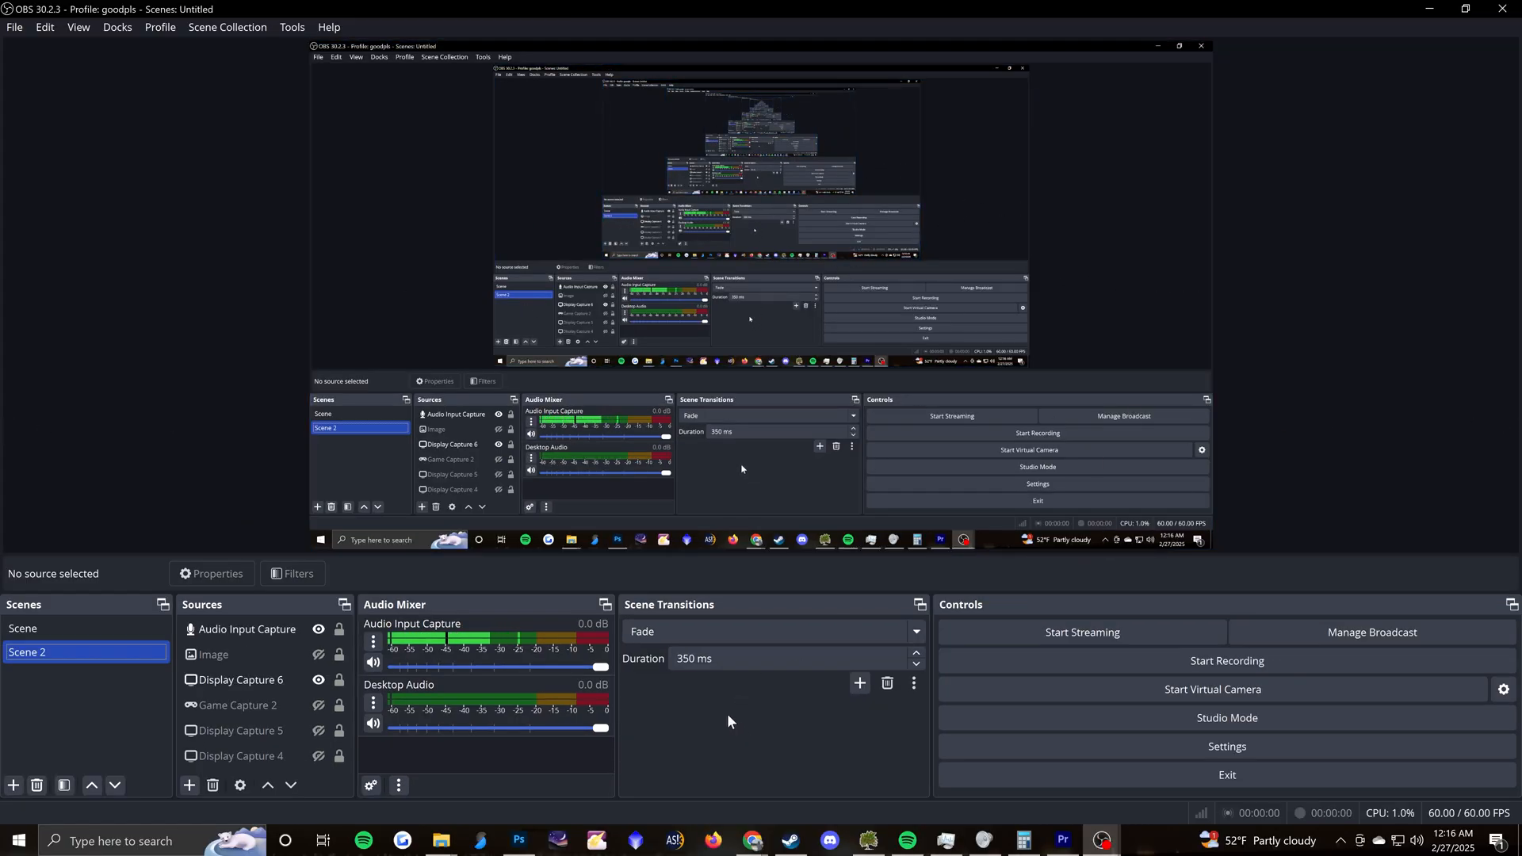
{"action": "mouse_move", "coordinate": [1306, 427]}
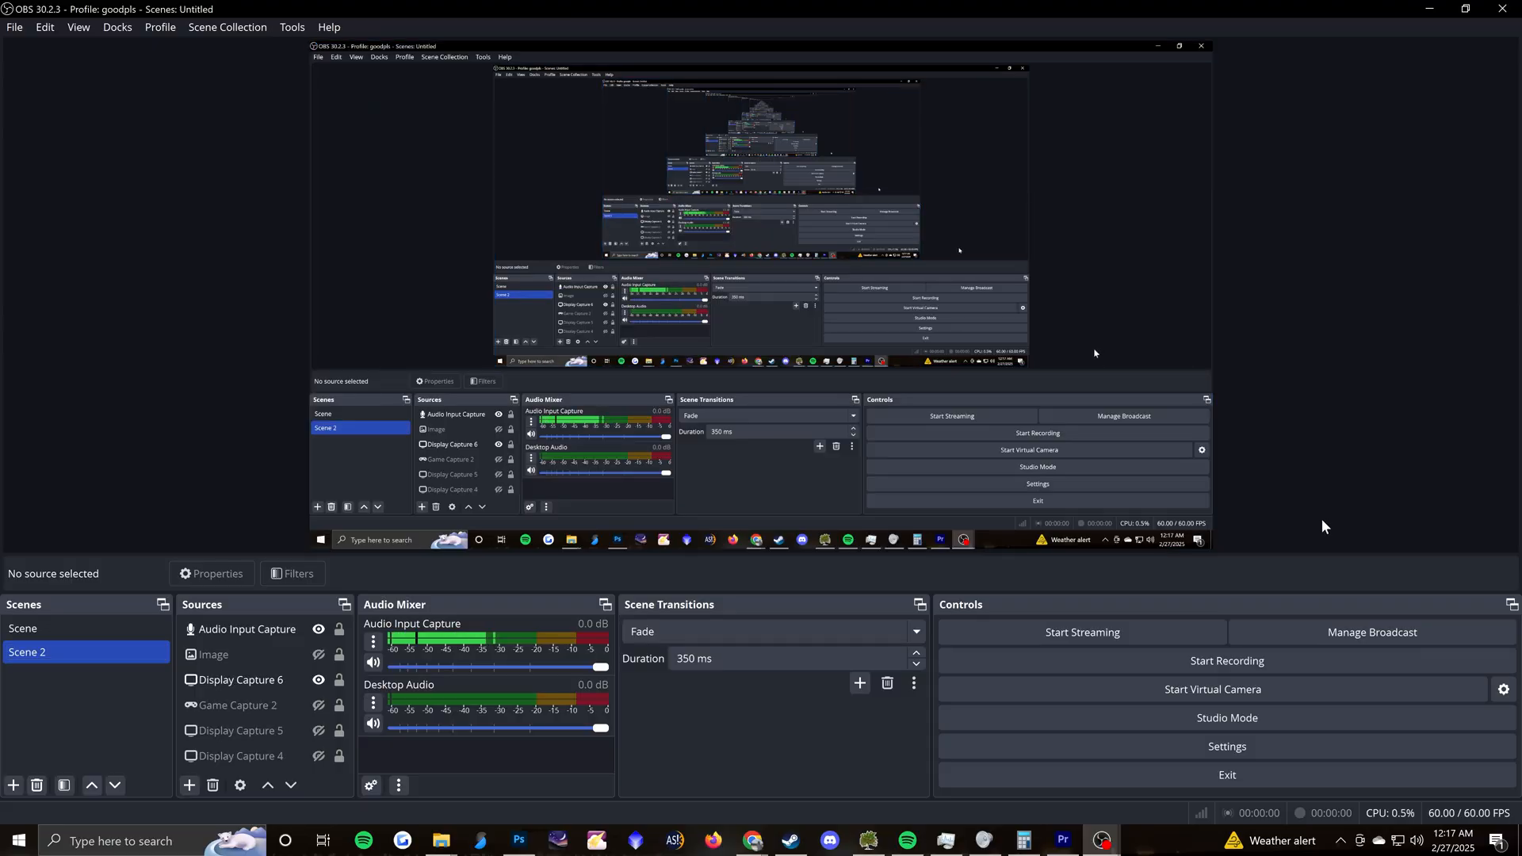
{"action": "mouse_move", "coordinate": [712, 783]}
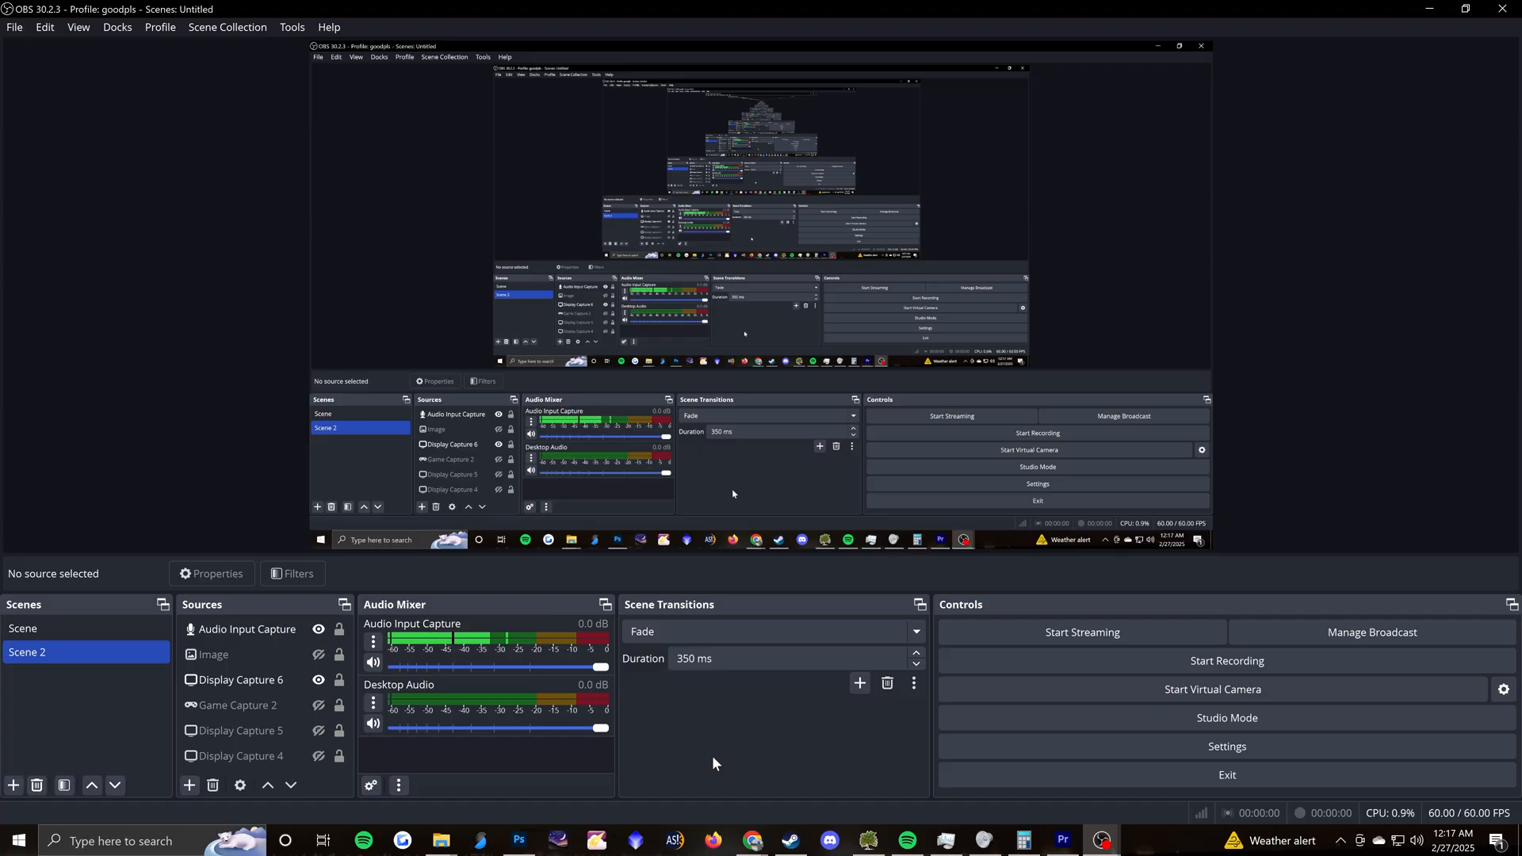
{"action": "mouse_move", "coordinate": [1337, 569]}
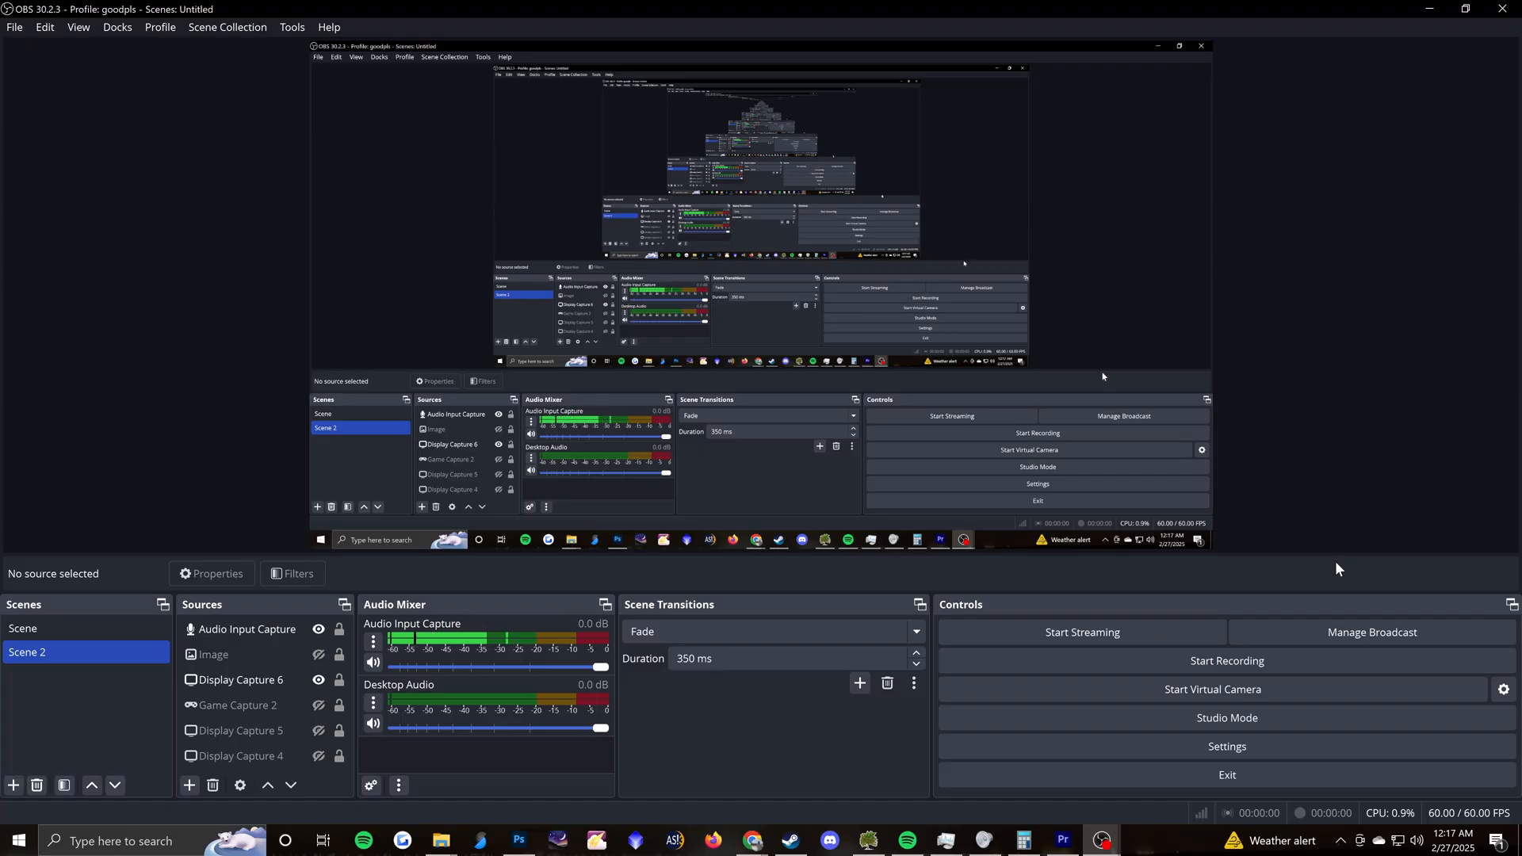
{"action": "mouse_move", "coordinate": [1378, 615]}
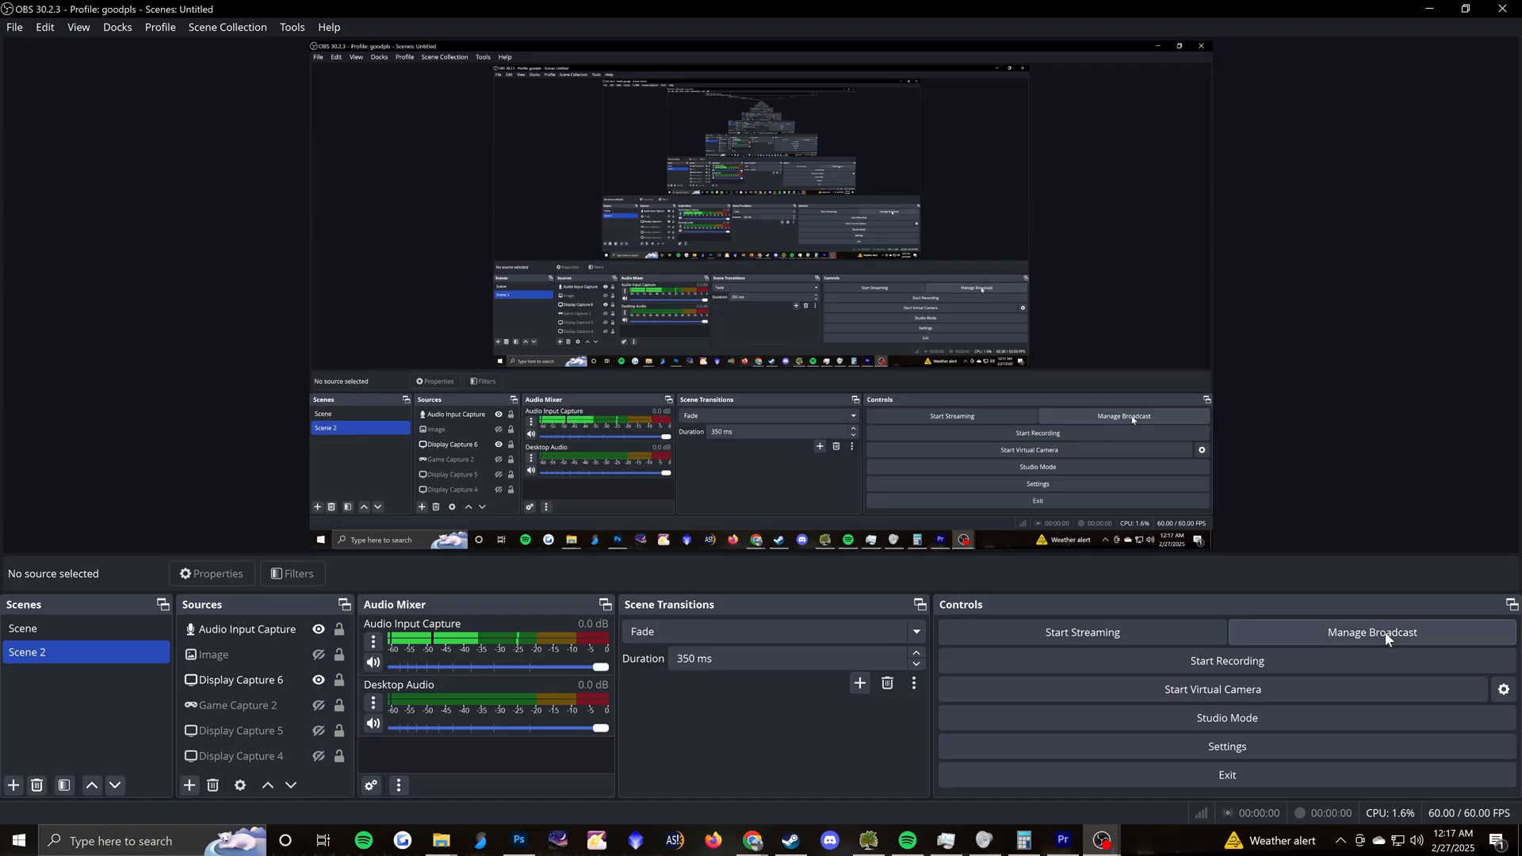
Open Manage Broadcast and scroll through the Night Sky Live | All Sky Camera setup.
{"action": "left_click", "coordinate": [1371, 632]}
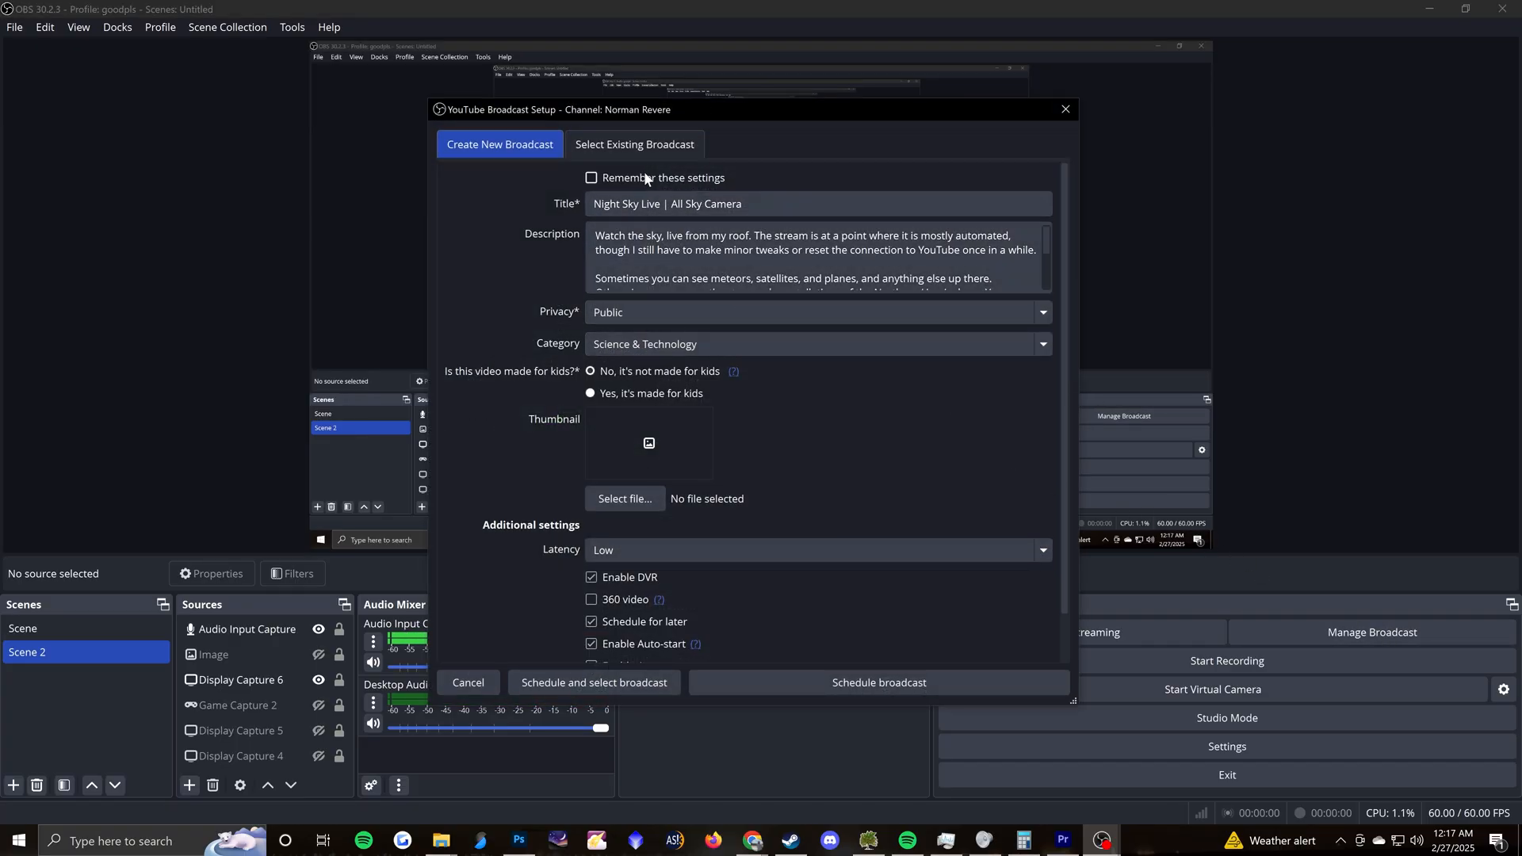
{"action": "mouse_move", "coordinate": [638, 194]}
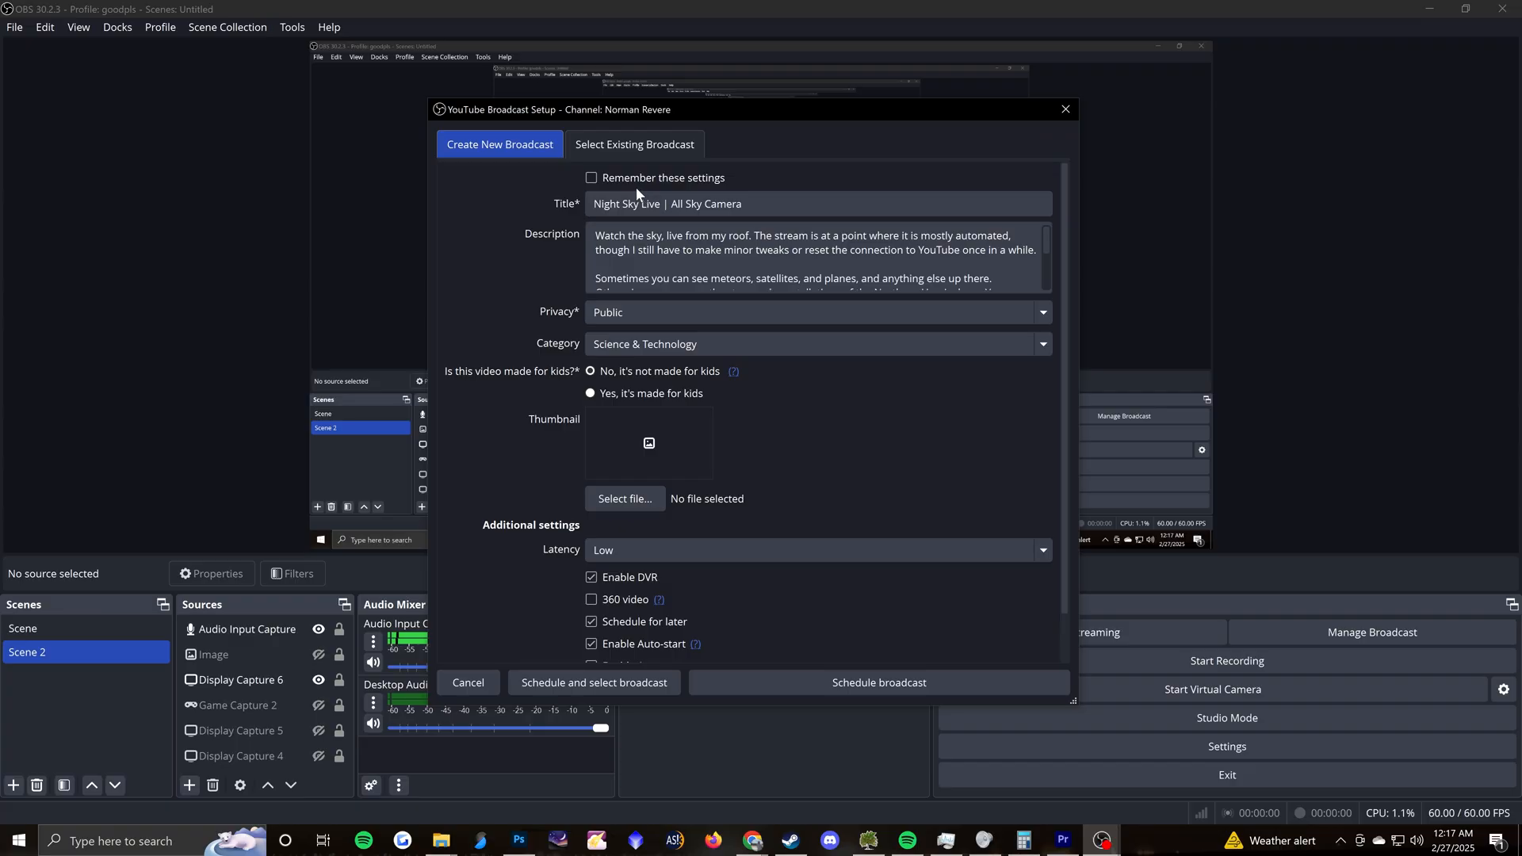
{"action": "mouse_move", "coordinate": [514, 284]}
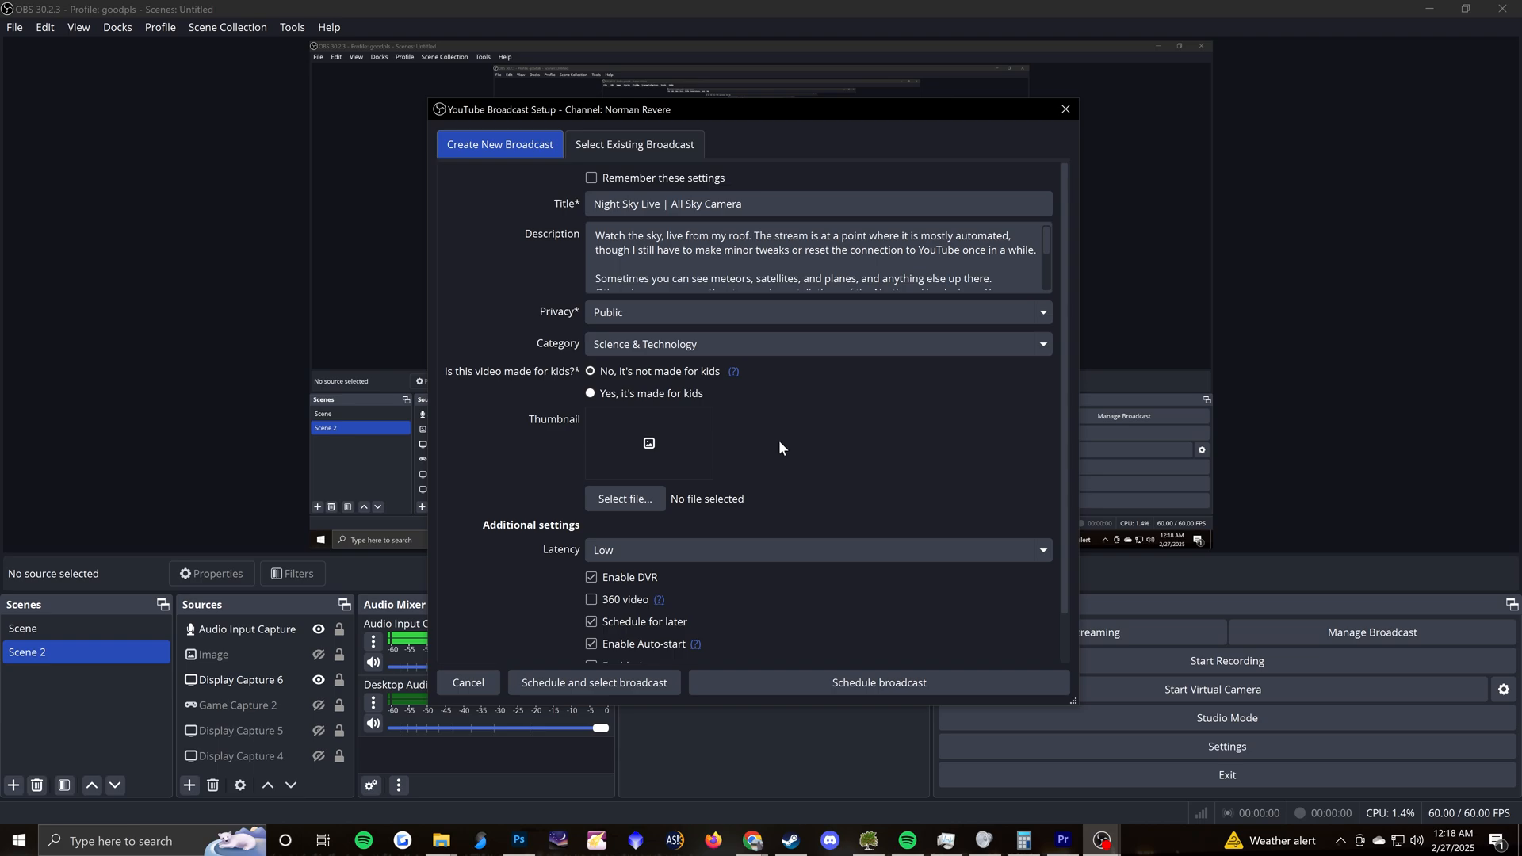
{"action": "mouse_move", "coordinate": [804, 428]}
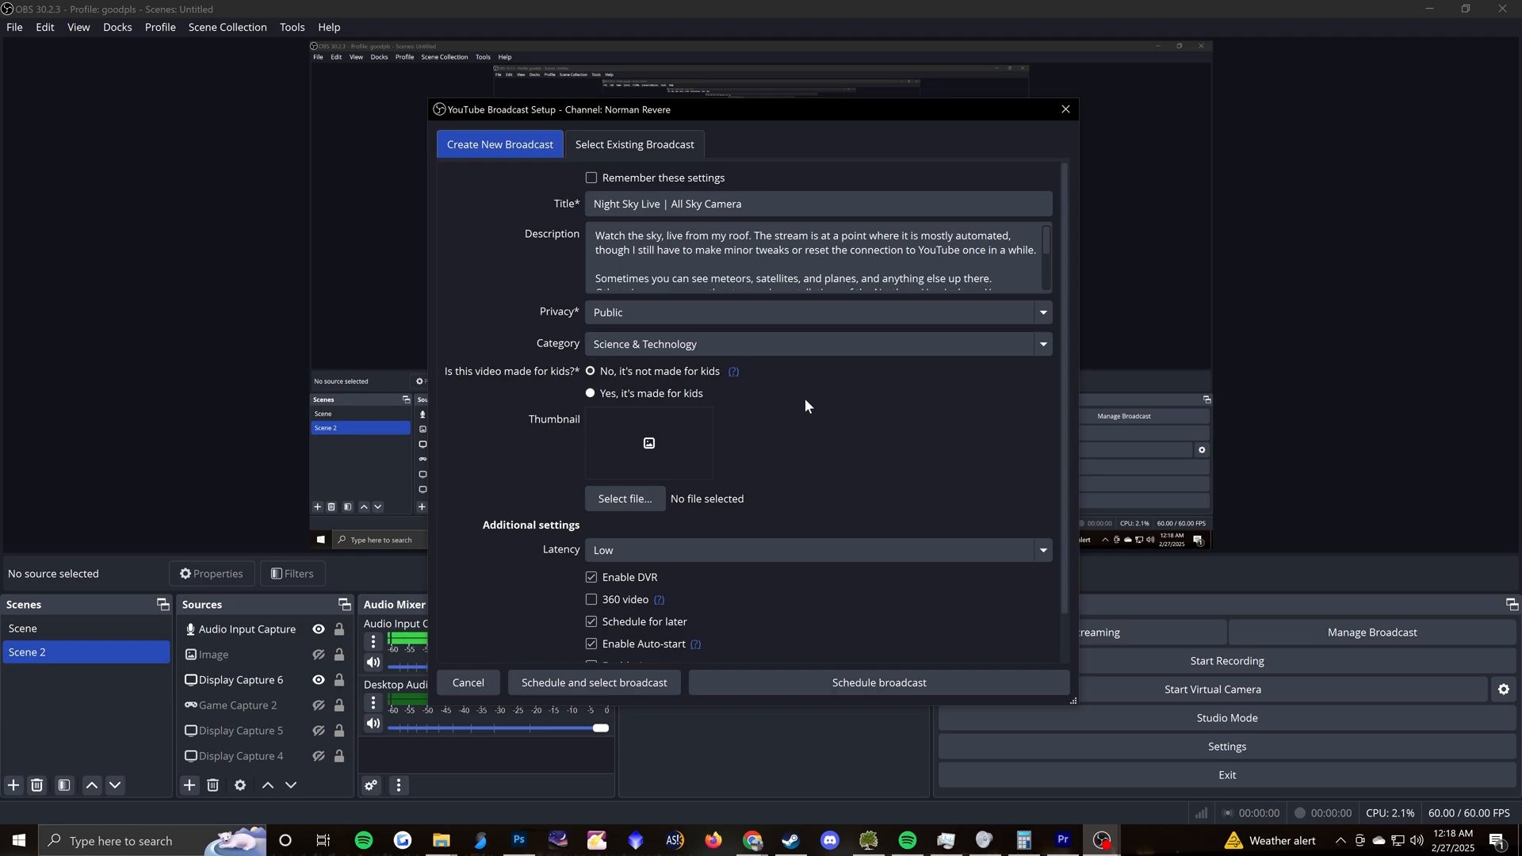
{"action": "mouse_move", "coordinate": [796, 413]}
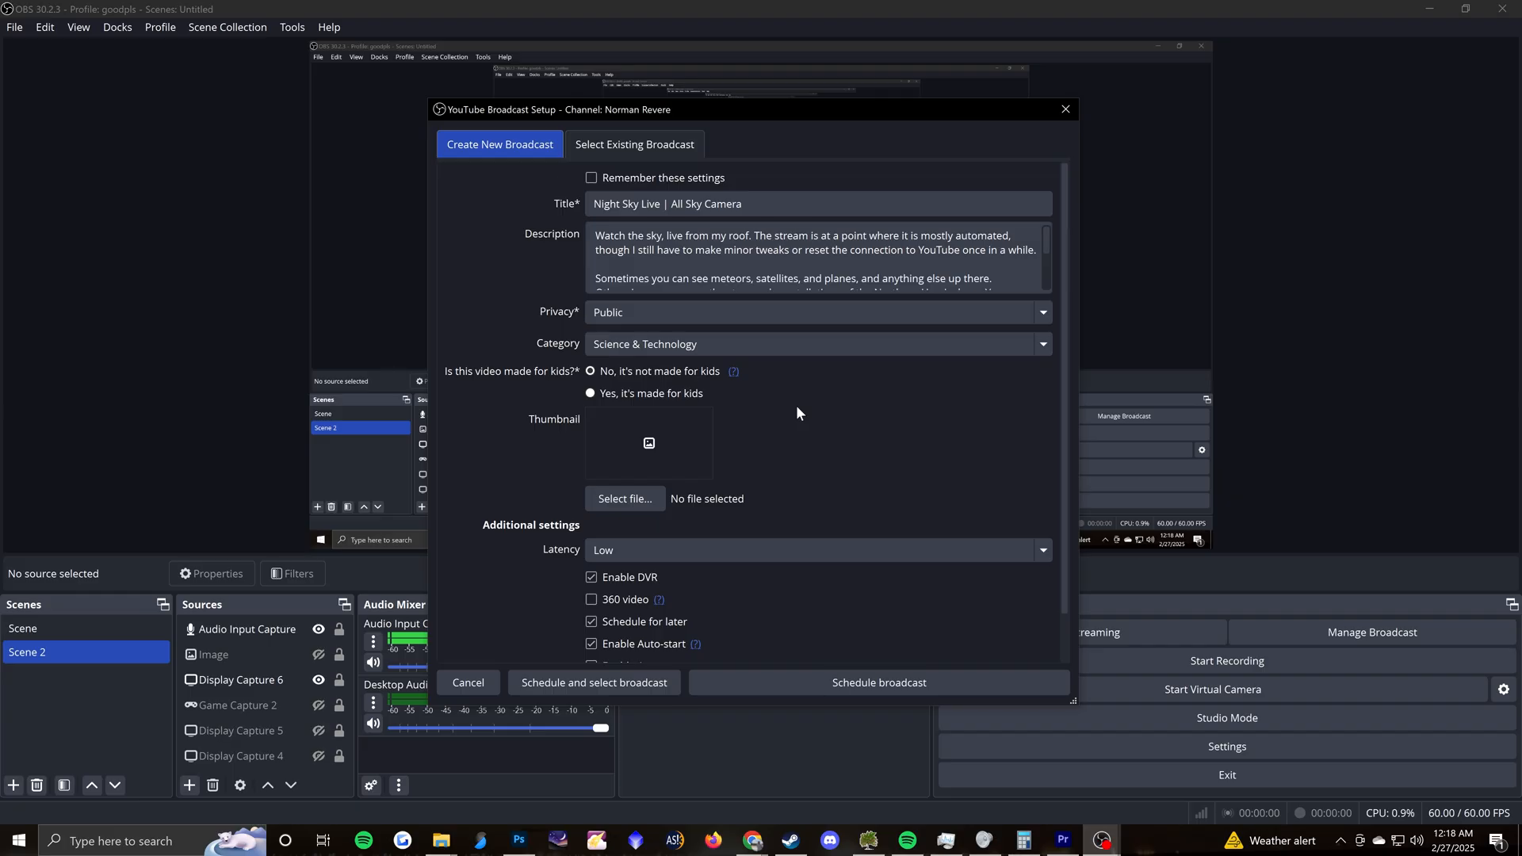
{"action": "mouse_move", "coordinate": [793, 436]}
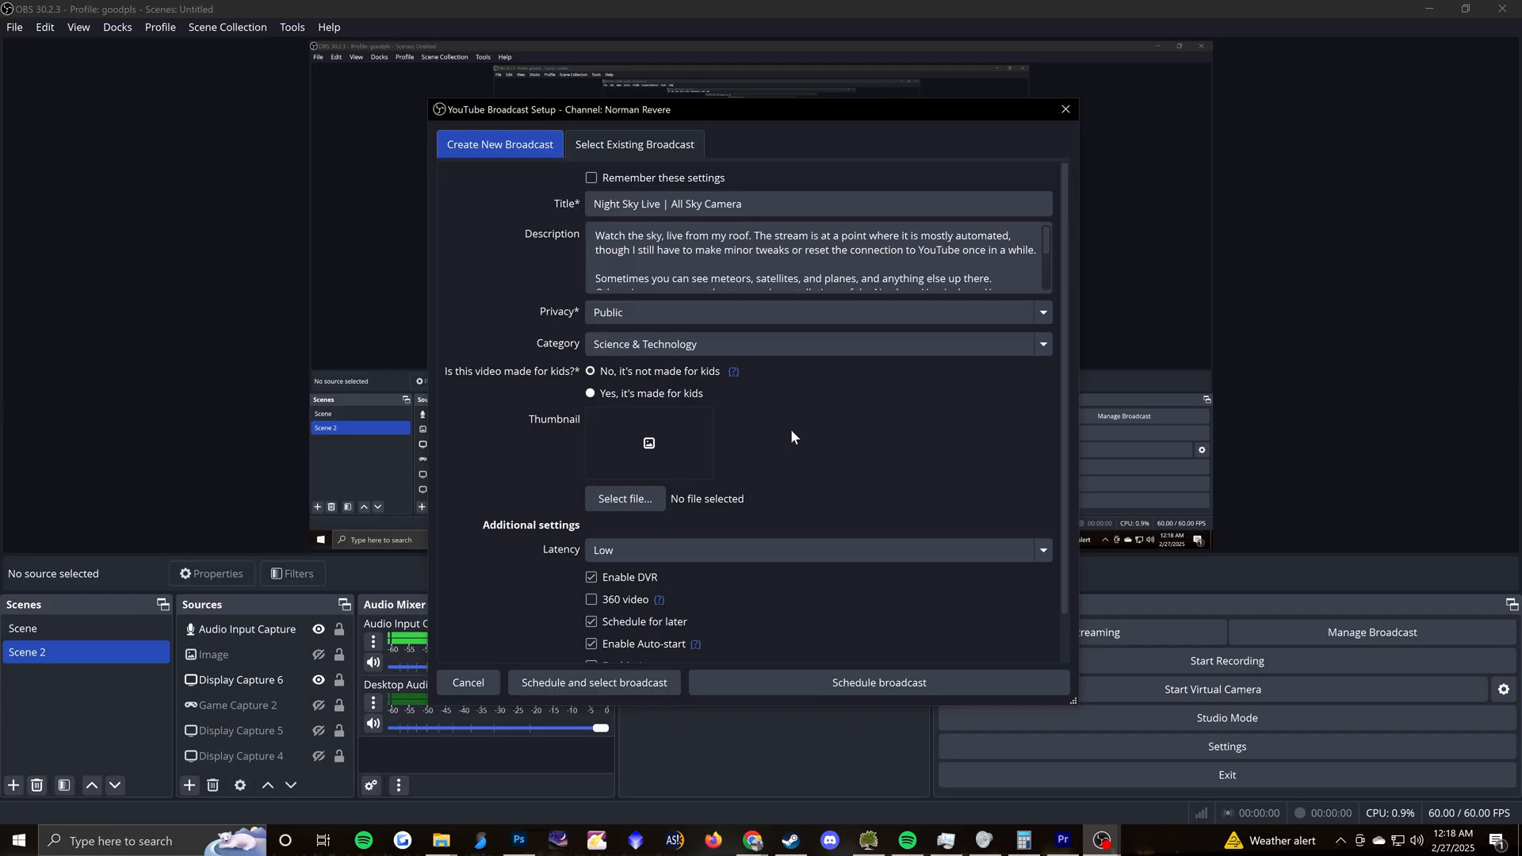
{"action": "mouse_move", "coordinate": [700, 456]}
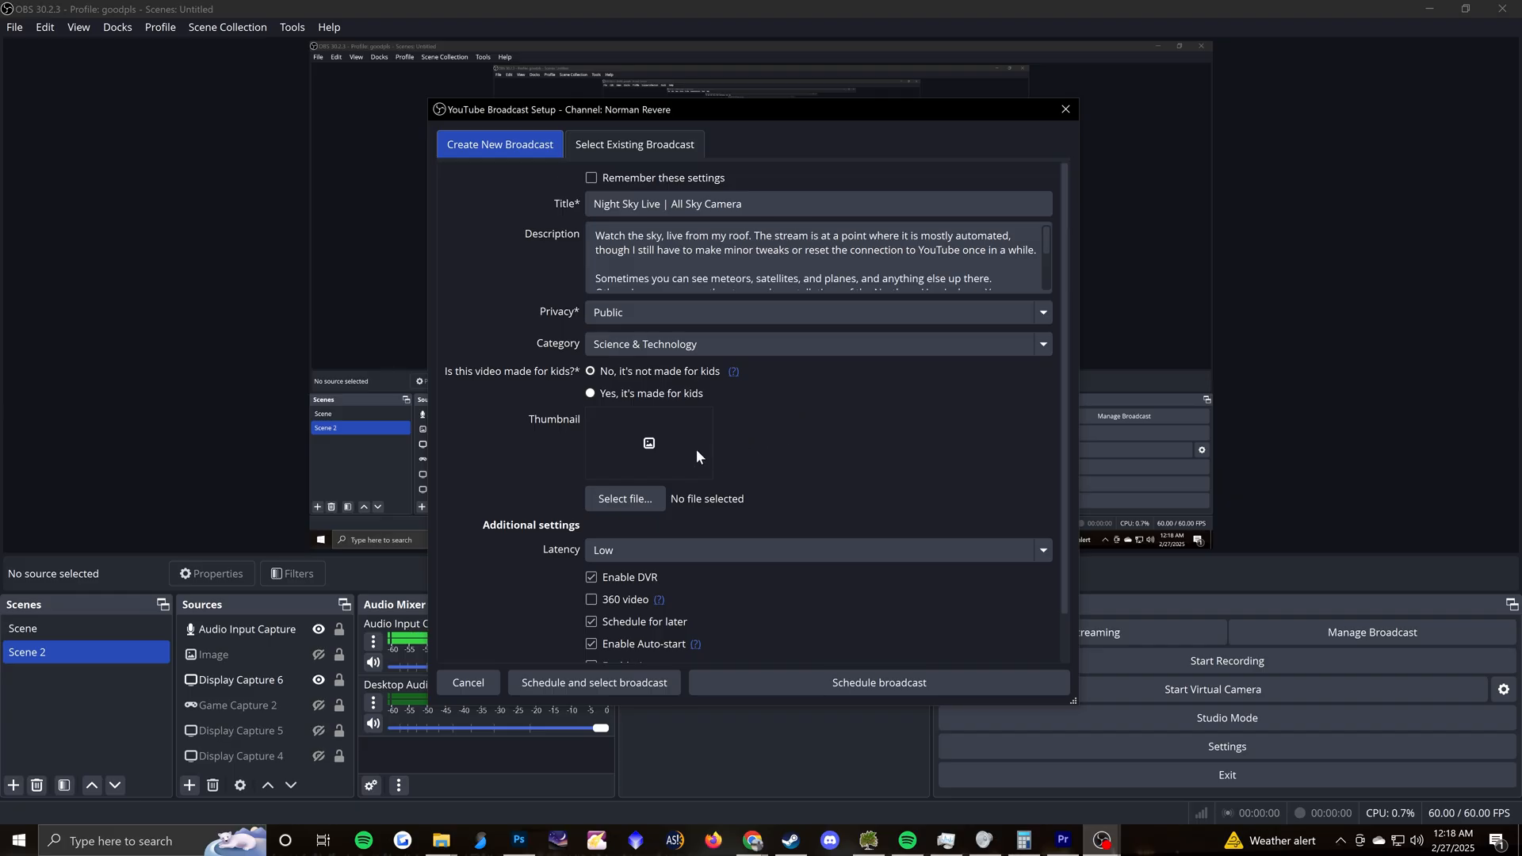
{"action": "mouse_move", "coordinate": [678, 418]}
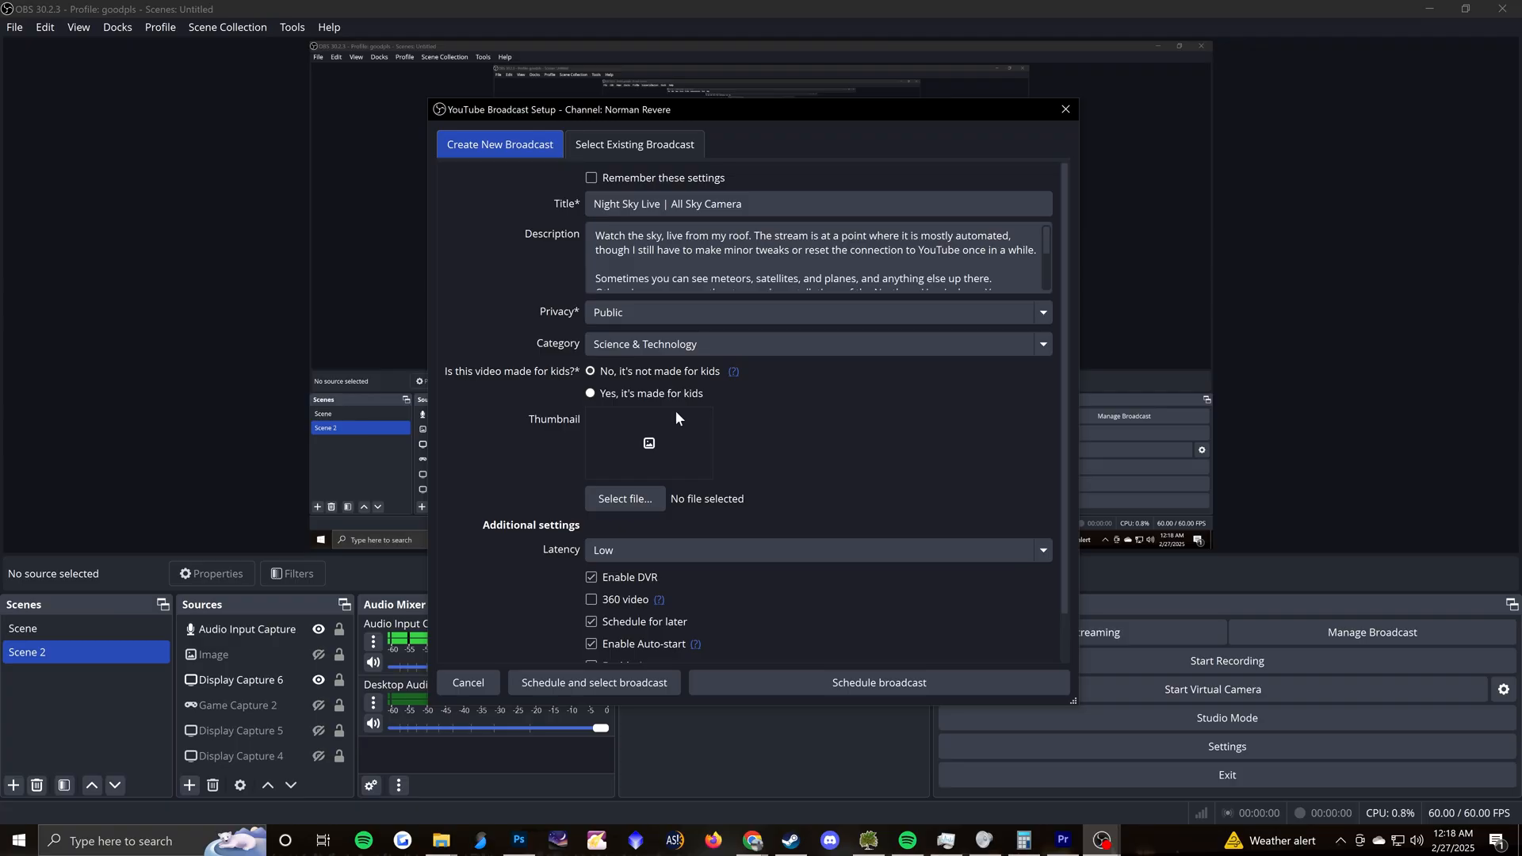
{"action": "mouse_move", "coordinate": [576, 351]}
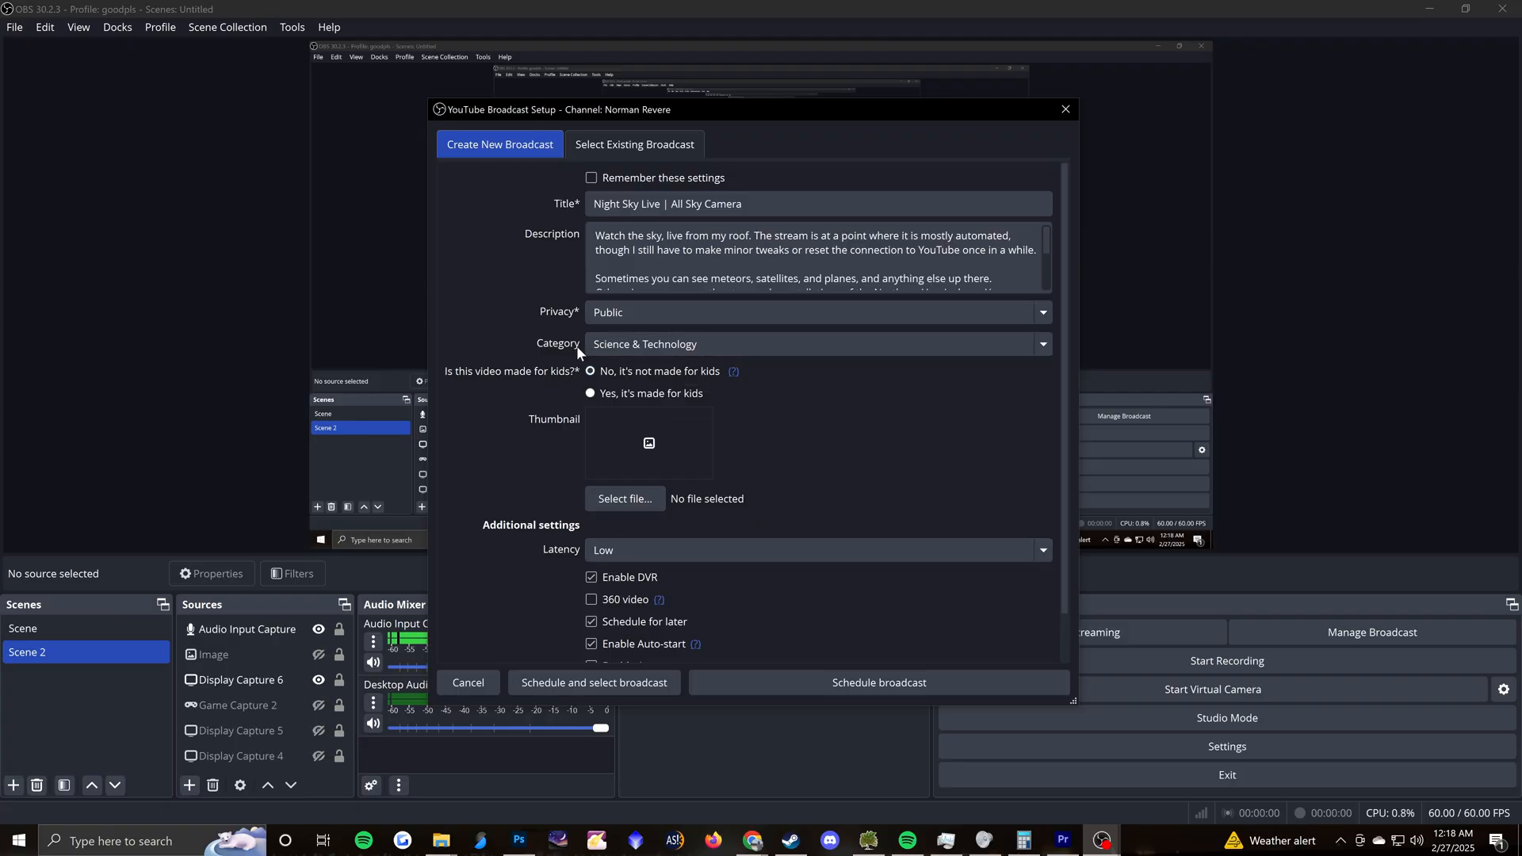
{"action": "mouse_move", "coordinate": [776, 449]}
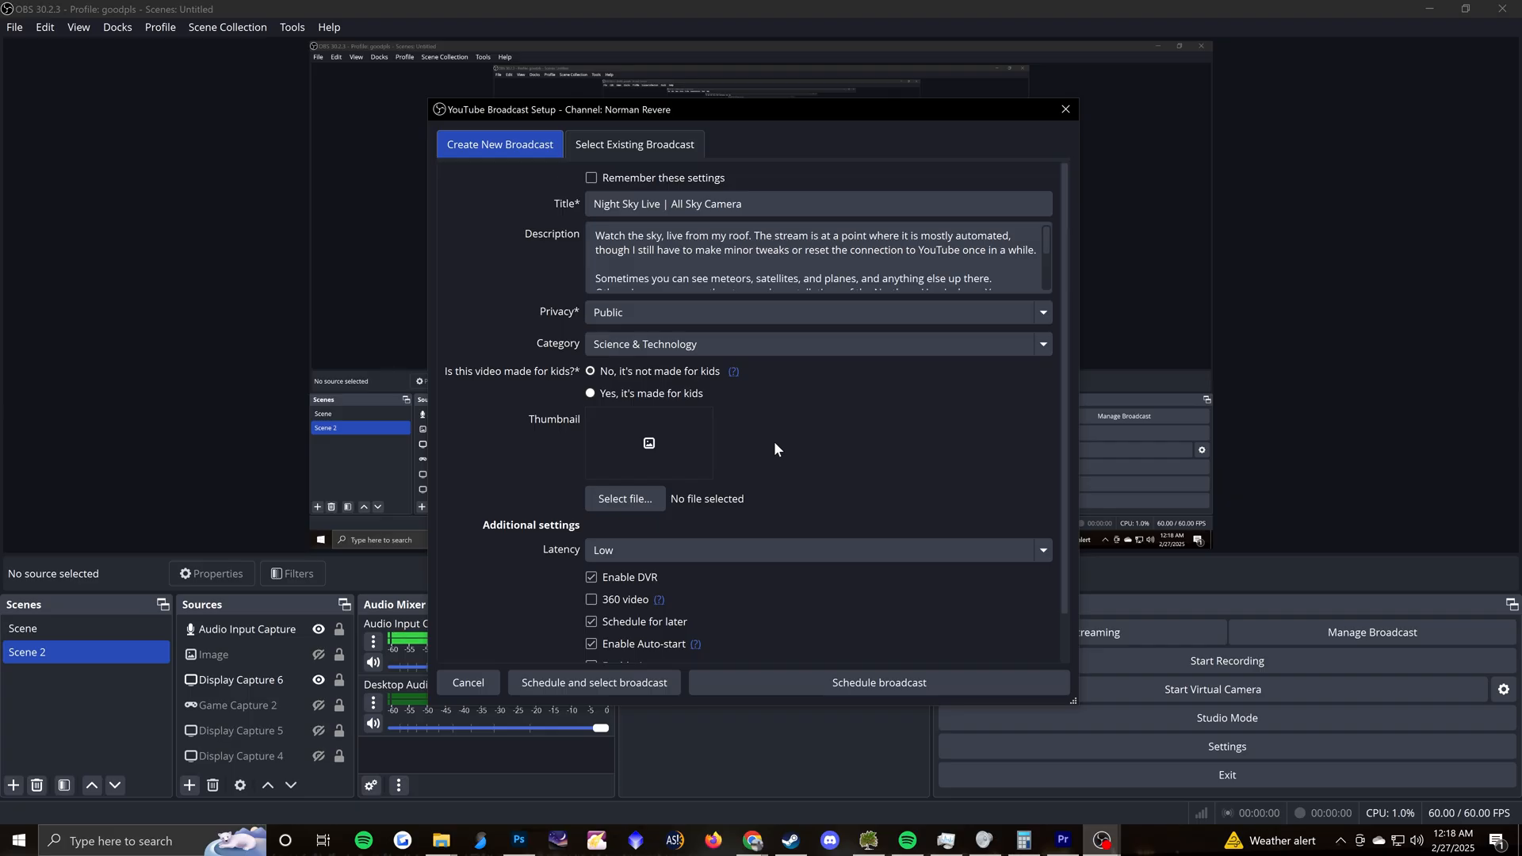
{"action": "mouse_move", "coordinate": [660, 448]}
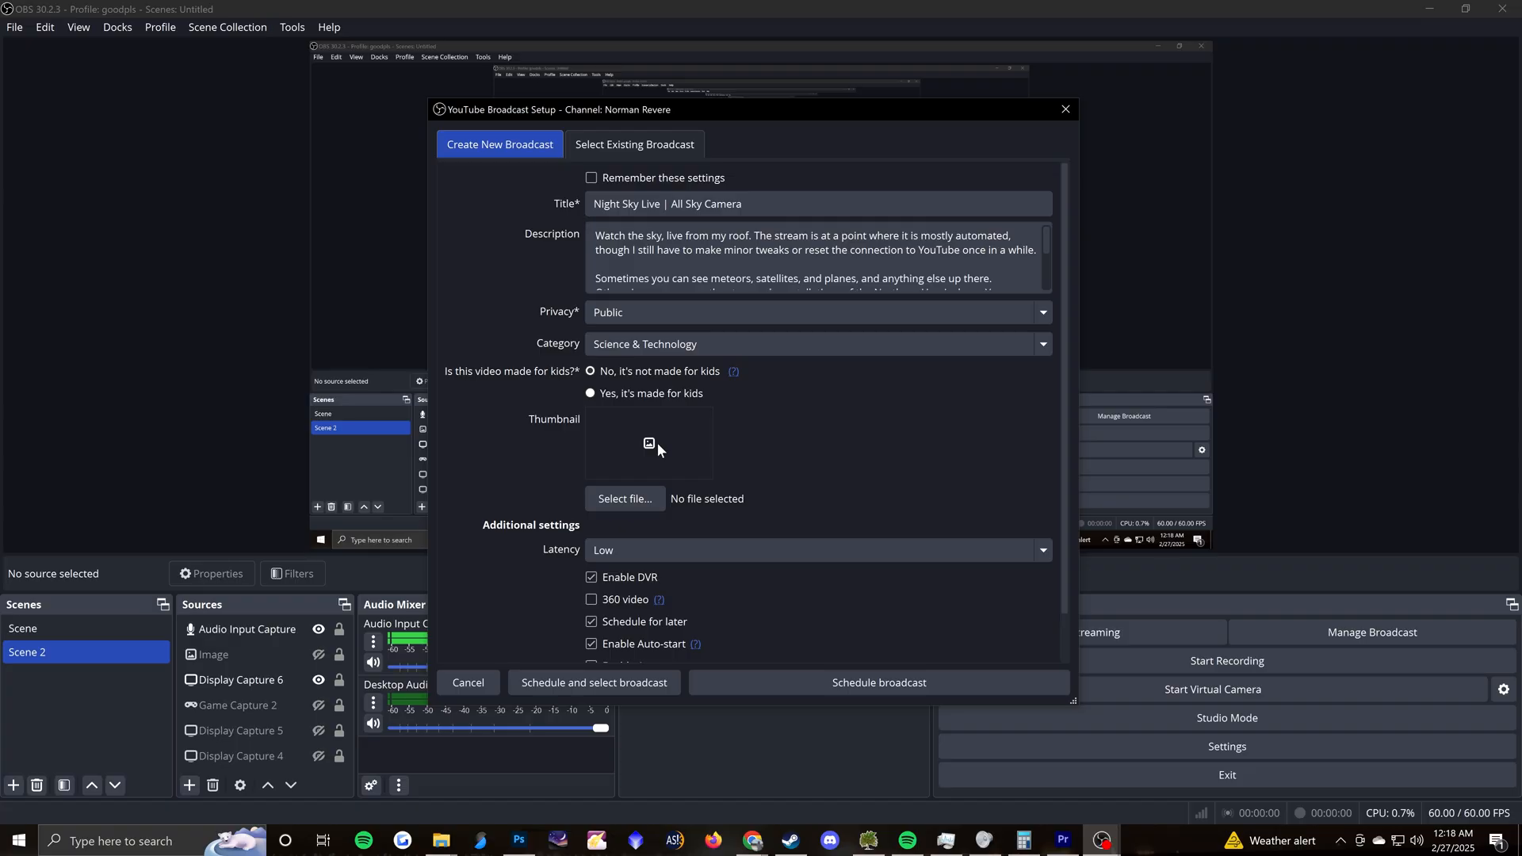
{"action": "scroll", "scroll_direction": "down", "scroll_amount": 3}
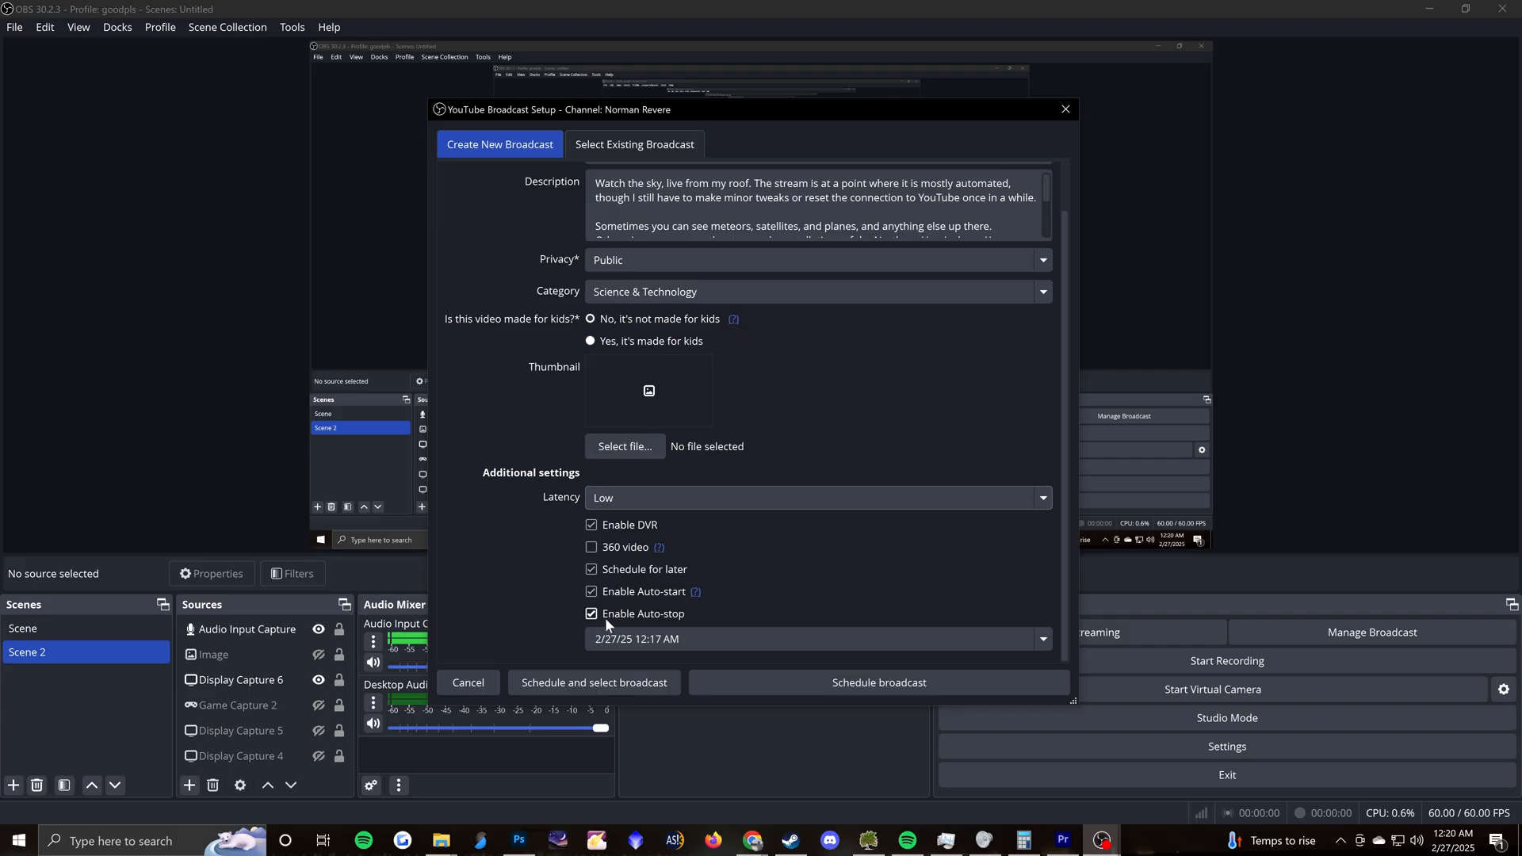
Turn off auto-stop for the broadcast scheduled for 2/27/25 12:17 AM.
{"action": "left_click", "coordinate": [591, 613]}
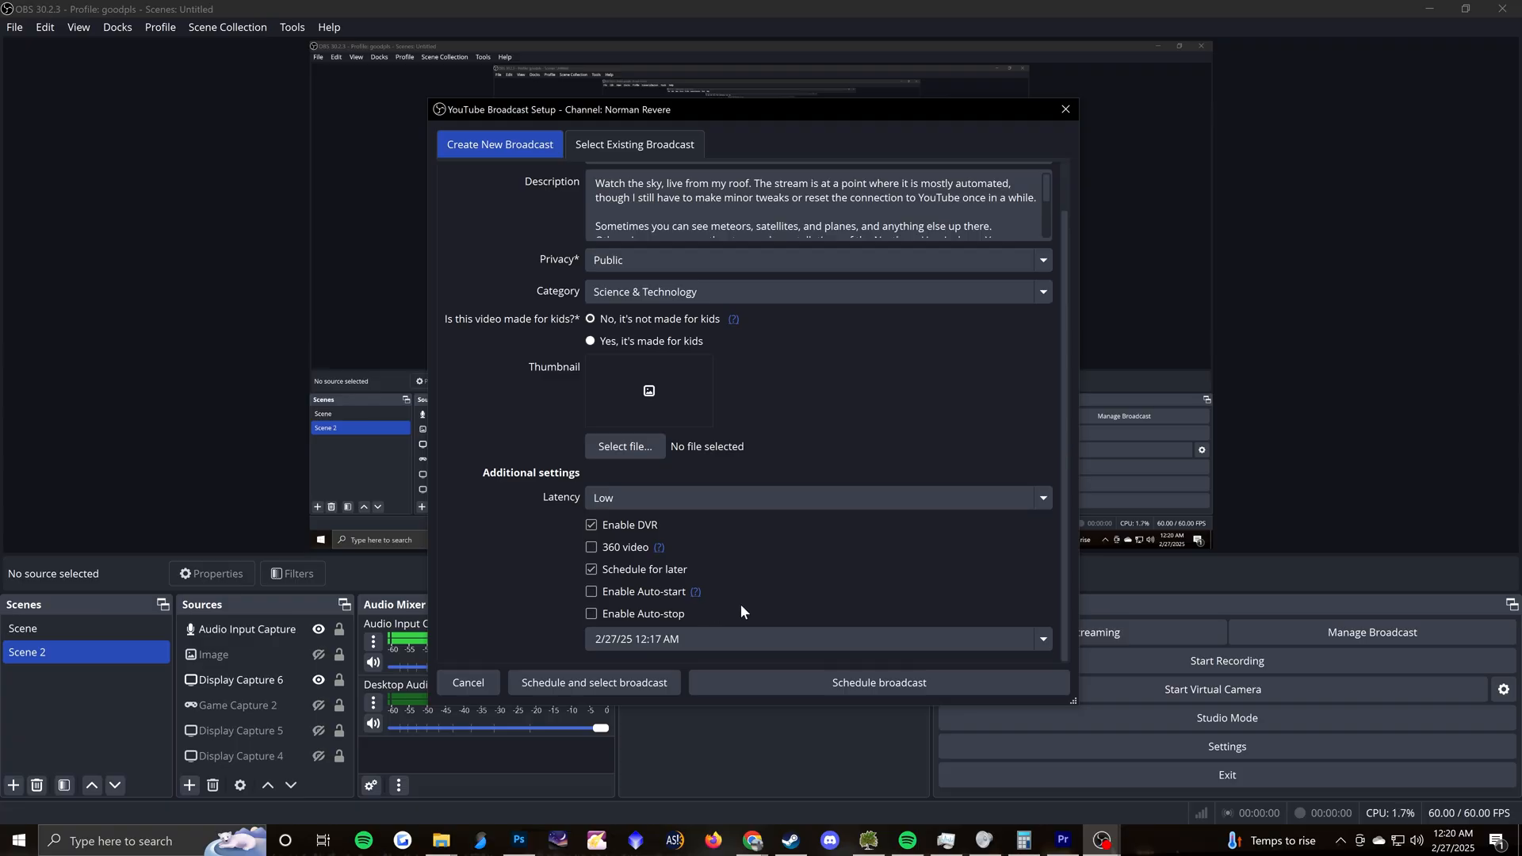
{"action": "mouse_move", "coordinate": [770, 609]}
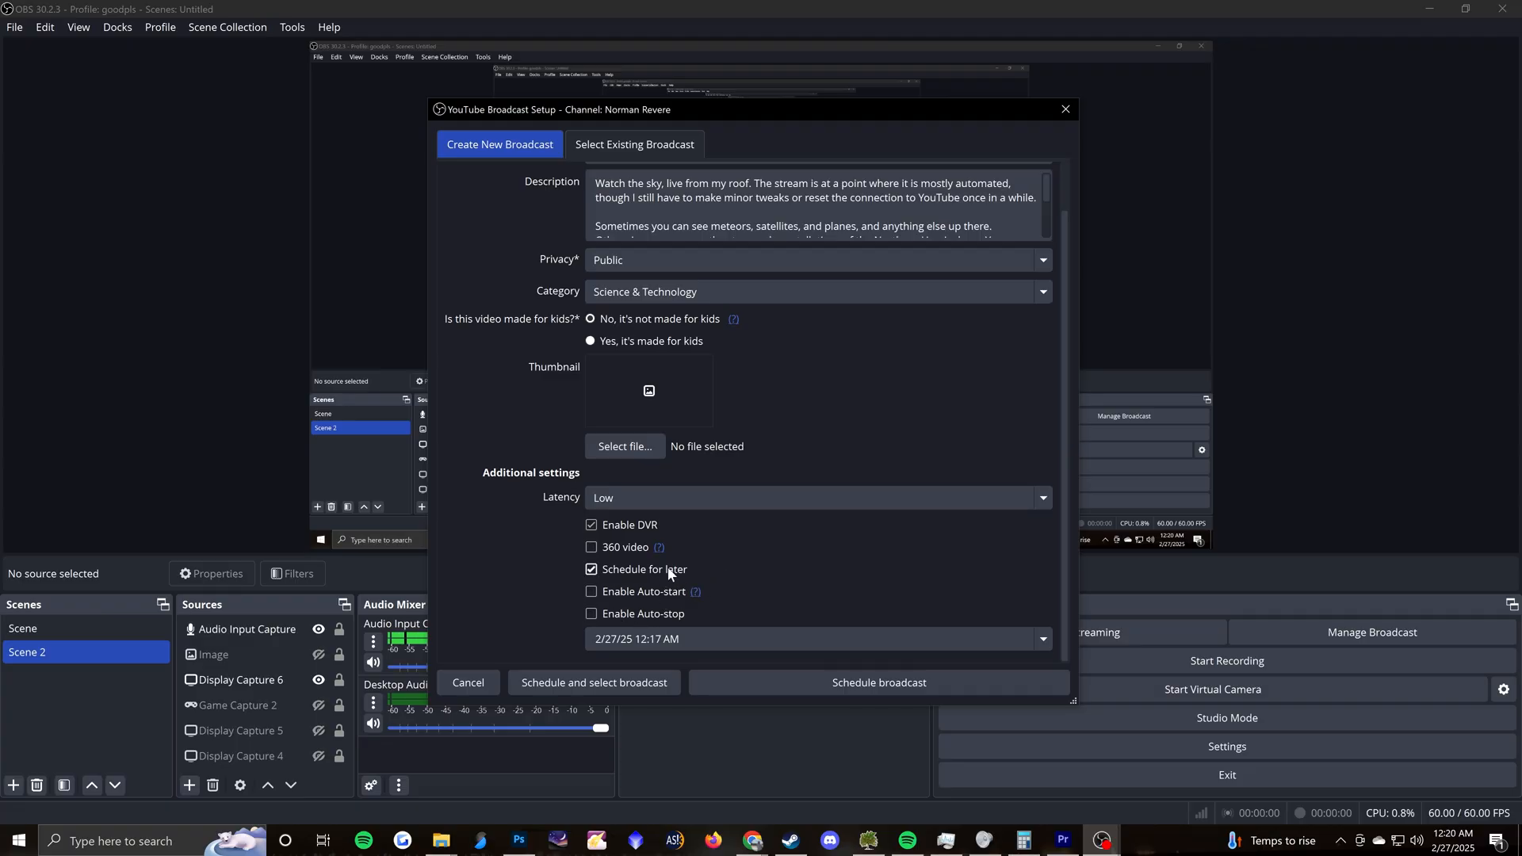
{"action": "mouse_move", "coordinate": [771, 586]}
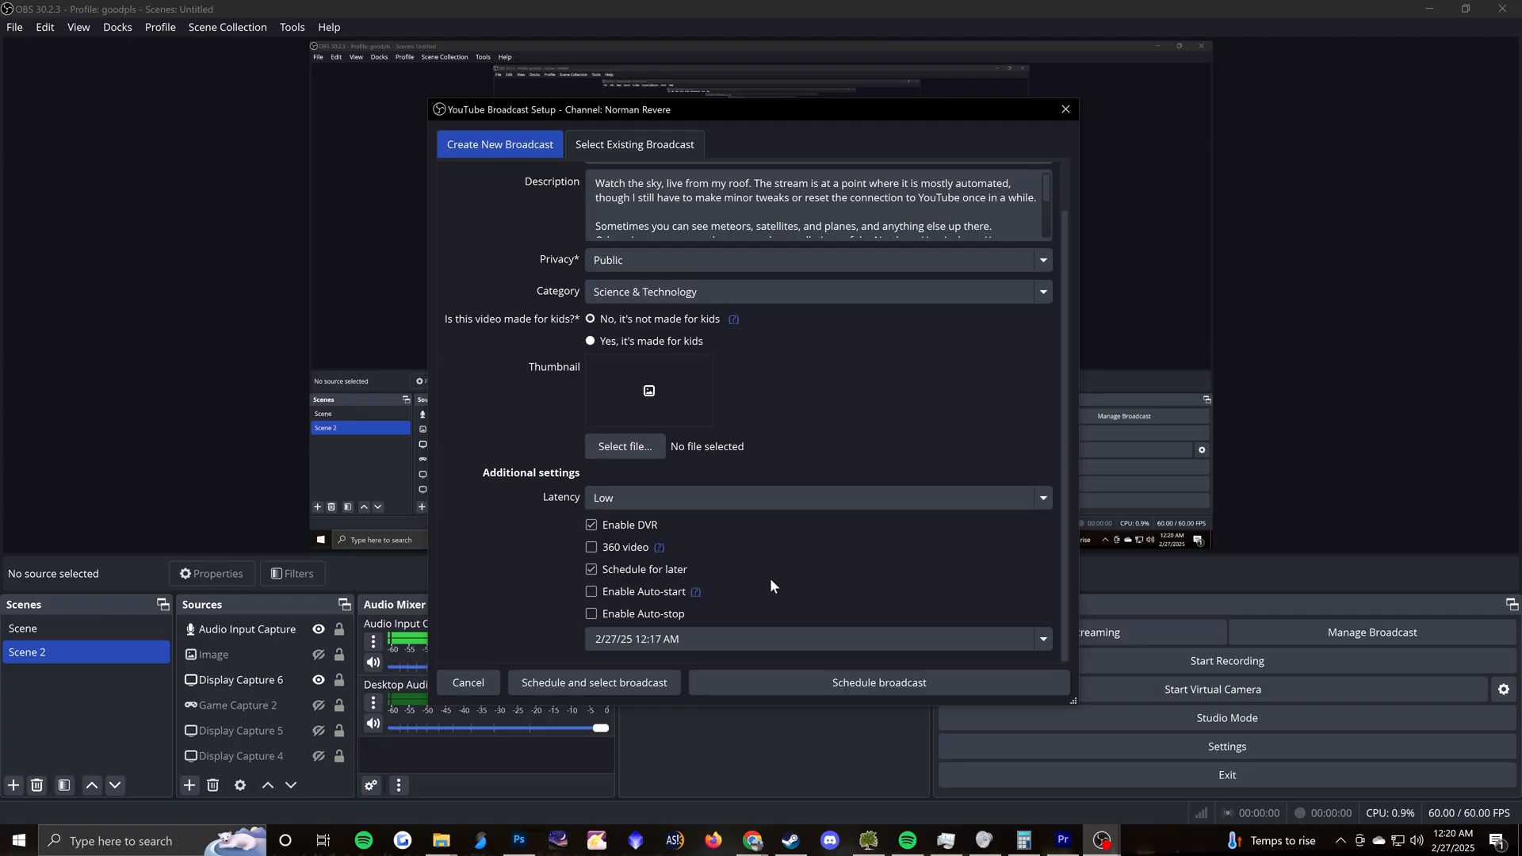
{"action": "mouse_move", "coordinate": [748, 580]}
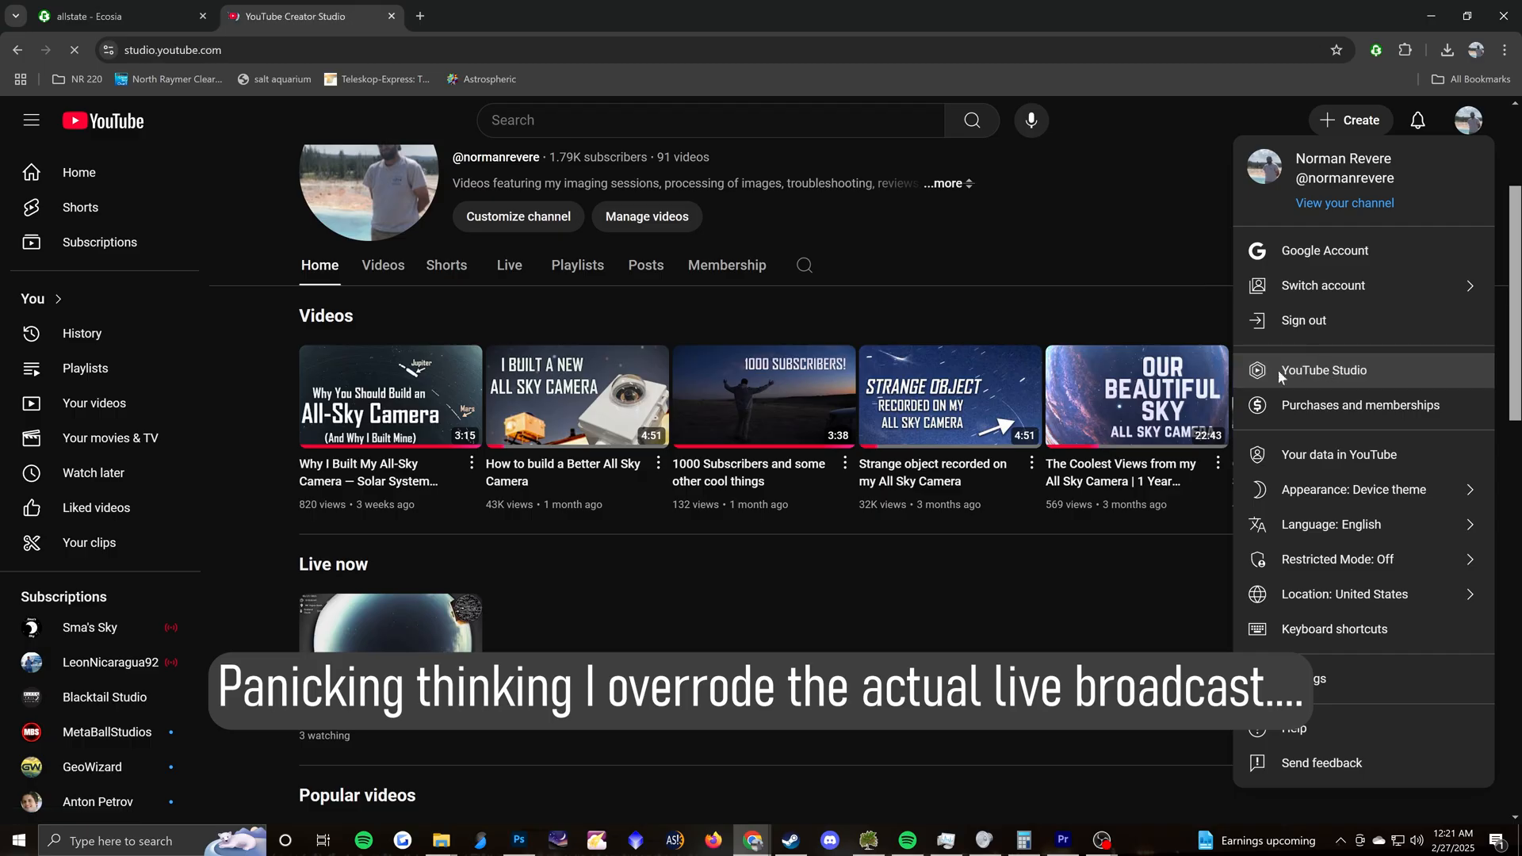
Open YouTube Studio from the channel avatar menu.
{"action": "left_click", "coordinate": [1323, 370]}
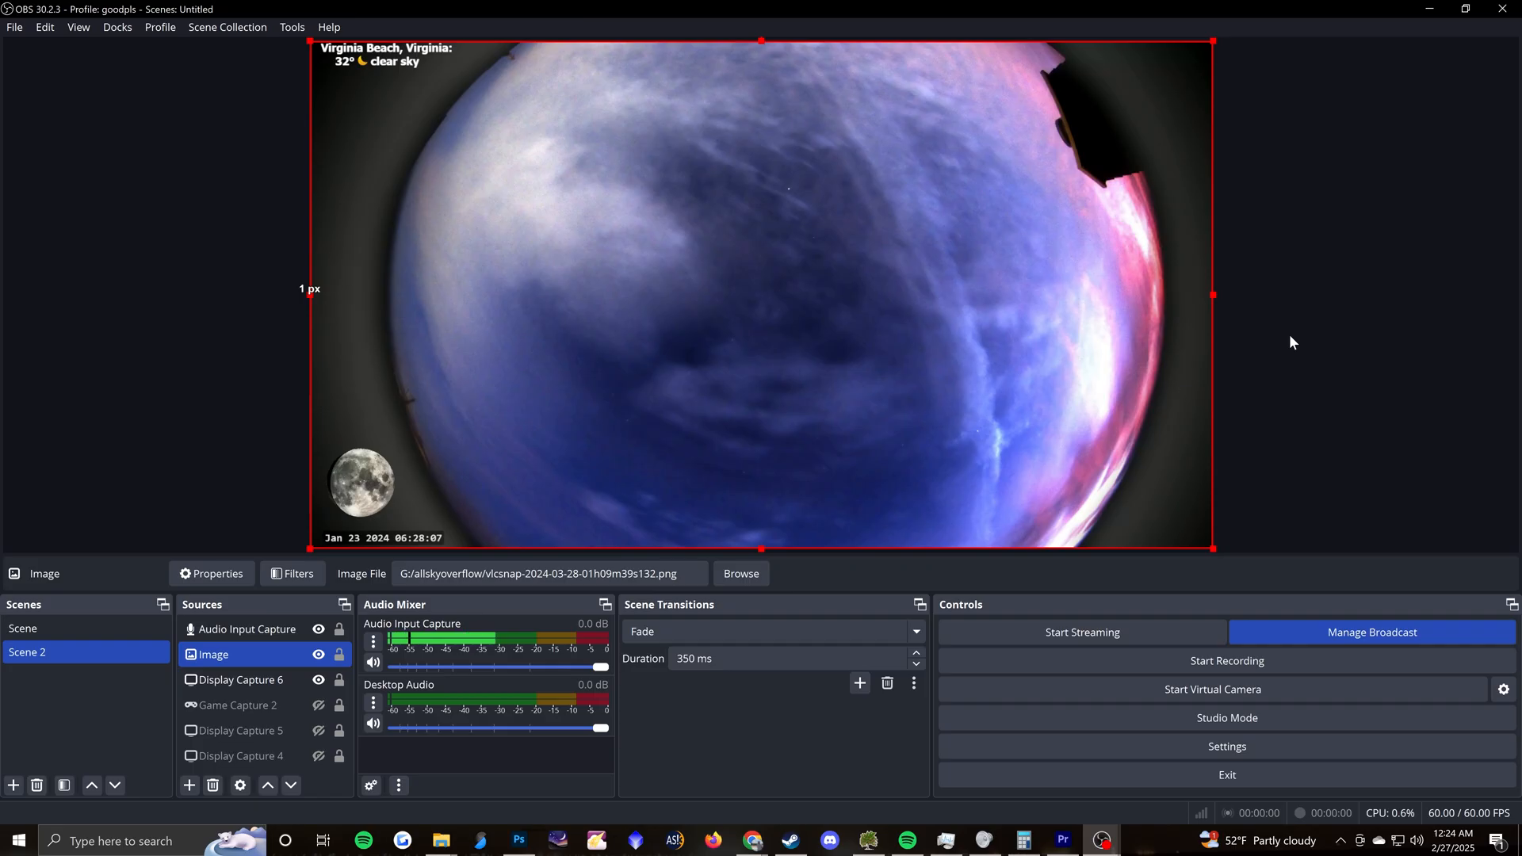
{"action": "mouse_move", "coordinate": [1250, 542]}
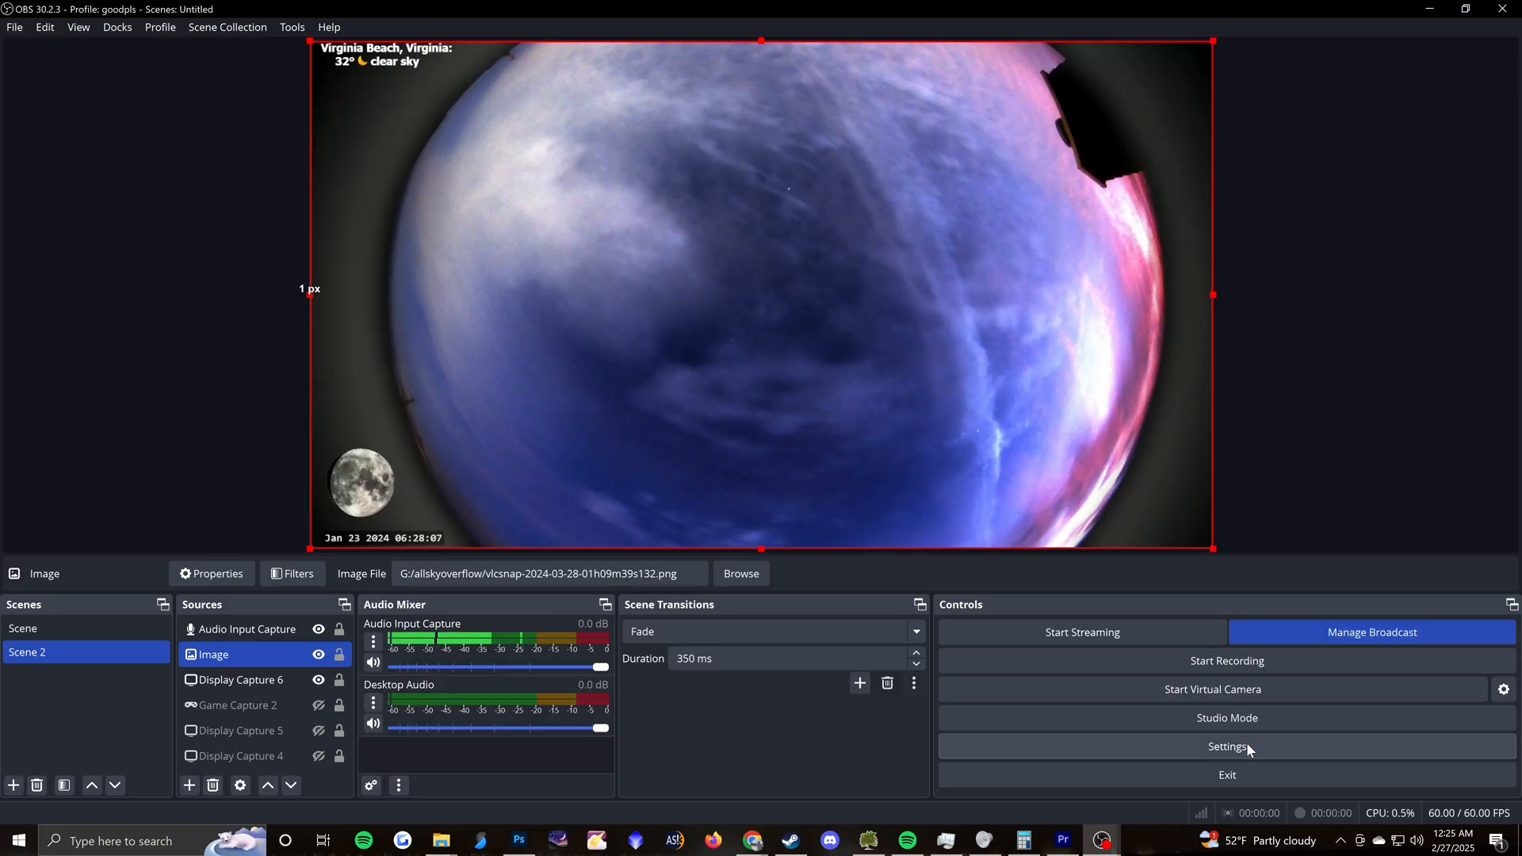
Open the OBS Studio settings window from the Controls dock.
{"action": "left_click", "coordinate": [1227, 746]}
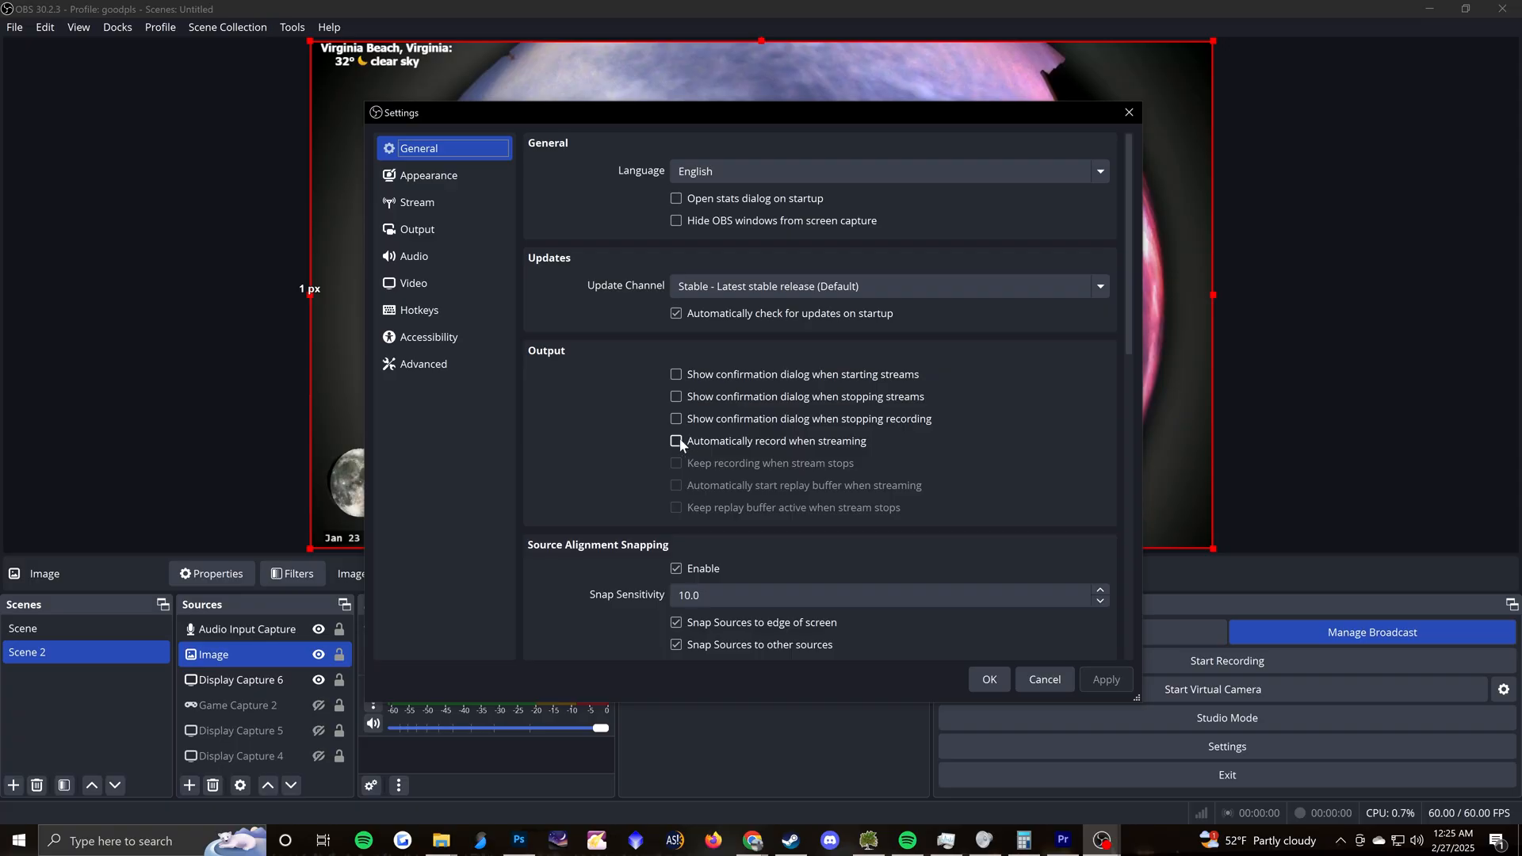
Enable 'Automatically record when streaming' and 'Keep recording when stream stops'.
{"action": "left_click", "coordinate": [676, 440]}
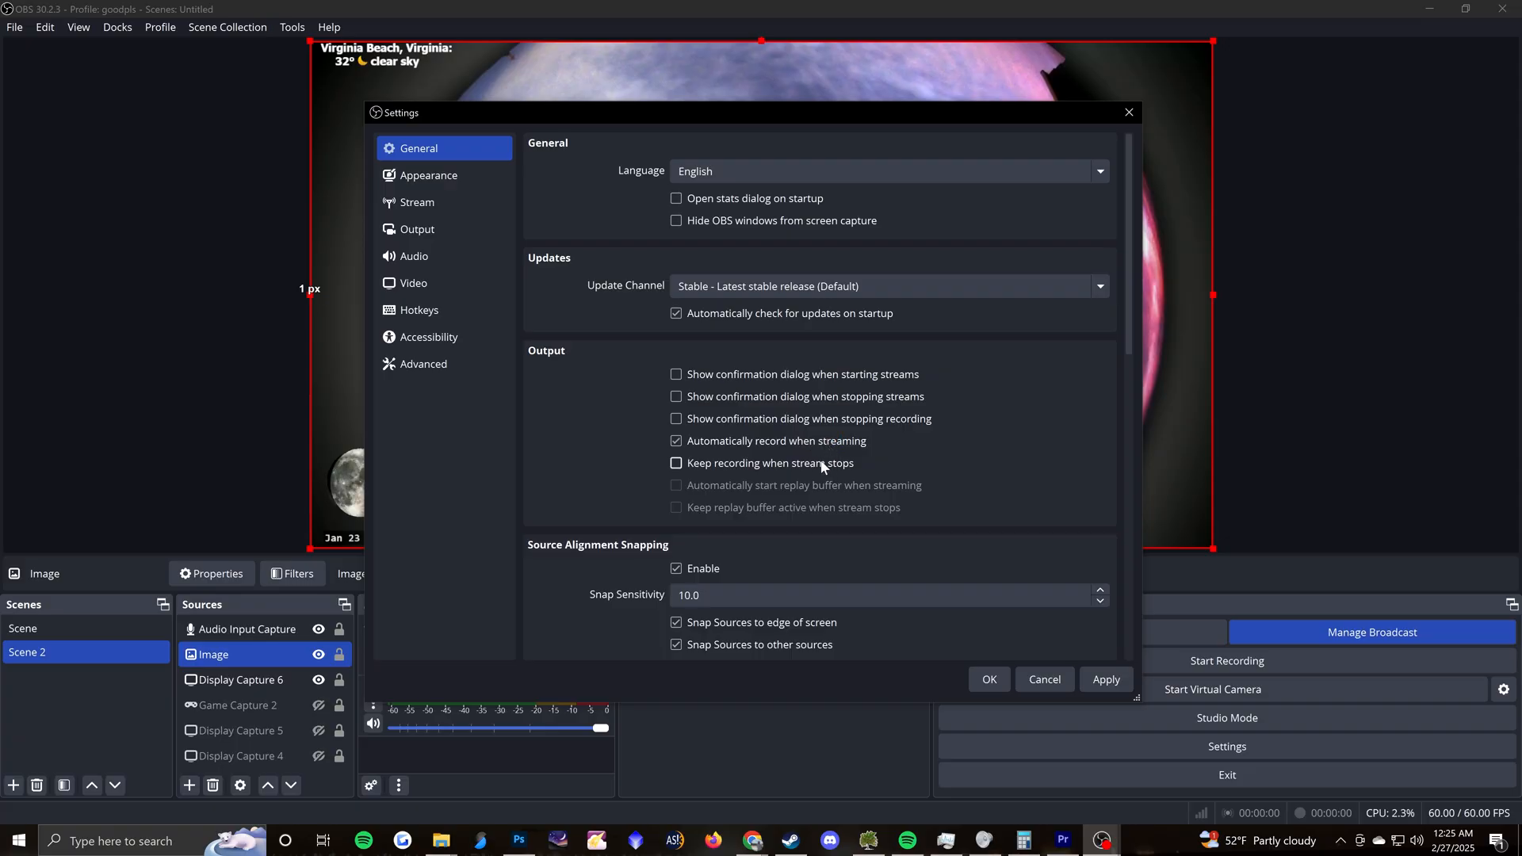
{"action": "mouse_move", "coordinate": [747, 468]}
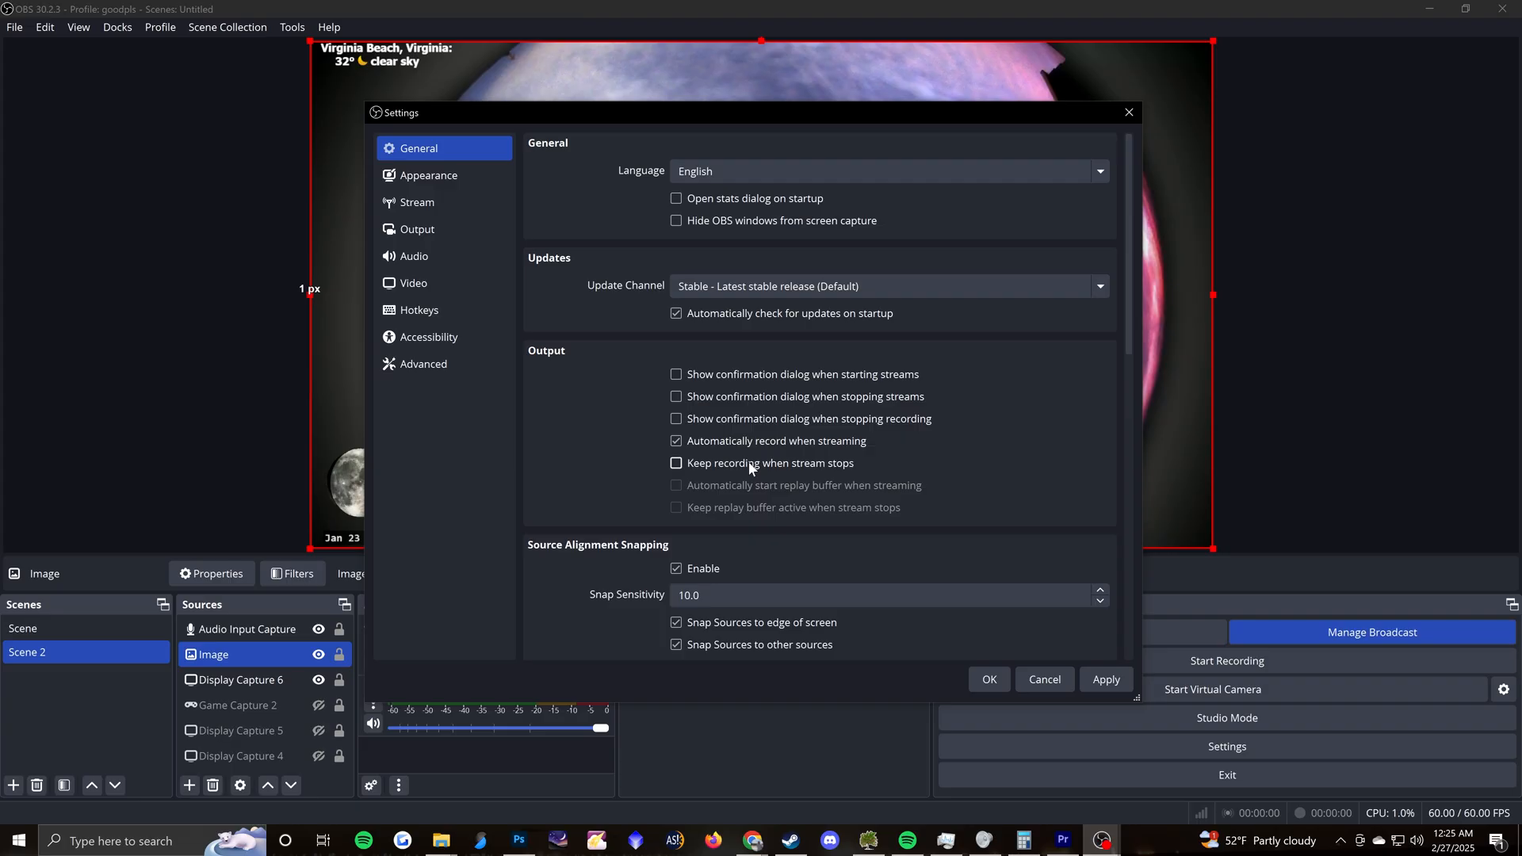
{"action": "left_click", "coordinate": [676, 463]}
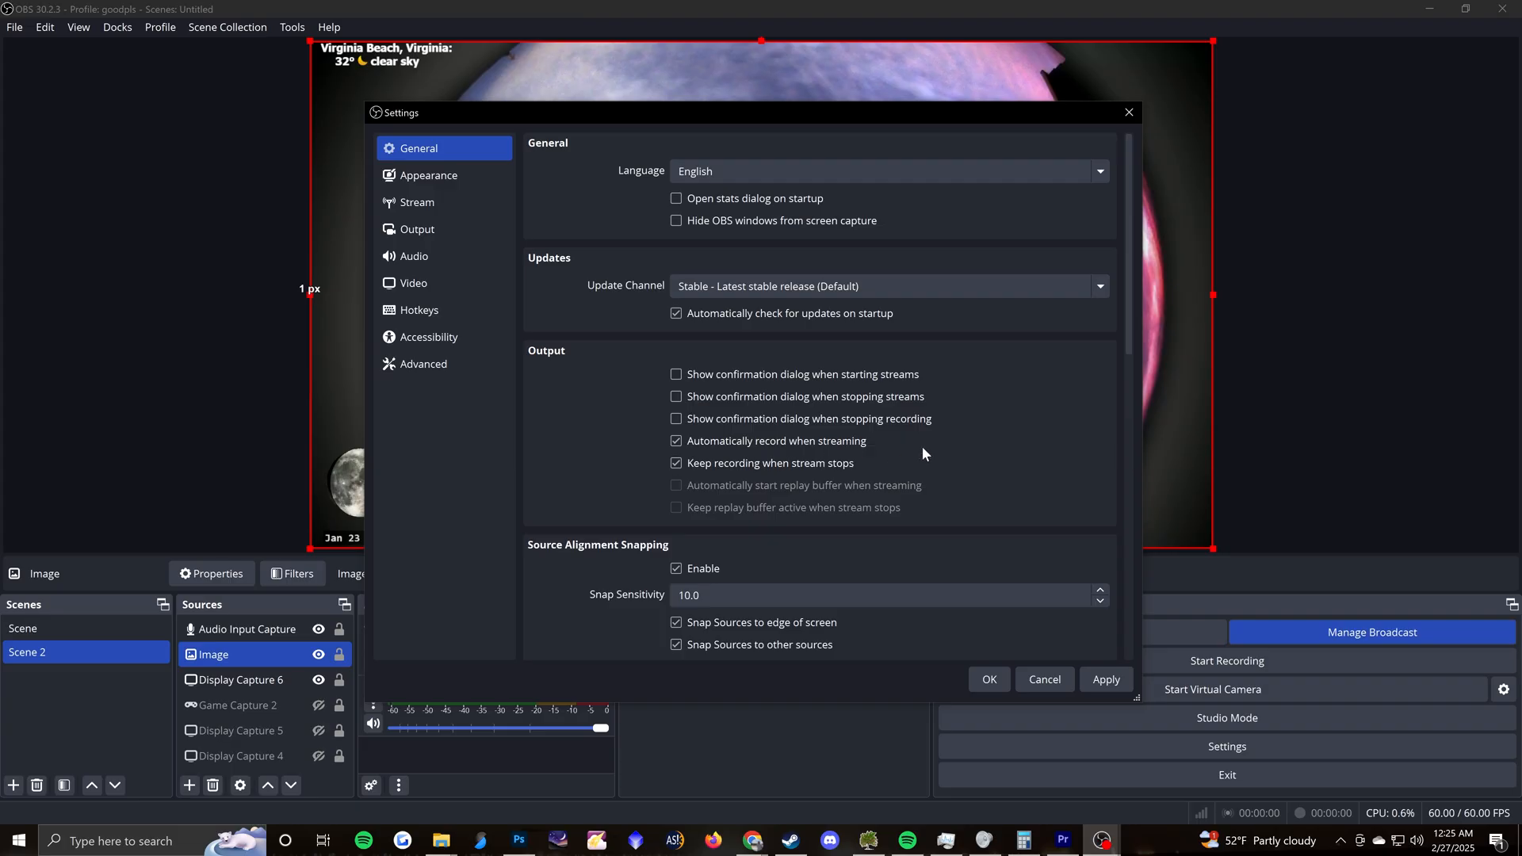
{"action": "scroll", "scroll_direction": "down", "scroll_amount": 3}
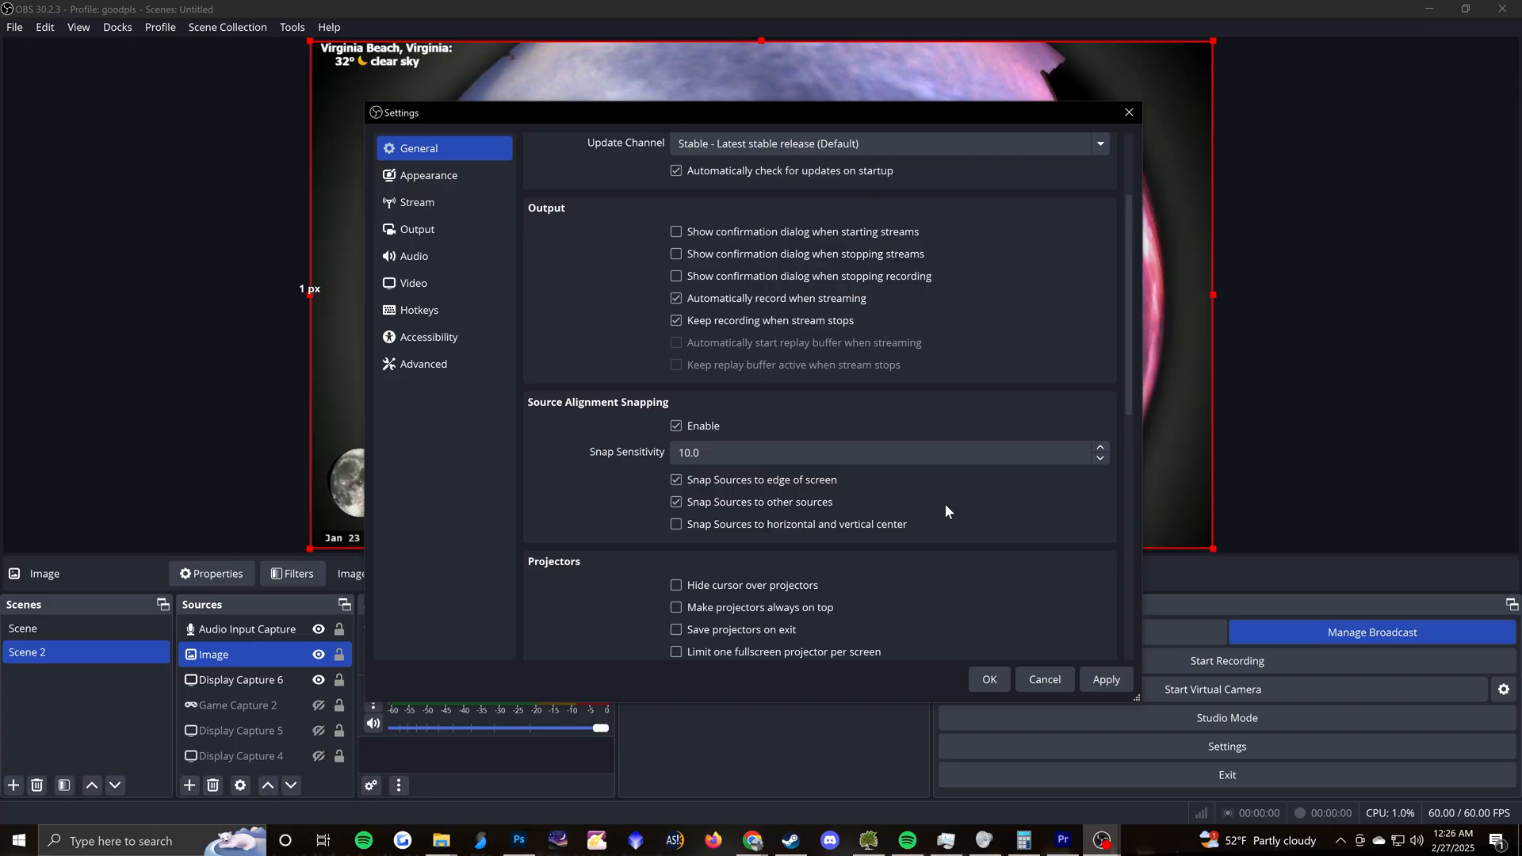
{"action": "scroll", "scroll_direction": "down", "scroll_amount": 3}
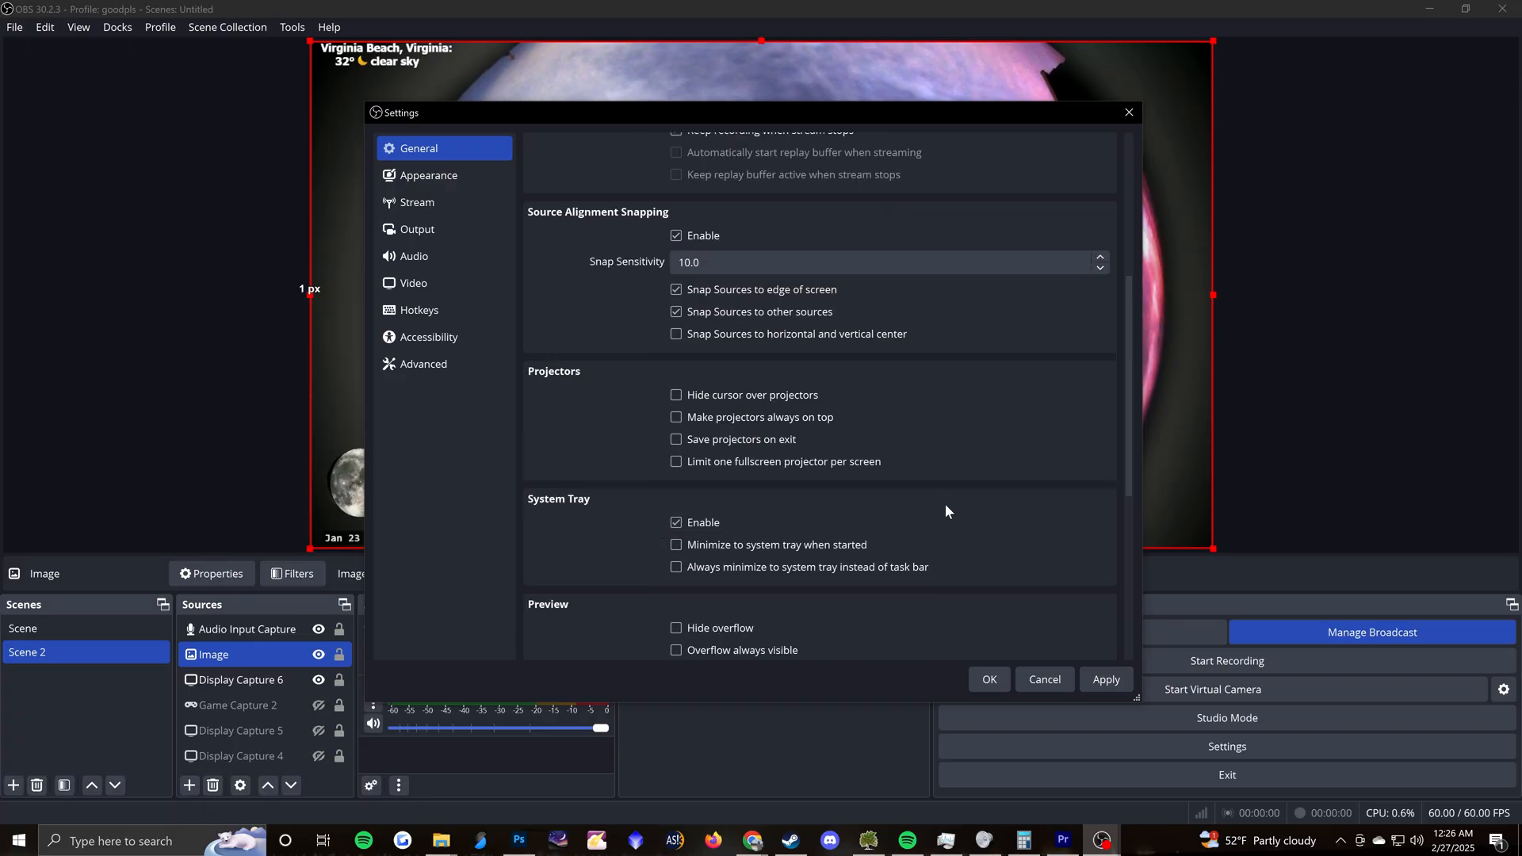
{"action": "scroll", "scroll_direction": "up", "scroll_amount": 3}
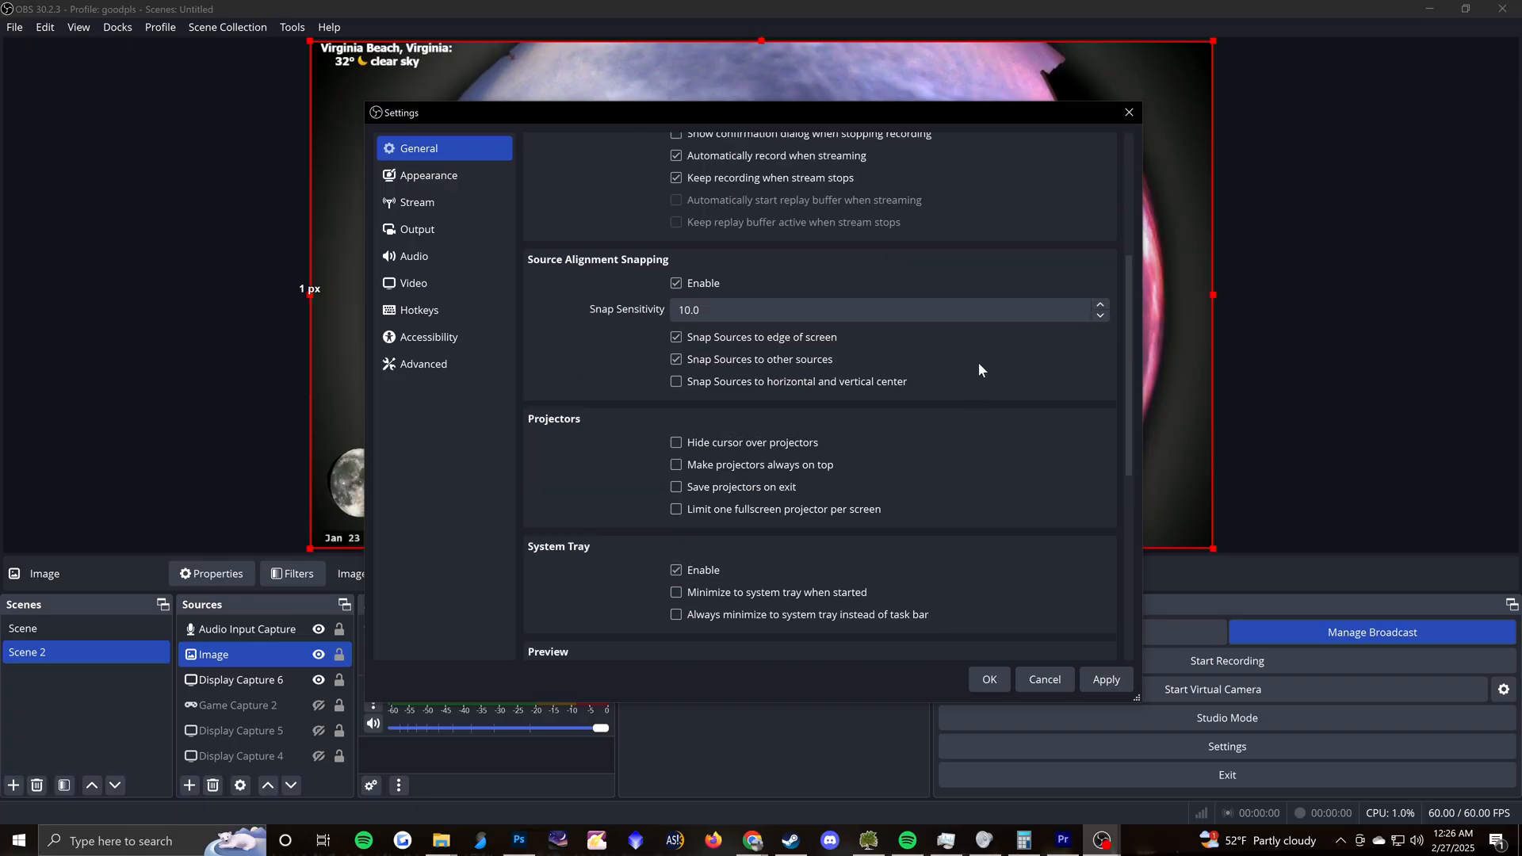
{"action": "mouse_move", "coordinate": [965, 463]}
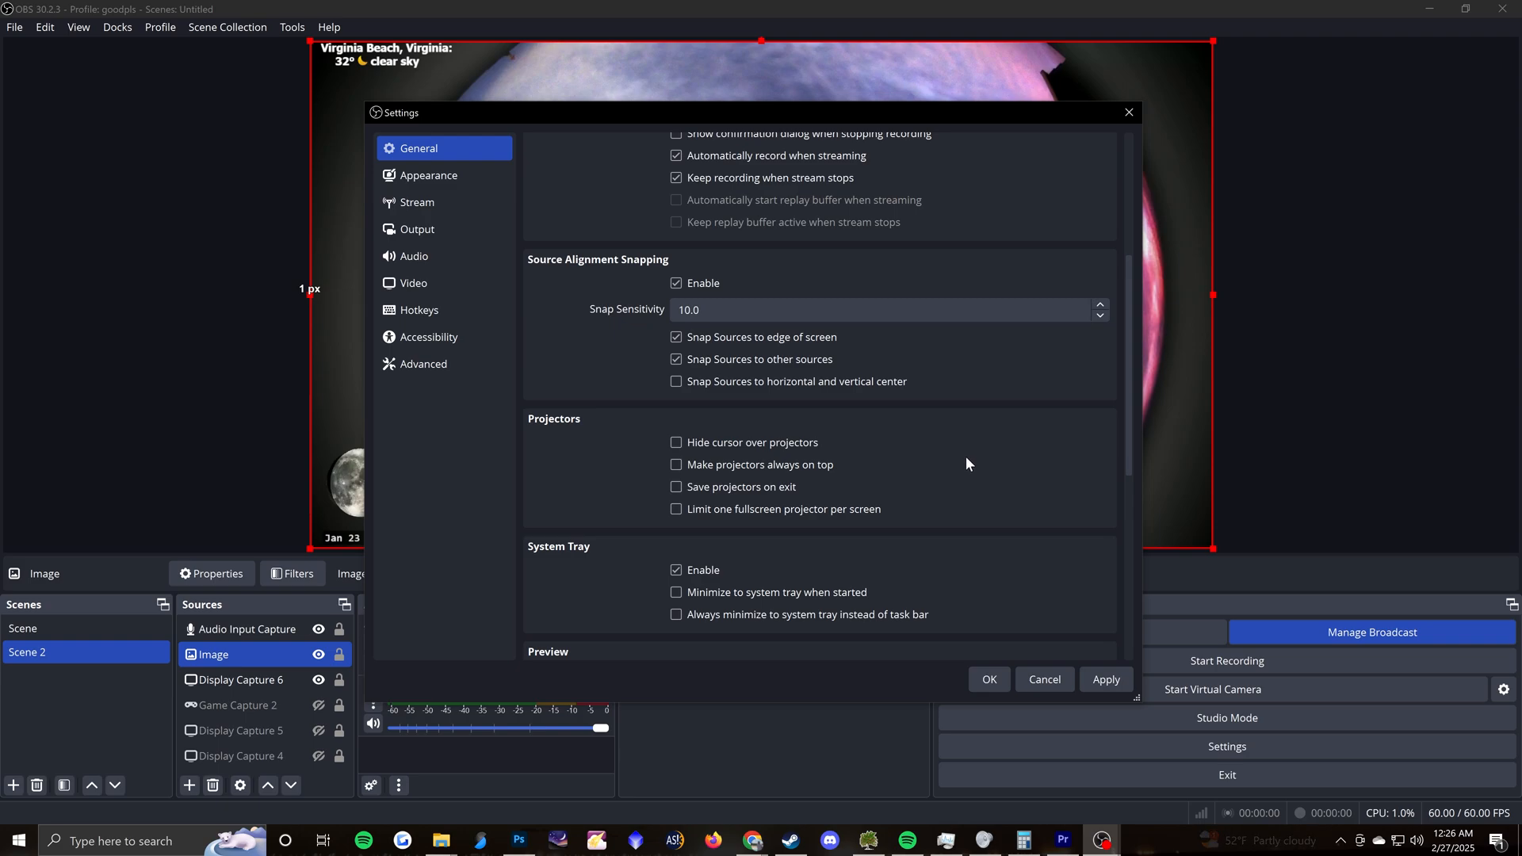
{"action": "left_click", "coordinate": [416, 202]}
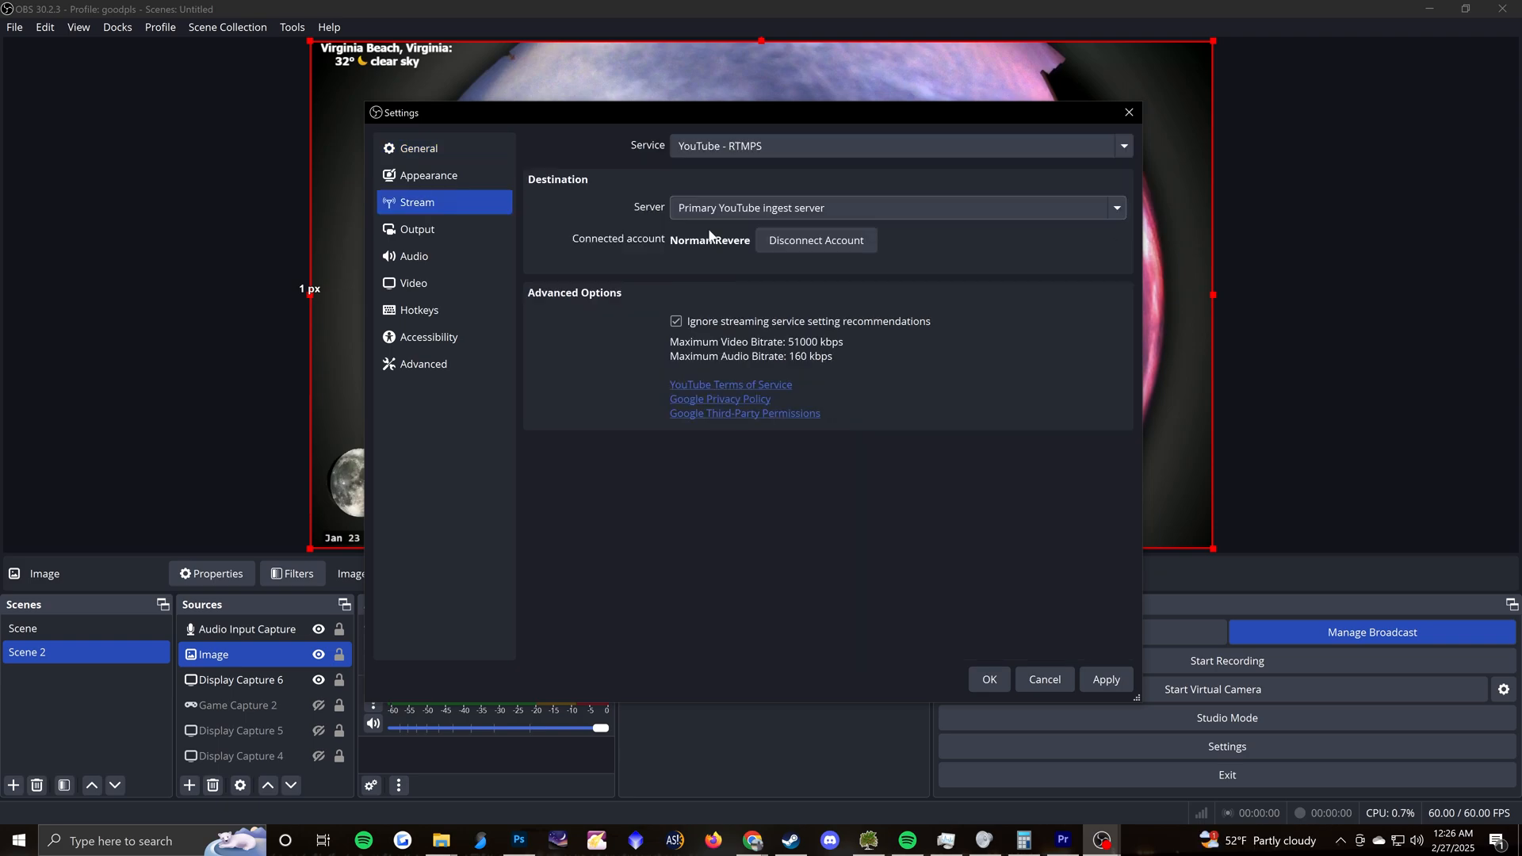
{"action": "mouse_move", "coordinate": [726, 241]}
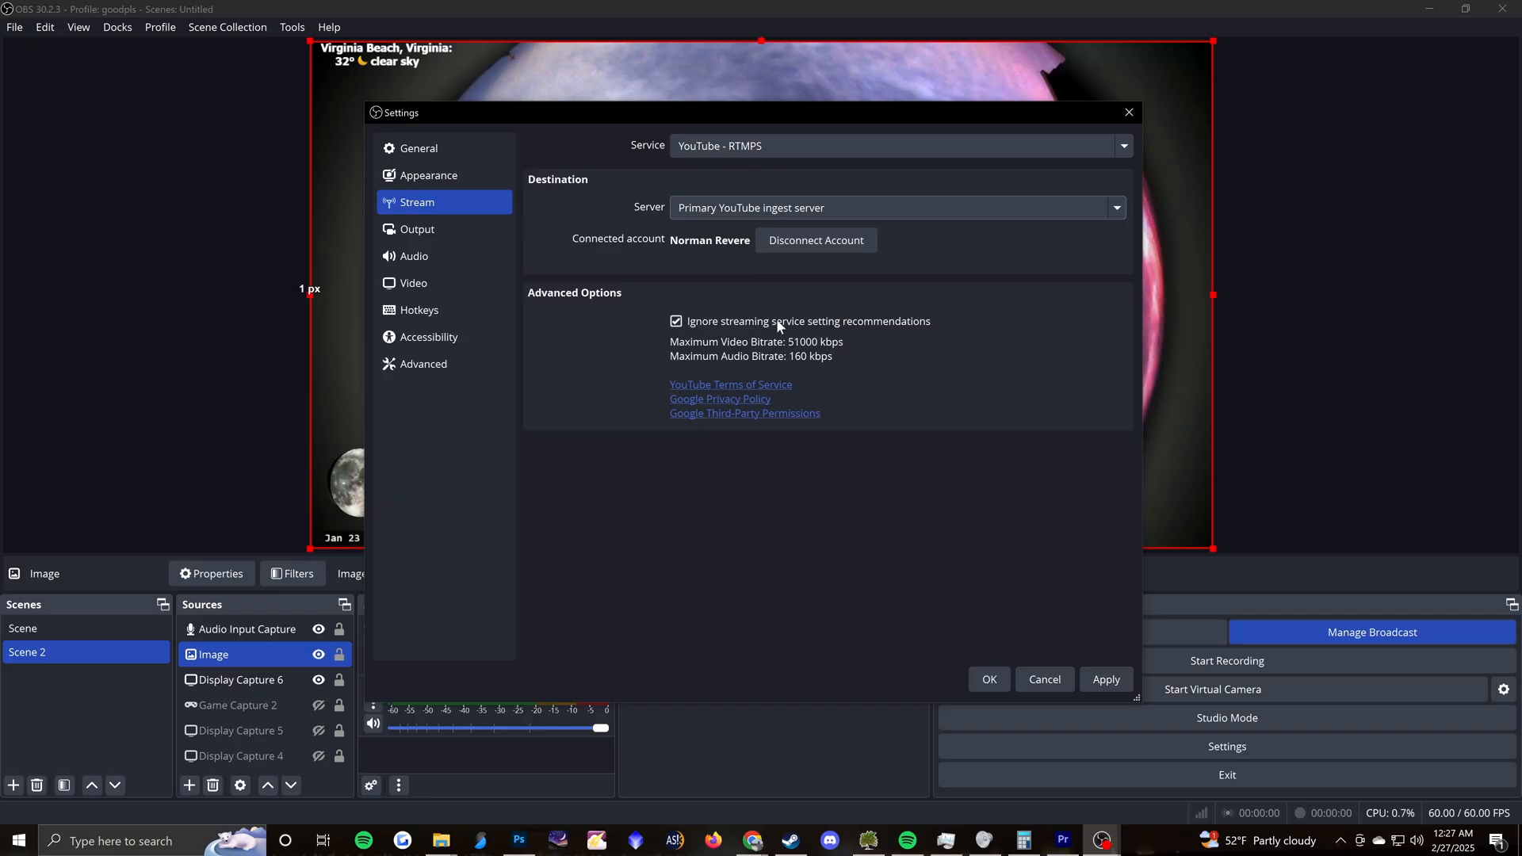
{"action": "mouse_move", "coordinate": [761, 302]}
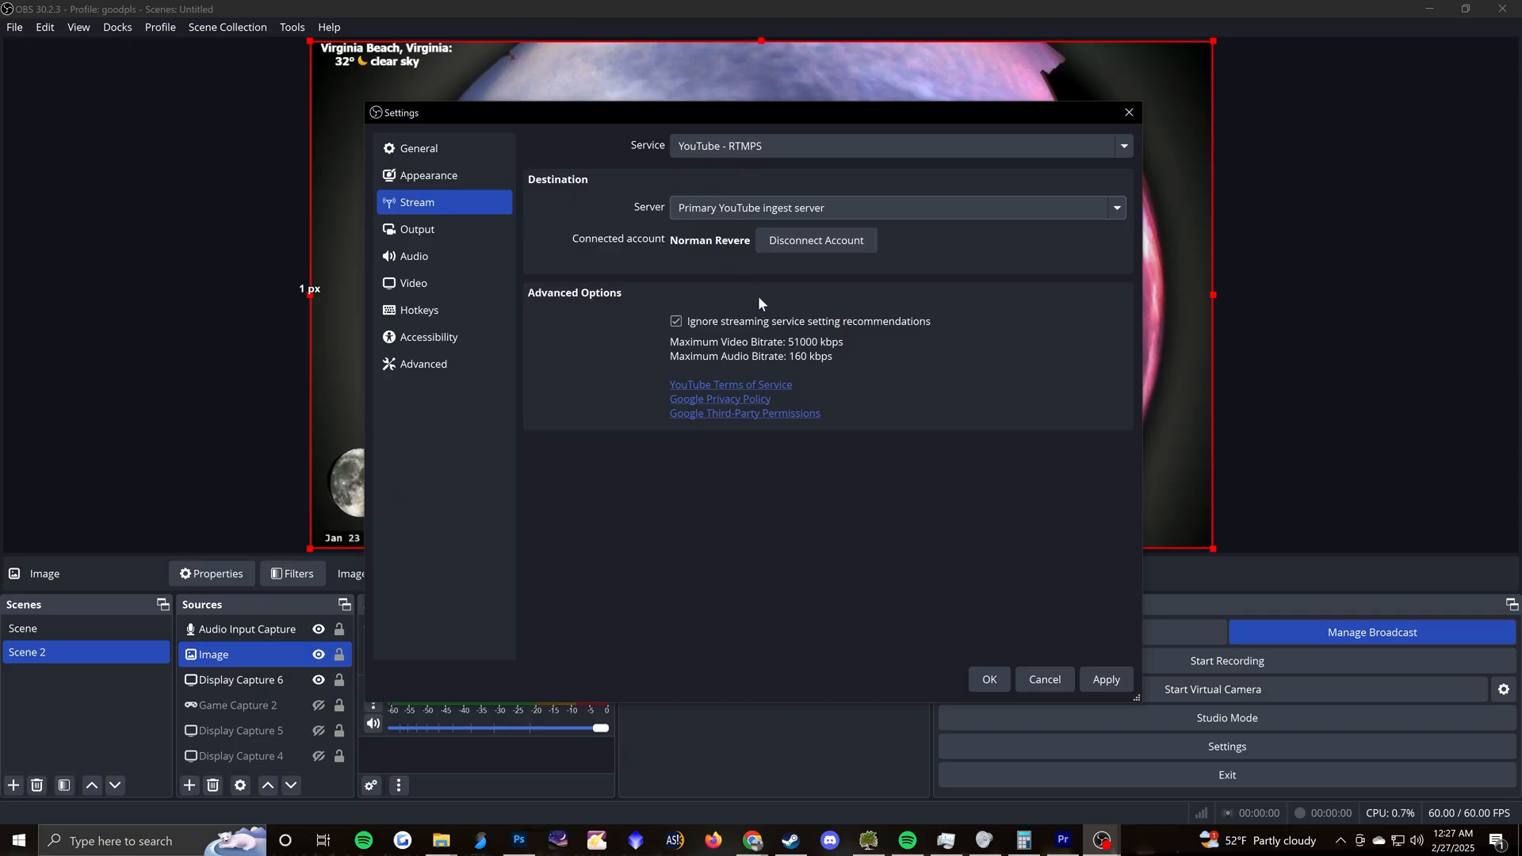
{"action": "mouse_move", "coordinate": [695, 294]}
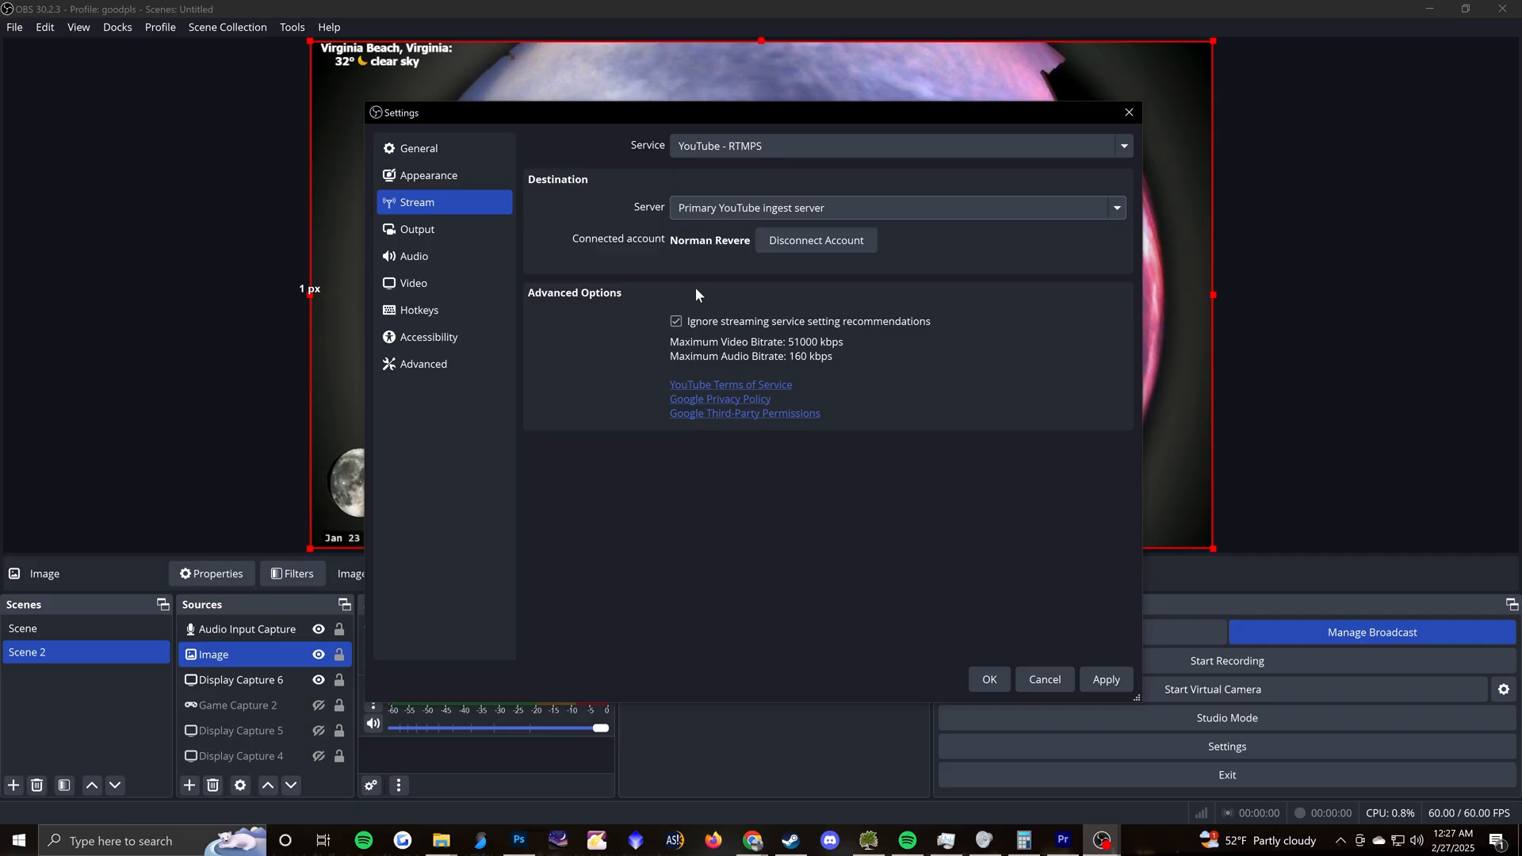
{"action": "mouse_move", "coordinate": [774, 318]}
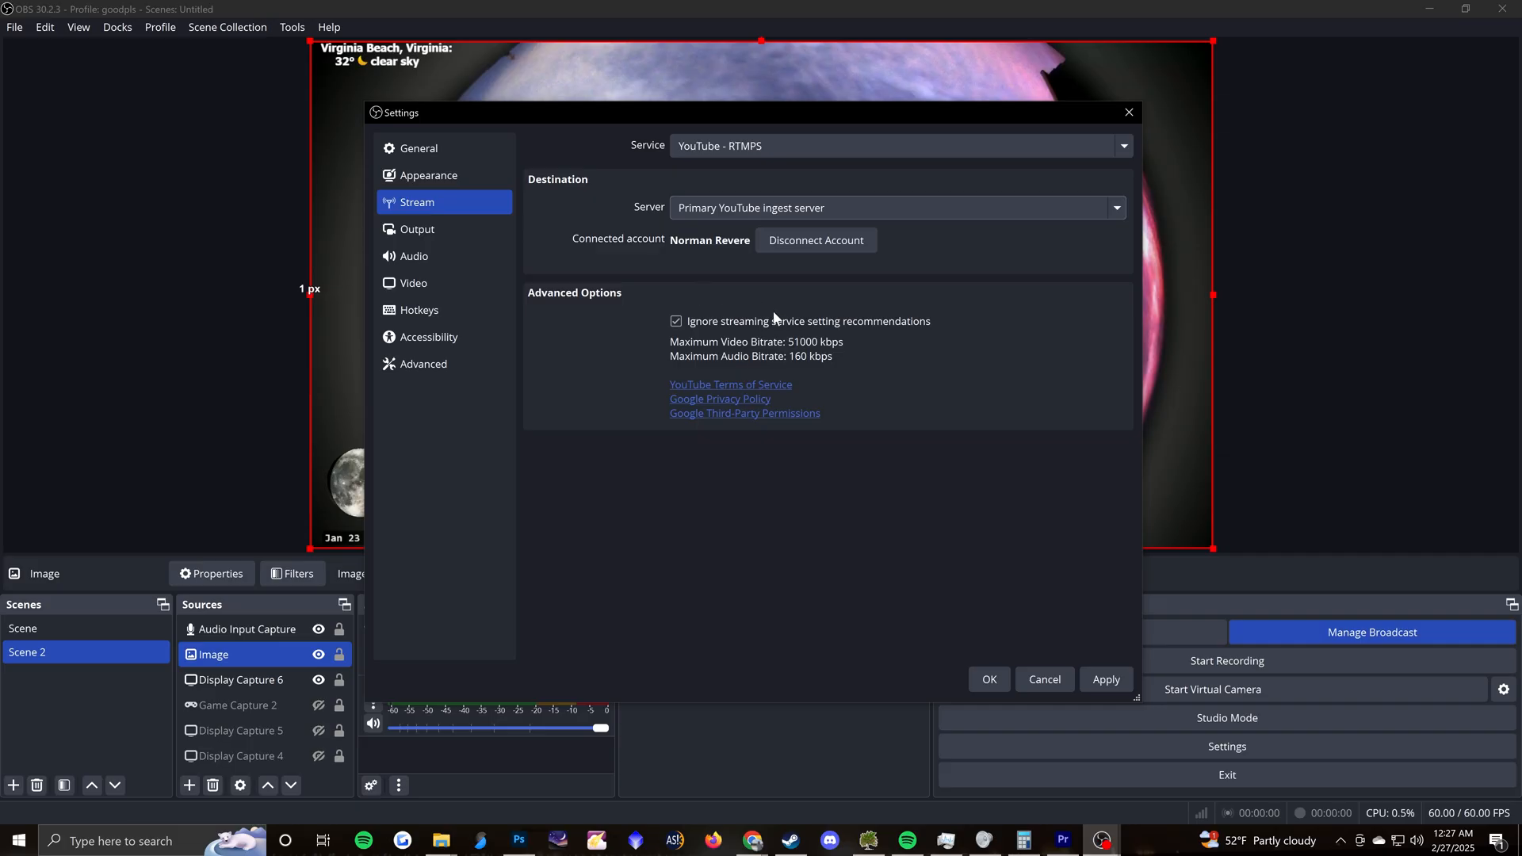
{"action": "mouse_move", "coordinate": [809, 330]}
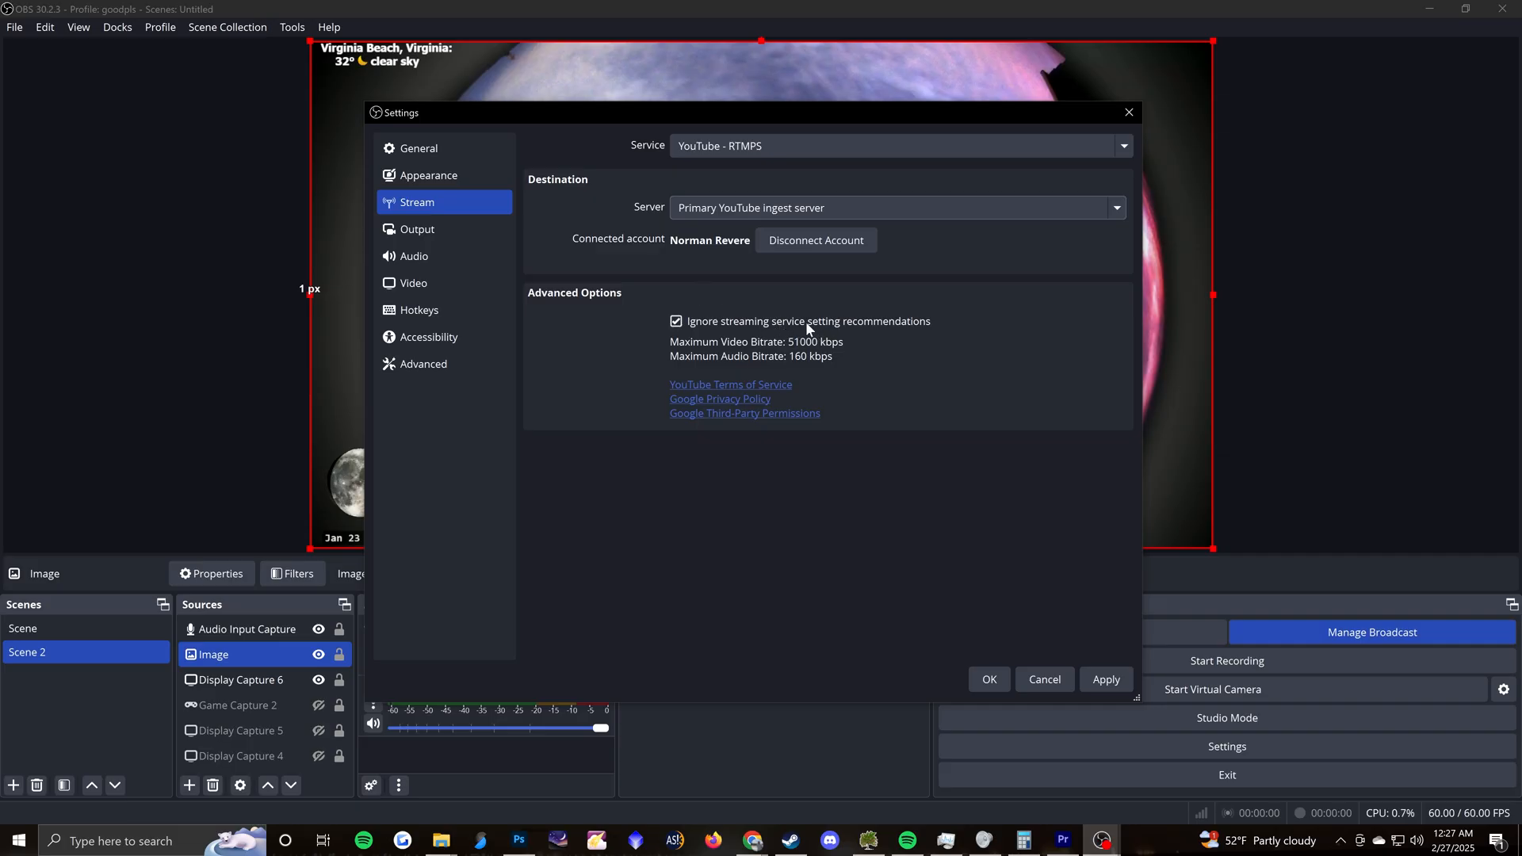
{"action": "mouse_move", "coordinate": [842, 332]}
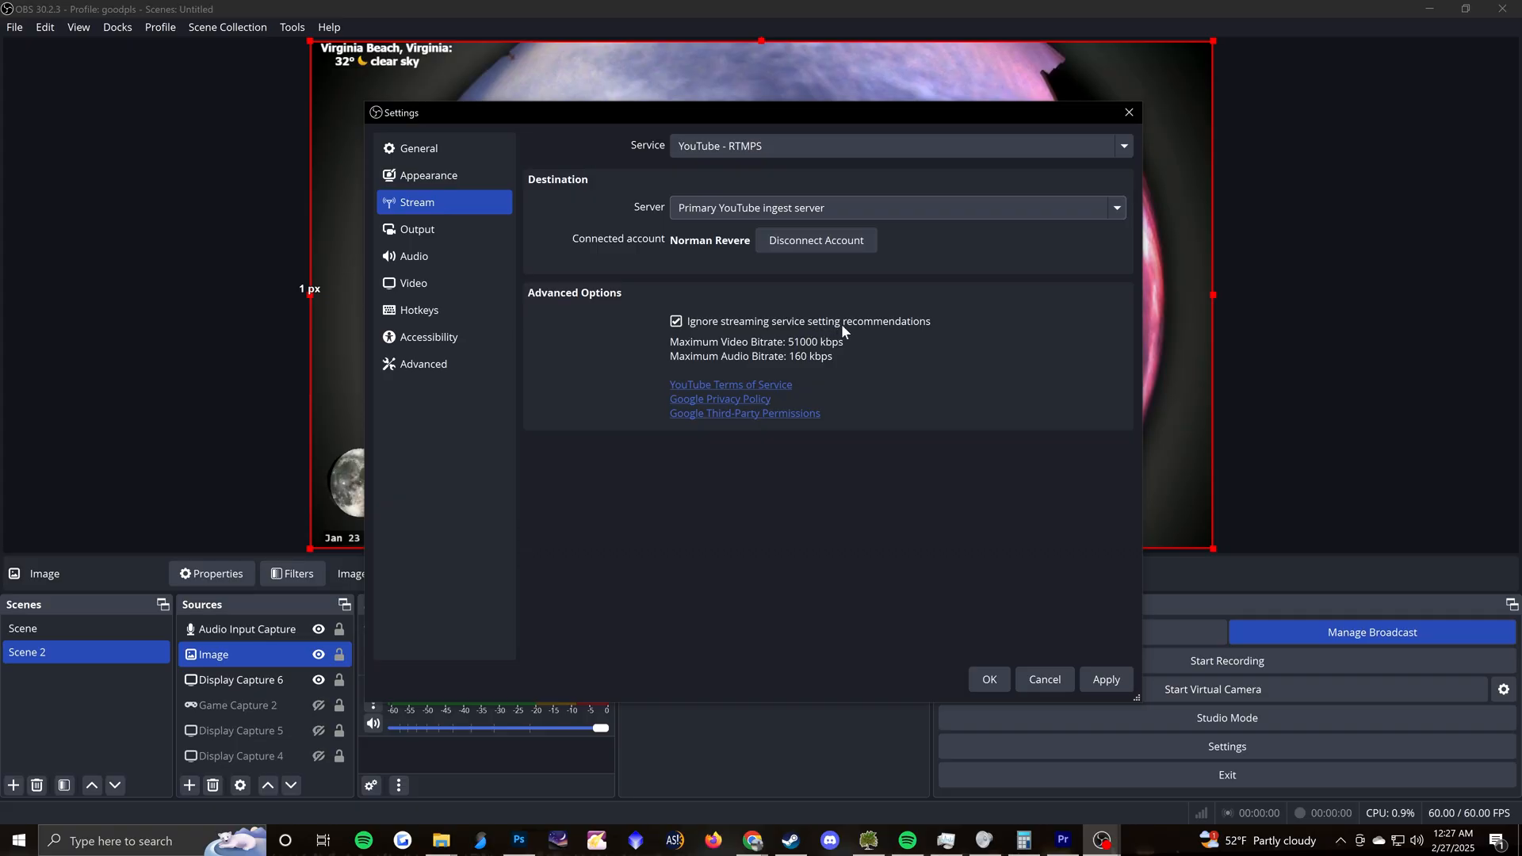
Leave the YouTube RTMPS stream settings and go to the Output page.
{"action": "left_click", "coordinate": [416, 229]}
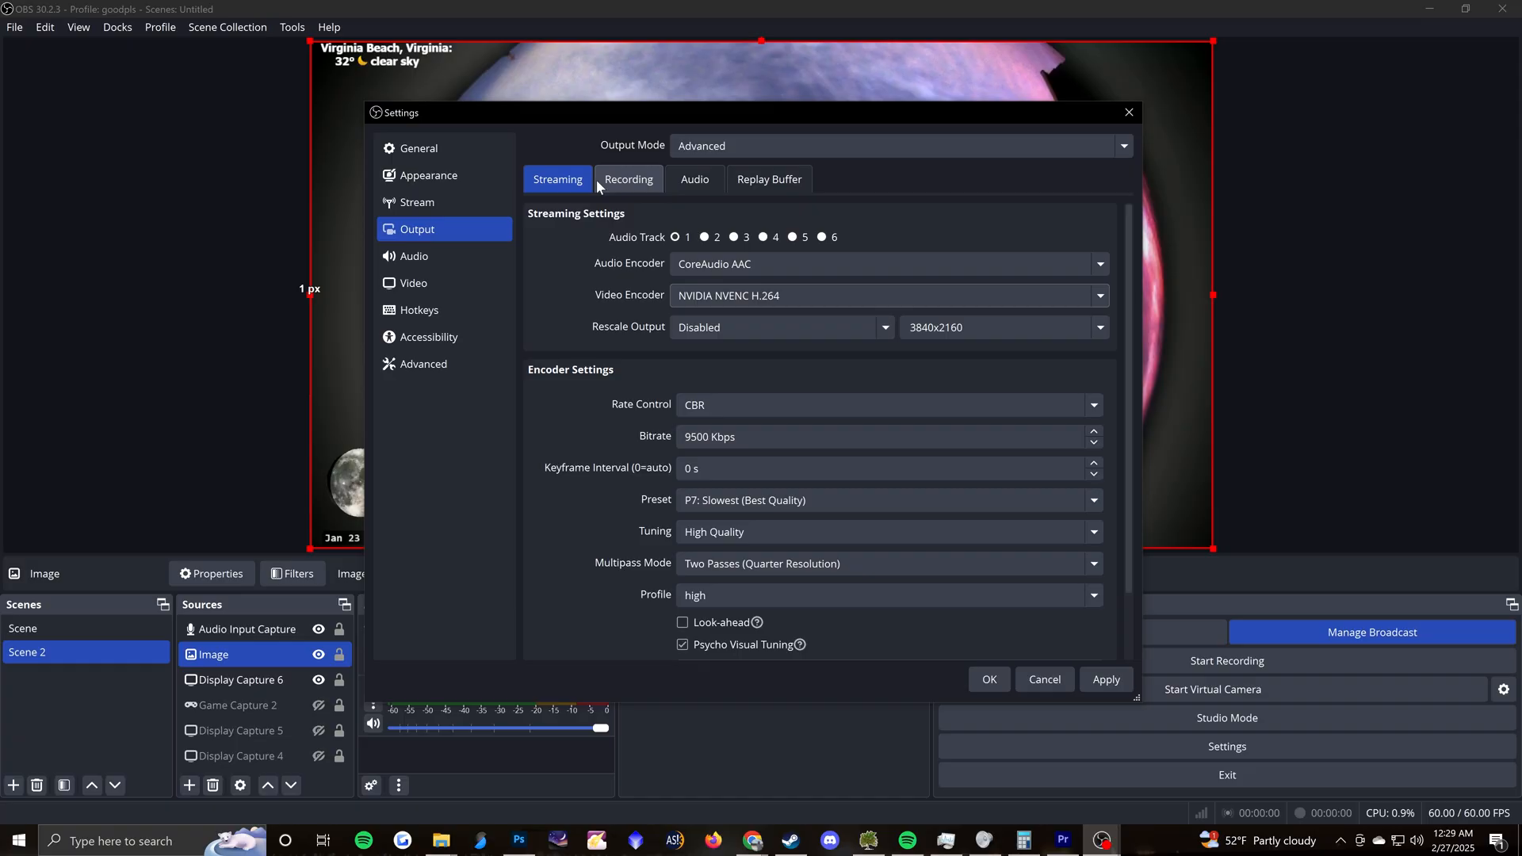
{"action": "mouse_move", "coordinate": [628, 182]}
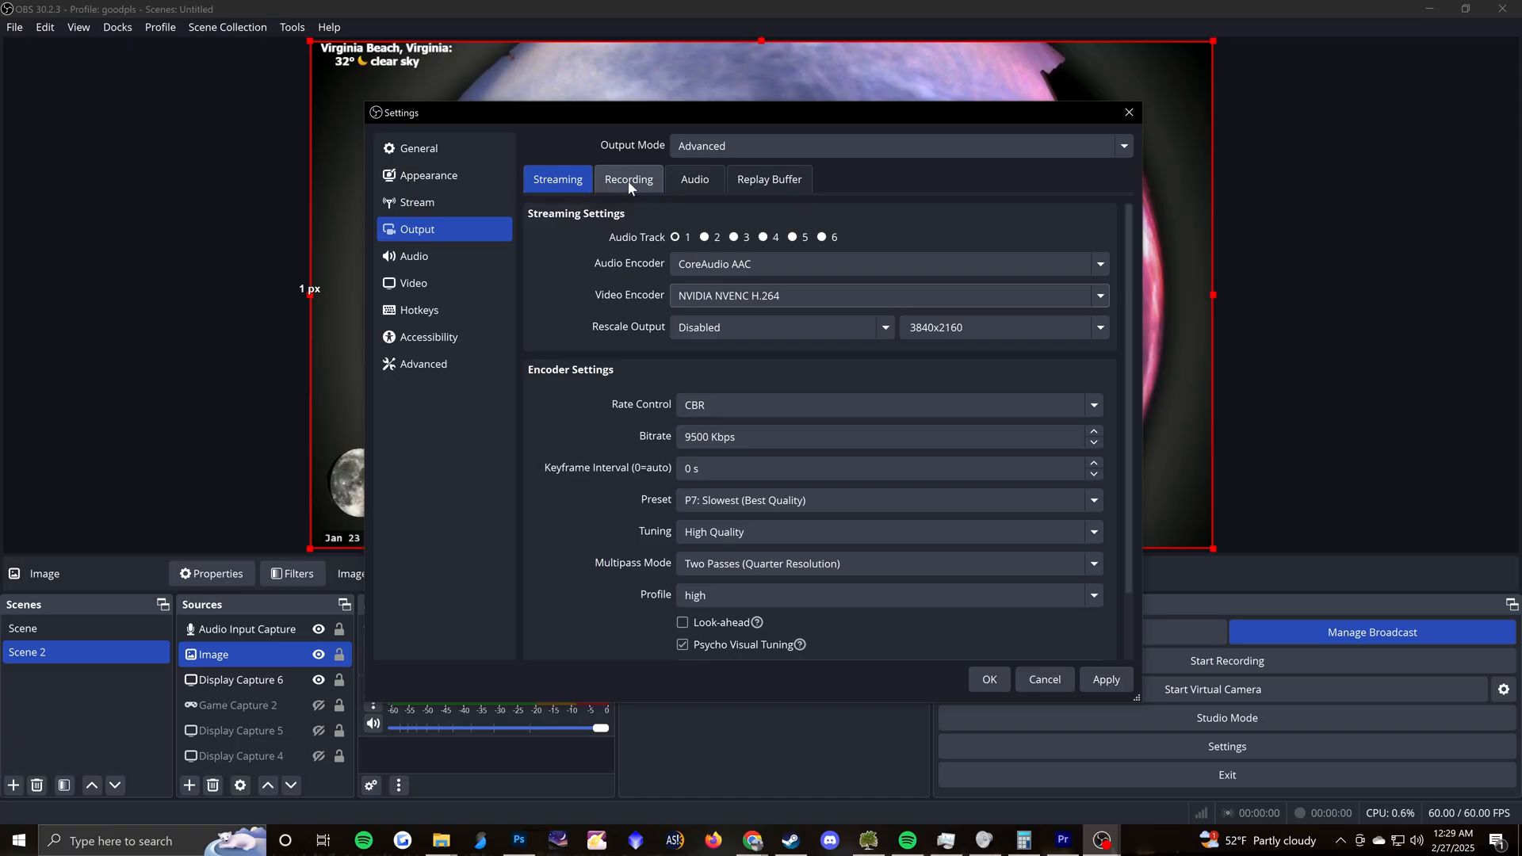
{"action": "mouse_move", "coordinate": [630, 193]}
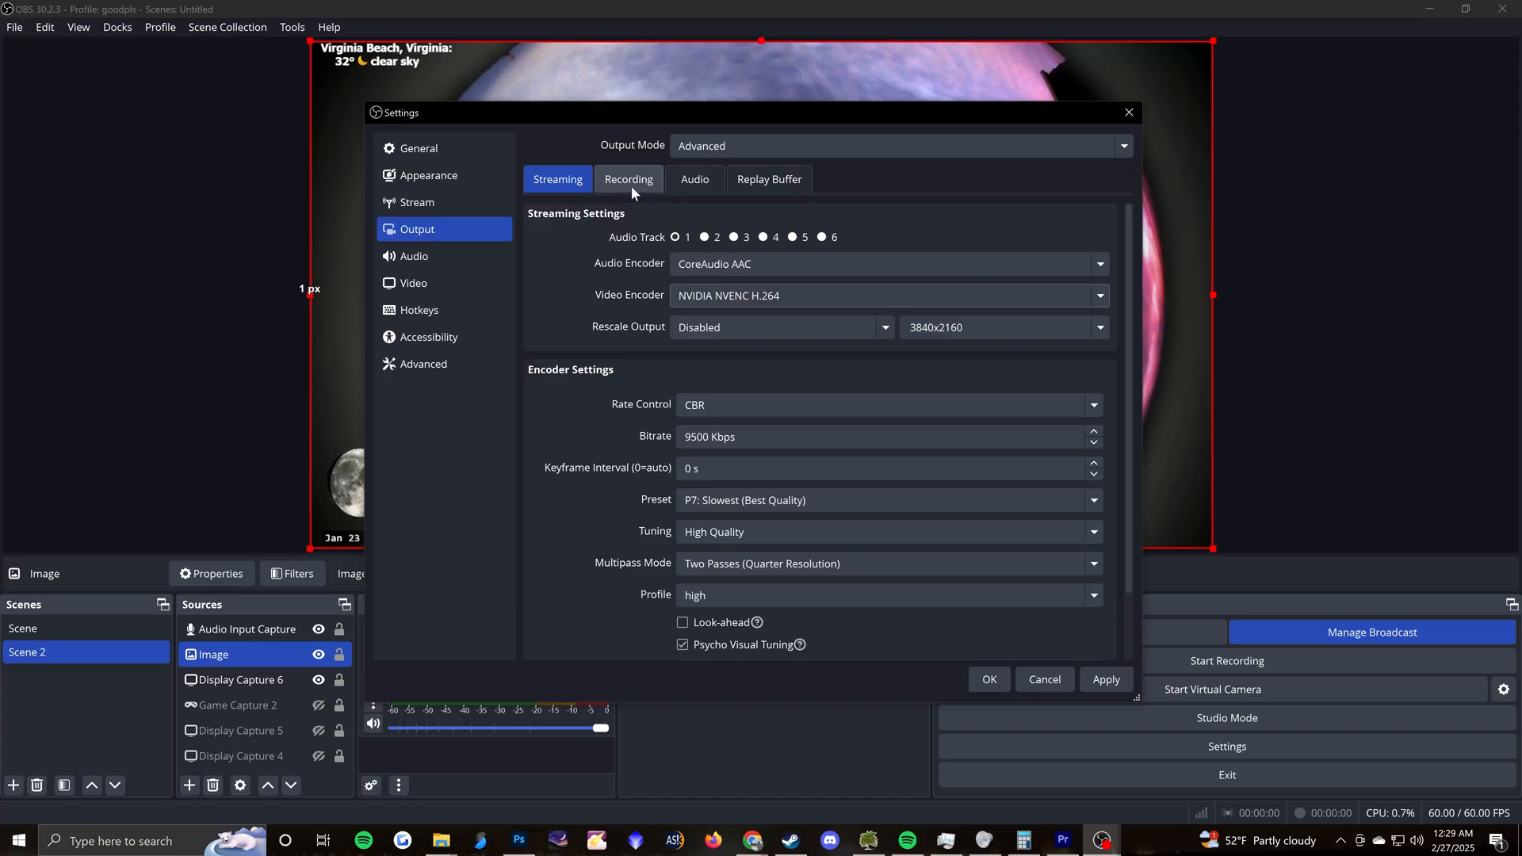
{"action": "mouse_move", "coordinate": [732, 419]}
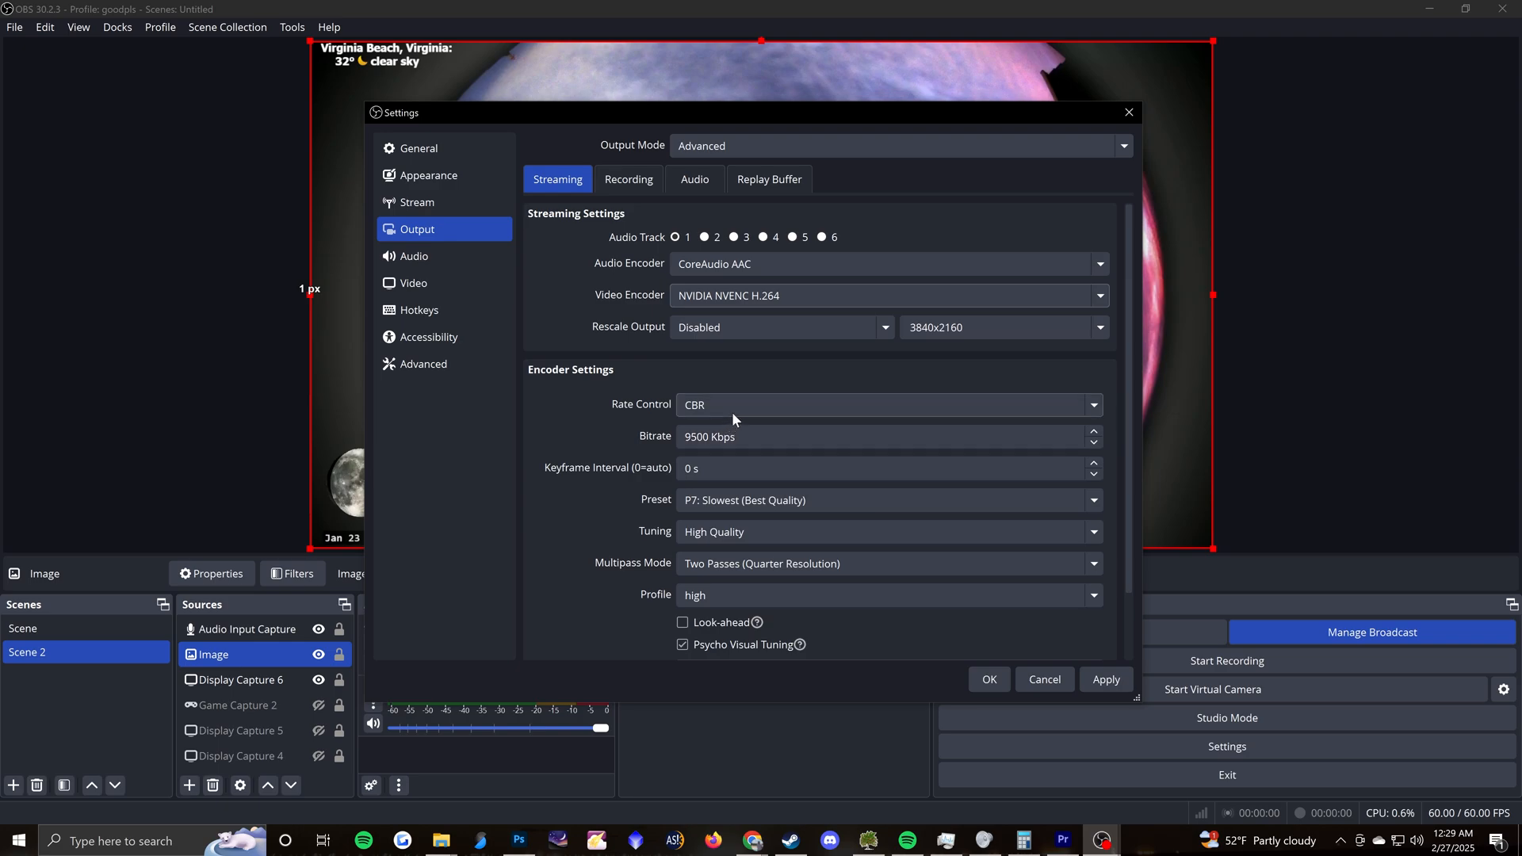
{"action": "mouse_move", "coordinate": [727, 411]}
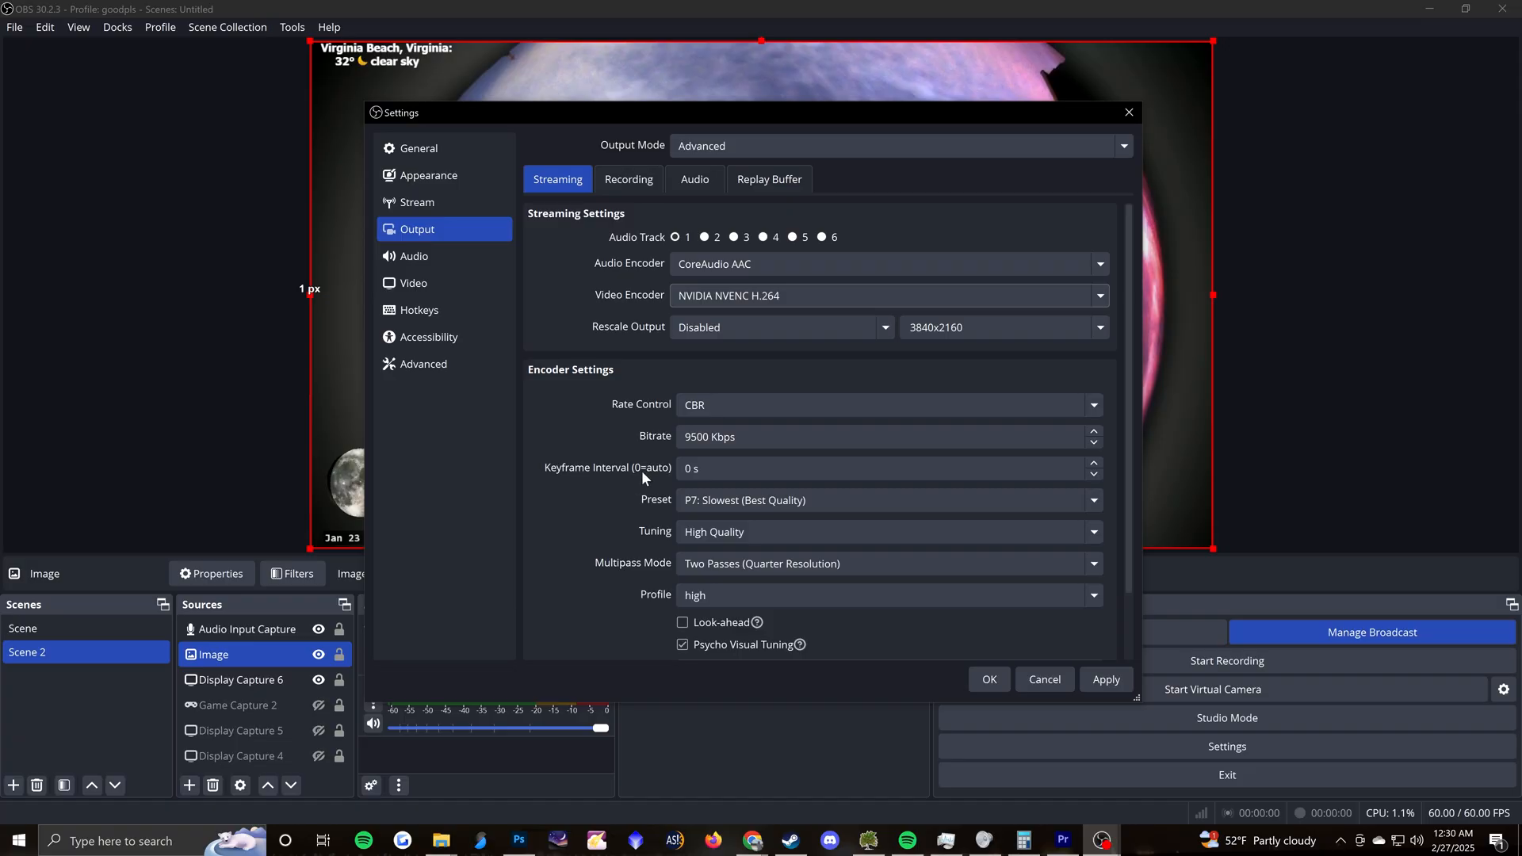
{"action": "mouse_move", "coordinate": [645, 475]}
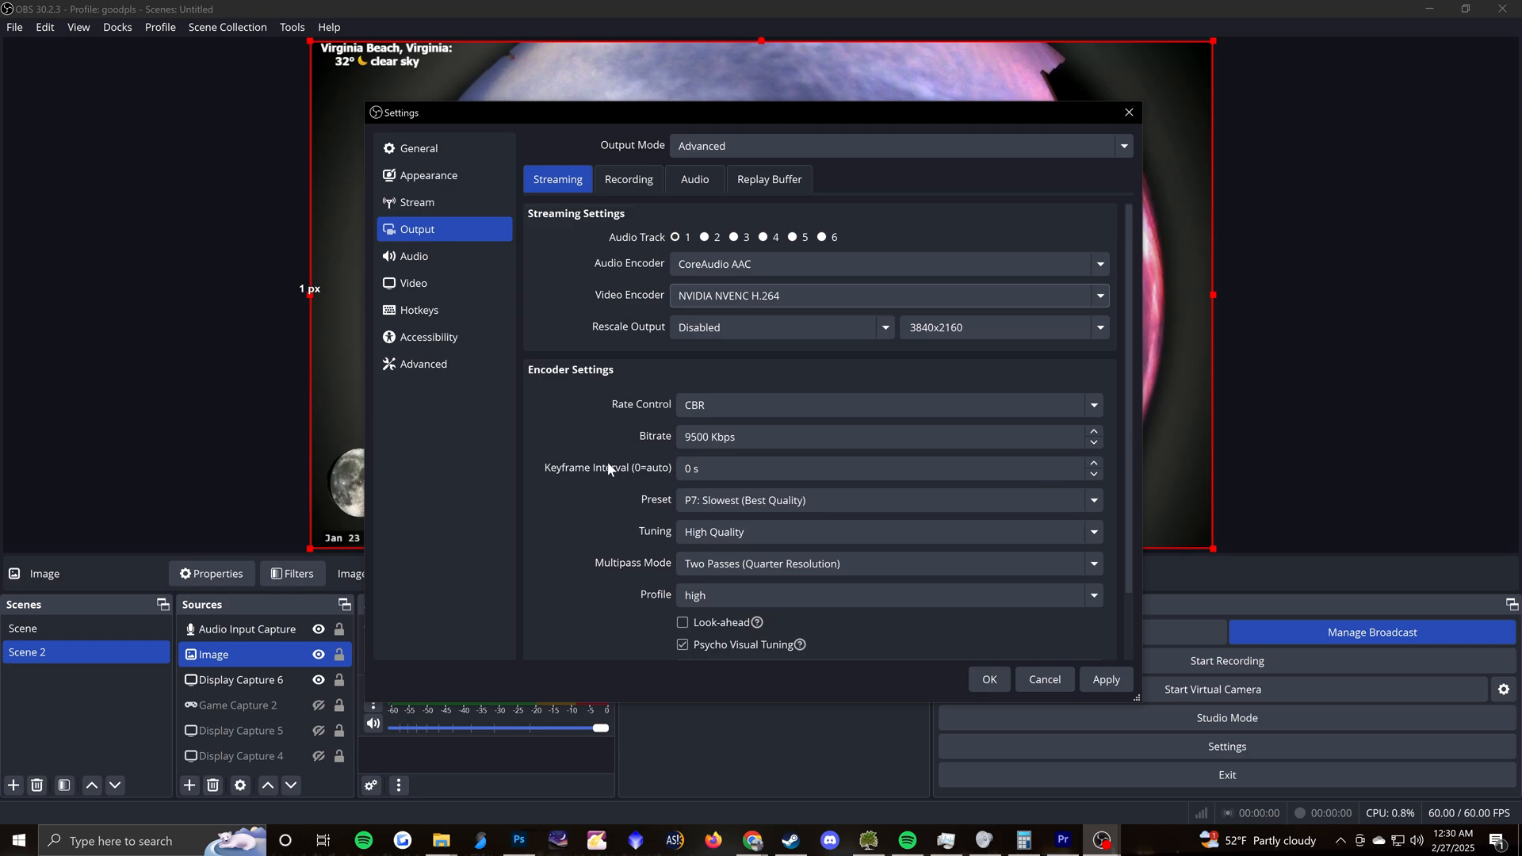
{"action": "mouse_move", "coordinate": [628, 472]}
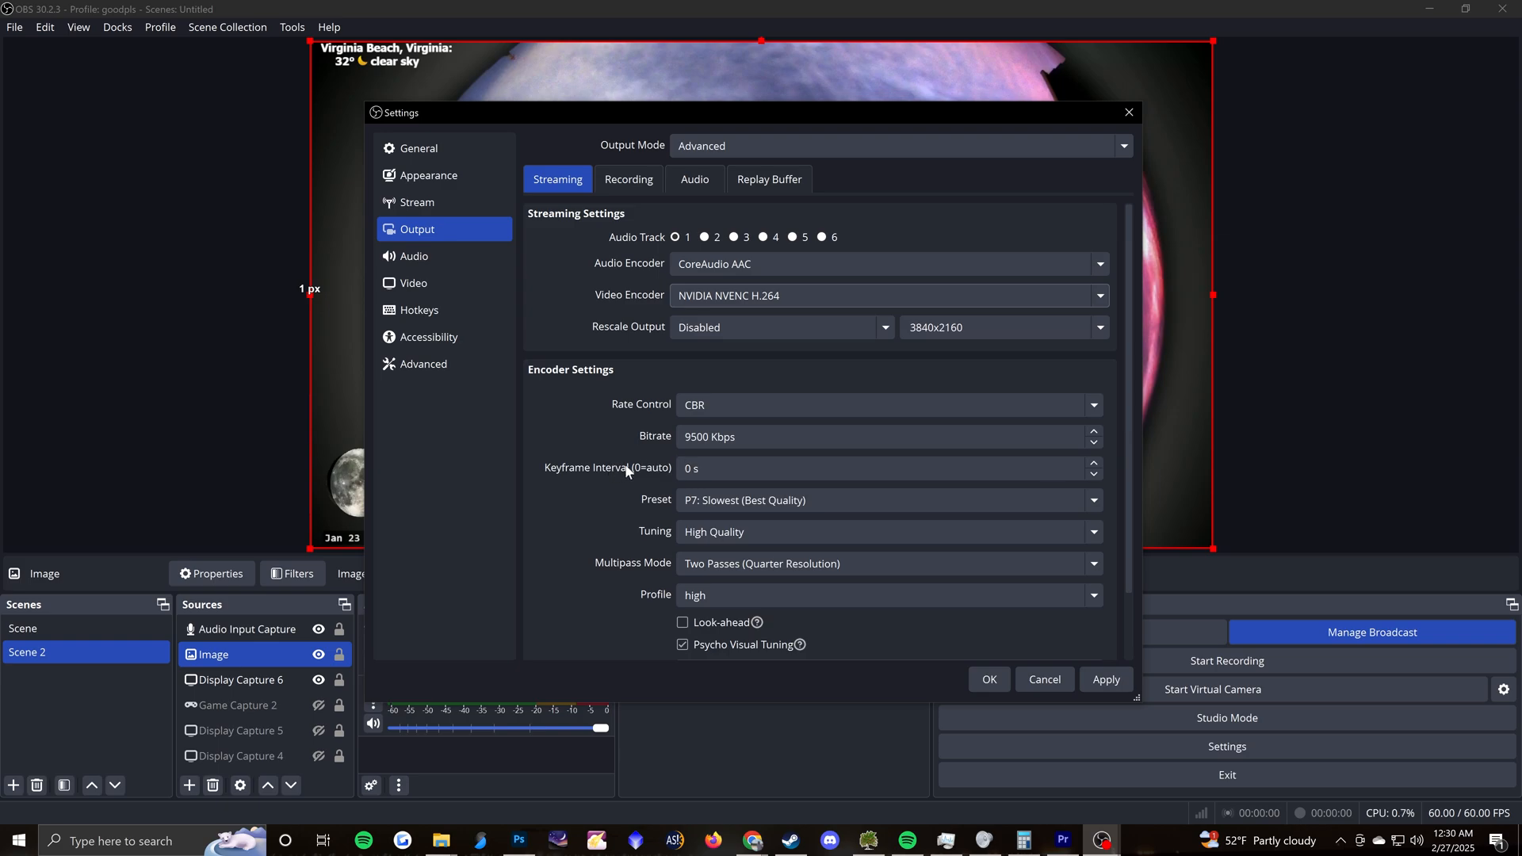
{"action": "mouse_move", "coordinate": [669, 473]}
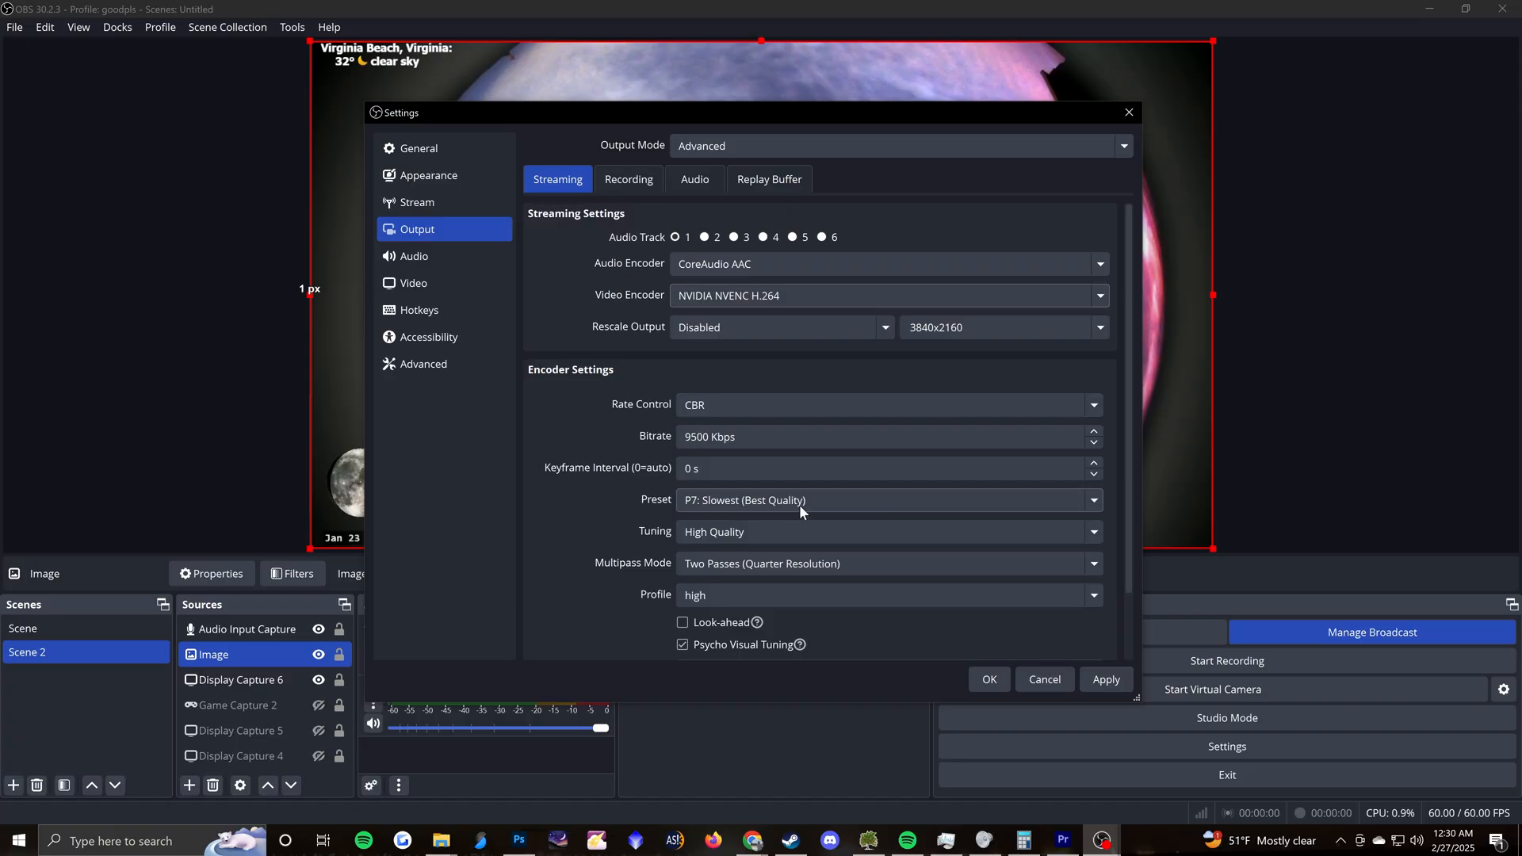
{"action": "mouse_move", "coordinate": [832, 540]}
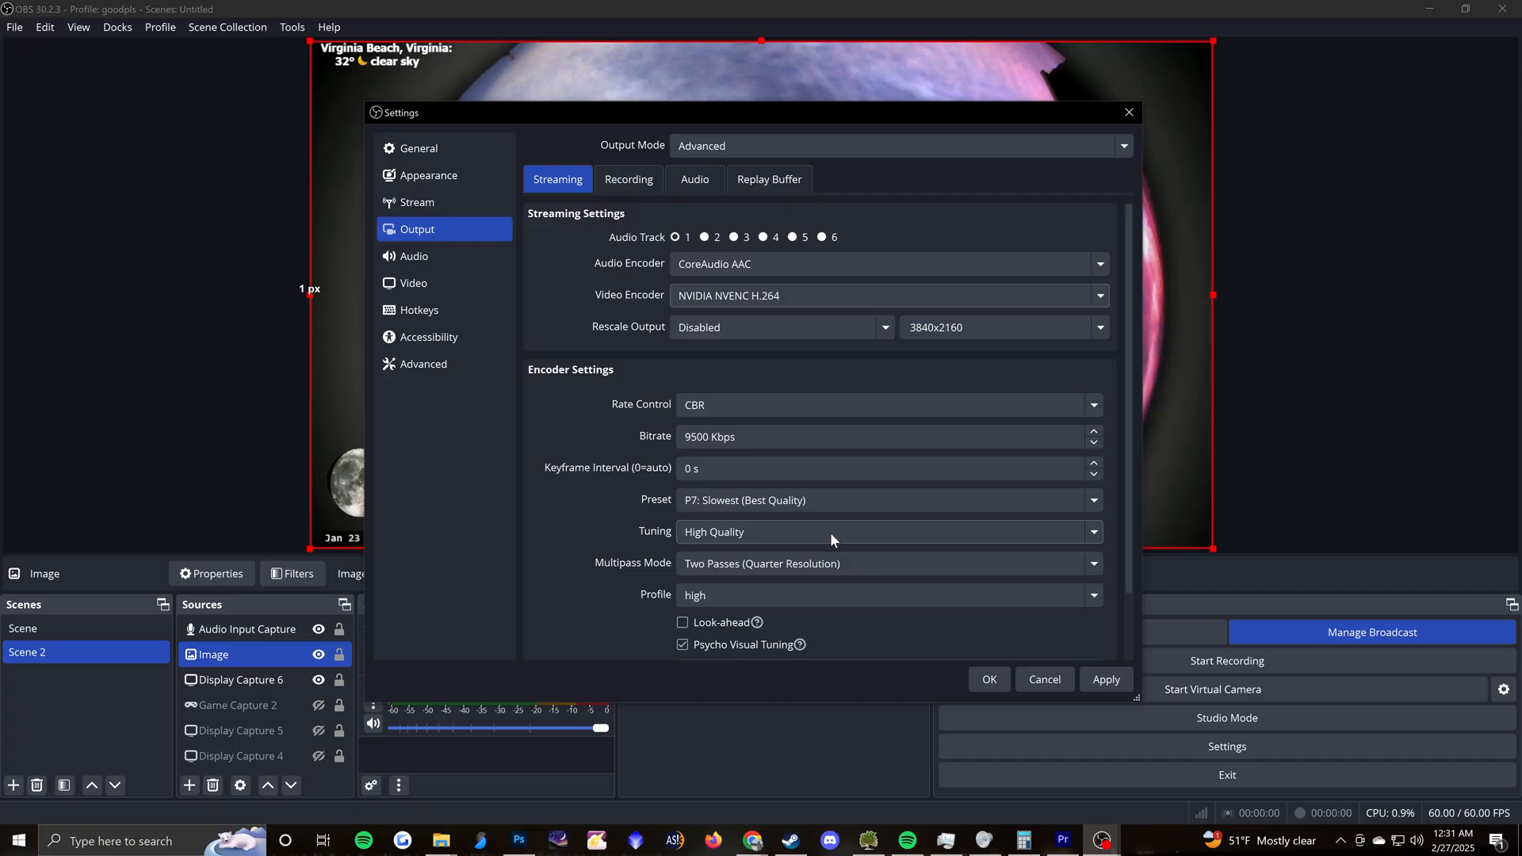
{"action": "mouse_move", "coordinate": [744, 581]}
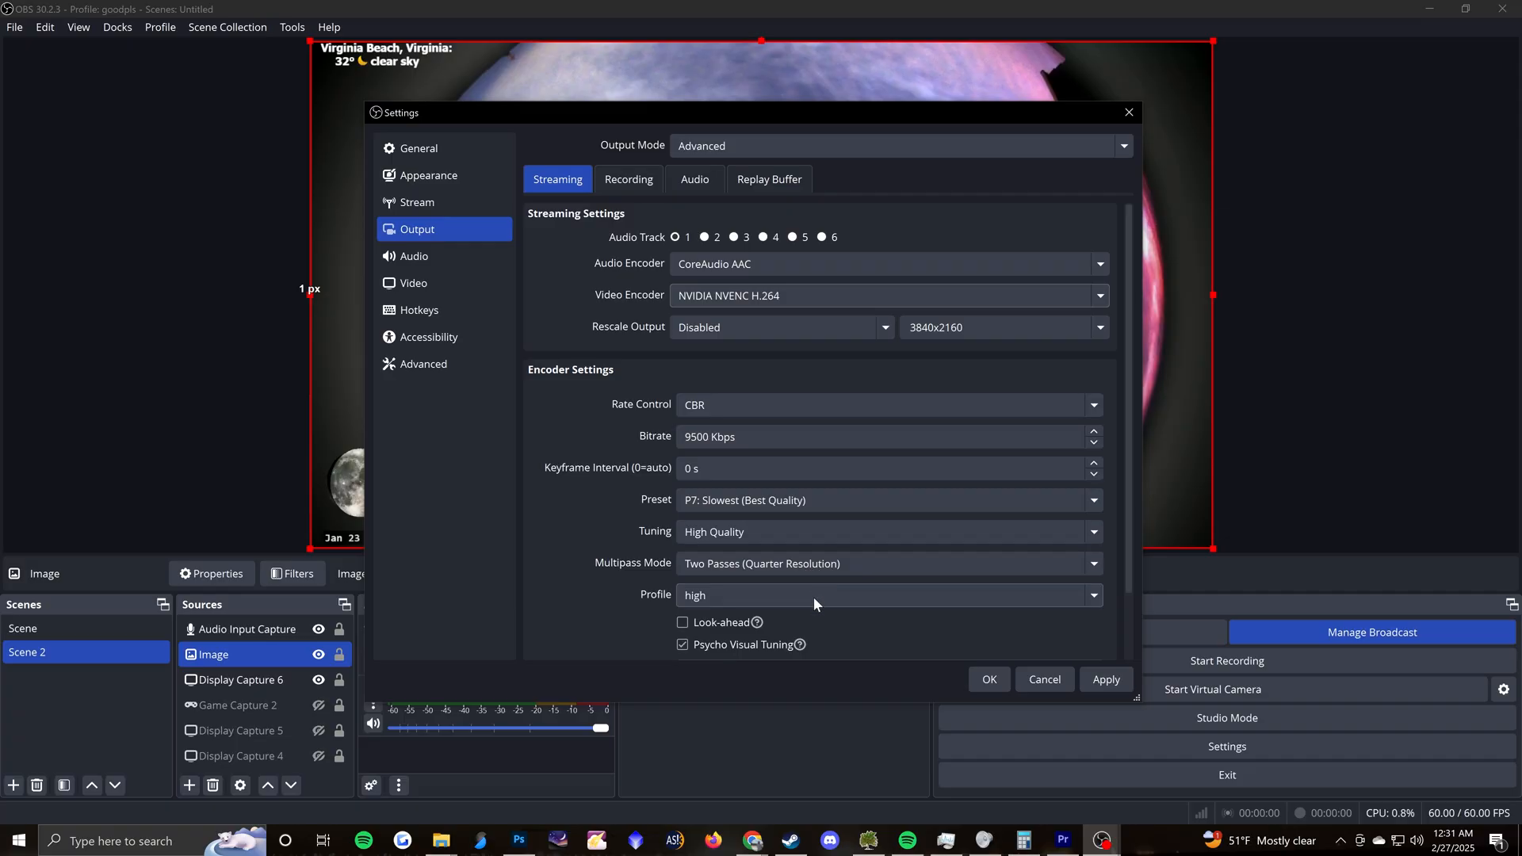
Turn off Psycho Visual Tuning for the NVENC streaming encoder.
{"action": "scroll", "scroll_direction": "down", "scroll_amount": 3}
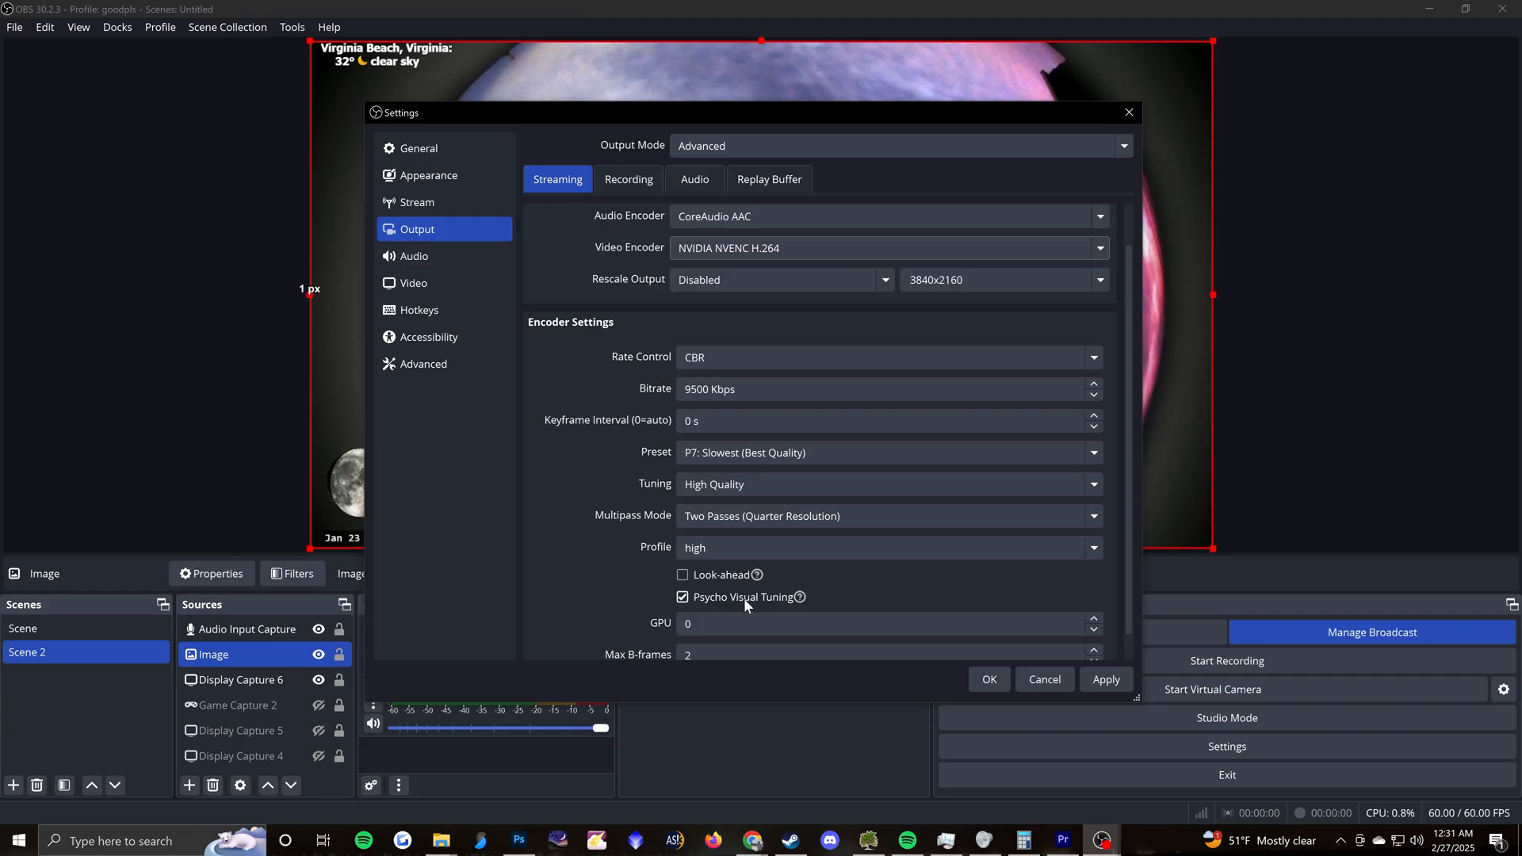
{"action": "left_click", "coordinate": [683, 596]}
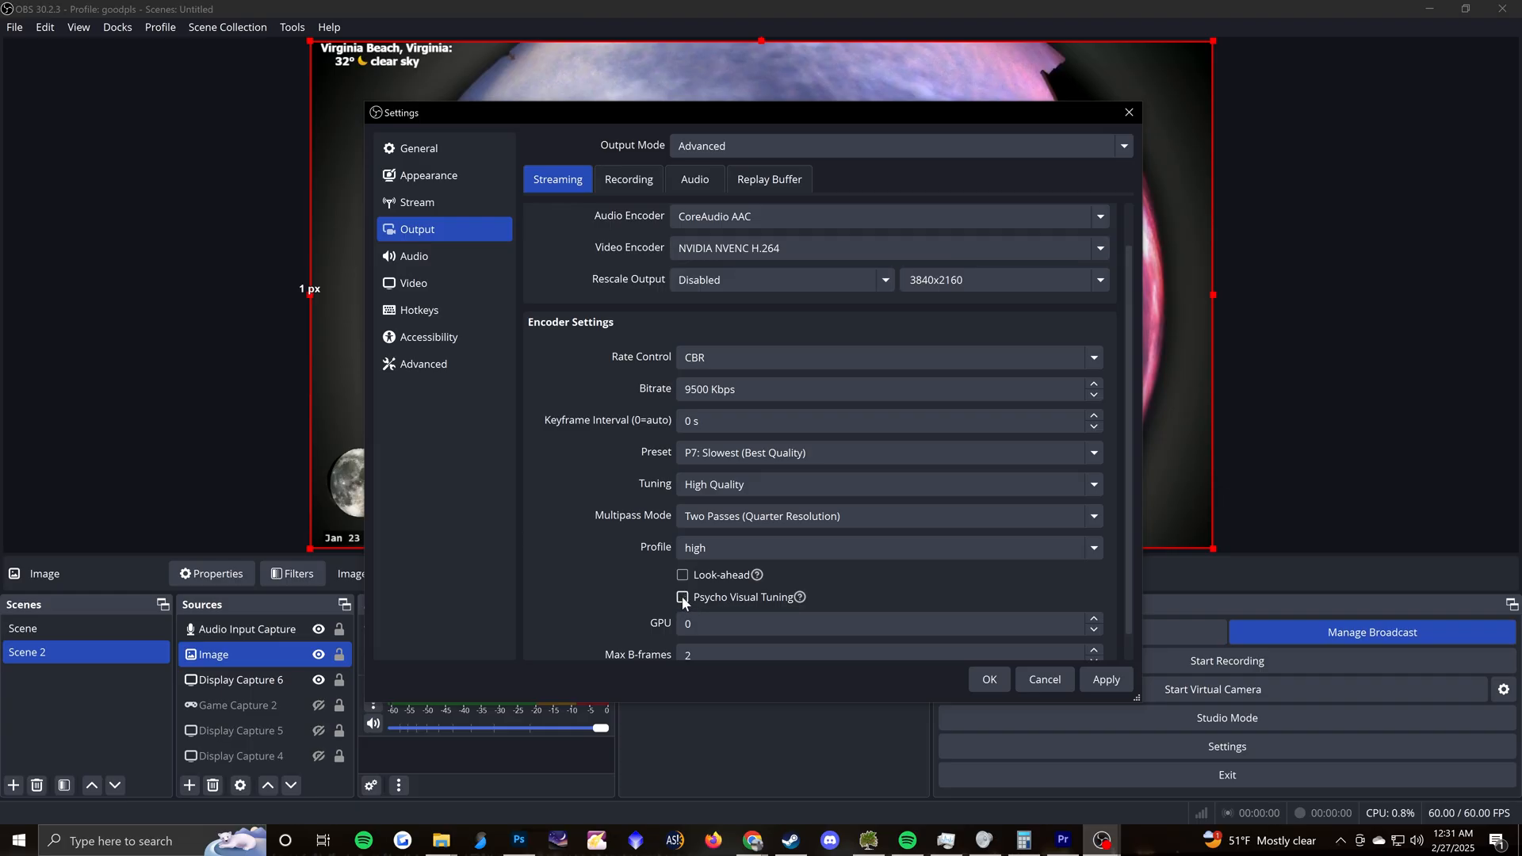
{"action": "scroll", "scroll_direction": "up", "scroll_amount": 3}
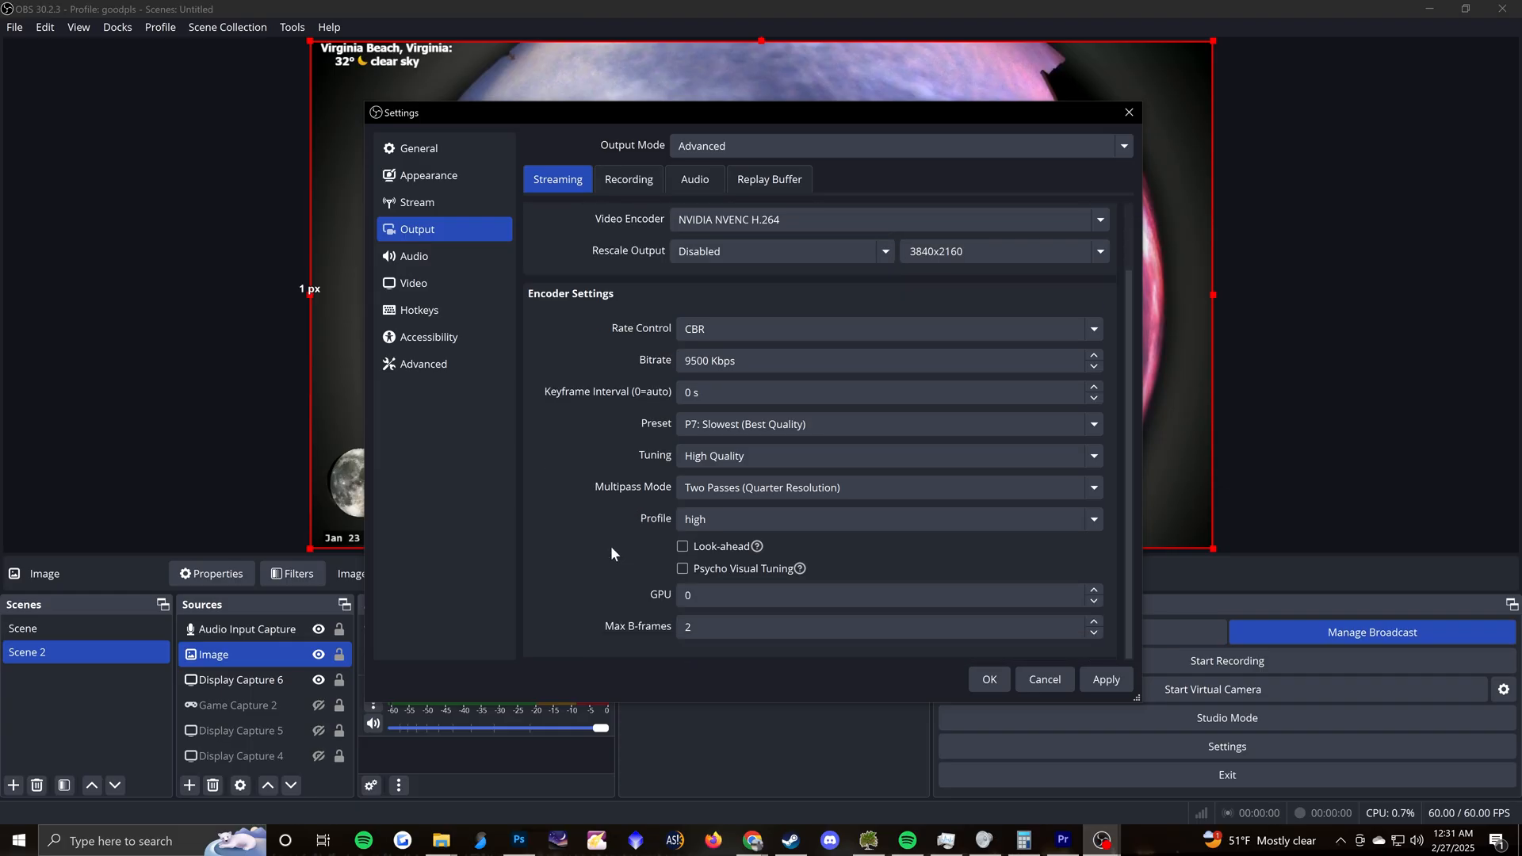
{"action": "left_click", "coordinate": [628, 178]}
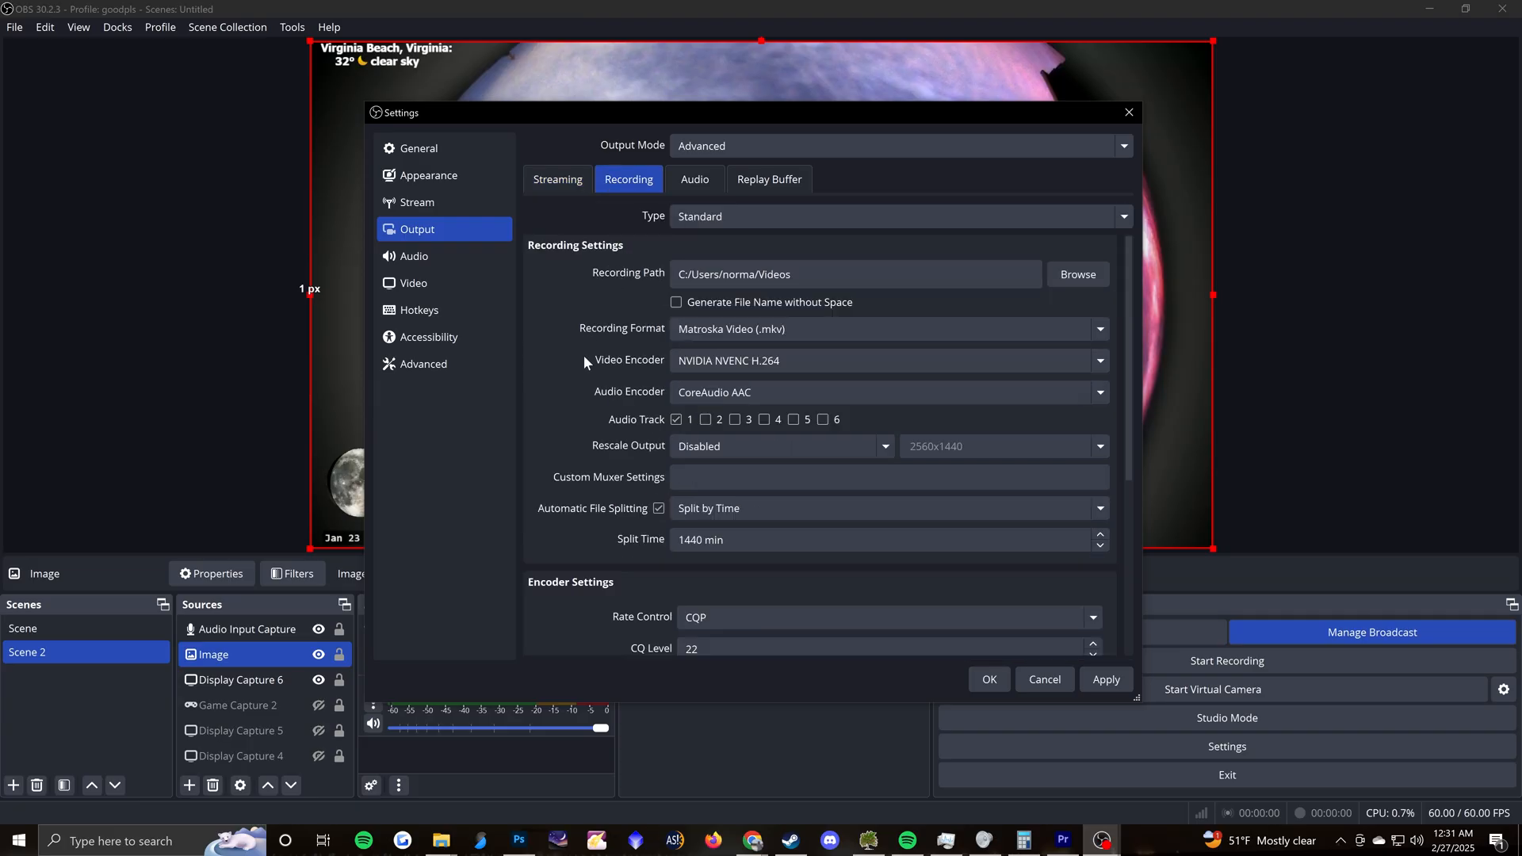
{"action": "mouse_move", "coordinate": [586, 307]}
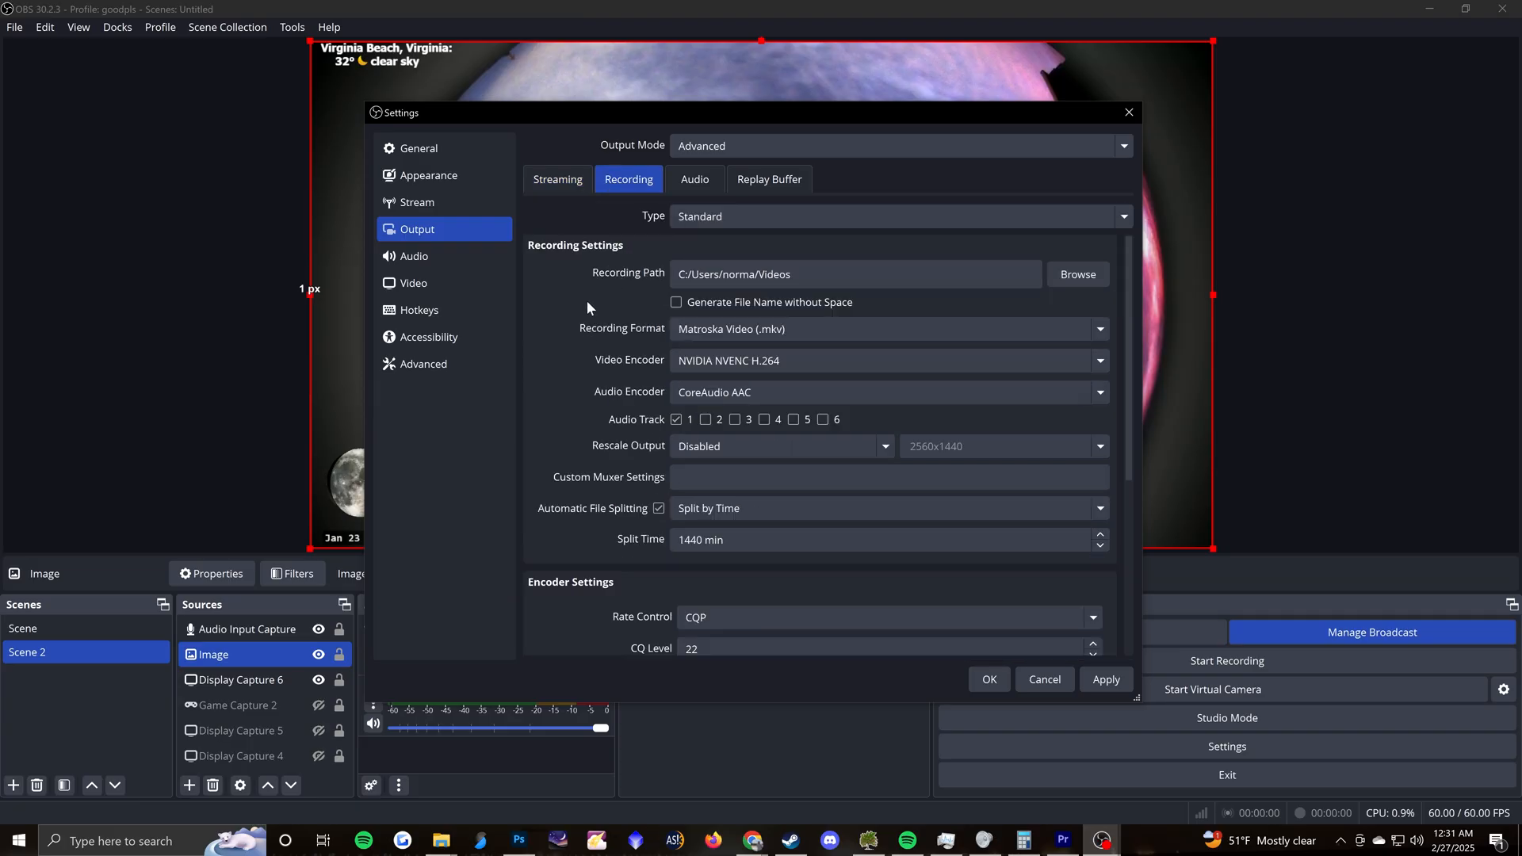
{"action": "mouse_move", "coordinate": [599, 299]}
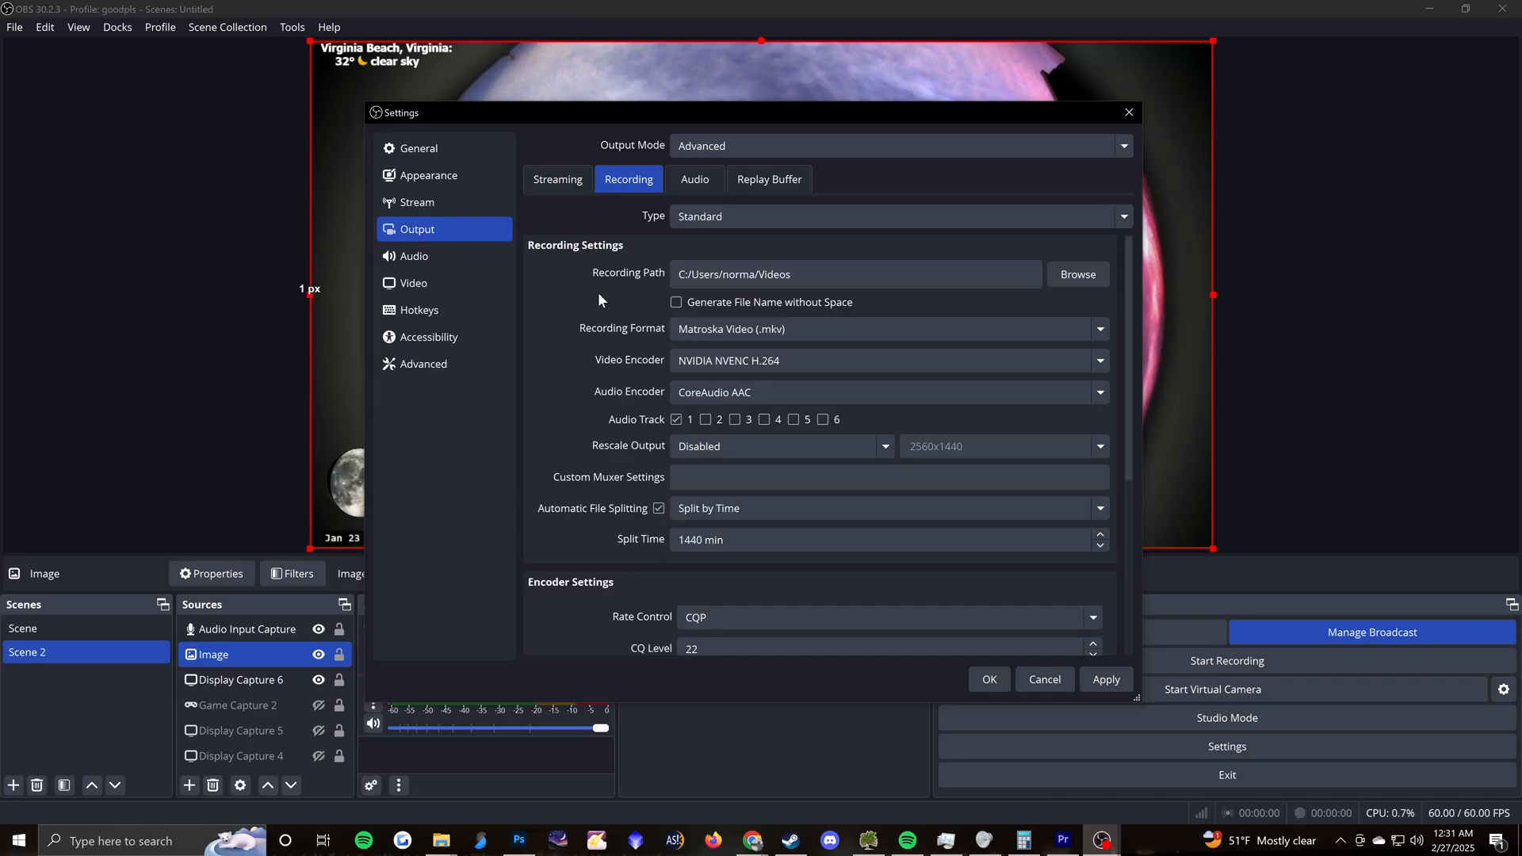
{"action": "mouse_move", "coordinate": [600, 288]}
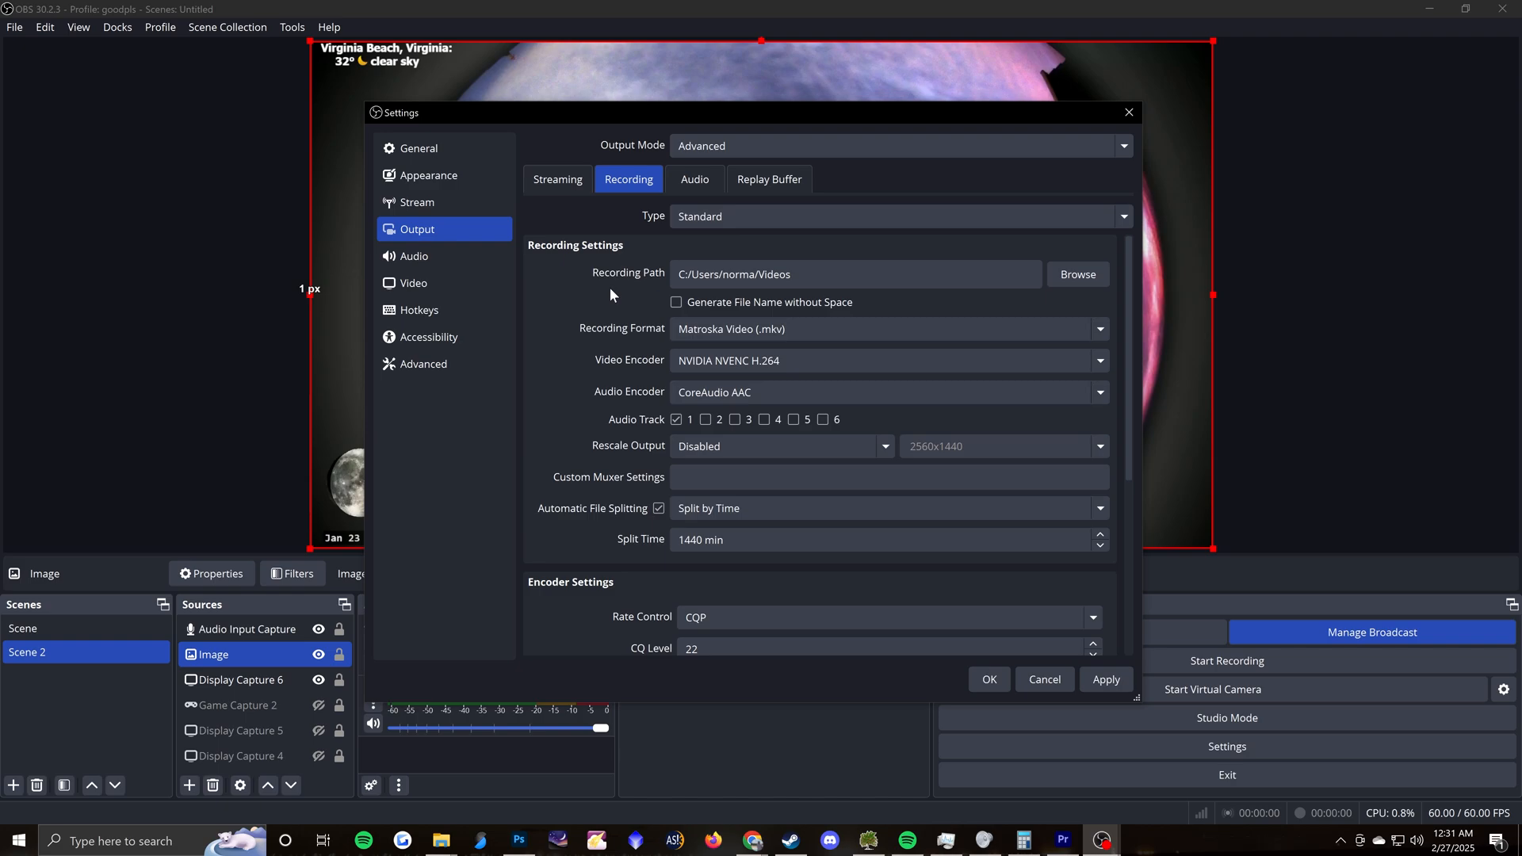
{"action": "mouse_move", "coordinate": [616, 320]}
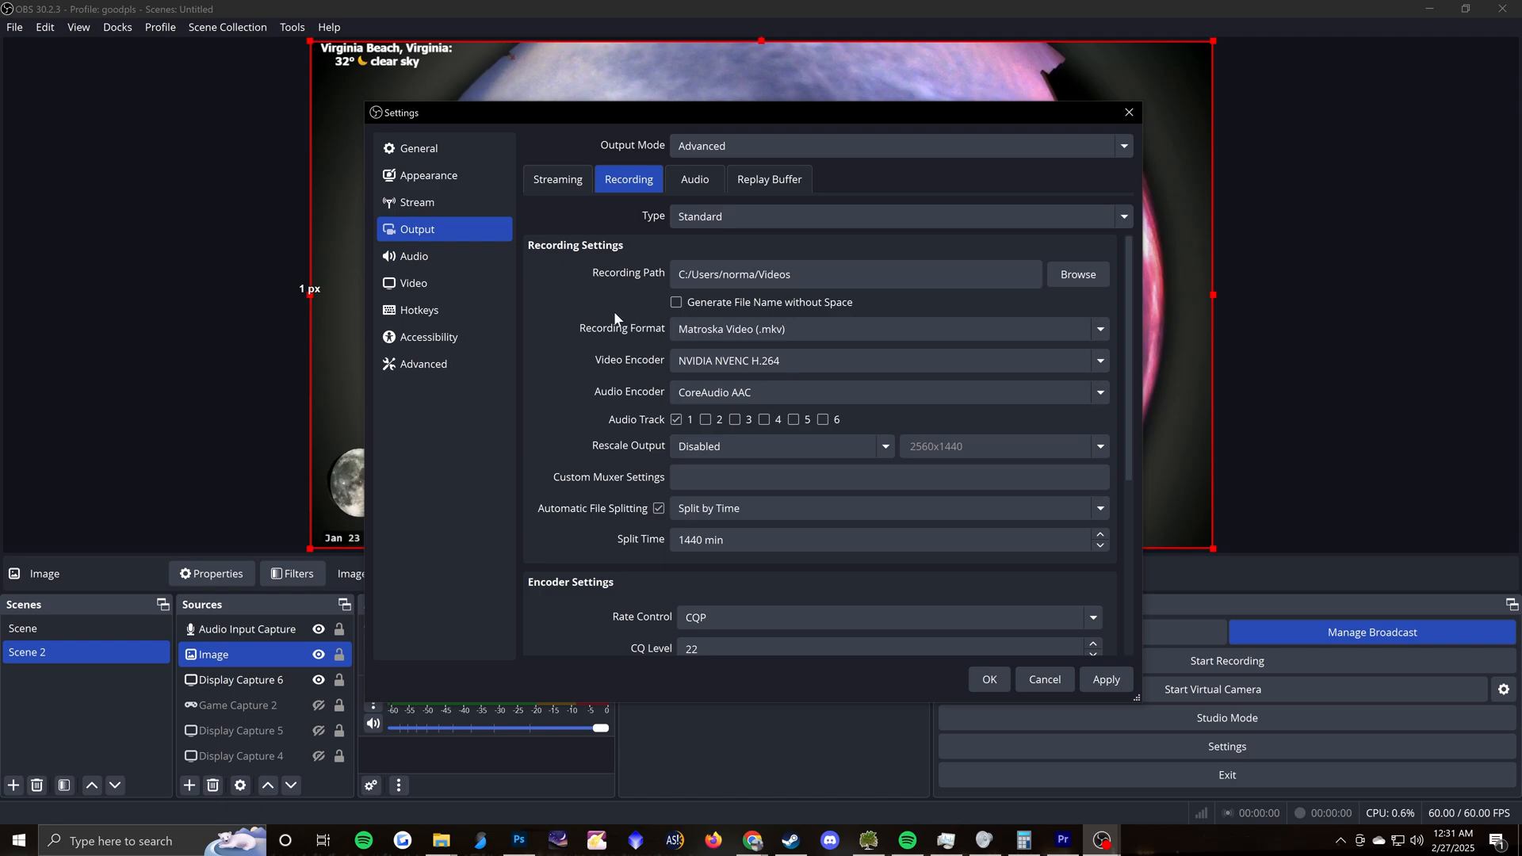
{"action": "mouse_move", "coordinate": [606, 327]}
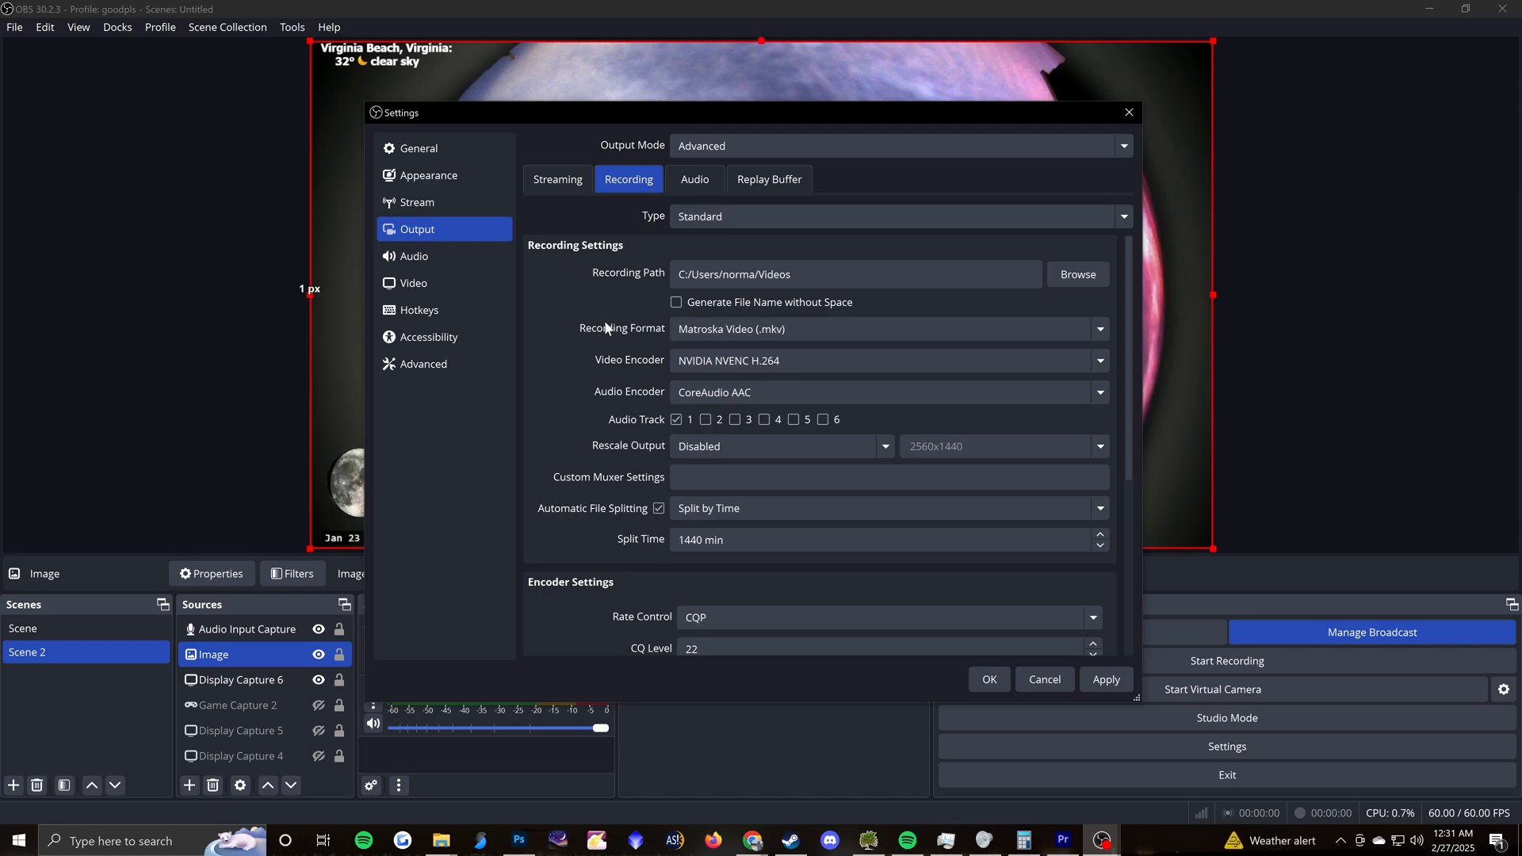
{"action": "mouse_move", "coordinate": [648, 351]}
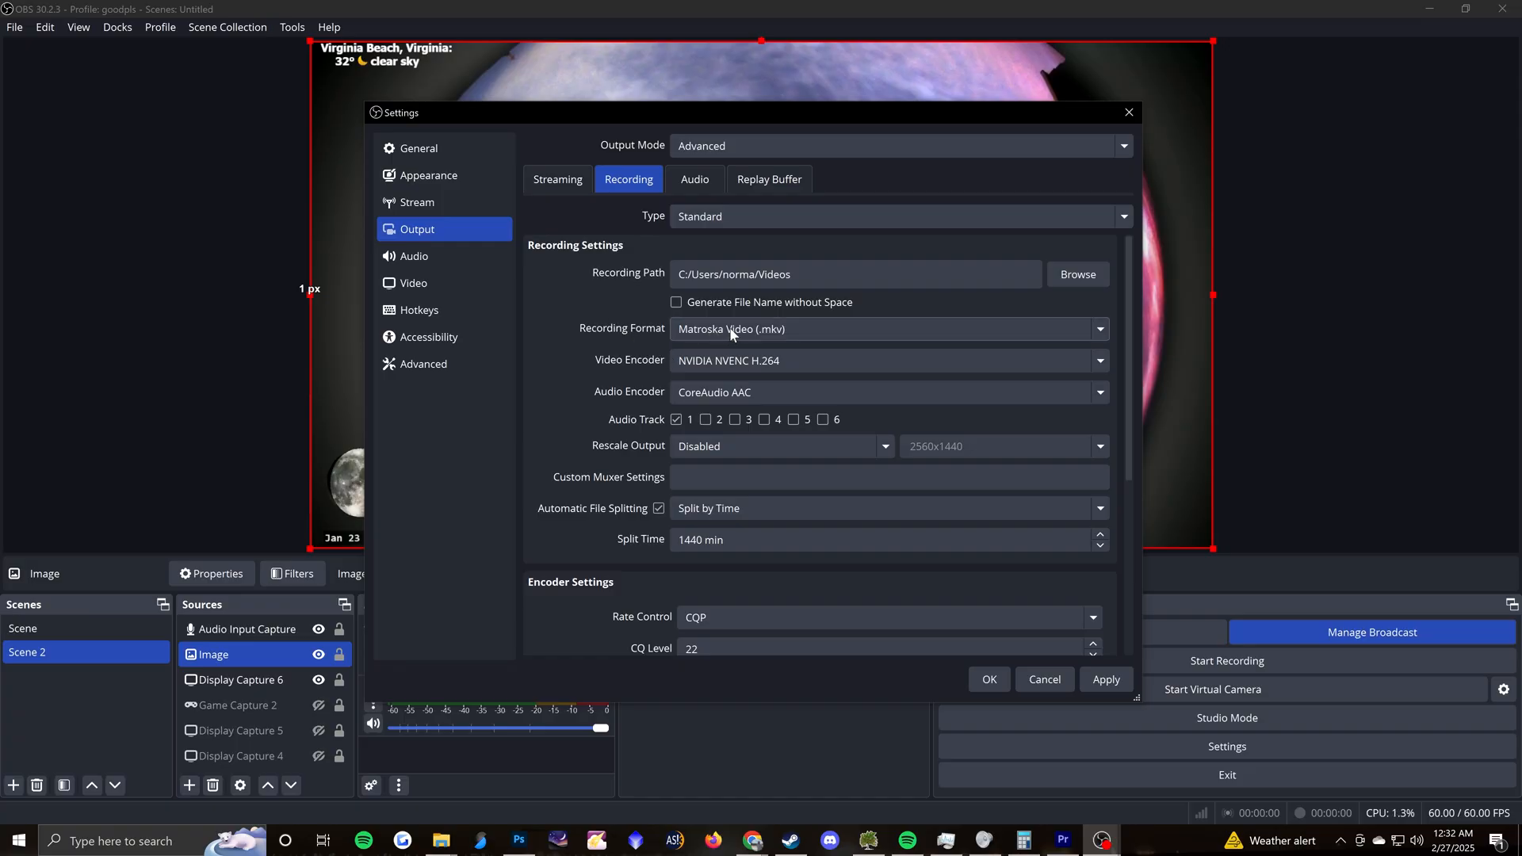
{"action": "mouse_move", "coordinate": [802, 341]}
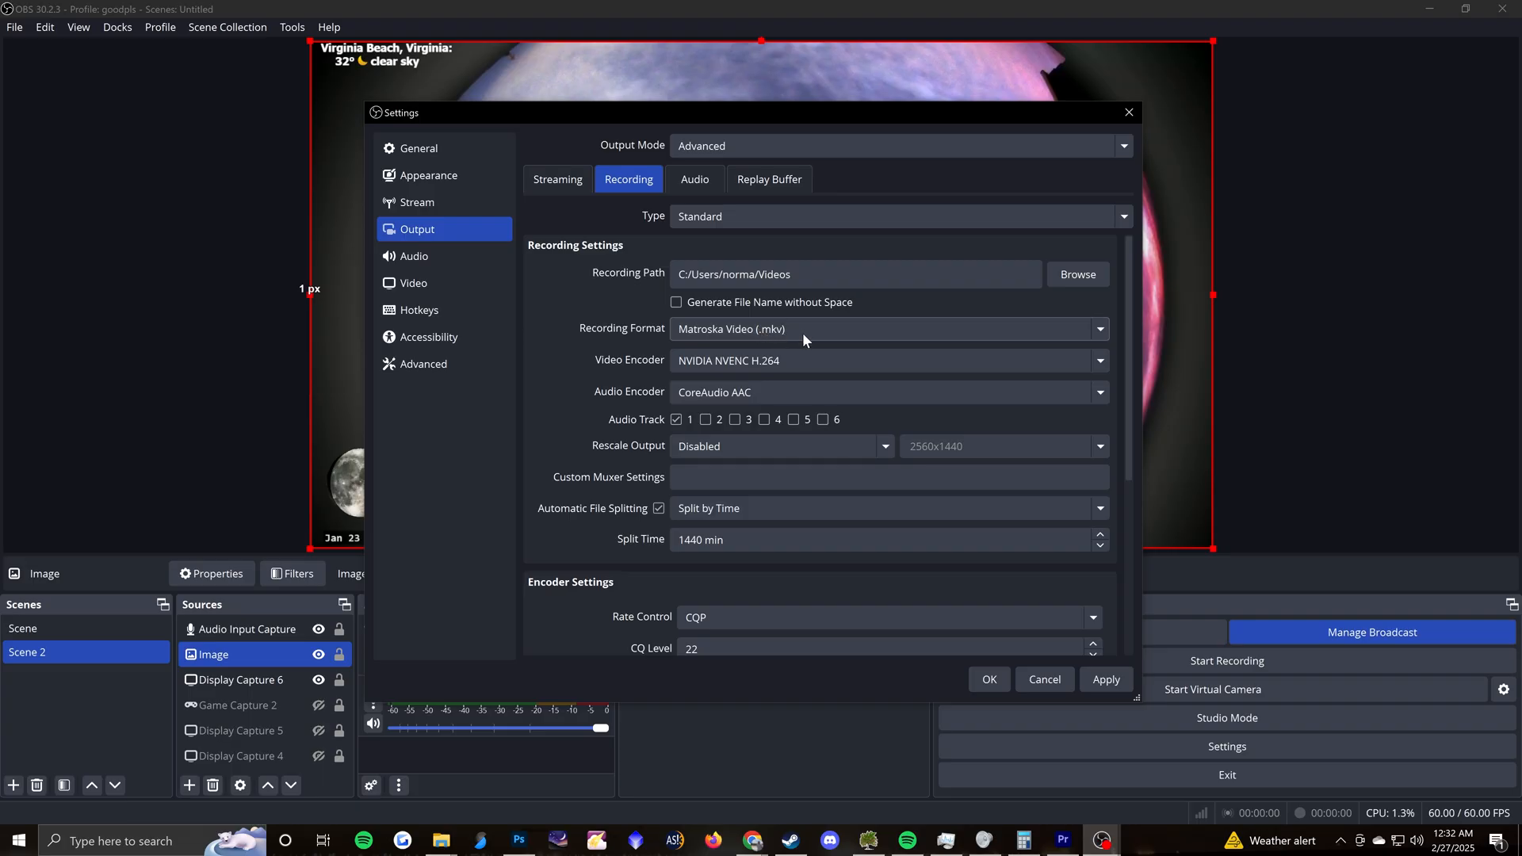
{"action": "mouse_move", "coordinate": [796, 334]}
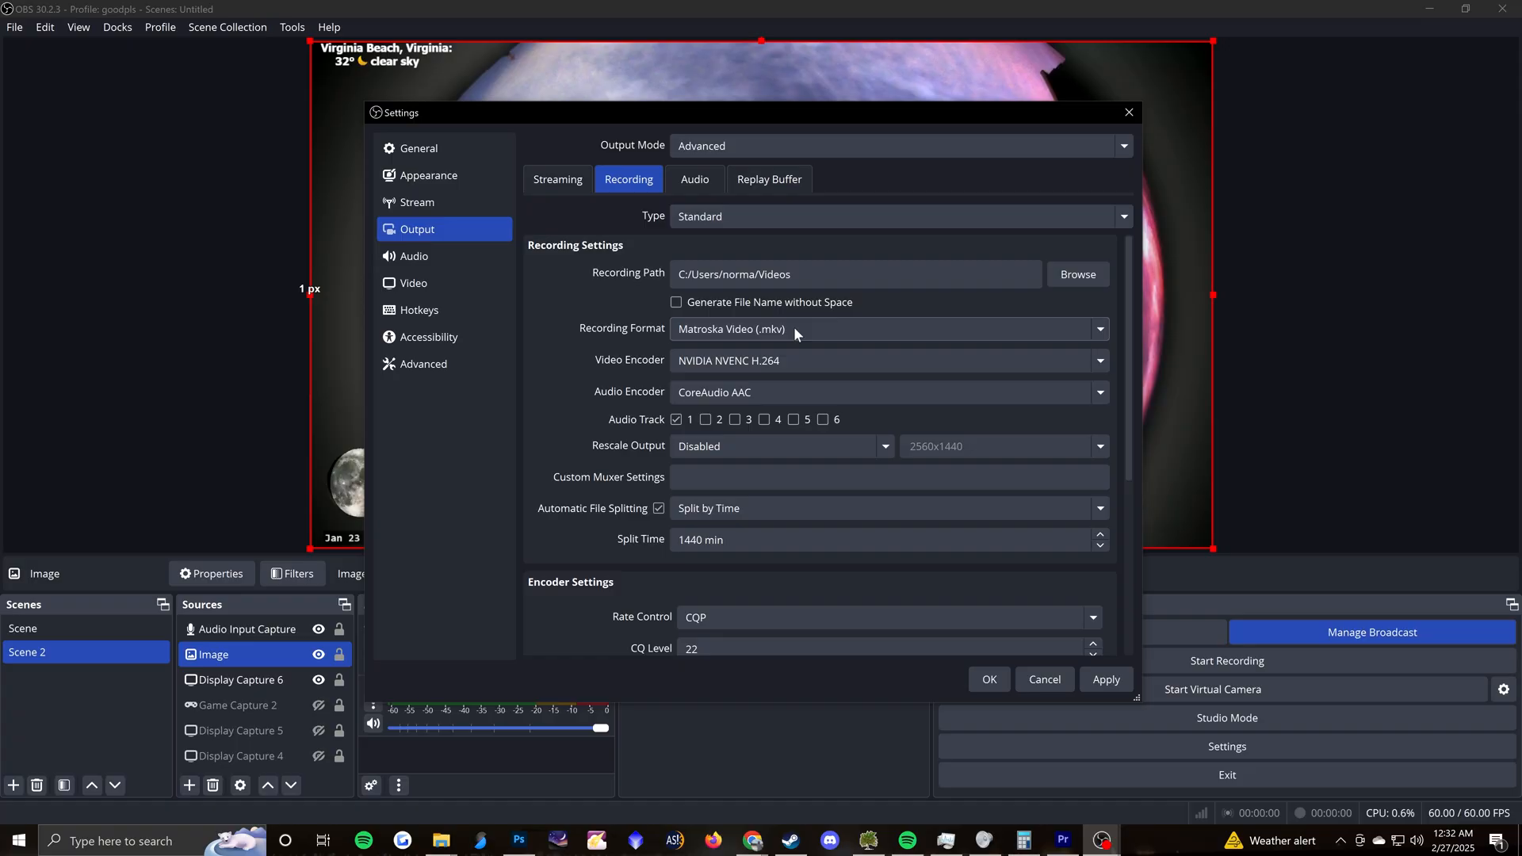
{"action": "mouse_move", "coordinate": [799, 336]}
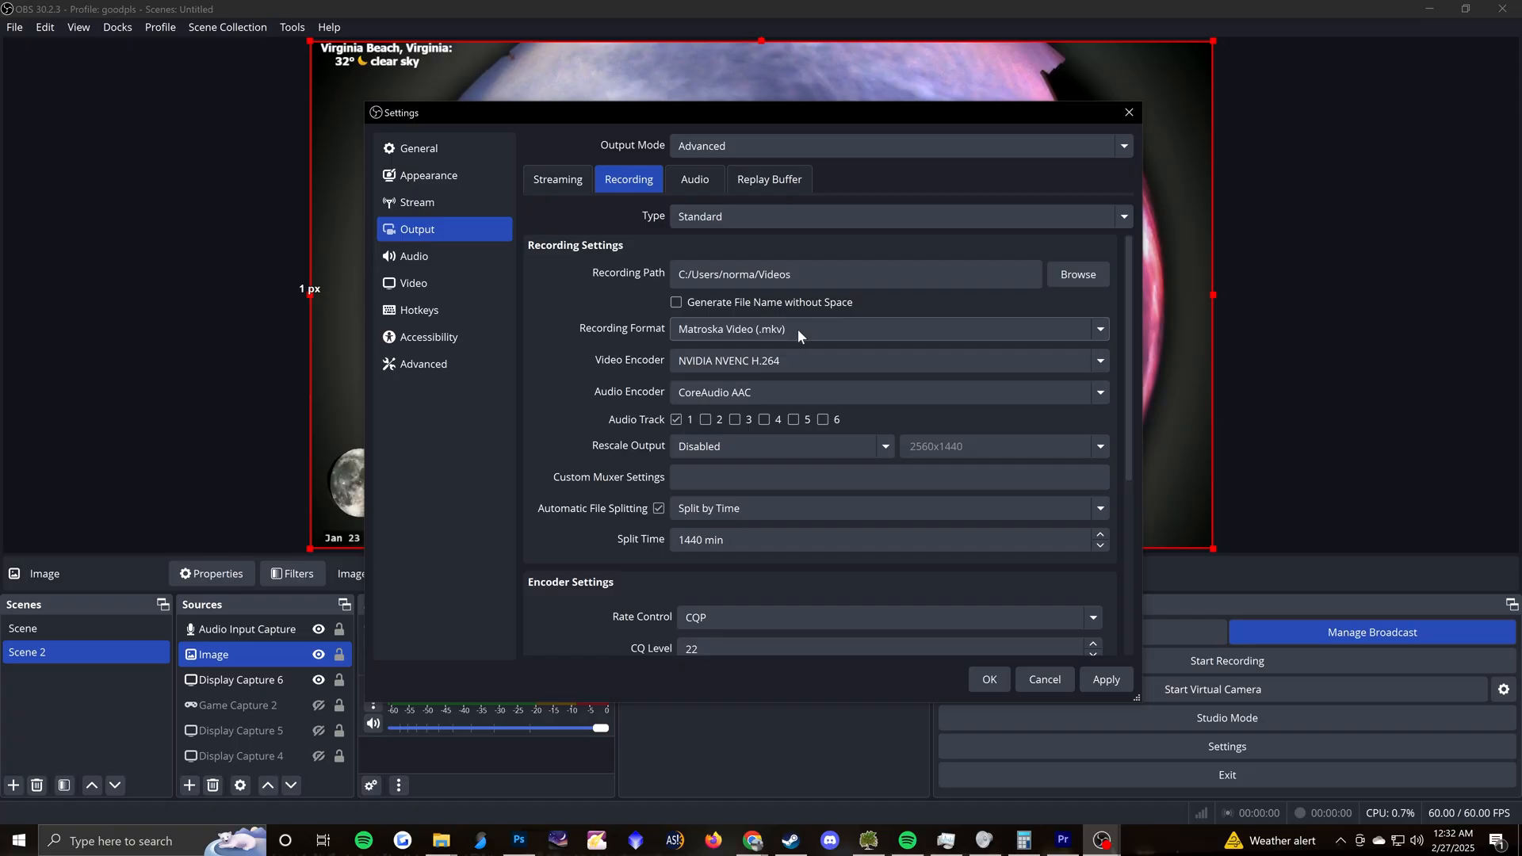
{"action": "mouse_move", "coordinate": [790, 334]}
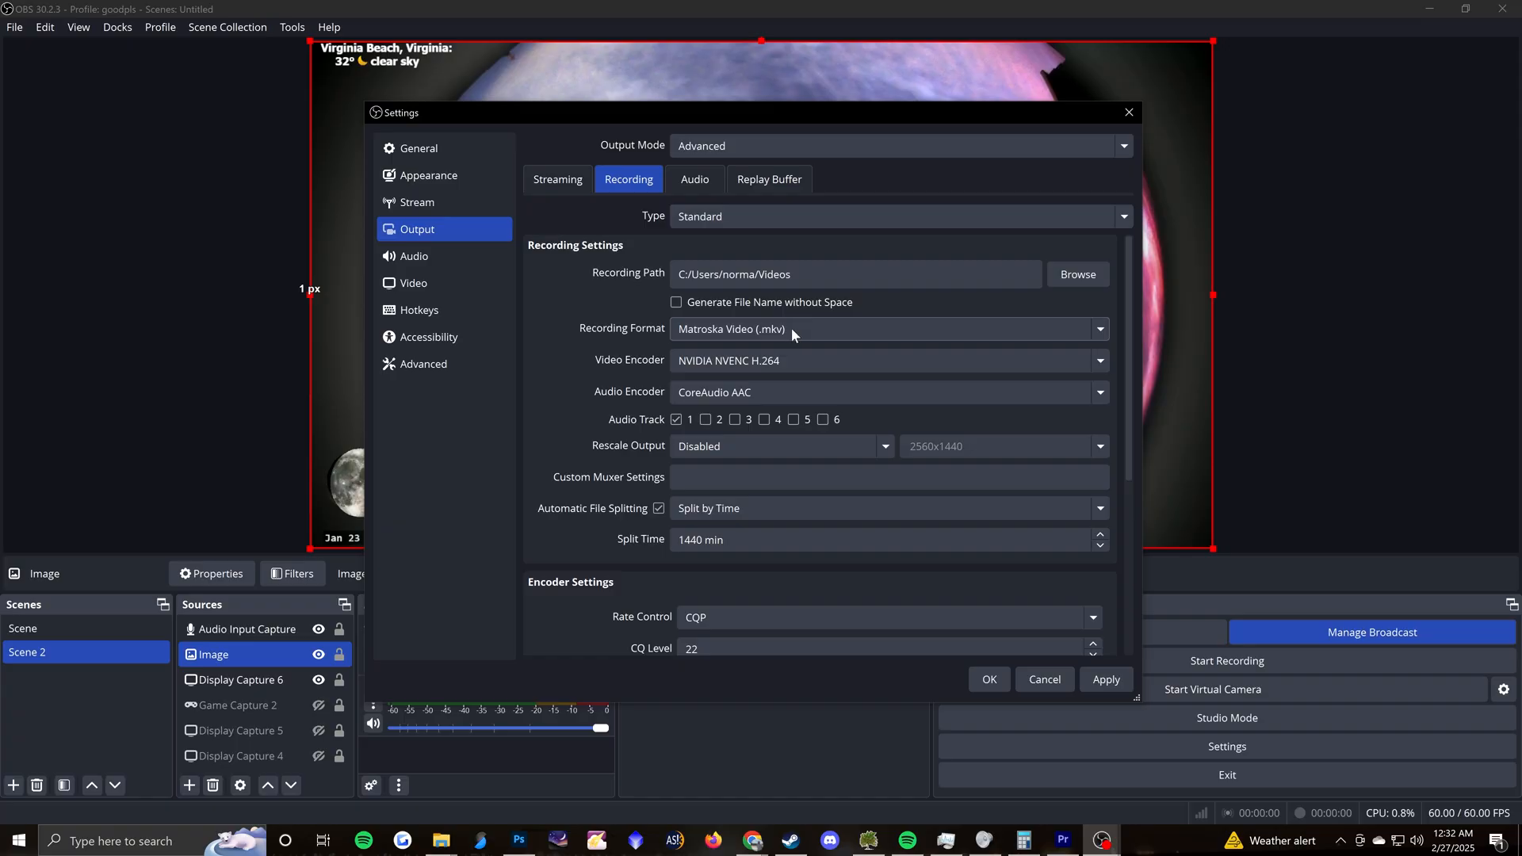
{"action": "mouse_move", "coordinate": [793, 364]}
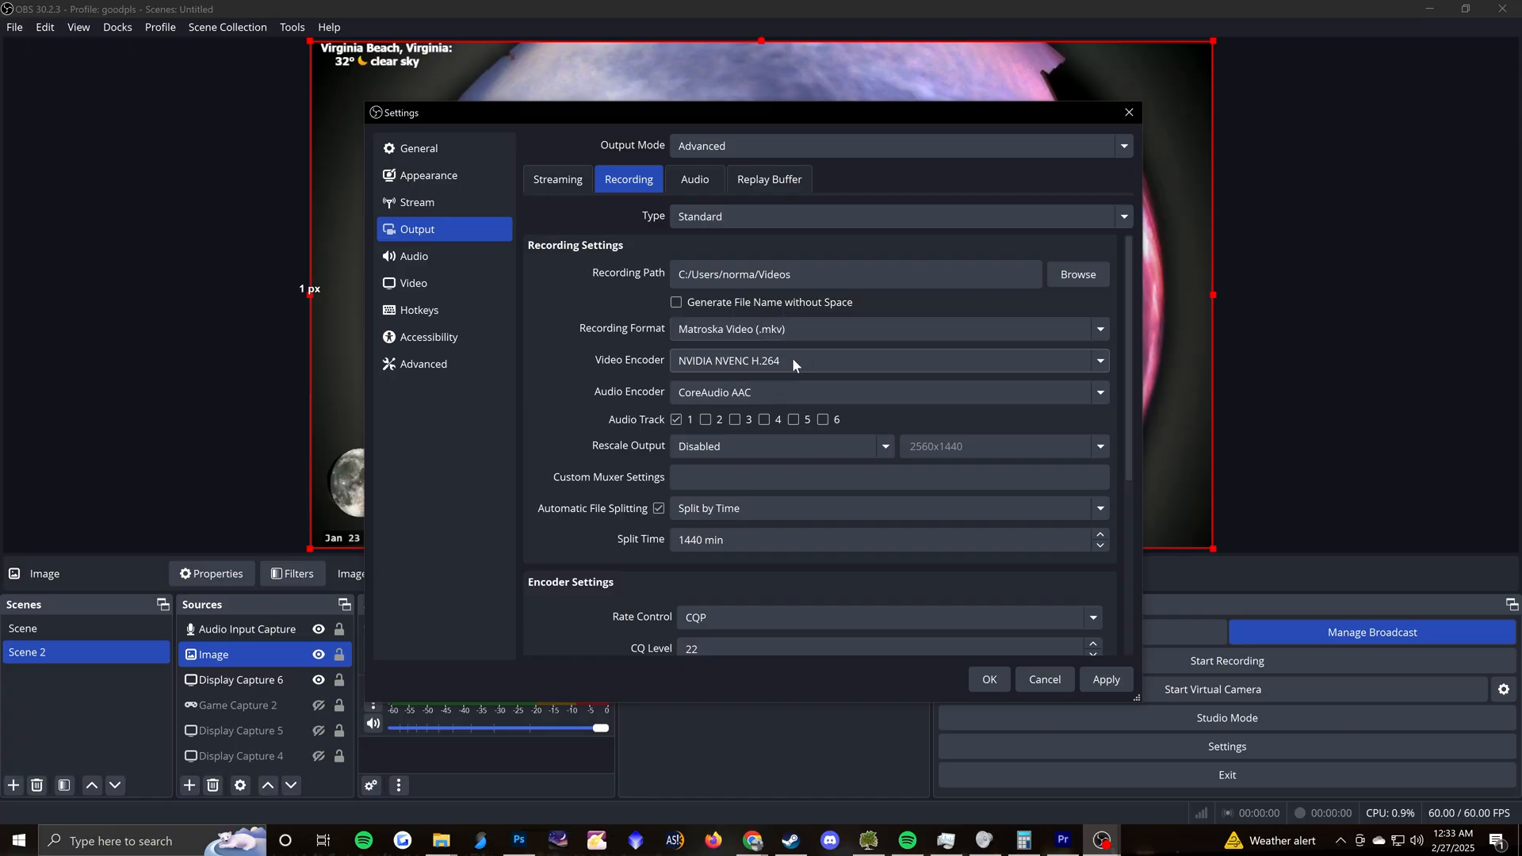
{"action": "mouse_move", "coordinate": [801, 370]}
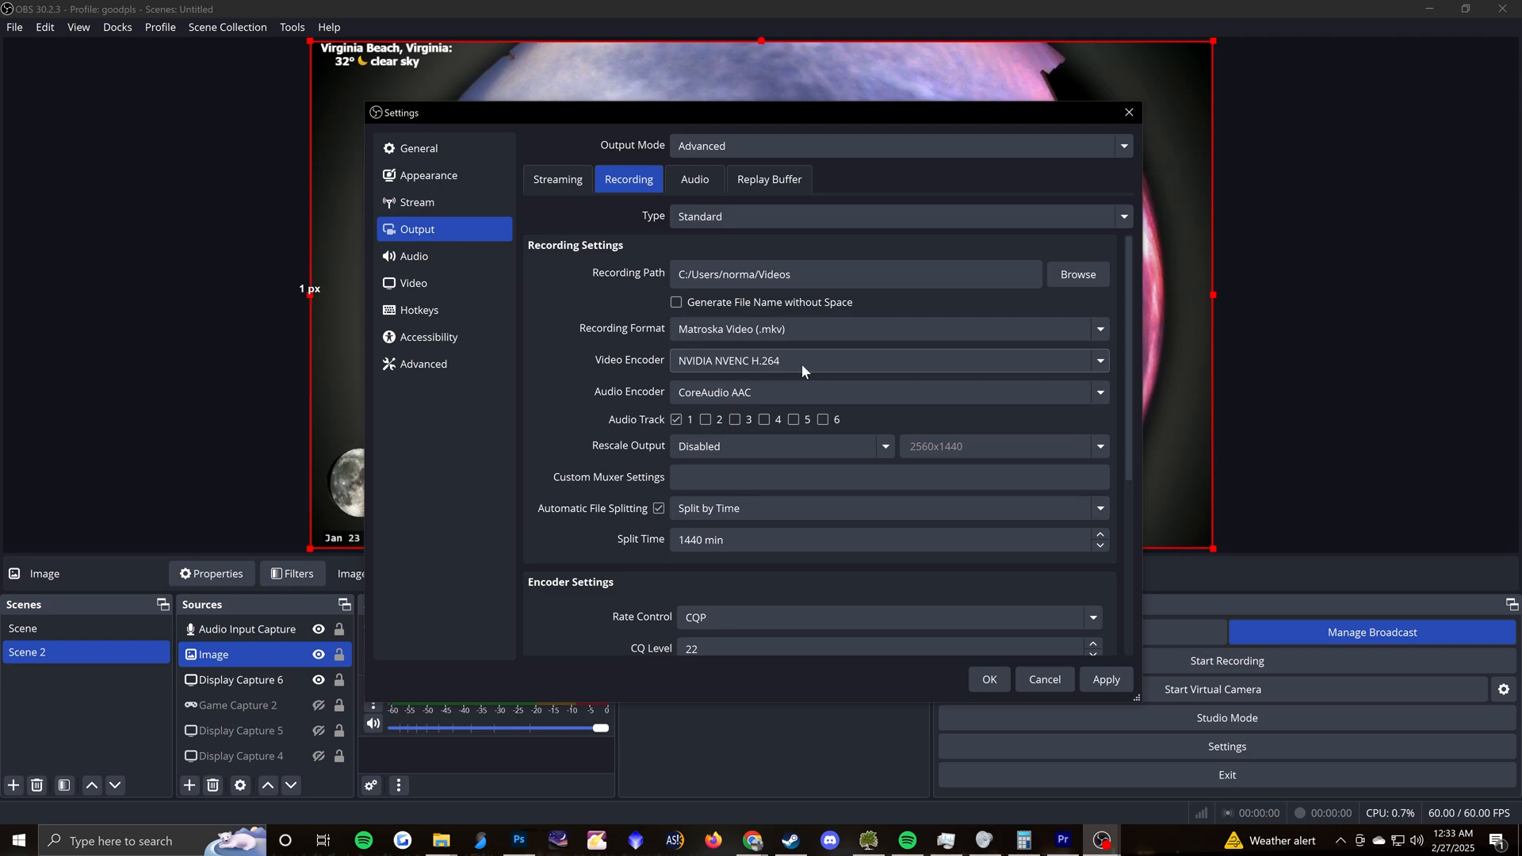
{"action": "left_click", "coordinate": [1097, 390]}
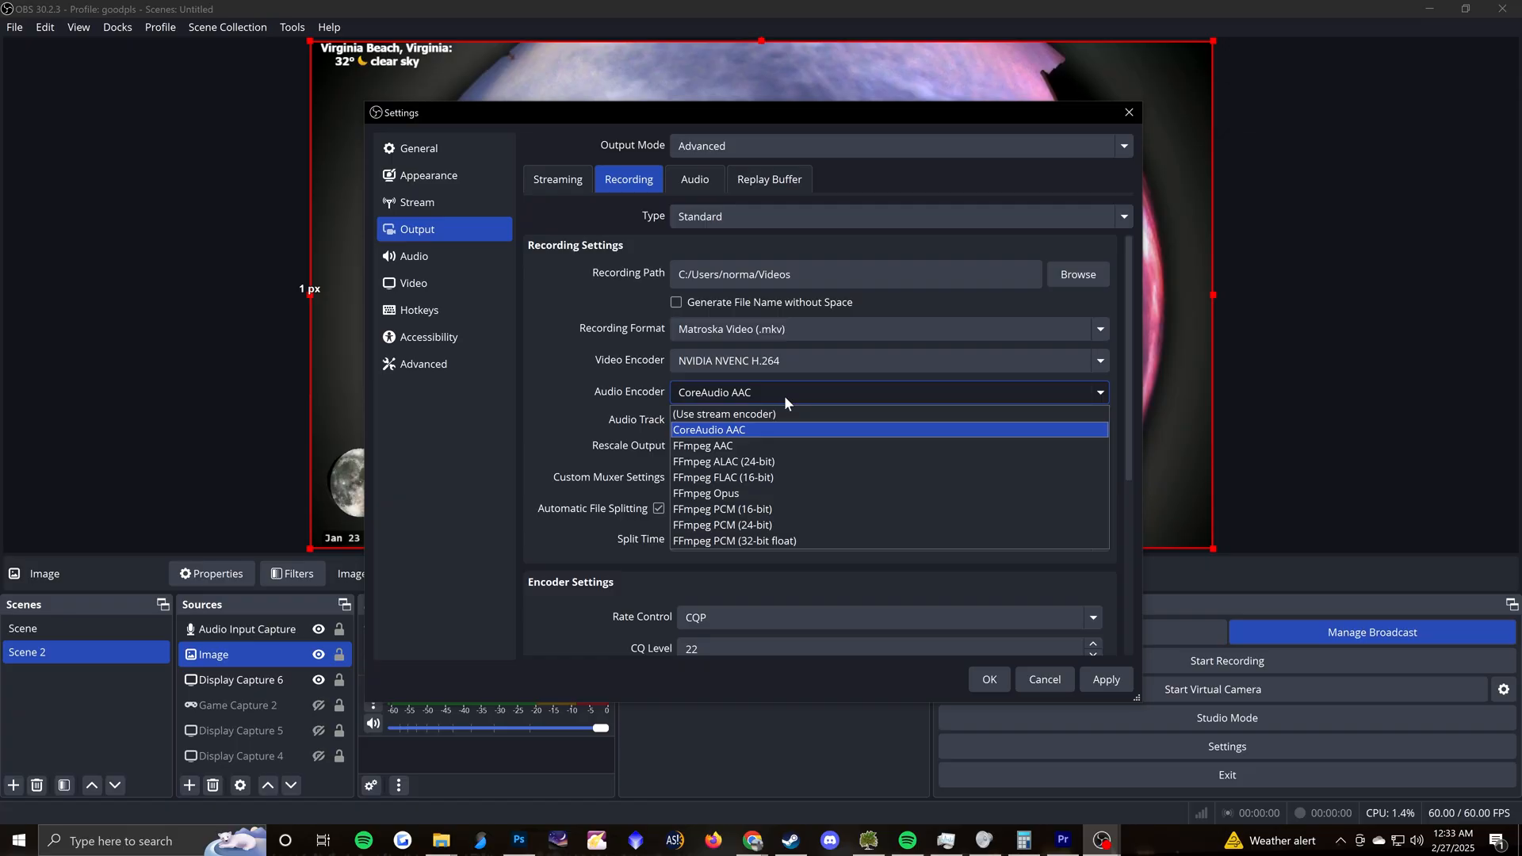
{"action": "left_click", "coordinate": [709, 429]}
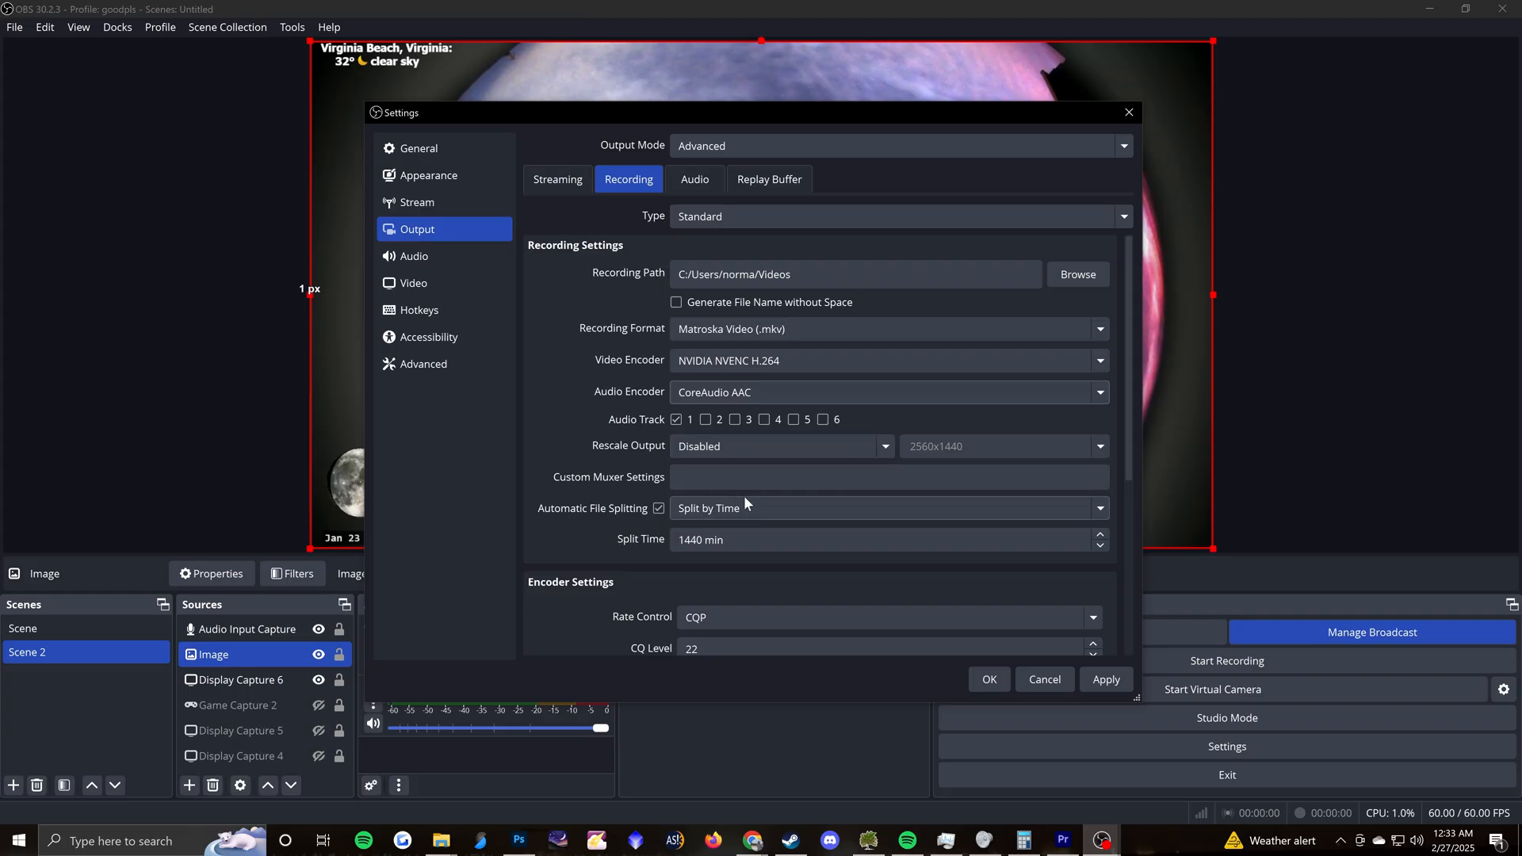
{"action": "mouse_move", "coordinate": [704, 524]}
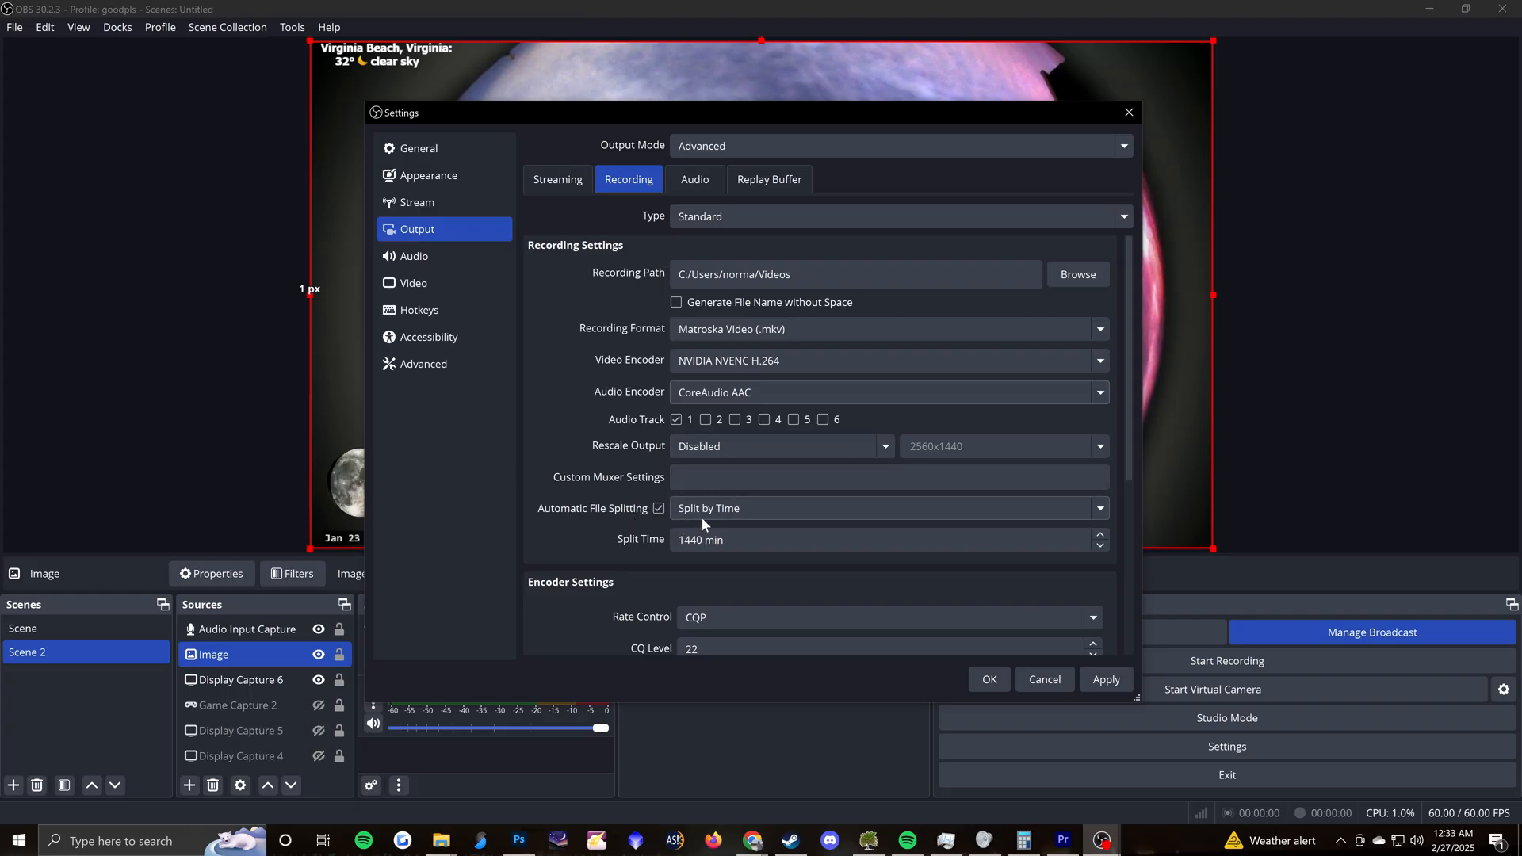
{"action": "mouse_move", "coordinate": [757, 519]}
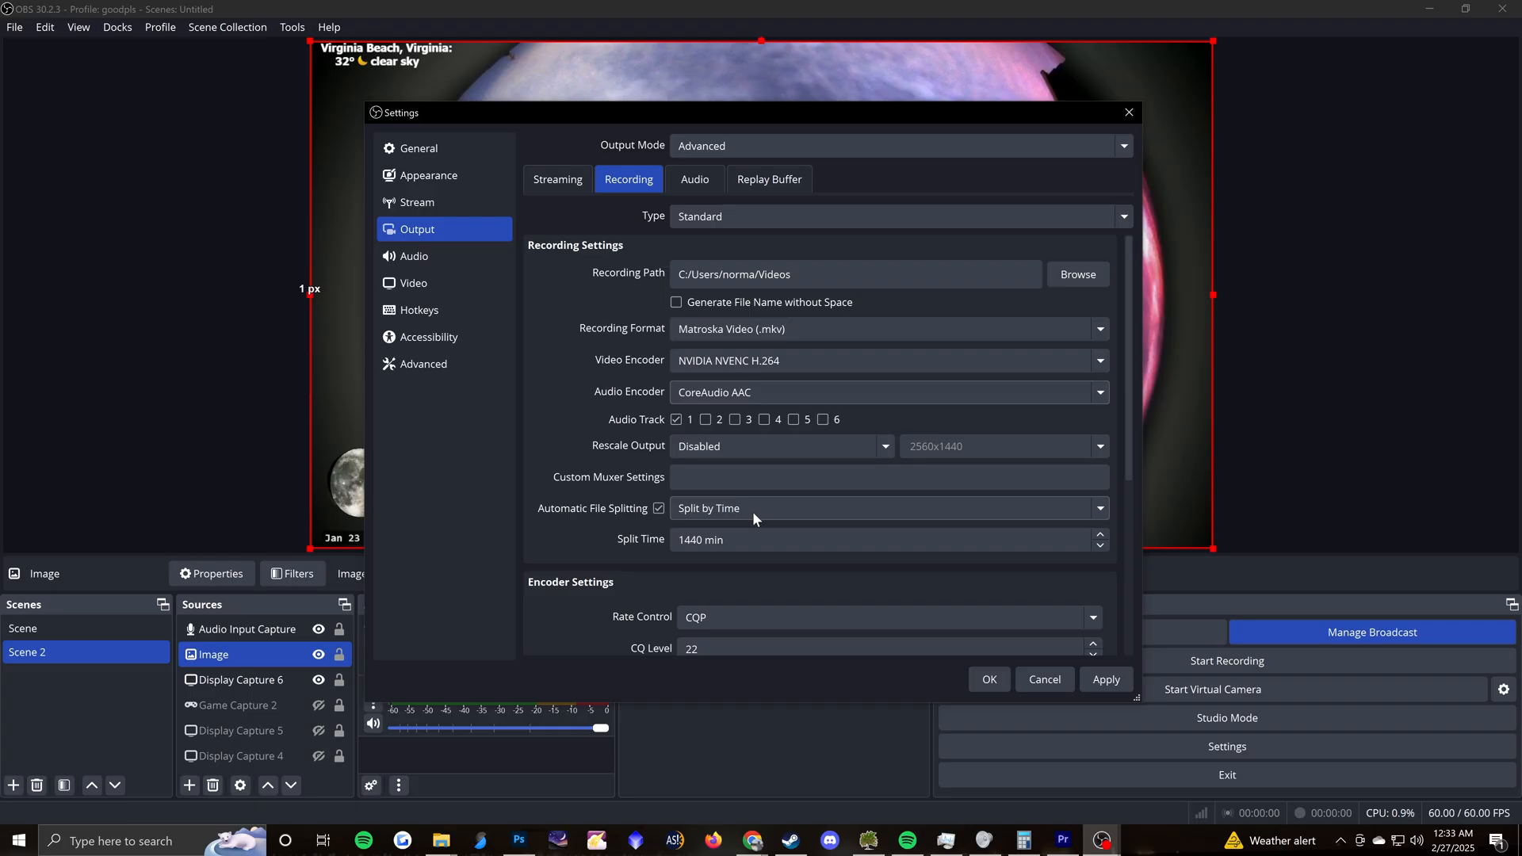
{"action": "mouse_move", "coordinate": [761, 513]}
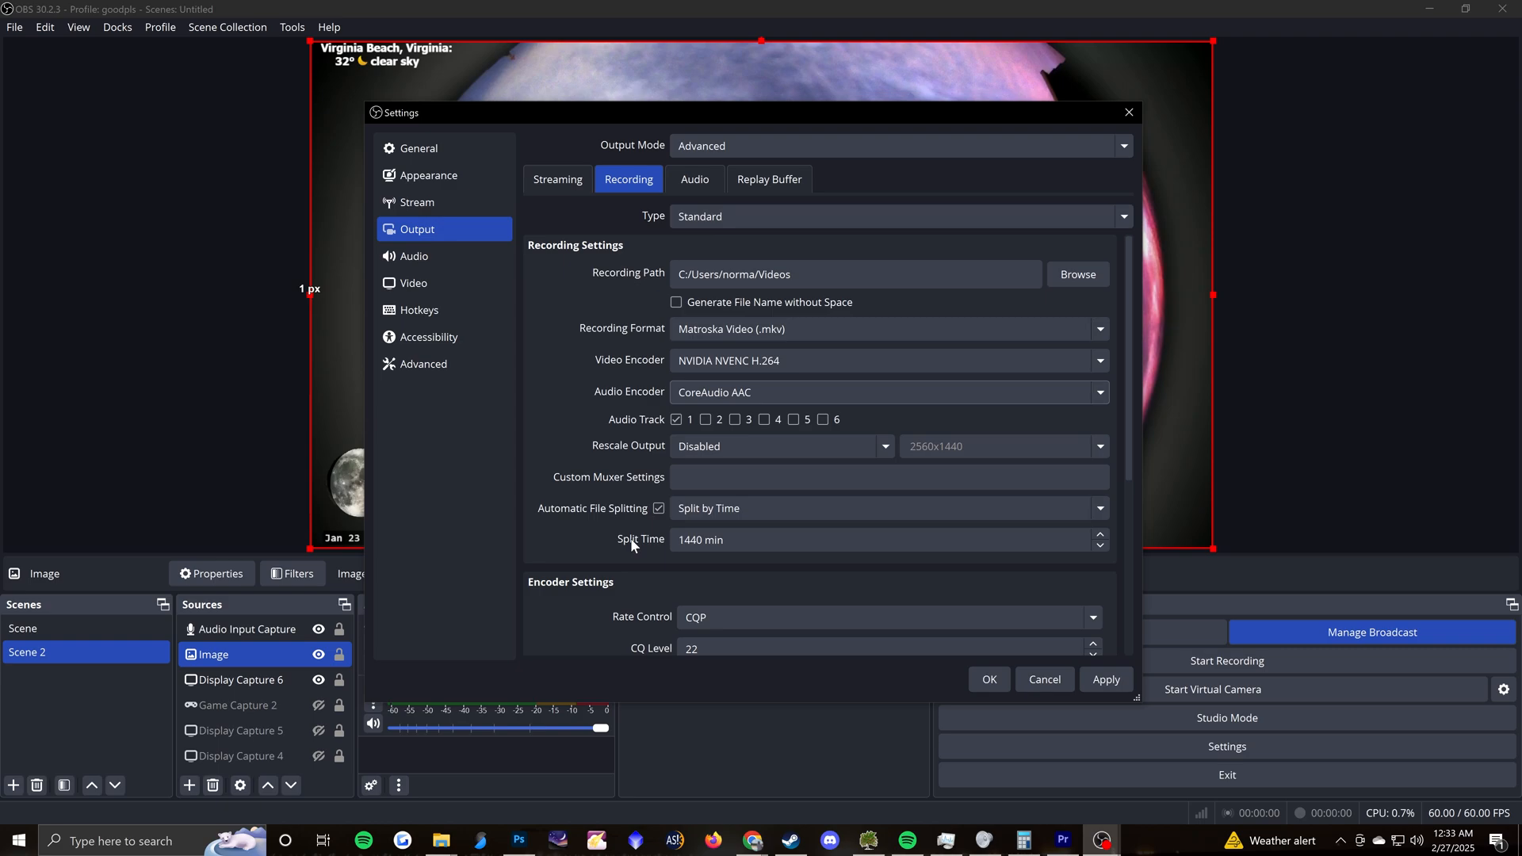
{"action": "scroll", "scroll_direction": "down", "scroll_amount": 3}
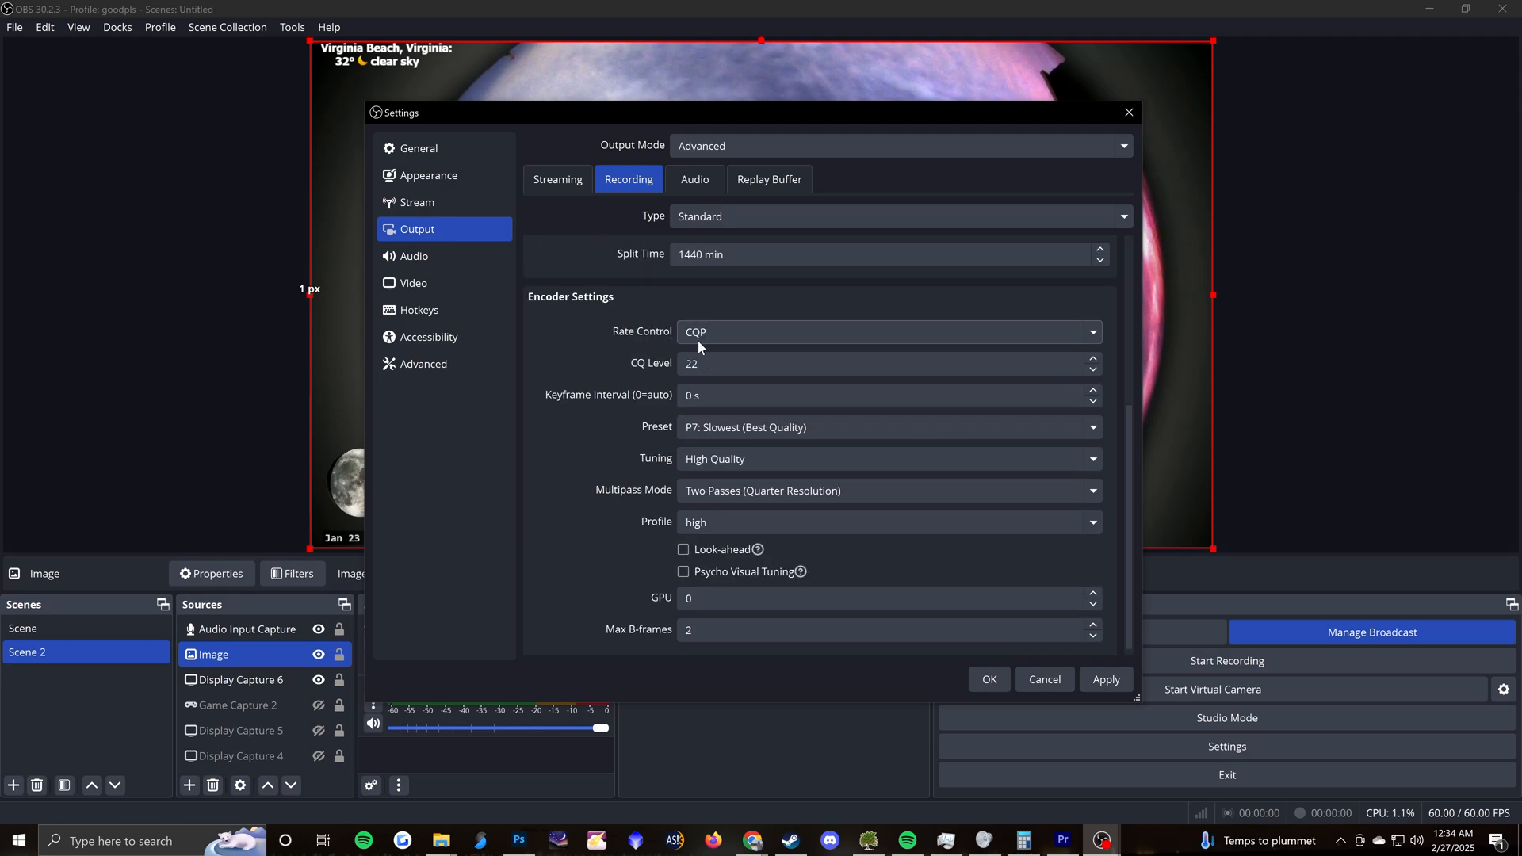
{"action": "mouse_move", "coordinate": [726, 337]}
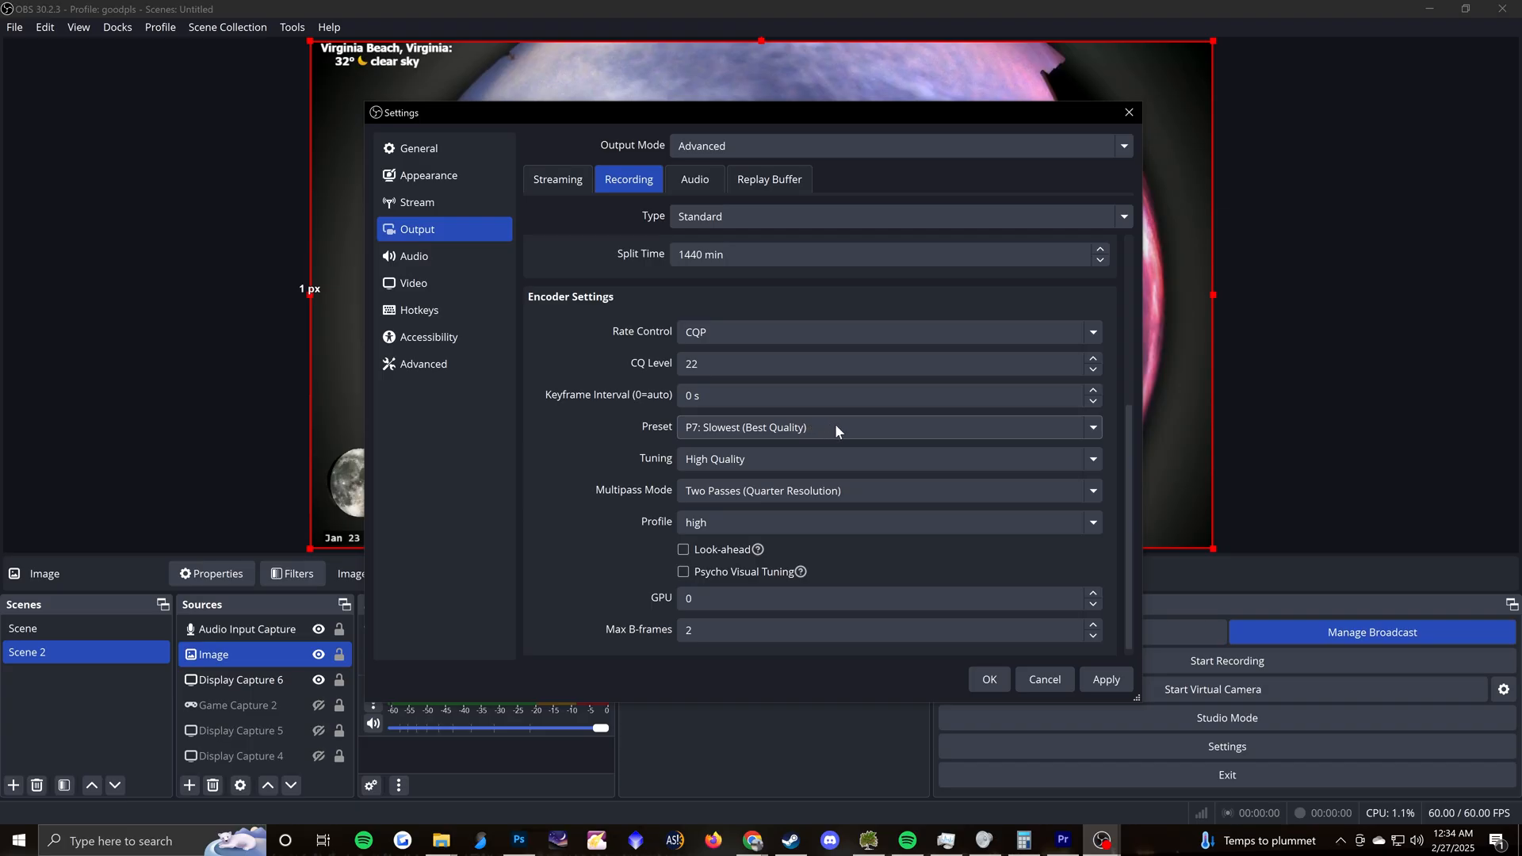
{"action": "mouse_move", "coordinate": [777, 489]}
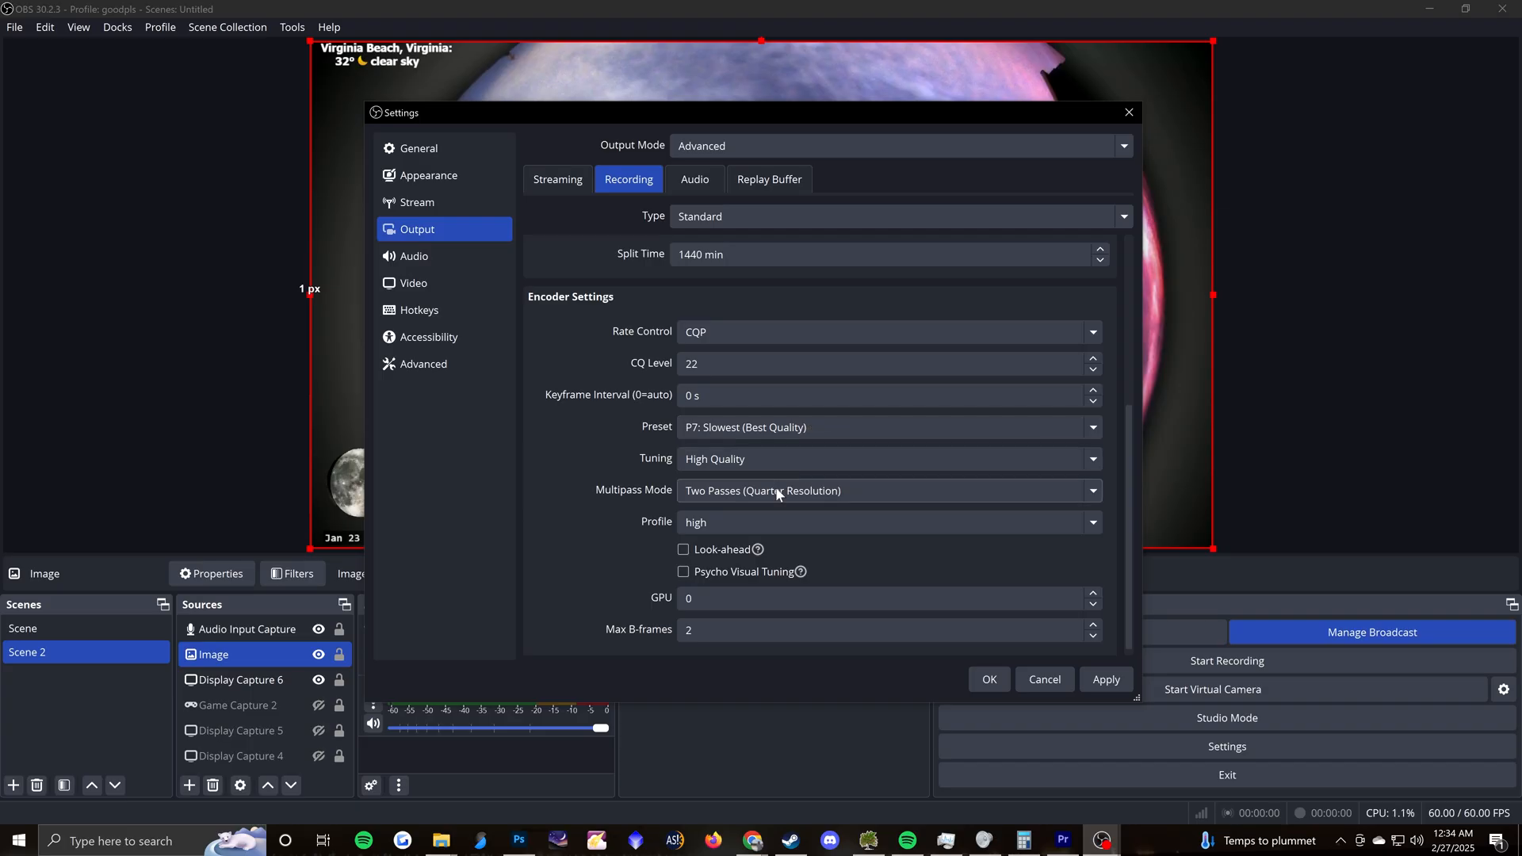
{"action": "mouse_move", "coordinate": [542, 514]}
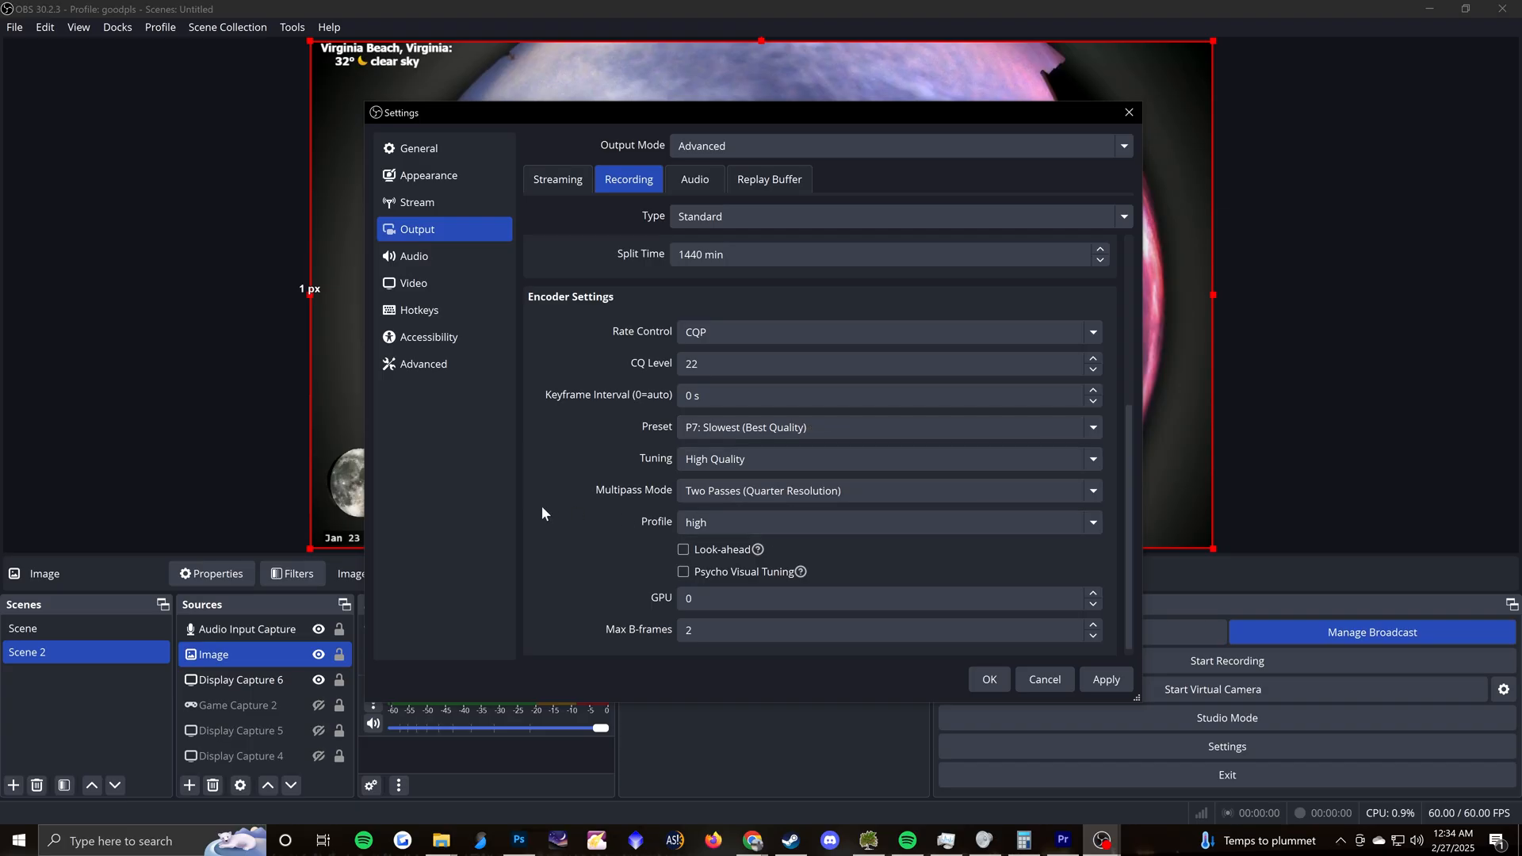
{"action": "scroll", "scroll_direction": "up", "scroll_amount": 3}
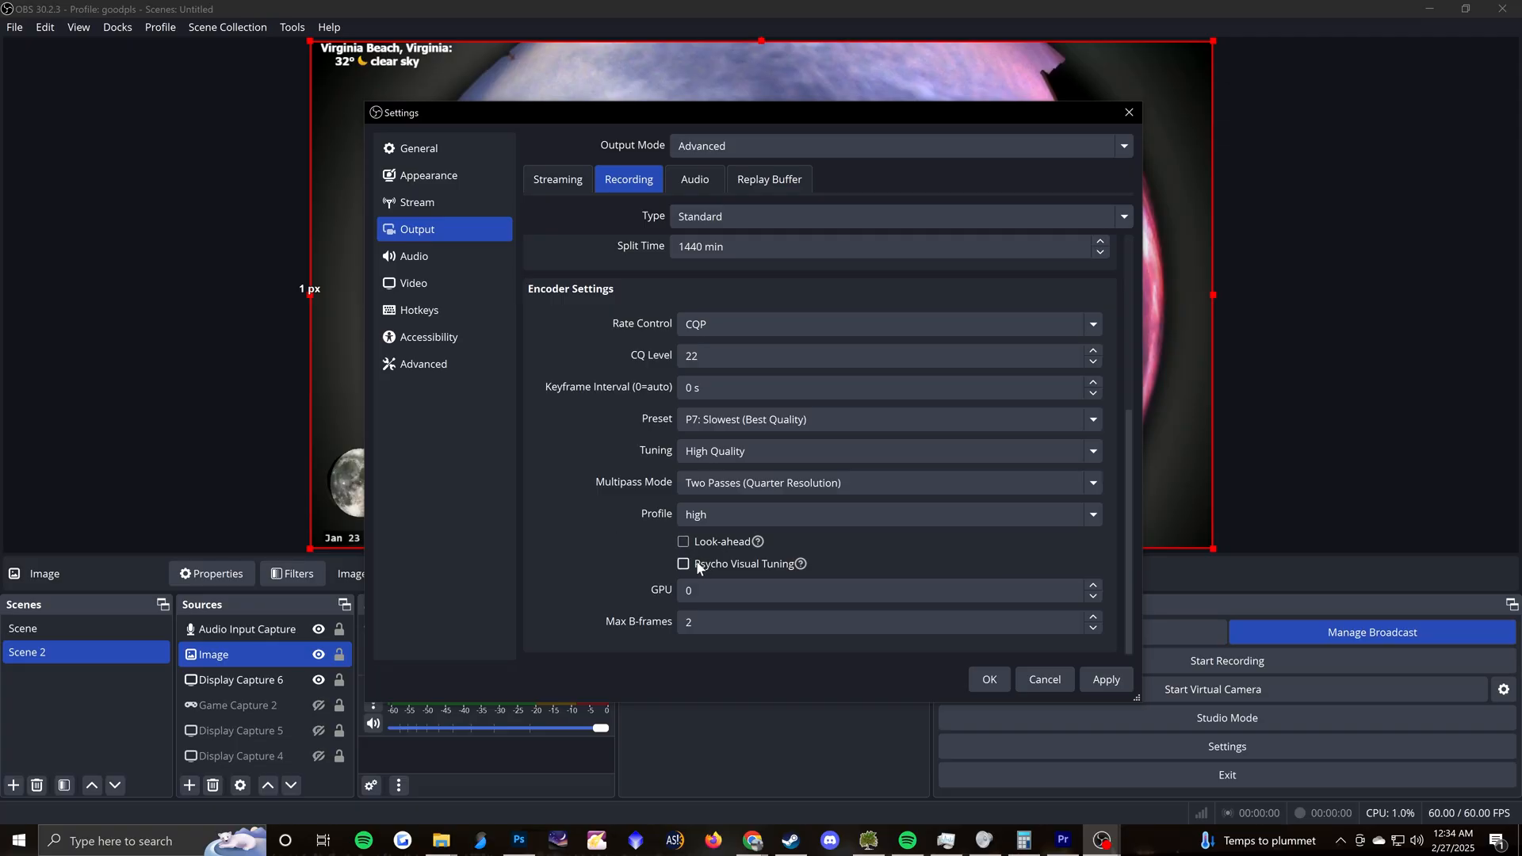
{"action": "left_click", "coordinate": [414, 282]}
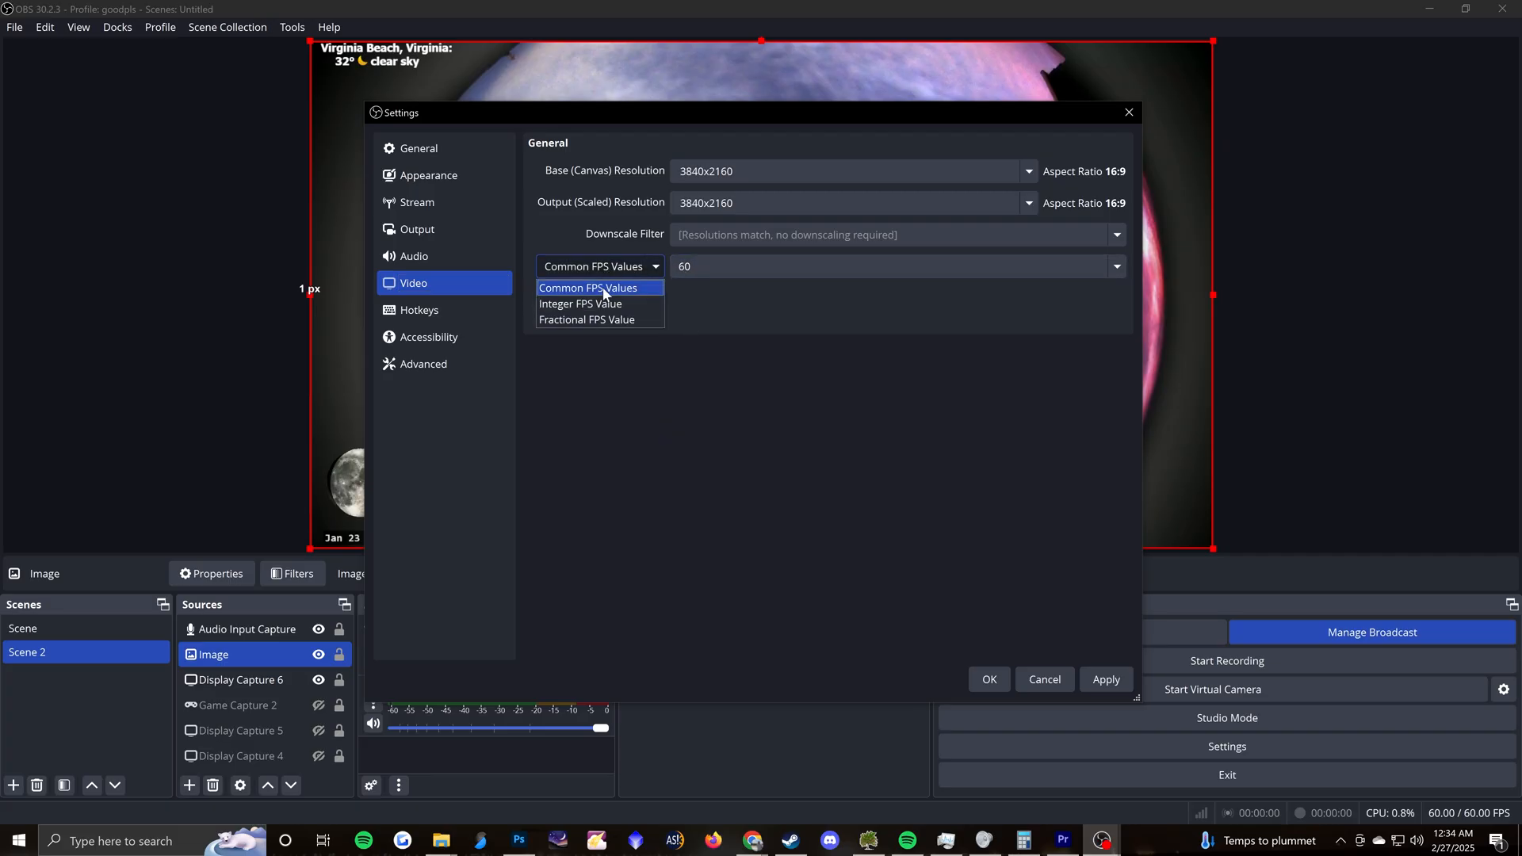
Switch the video frame rate to an Integer FPS Value of 1.
{"action": "left_click", "coordinate": [579, 303]}
{"action": "type", "text": "1"}
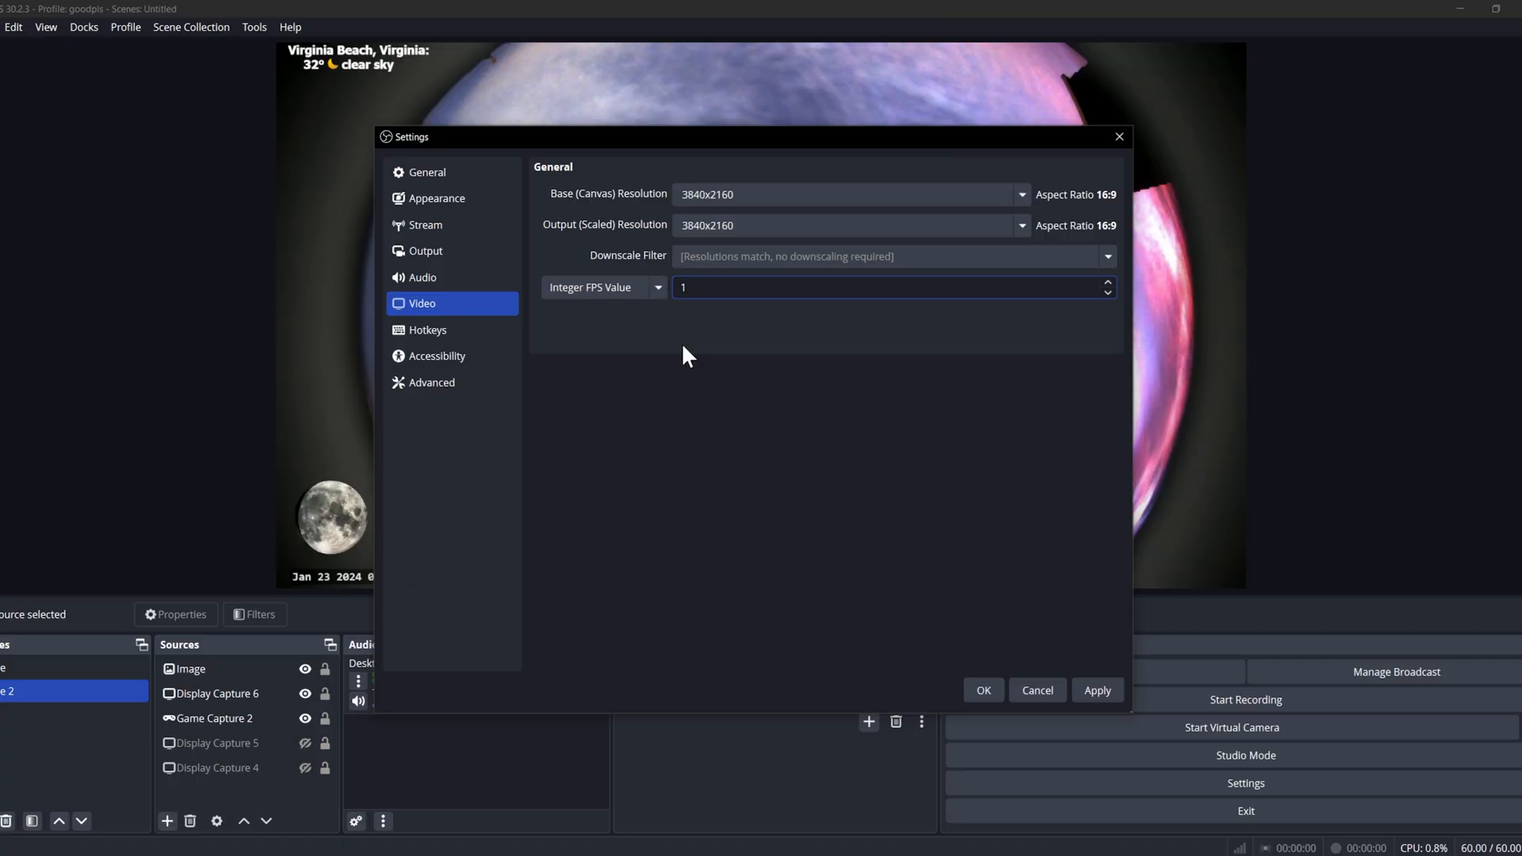
{"action": "mouse_move", "coordinate": [652, 357]}
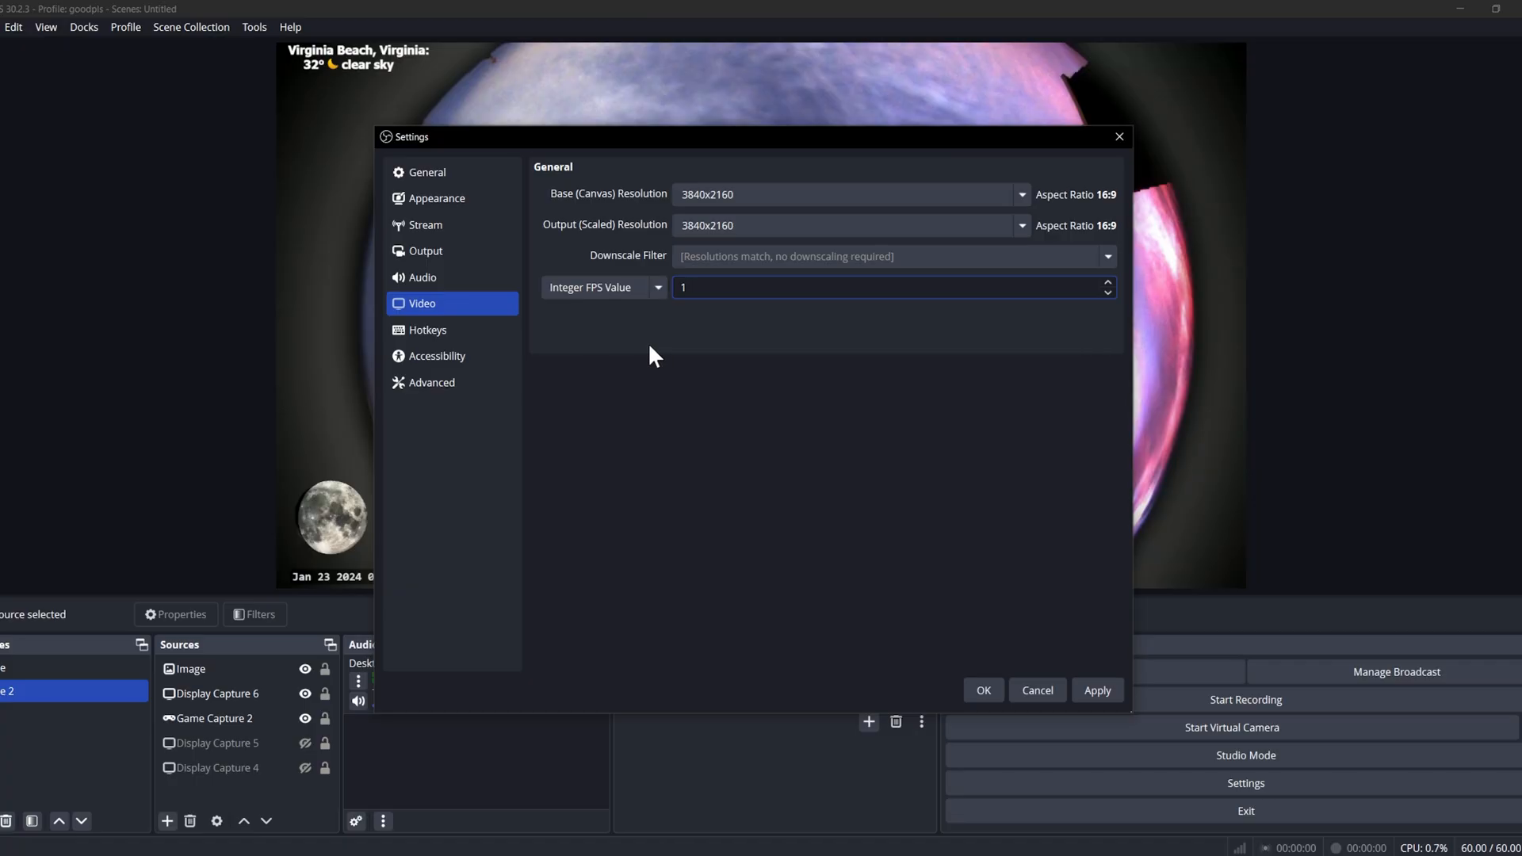
{"action": "left_click", "coordinate": [424, 250]}
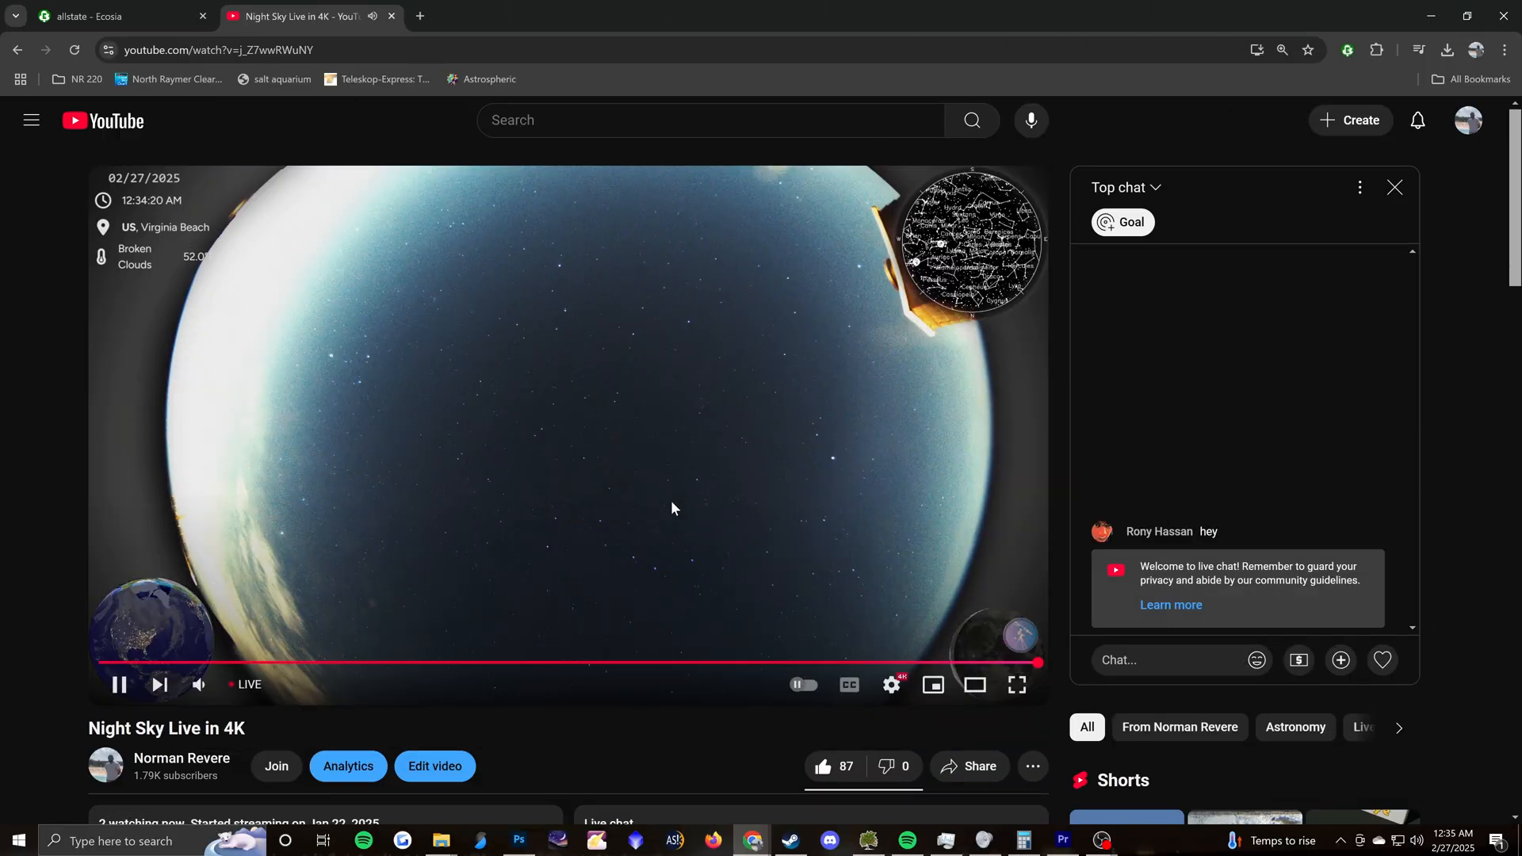
{"action": "mouse_move", "coordinate": [70, 330]}
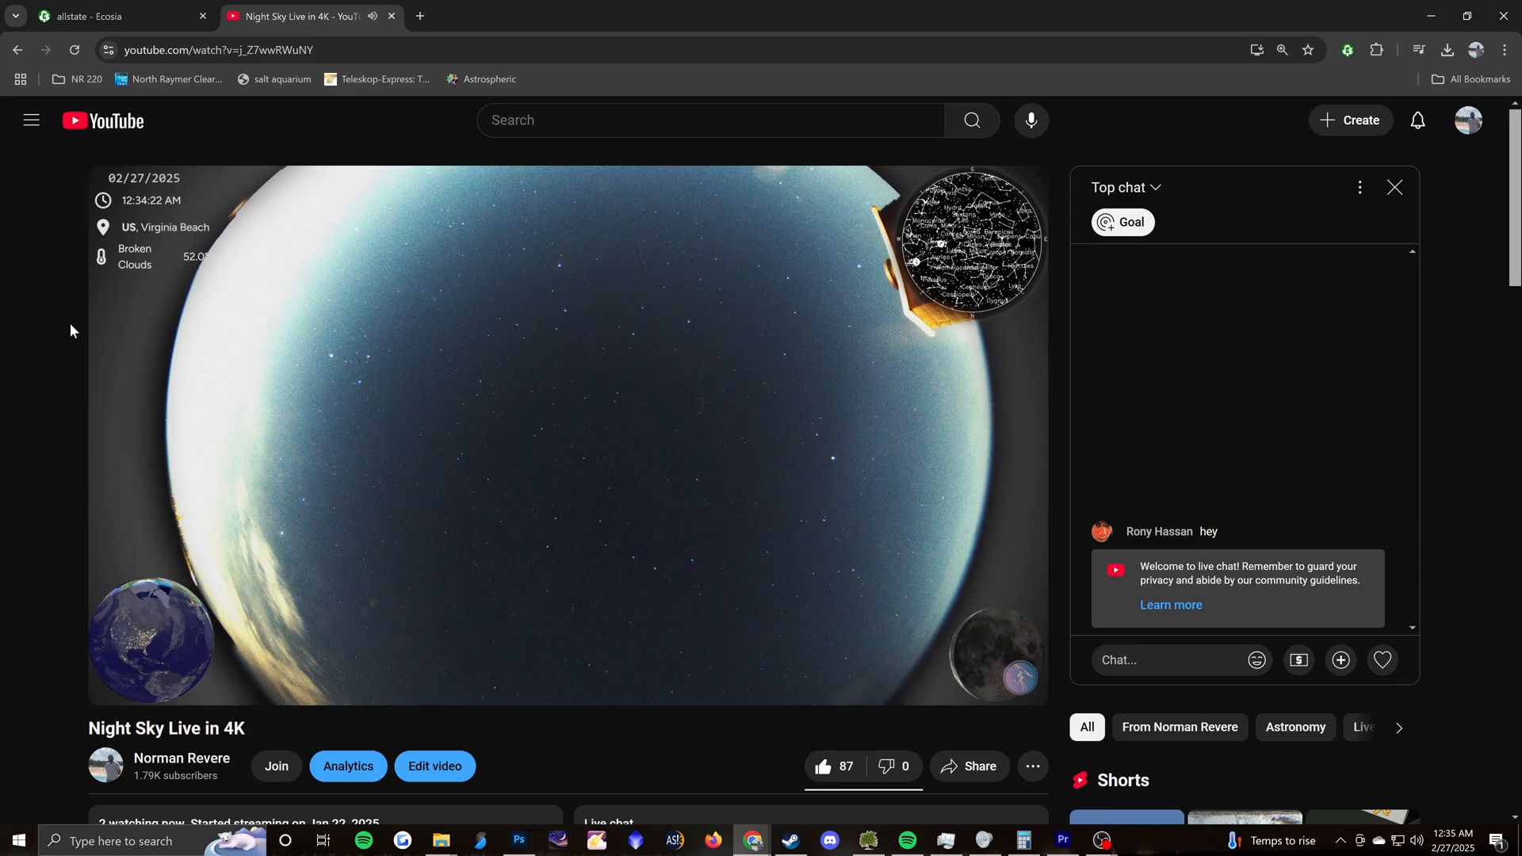
{"action": "mouse_move", "coordinate": [409, 310]}
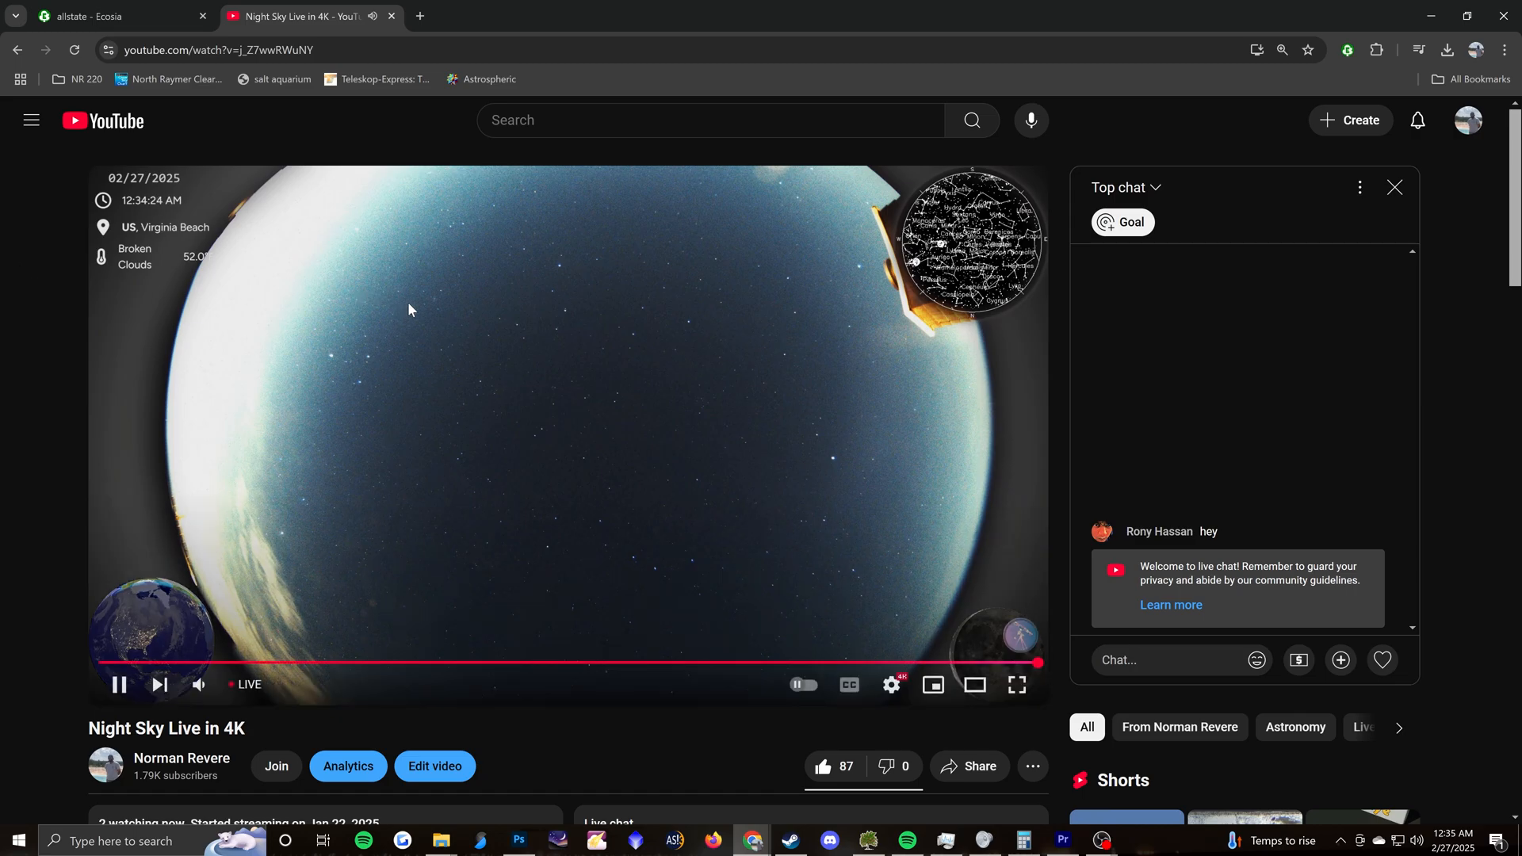